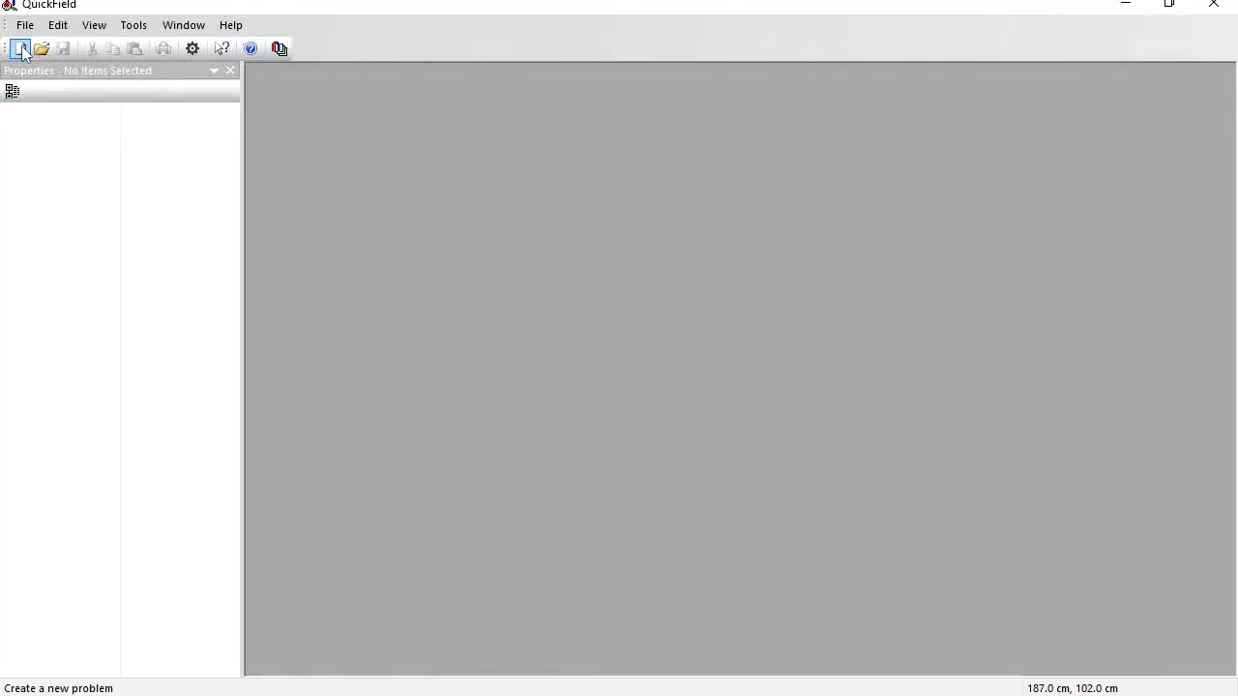
Step: Start a new QuickField problem named actuator
{"action": "left_click", "coordinate": [19, 48]}
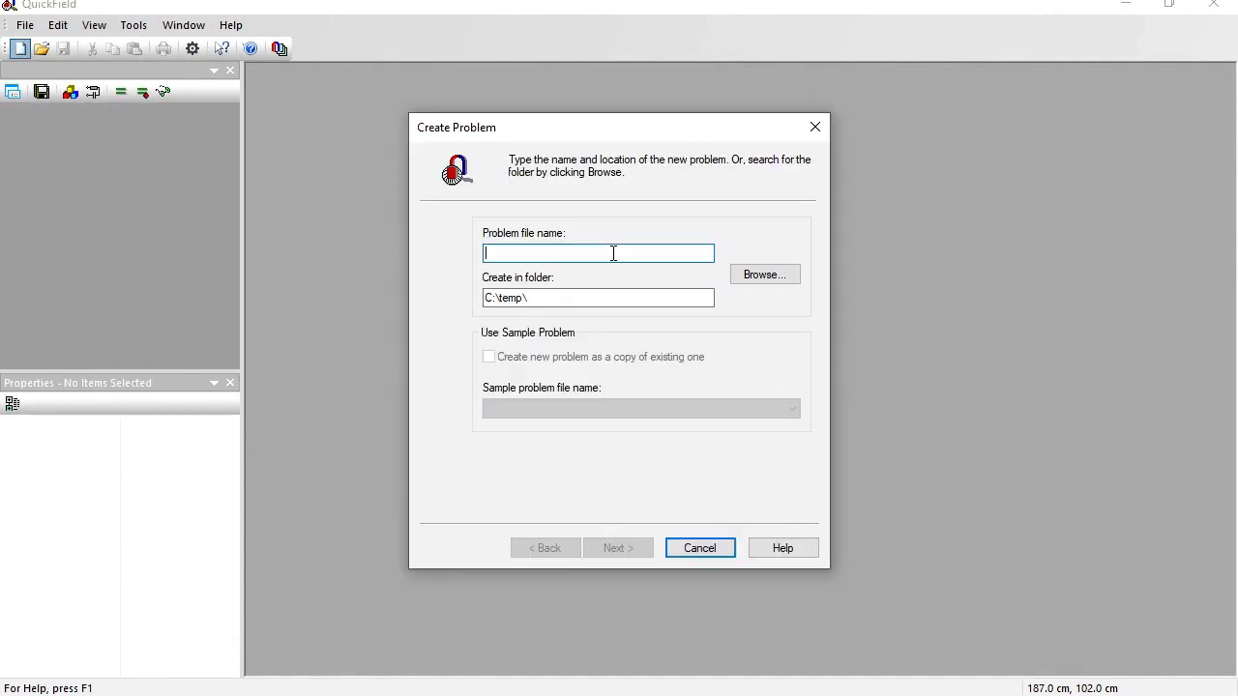
{"action": "type", "text": "actuator"}
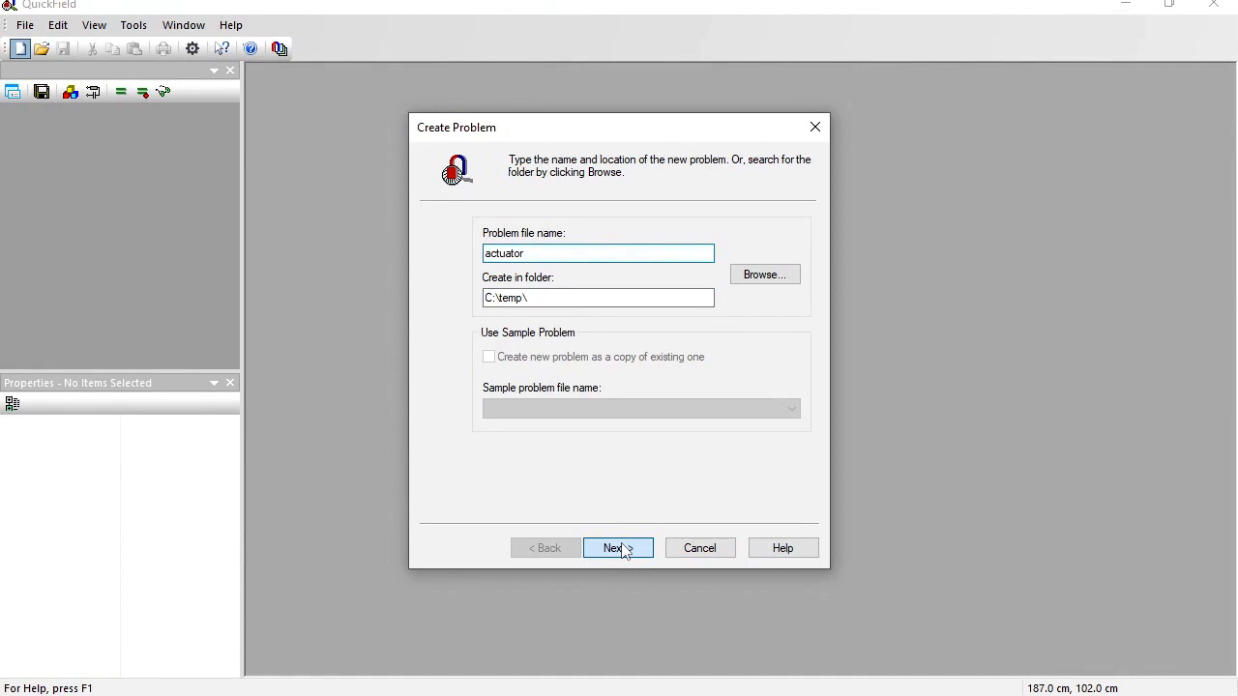
{"action": "left_click", "coordinate": [619, 547]}
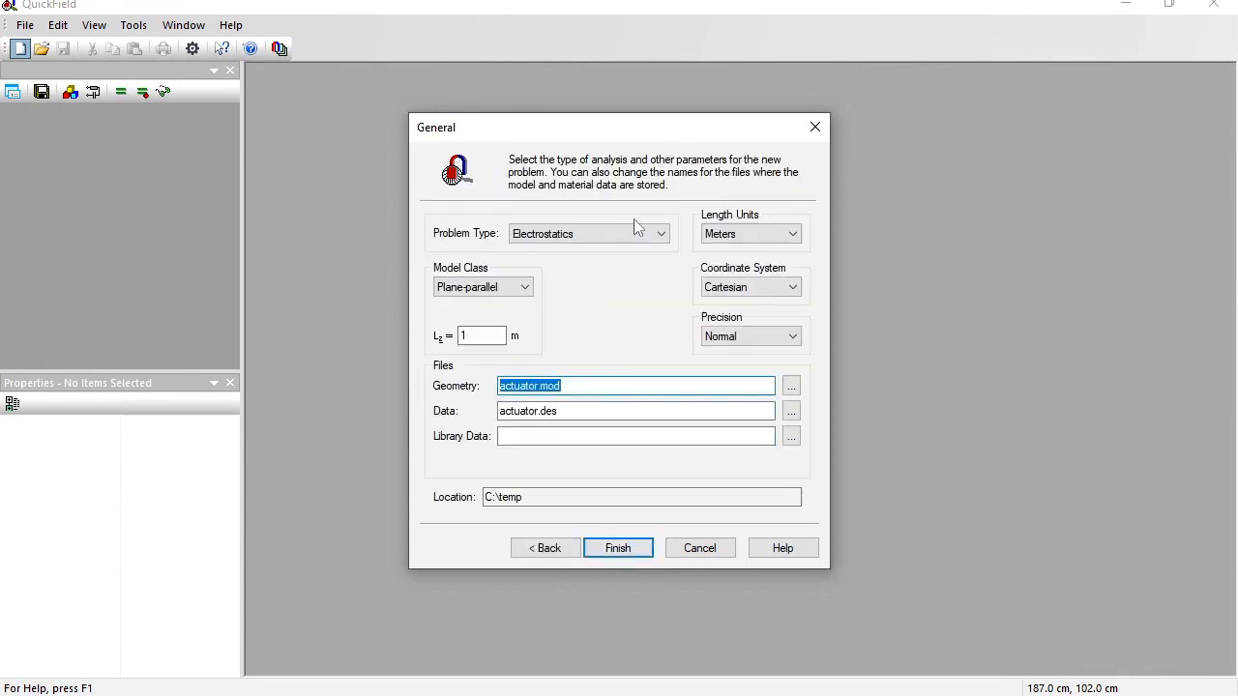
Step: Make it a Magnetostatics, Axisymmetric model with lengths in Centimeters and finish creation
{"action": "left_click", "coordinate": [661, 232]}
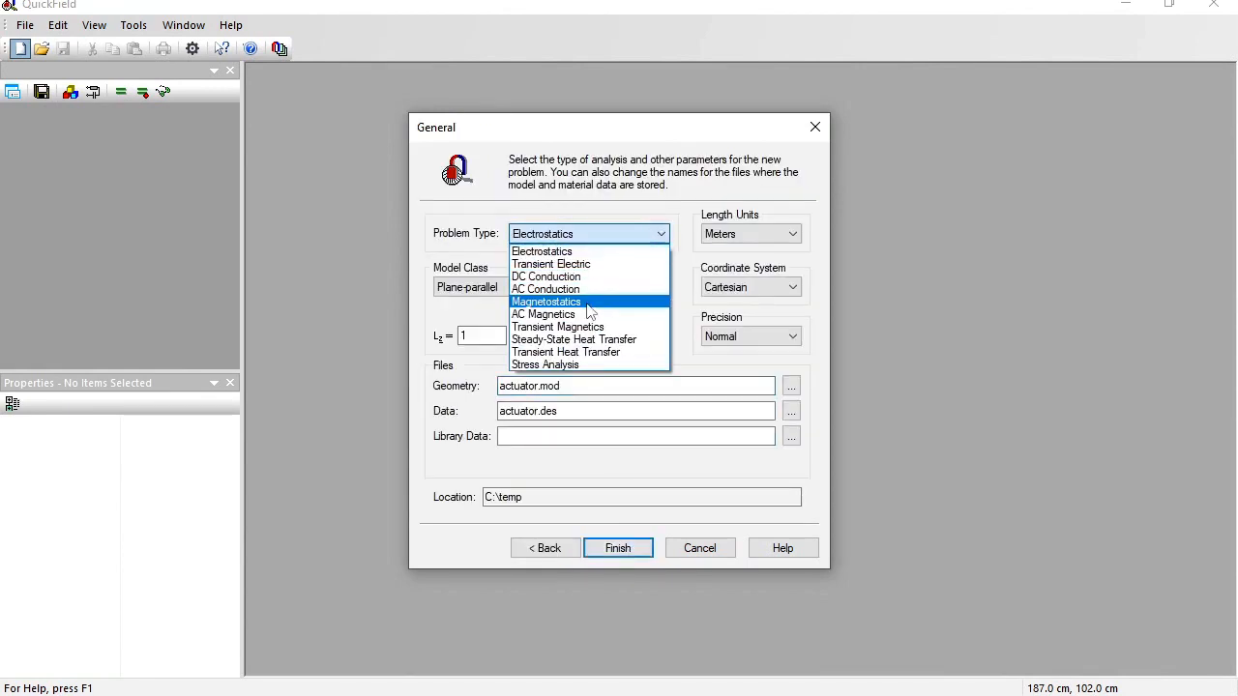
{"action": "left_click", "coordinate": [546, 301]}
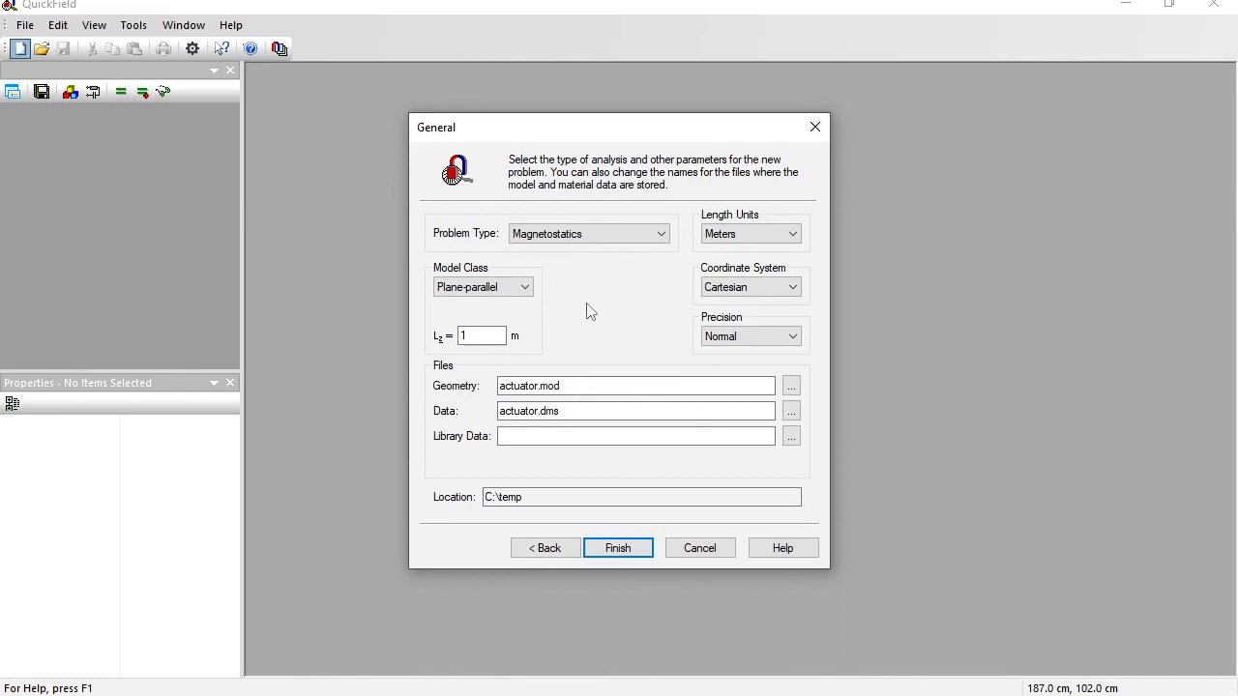
{"action": "mouse_move", "coordinate": [377, 271]}
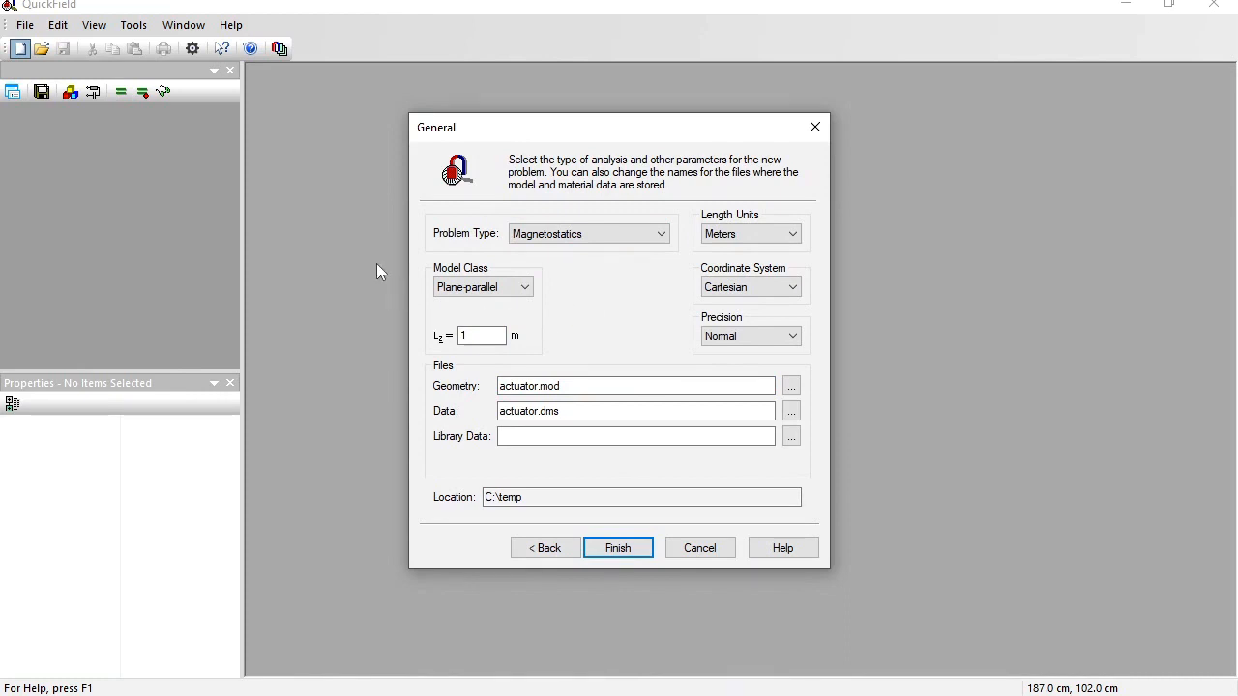
{"action": "left_click", "coordinate": [484, 286]}
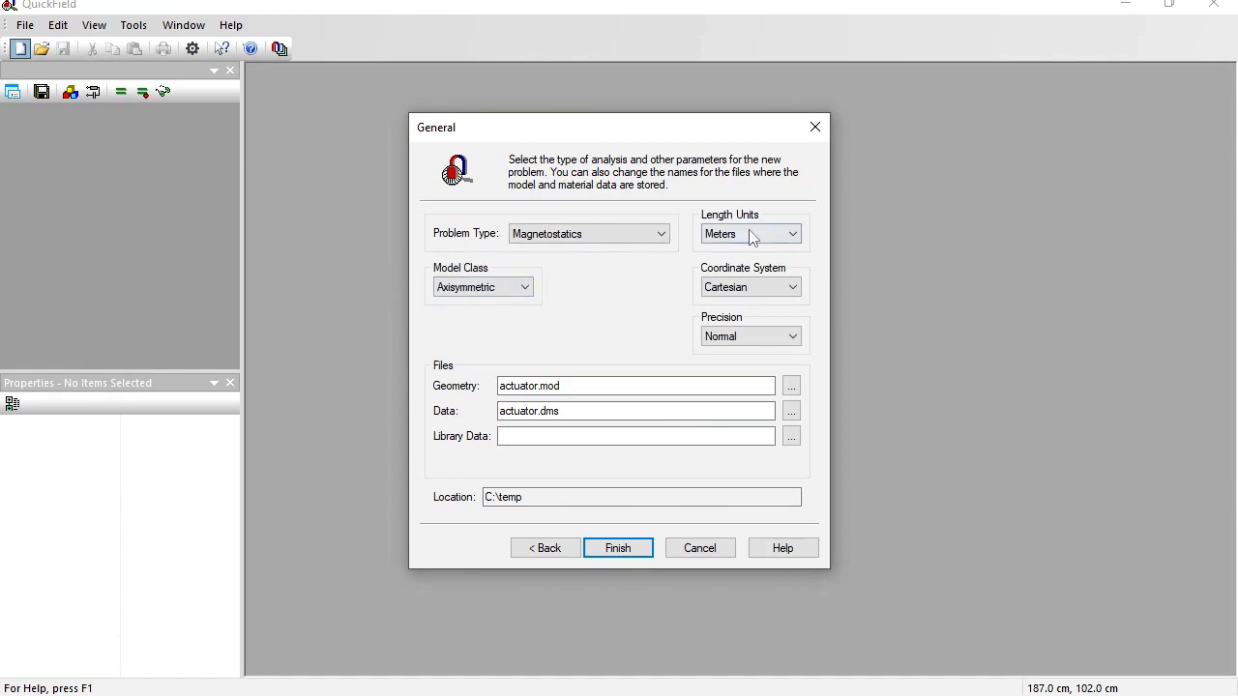
{"action": "left_click", "coordinate": [750, 232]}
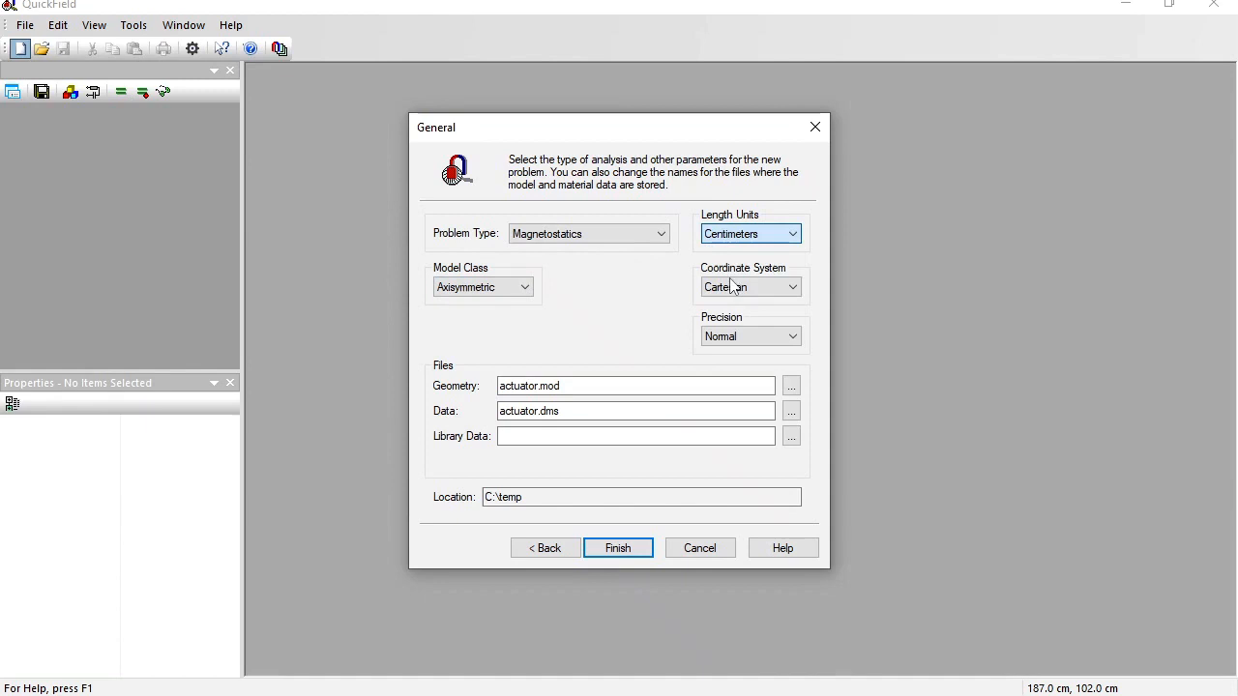
{"action": "left_click", "coordinate": [617, 547]}
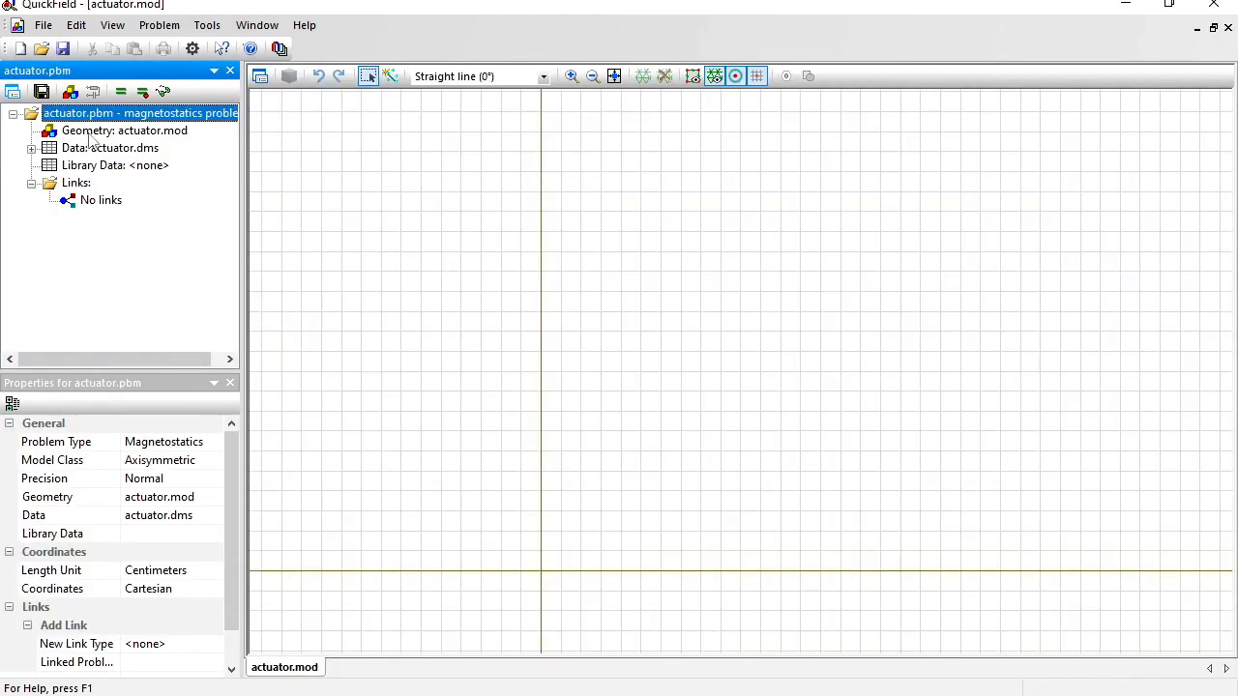
Step: Open the actuator.mod geometry model from the problem tree for editing
{"action": "left_click", "coordinate": [123, 132]}
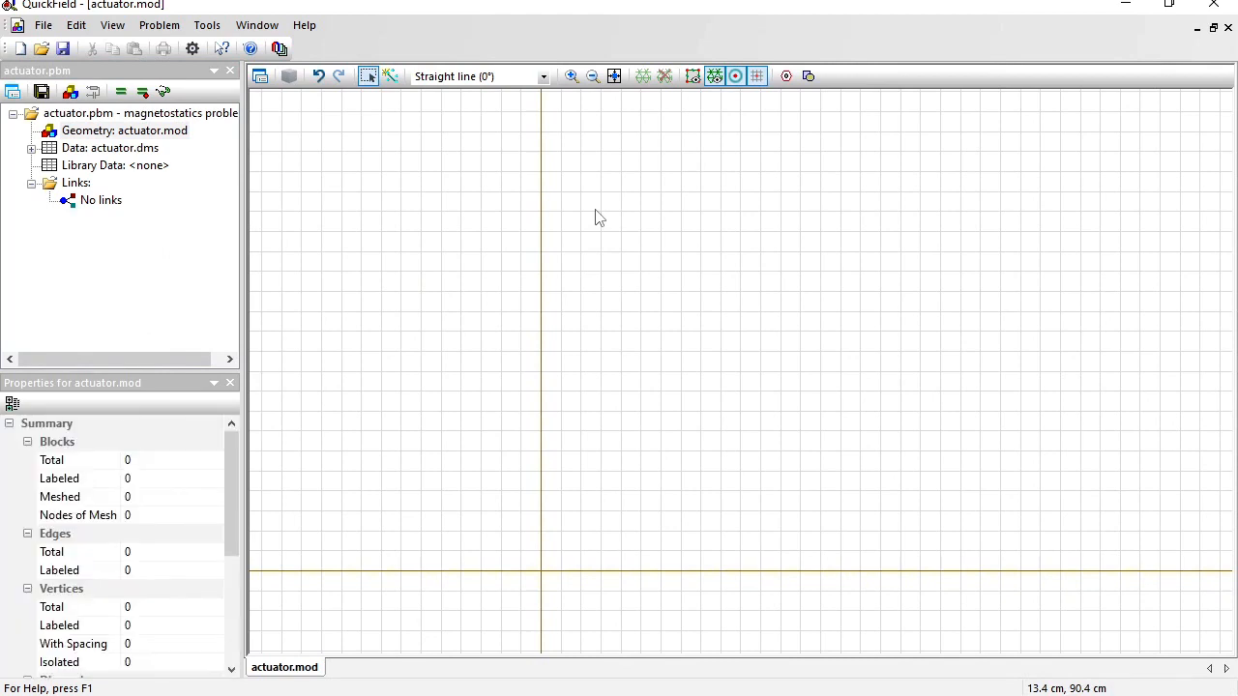
{"action": "mouse_move", "coordinate": [311, 561]}
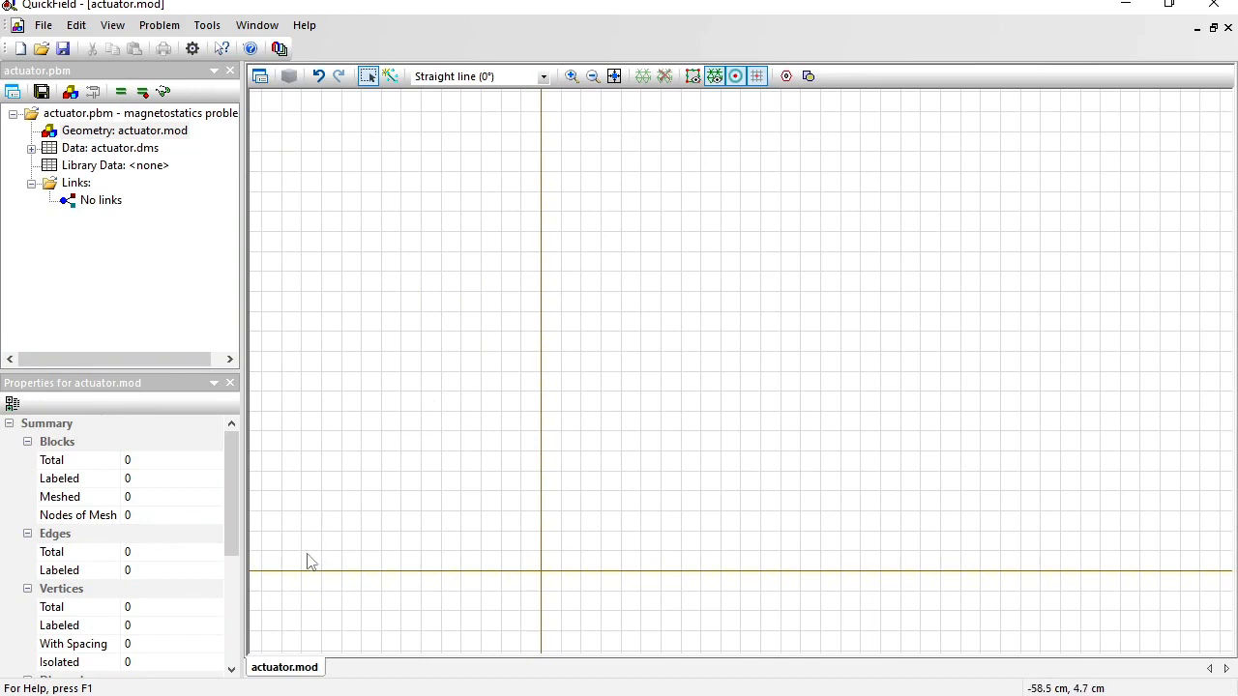
{"action": "mouse_move", "coordinate": [808, 582]}
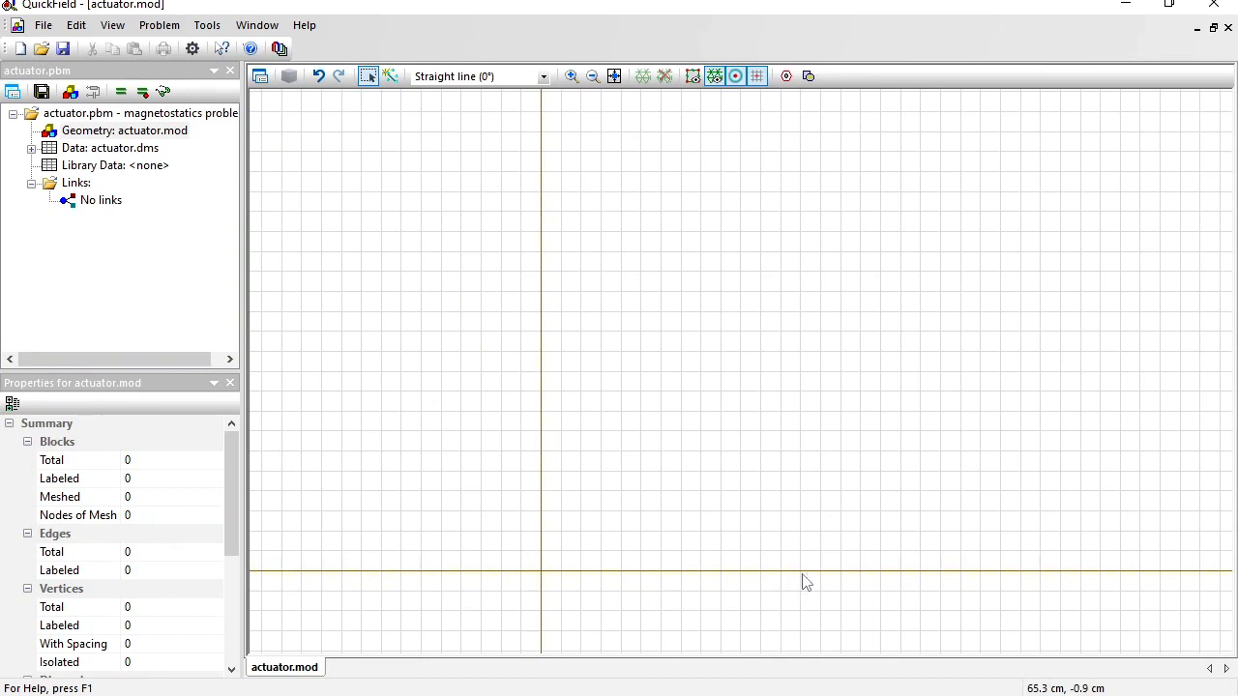
{"action": "mouse_move", "coordinate": [731, 320]}
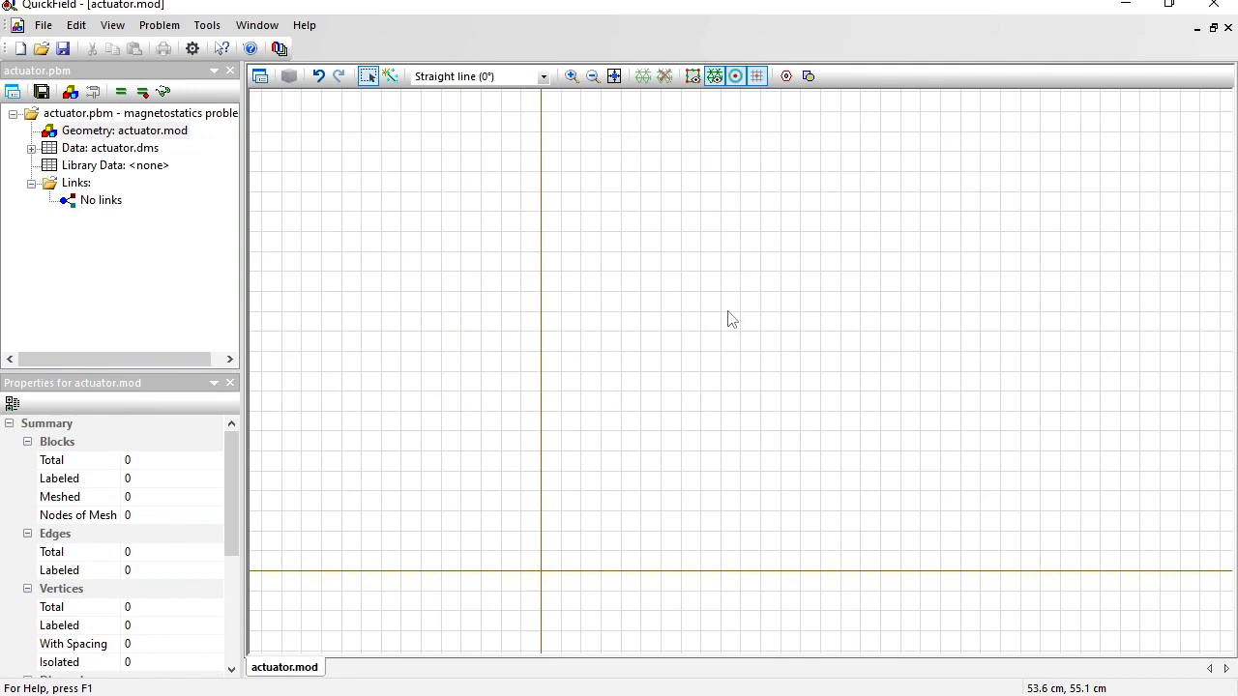
{"action": "mouse_move", "coordinate": [738, 364]}
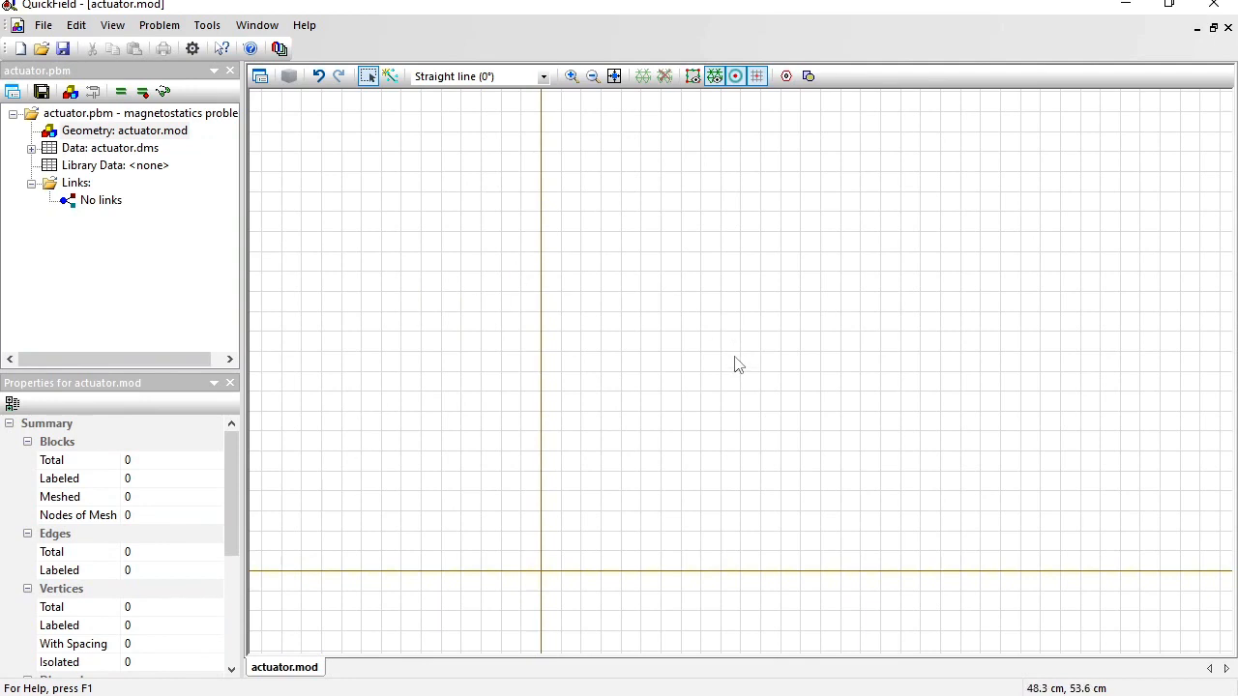
{"action": "mouse_move", "coordinate": [860, 191]}
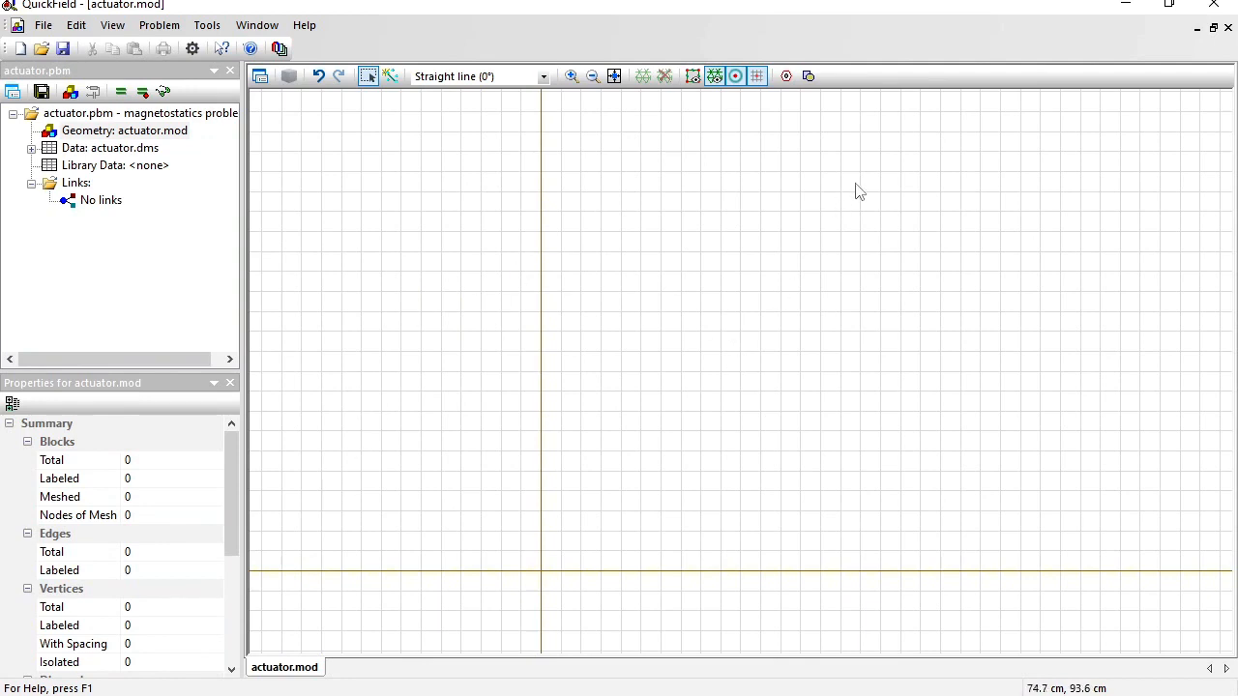
Step: Insert a 24 by 8 cm rectangle as the outer core outline
{"action": "left_click", "coordinate": [809, 78]}
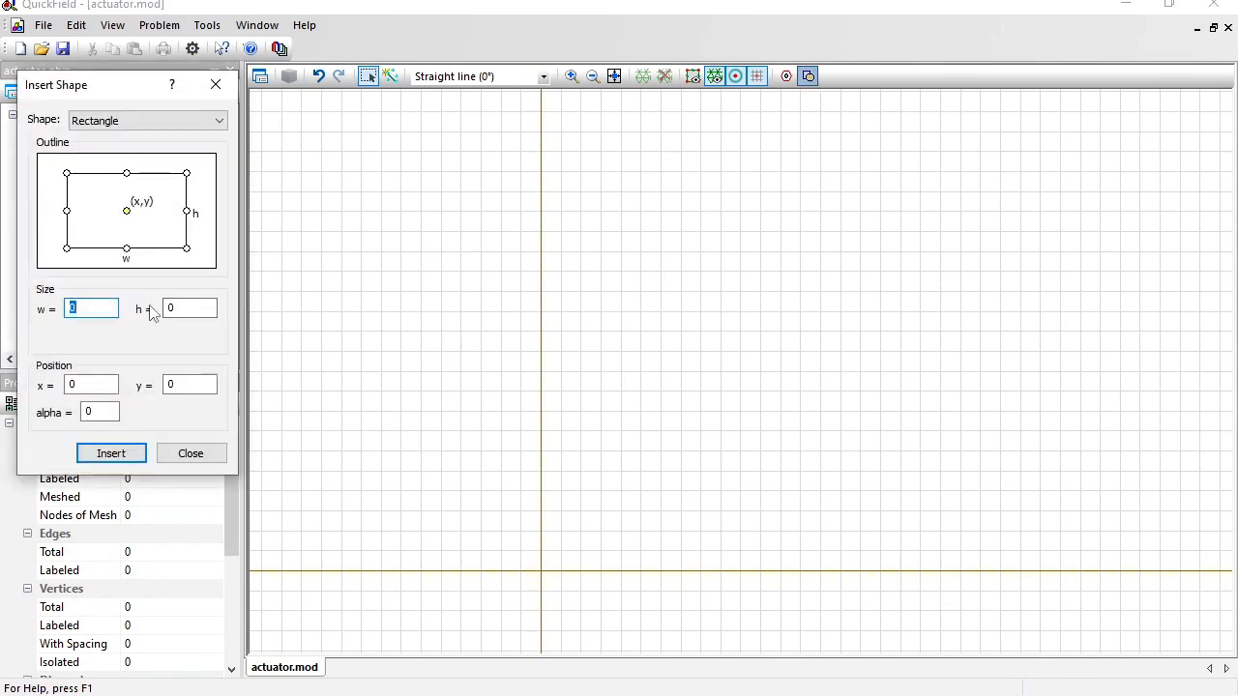
{"action": "type", "text": "2"}
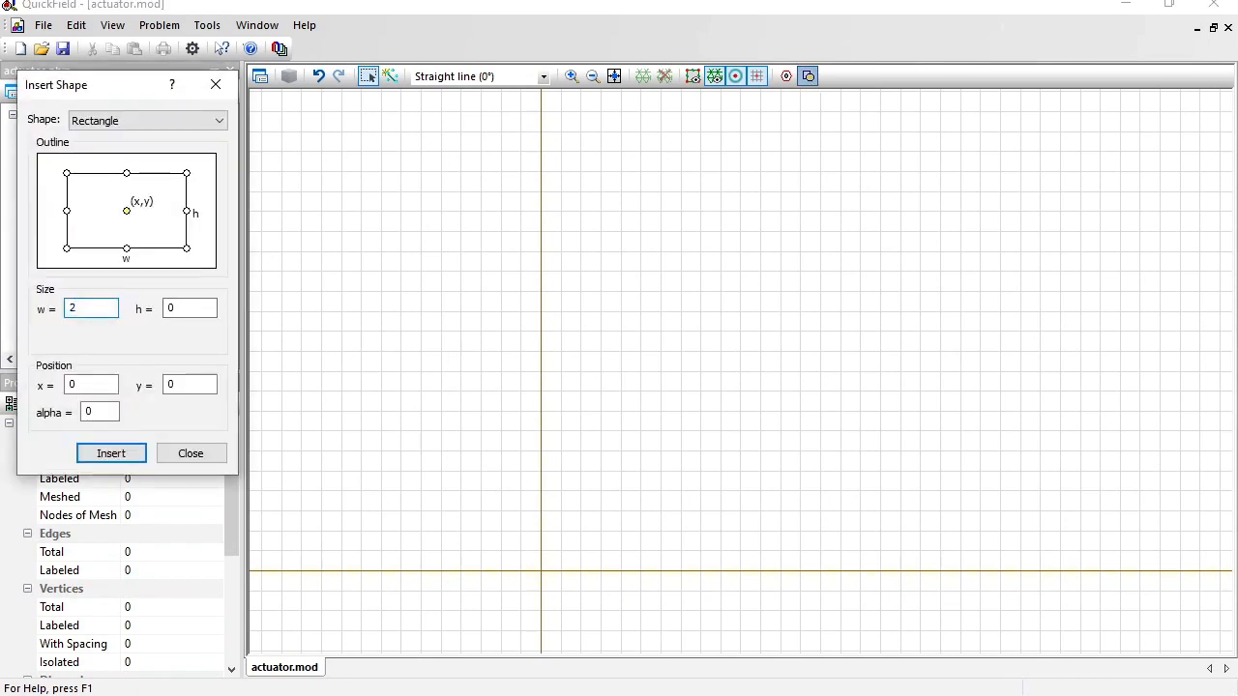
{"action": "type", "text": "4"}
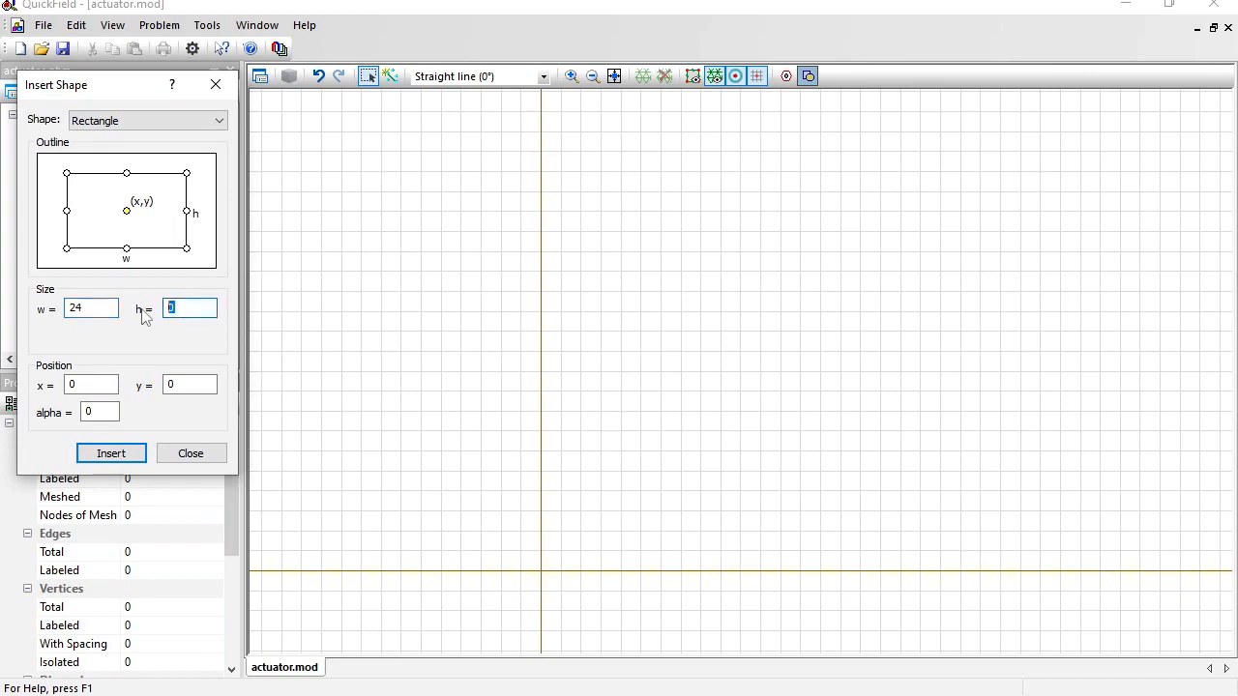
{"action": "type", "text": "8"}
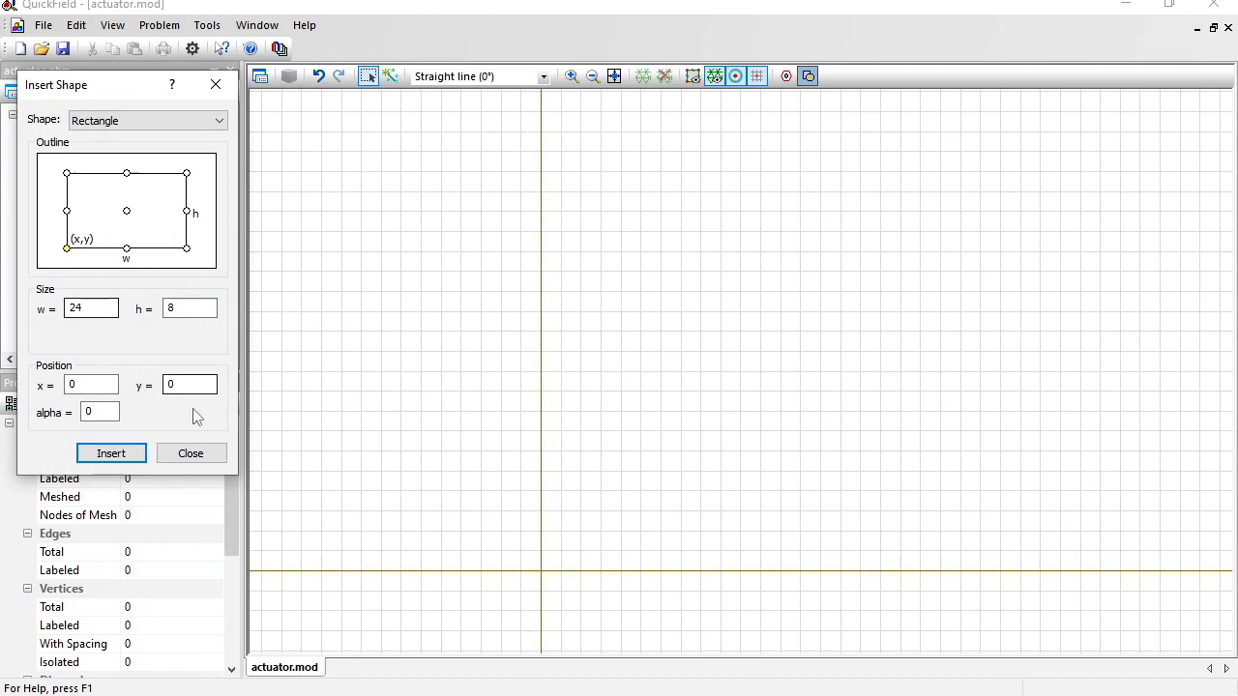
{"action": "type", "text": "4"}
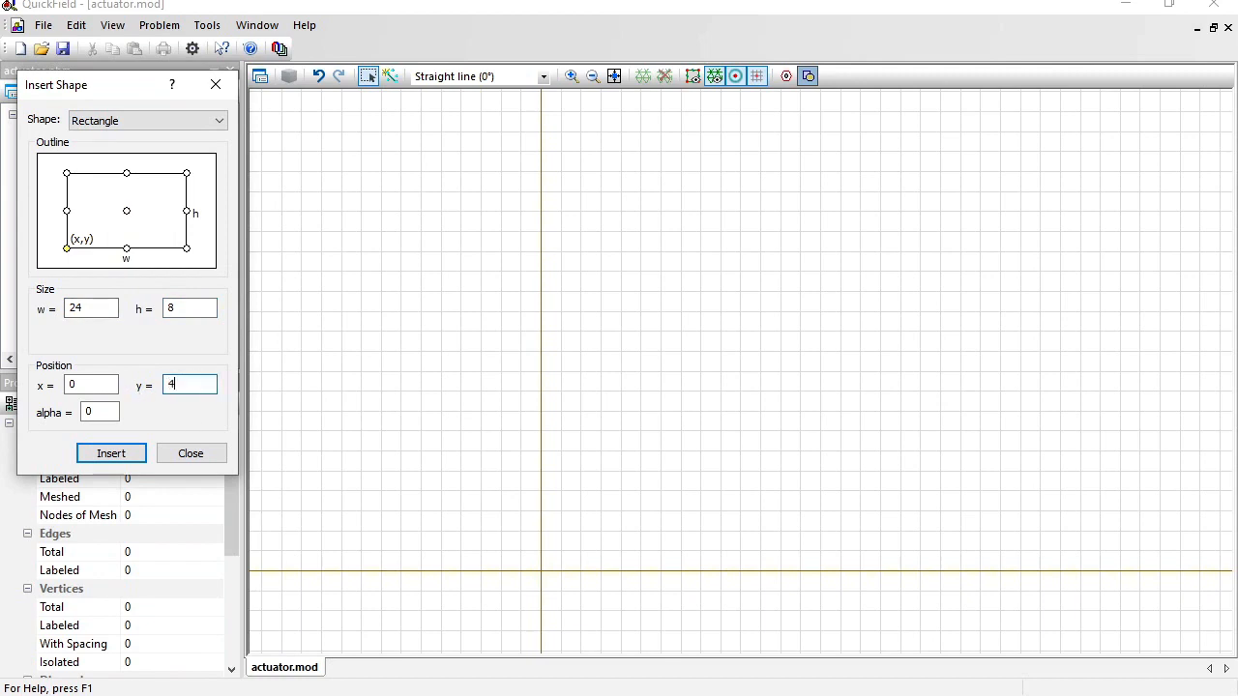
{"action": "left_click", "coordinate": [110, 453]}
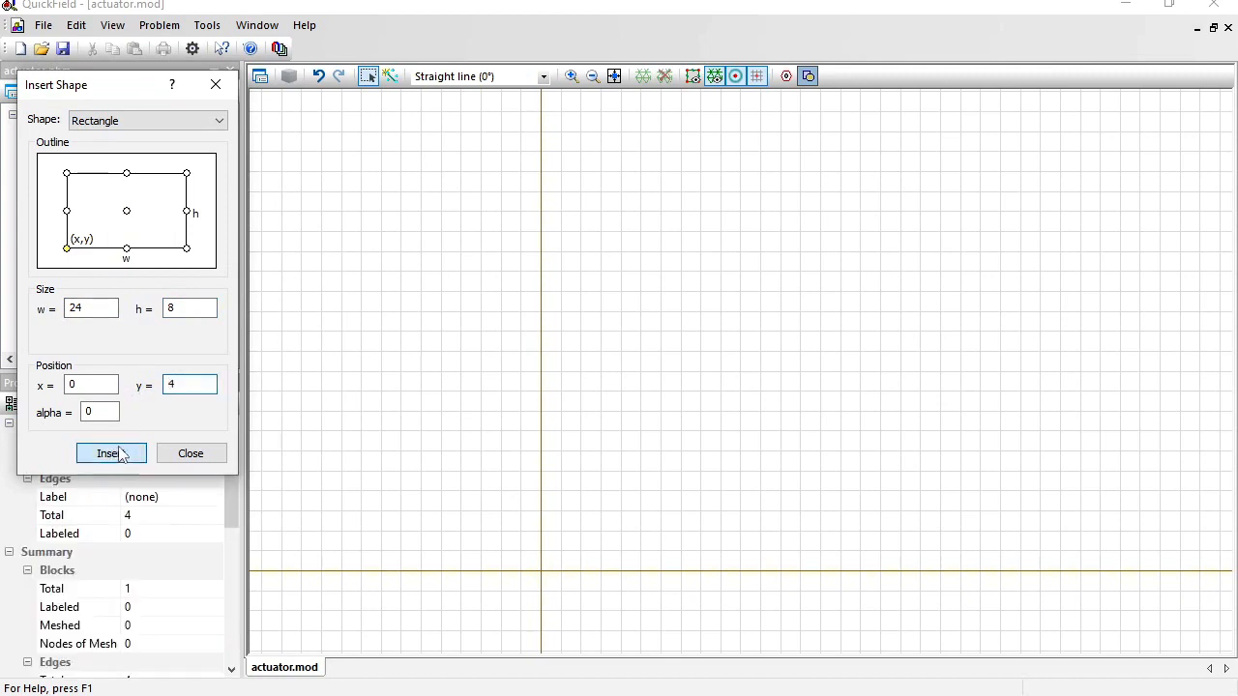
Step: Insert a 16 by 4 cm rectangle inside the outline
{"action": "left_click", "coordinate": [110, 453]}
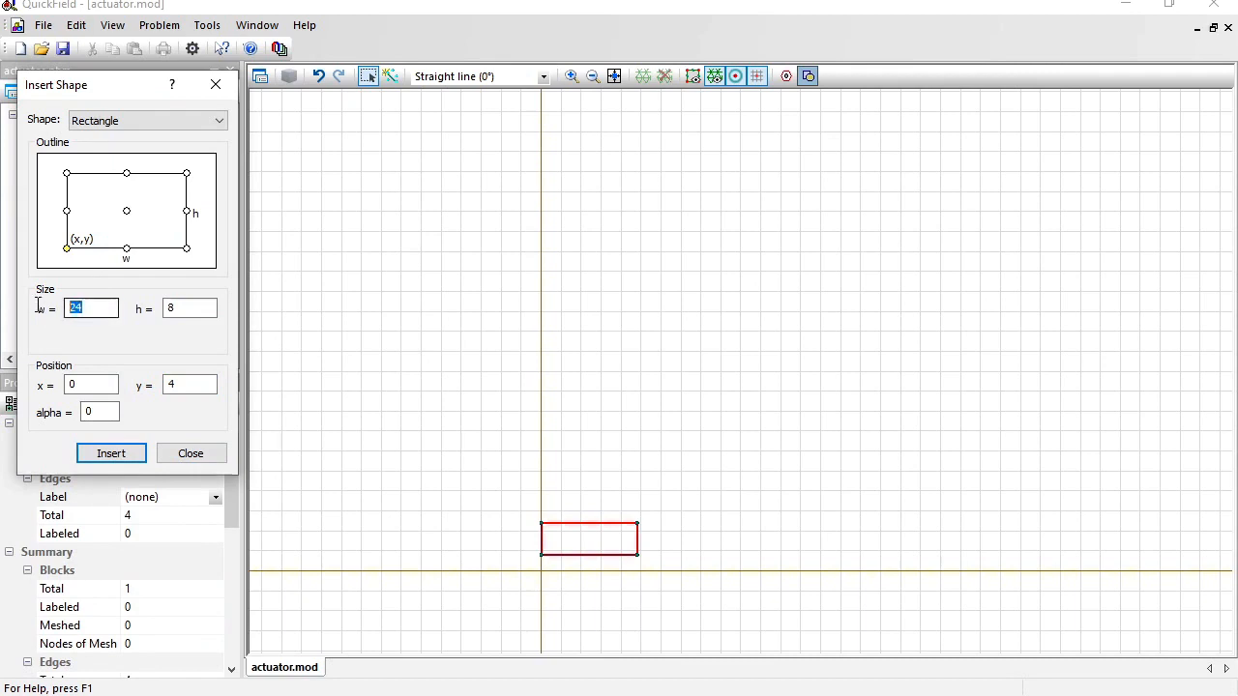
{"action": "type", "text": "16"}
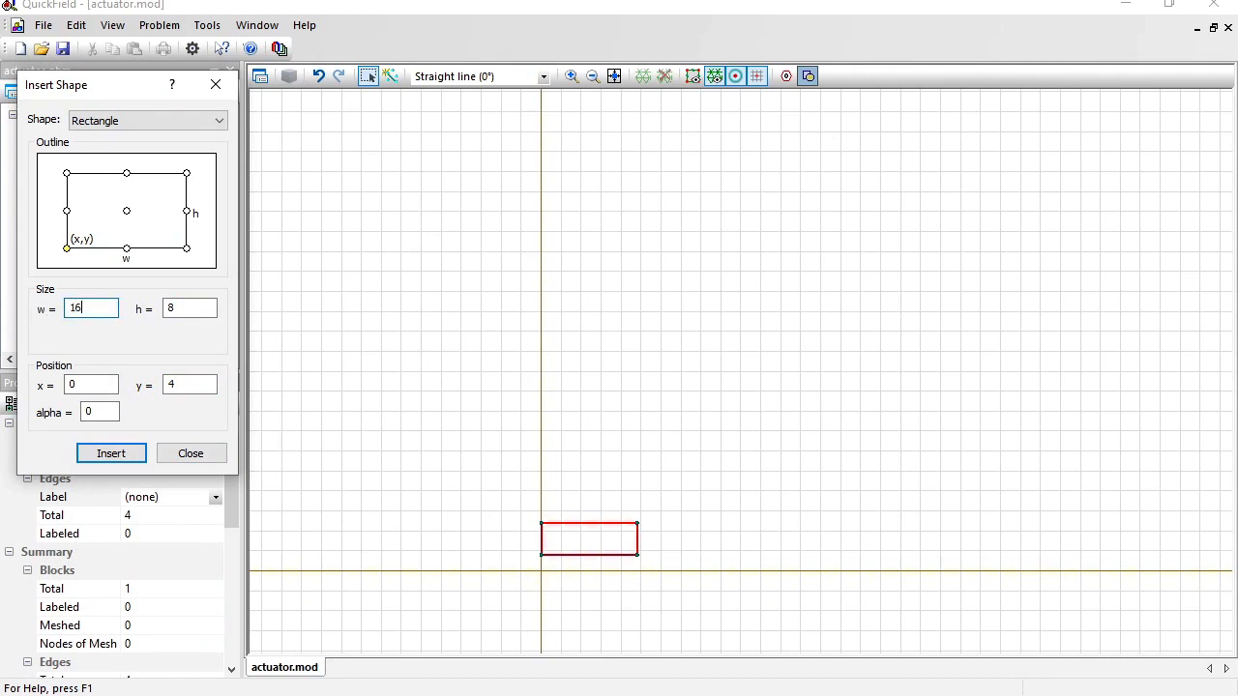
{"action": "left_click", "coordinate": [190, 307]}
{"action": "type", "text": "4"}
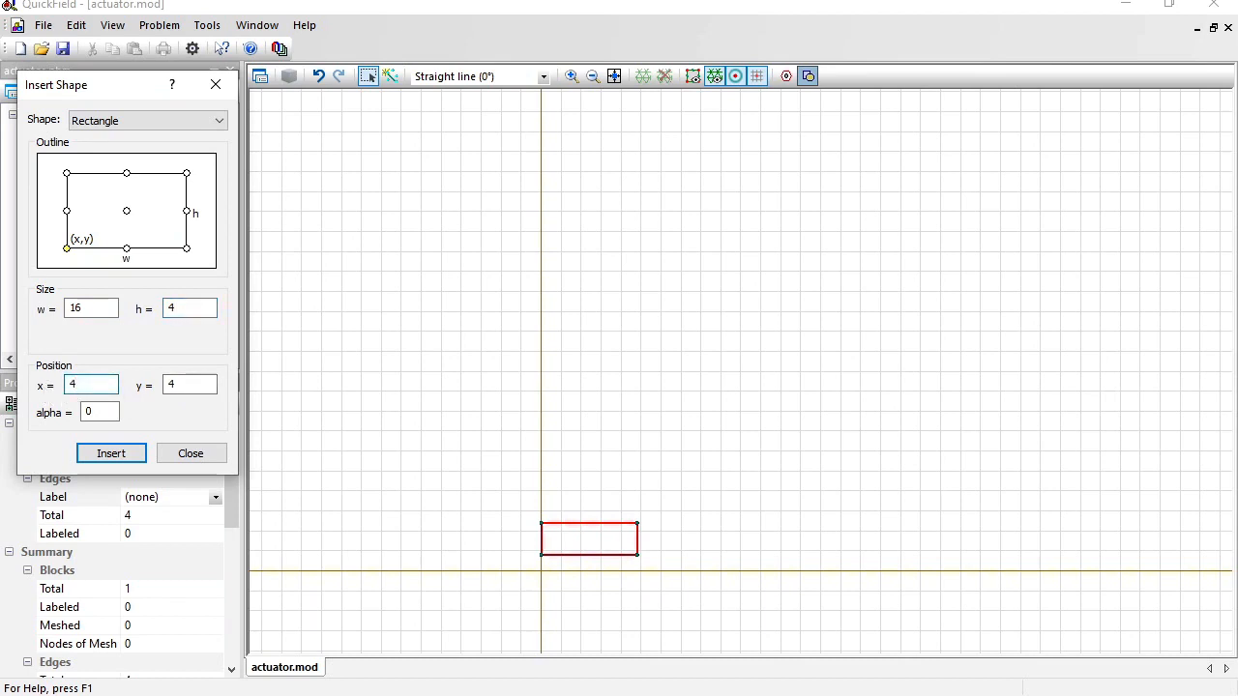
{"action": "left_click", "coordinate": [110, 453]}
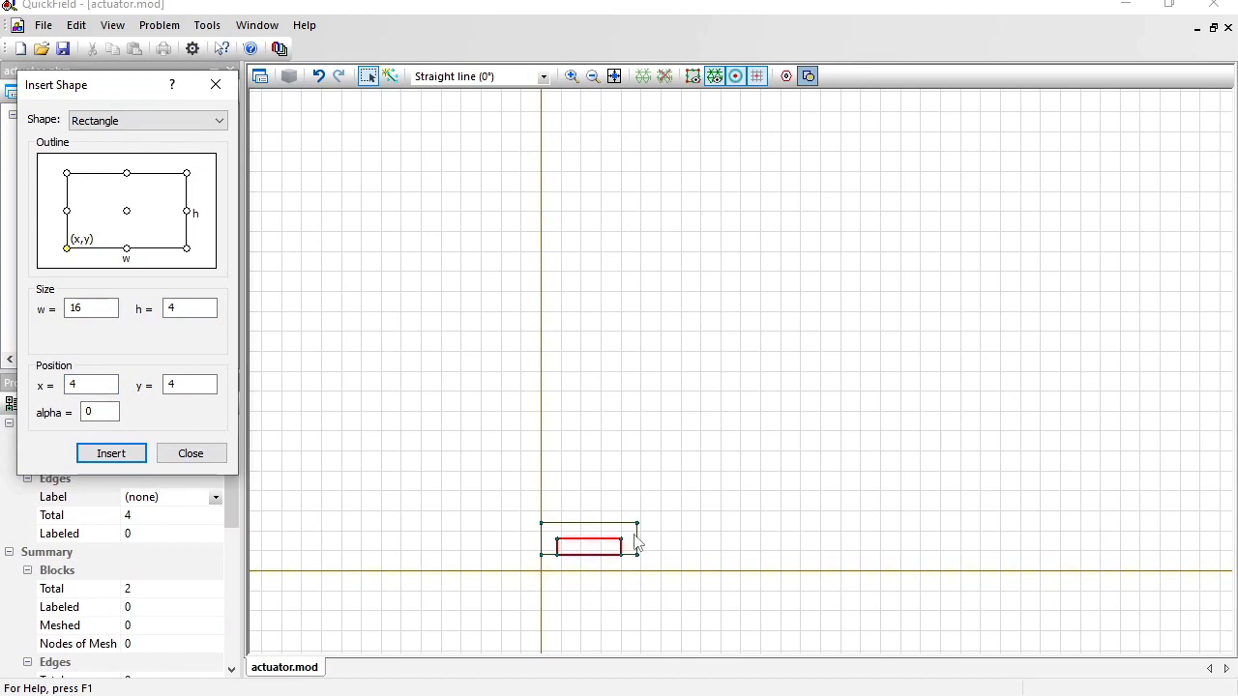
{"action": "mouse_move", "coordinate": [546, 553]}
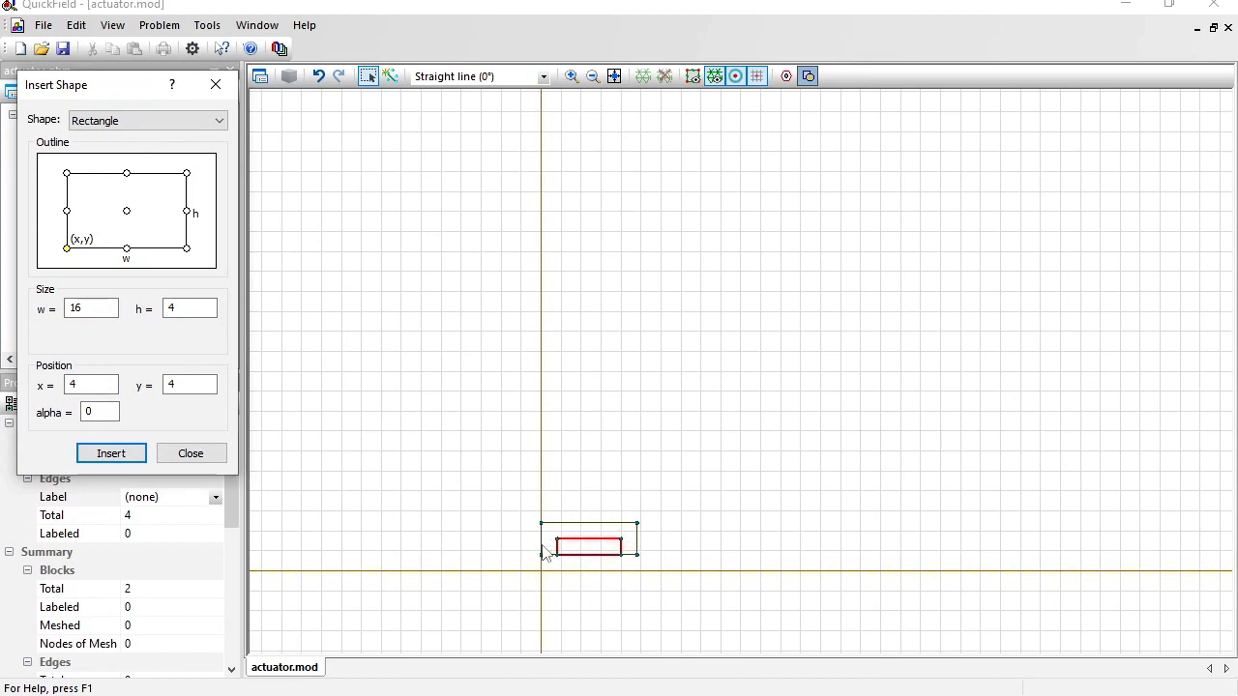
{"action": "mouse_move", "coordinate": [468, 559]}
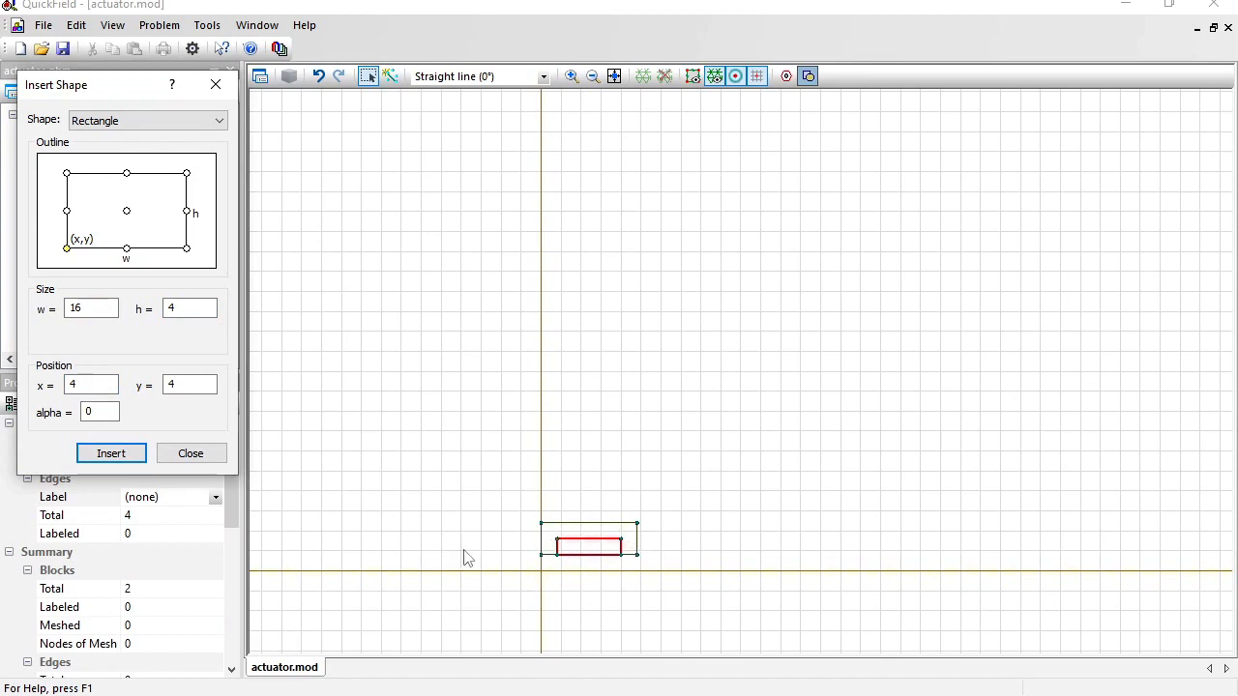
Step: Insert a 6 by 4 cm rectangle placed at the origin (x=0, y=0)
{"action": "left_click", "coordinate": [91, 307]}
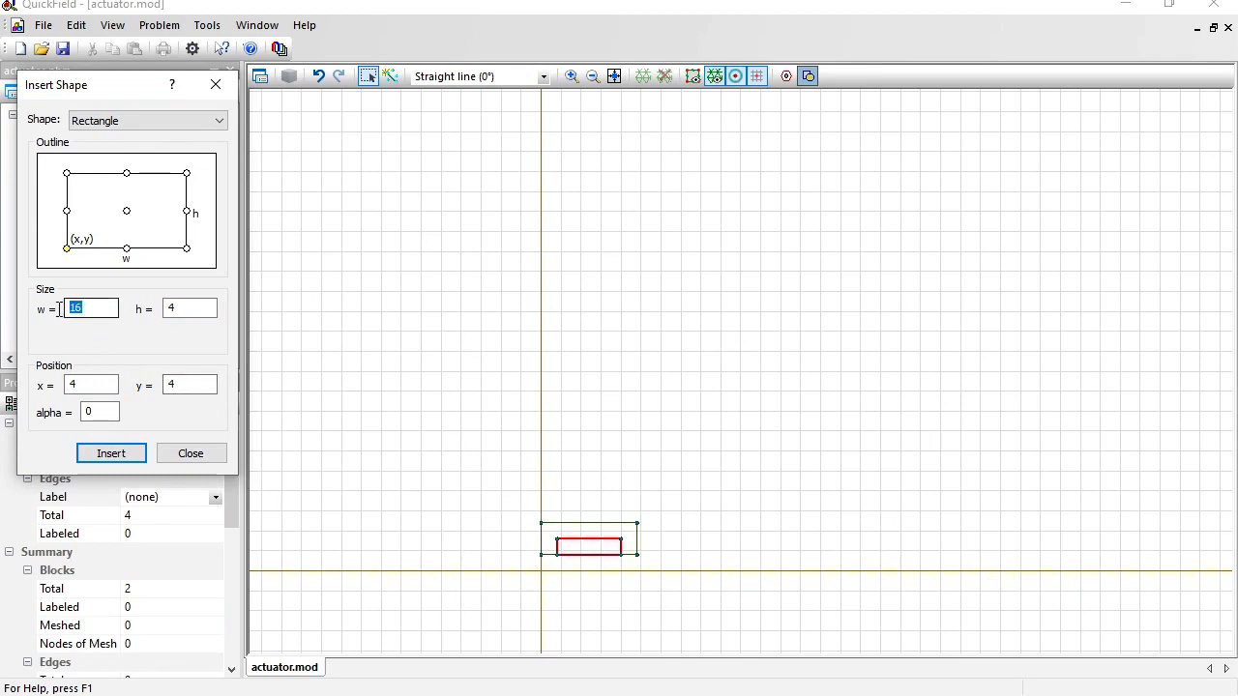
{"action": "type", "text": "6"}
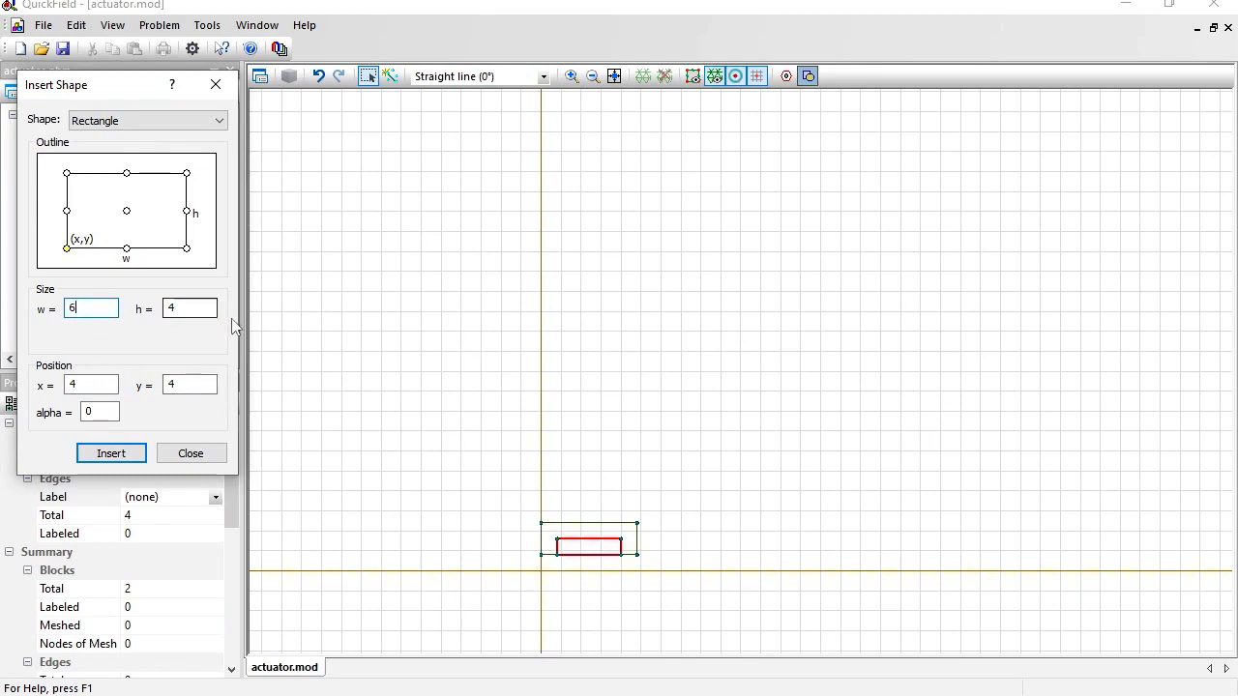
{"action": "left_click", "coordinate": [93, 383]}
{"action": "type", "text": "0"}
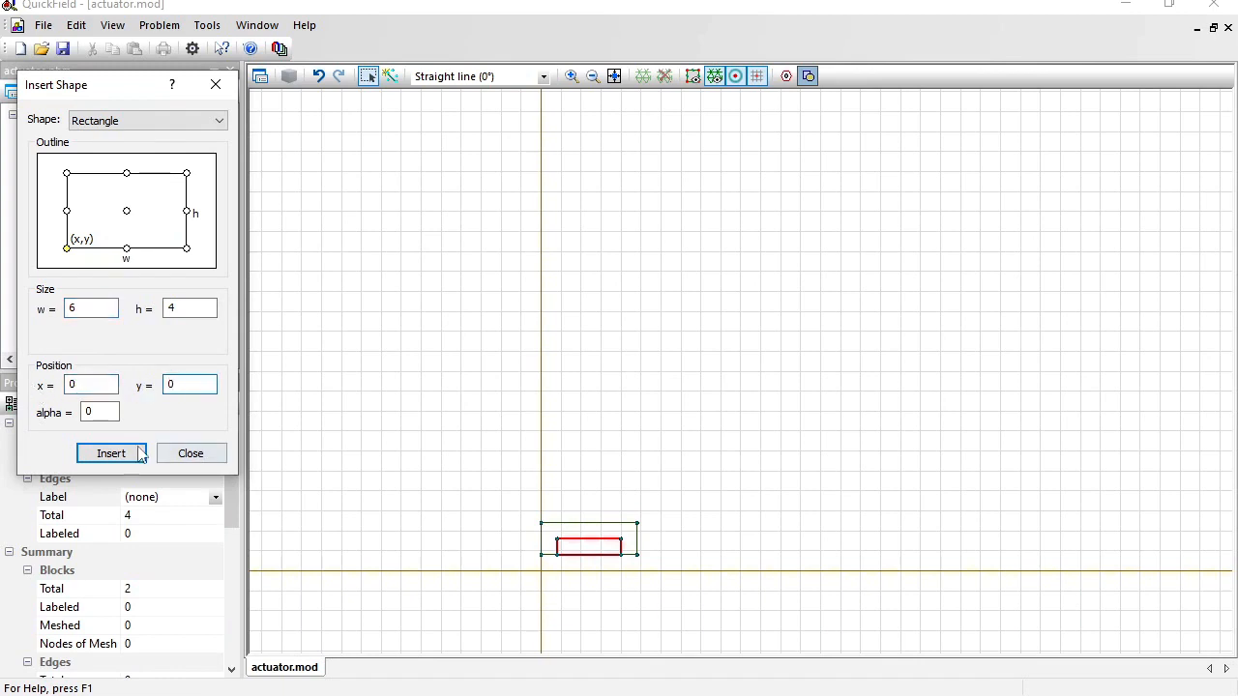
{"action": "left_click", "coordinate": [110, 452]}
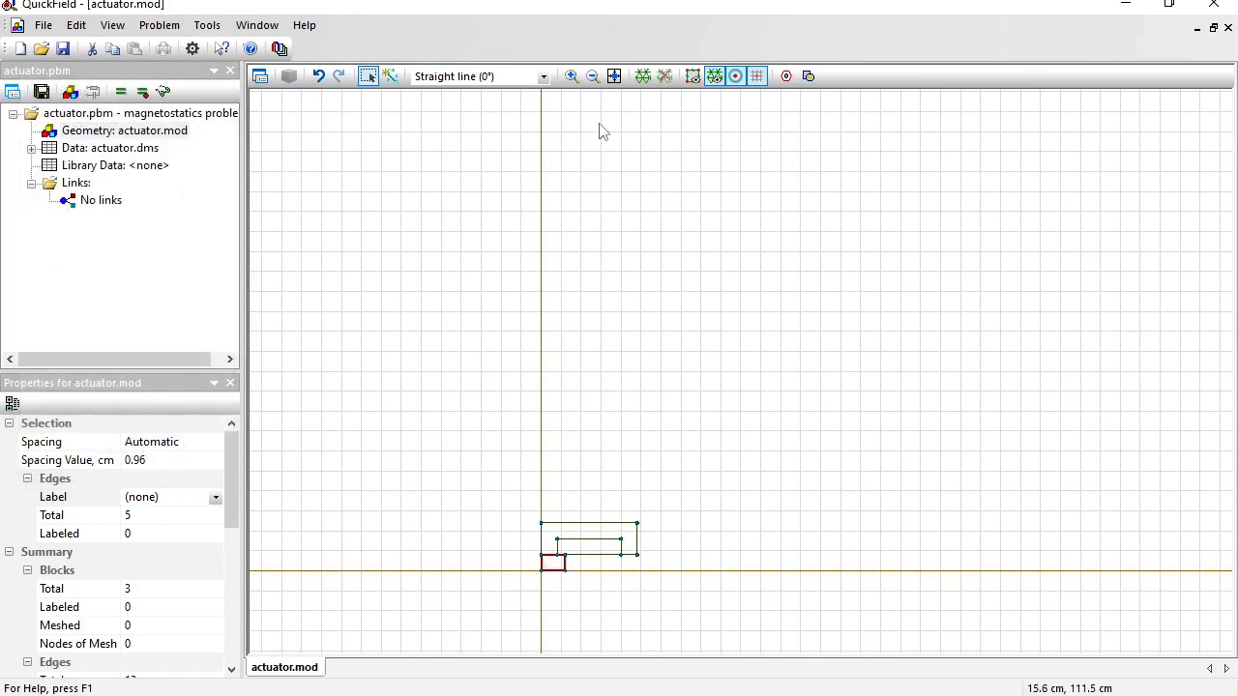
Step: Fit the geometry in view and switch to object selection for merging the core
{"action": "left_click", "coordinate": [615, 78]}
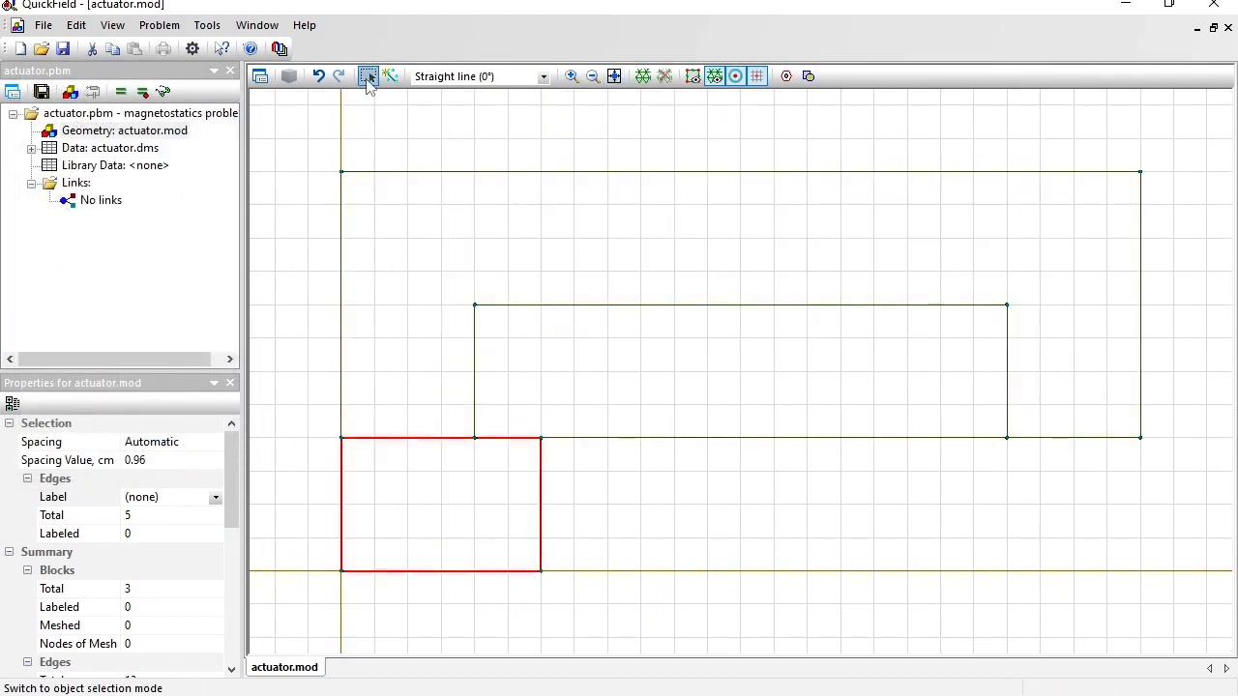
{"action": "left_click", "coordinate": [367, 75]}
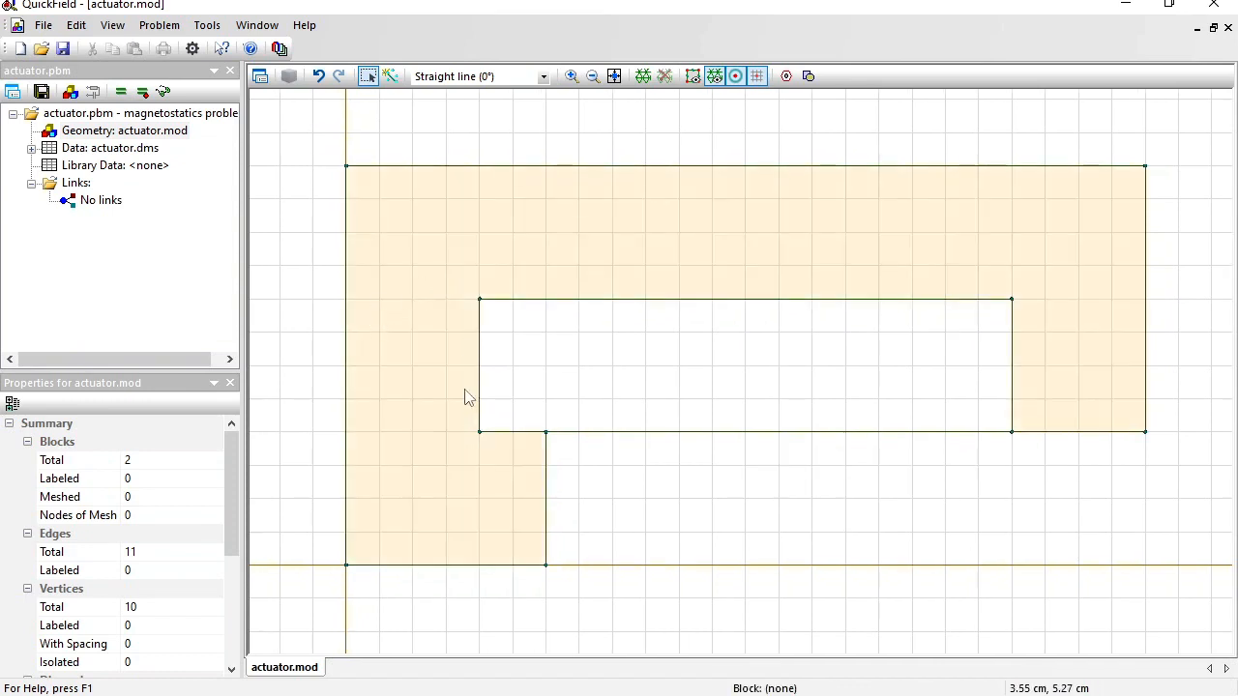
Step: Move the inner opening's lower edge with a vertical displacement dy = 0.1 cm
{"action": "left_click", "coordinate": [812, 433]}
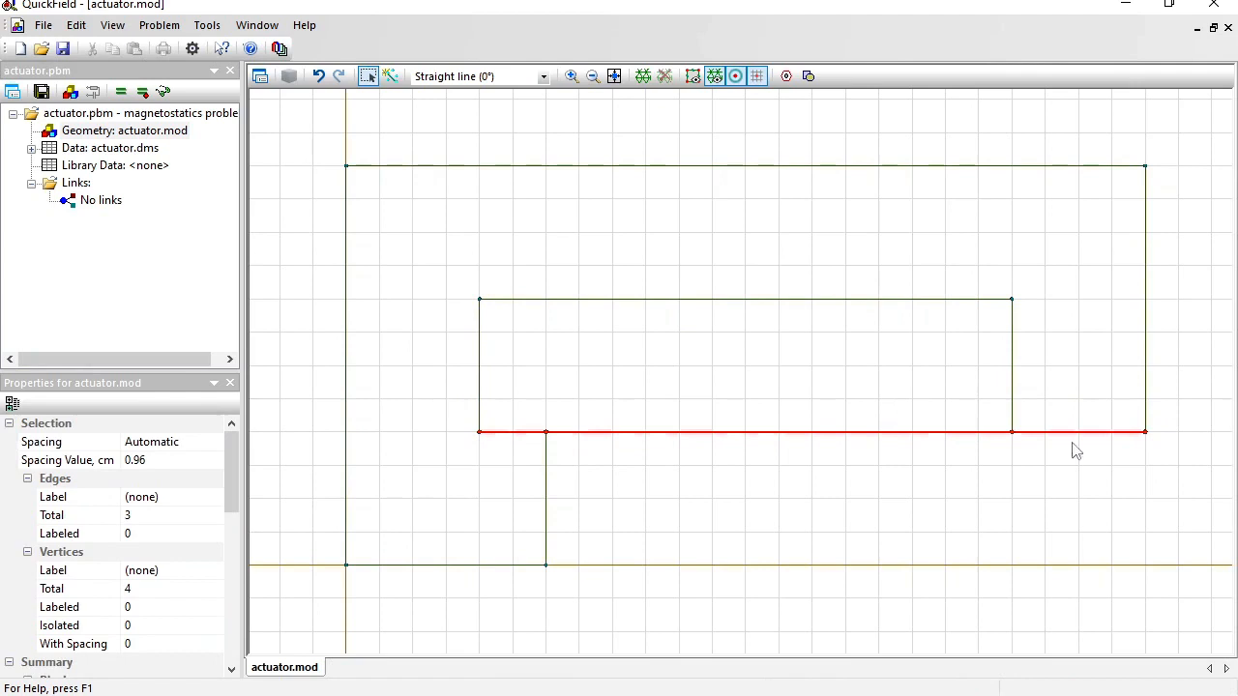
{"action": "right_click", "coordinate": [1076, 448]}
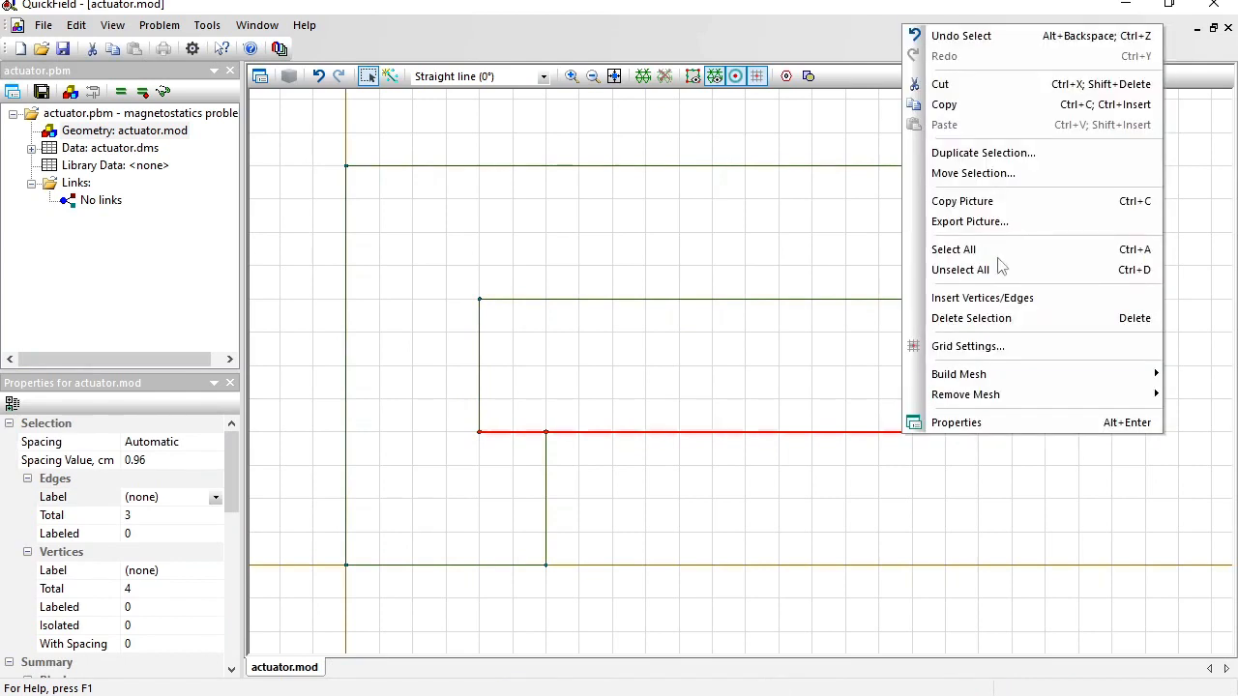
{"action": "left_click", "coordinate": [973, 174]}
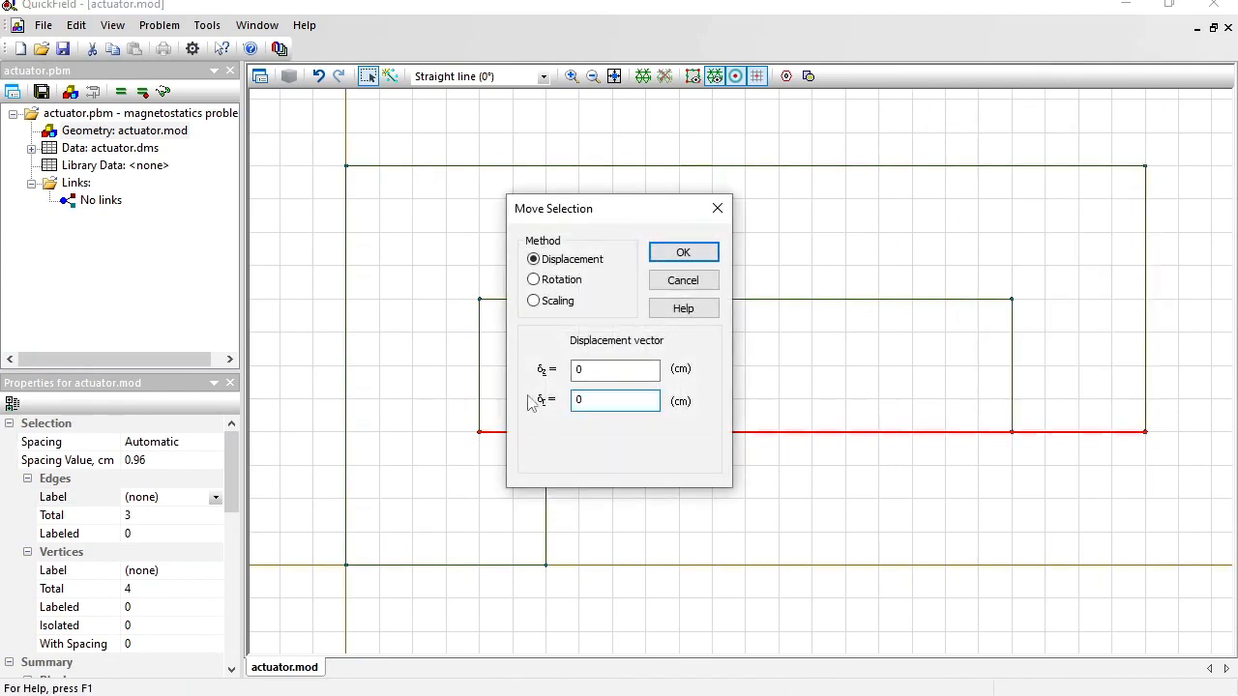
{"action": "left_click", "coordinate": [615, 401]}
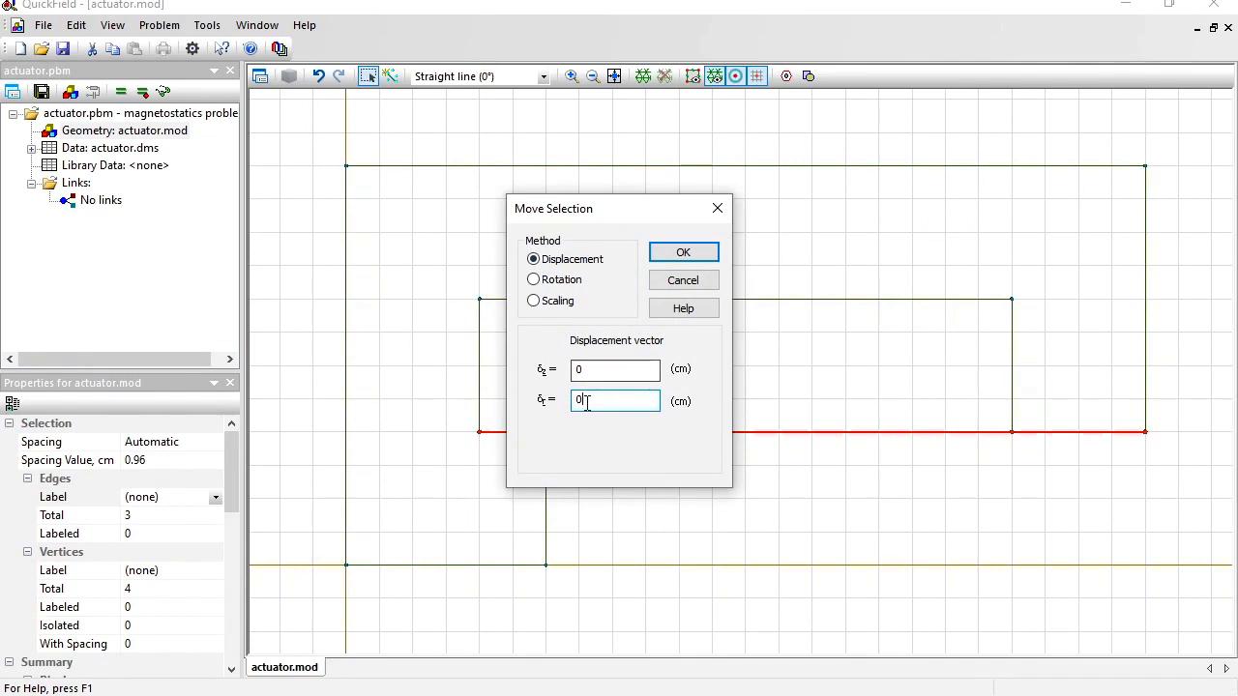
{"action": "type", "text": ".1"}
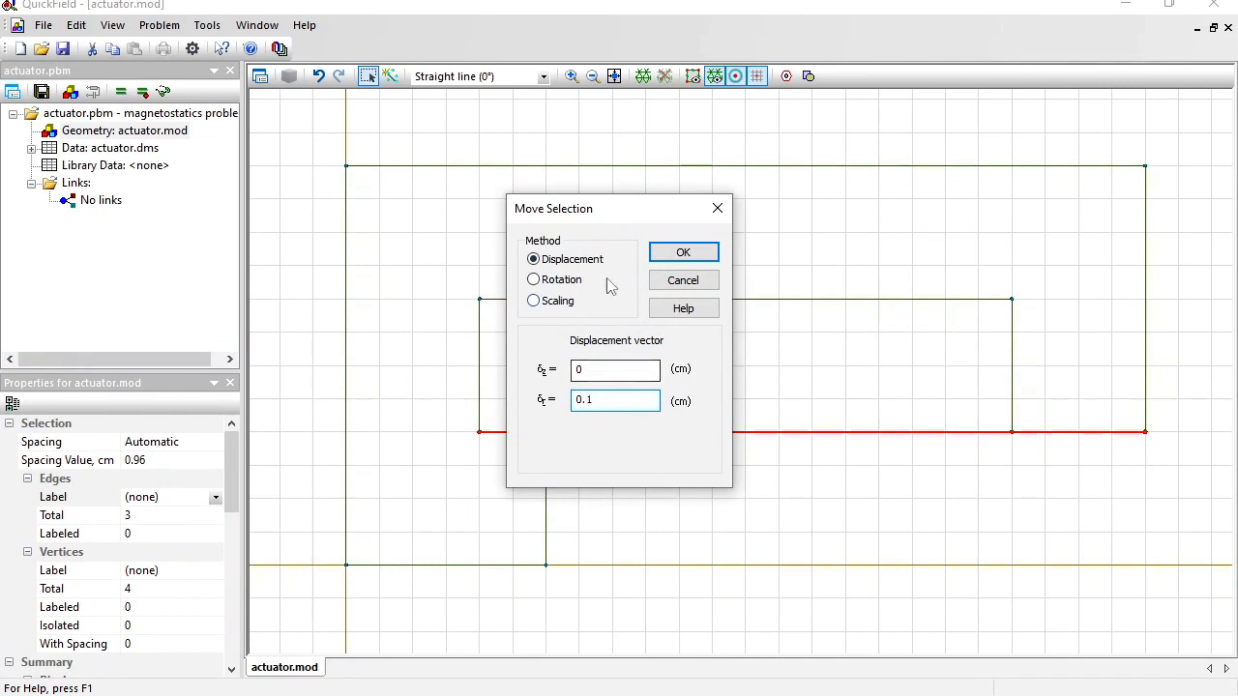
{"action": "left_click", "coordinate": [683, 252]}
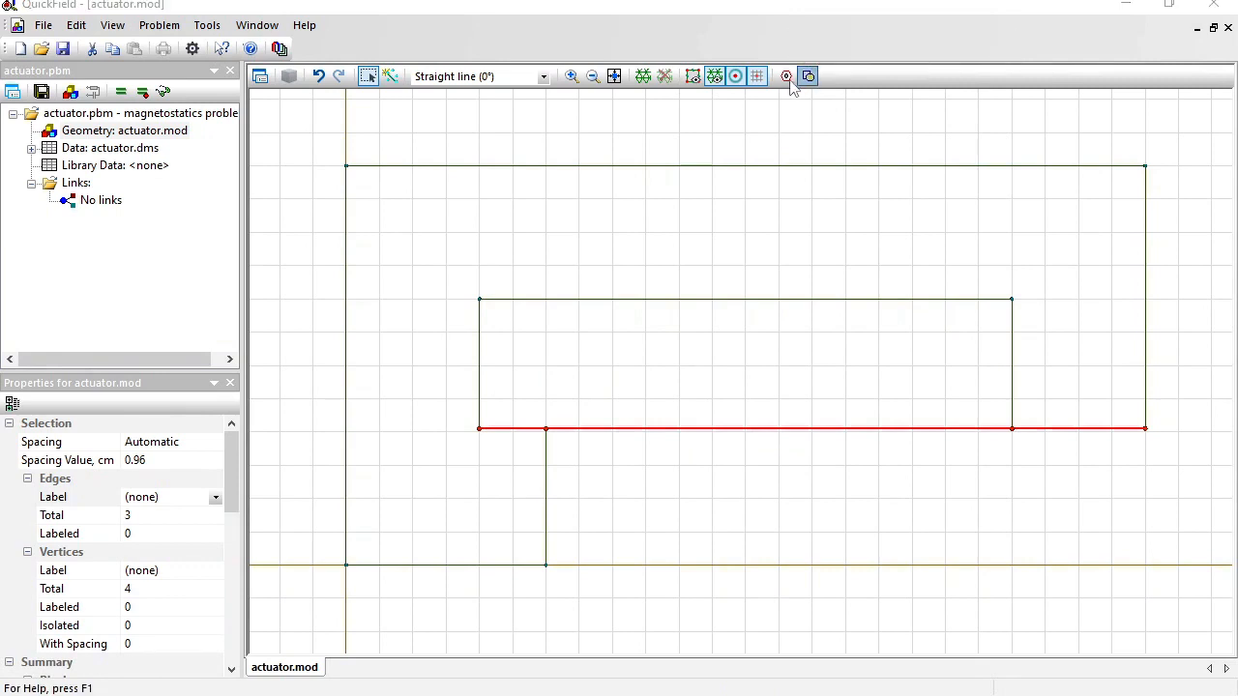
Step: Insert the 20 by 4 cm plunger rectangle at x=7, y=0 and close Insert Shape
{"action": "left_click", "coordinate": [809, 78]}
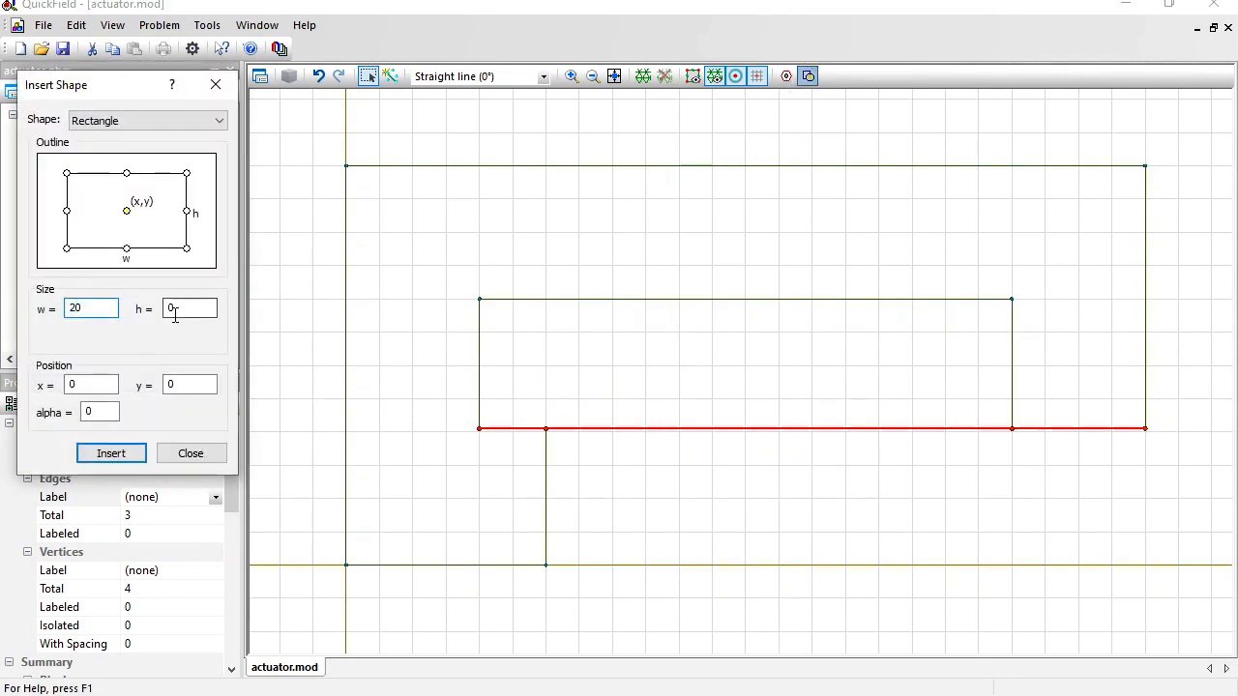
{"action": "type", "text": "4"}
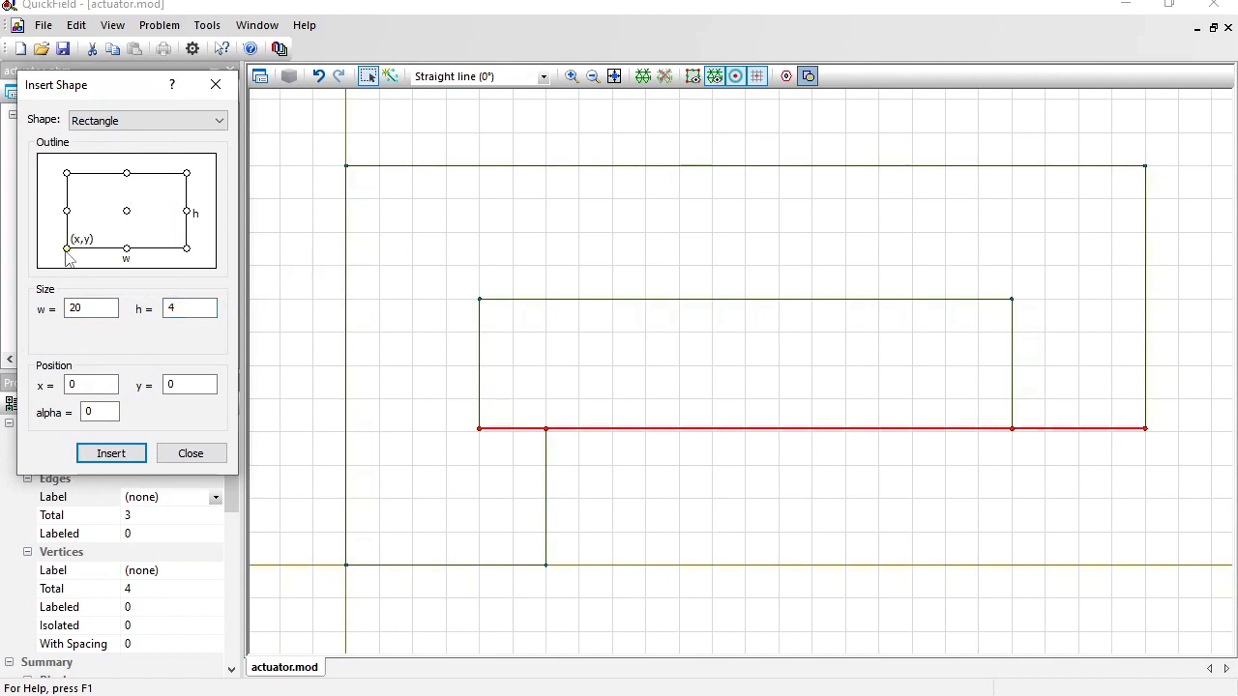
{"action": "mouse_move", "coordinate": [67, 267]}
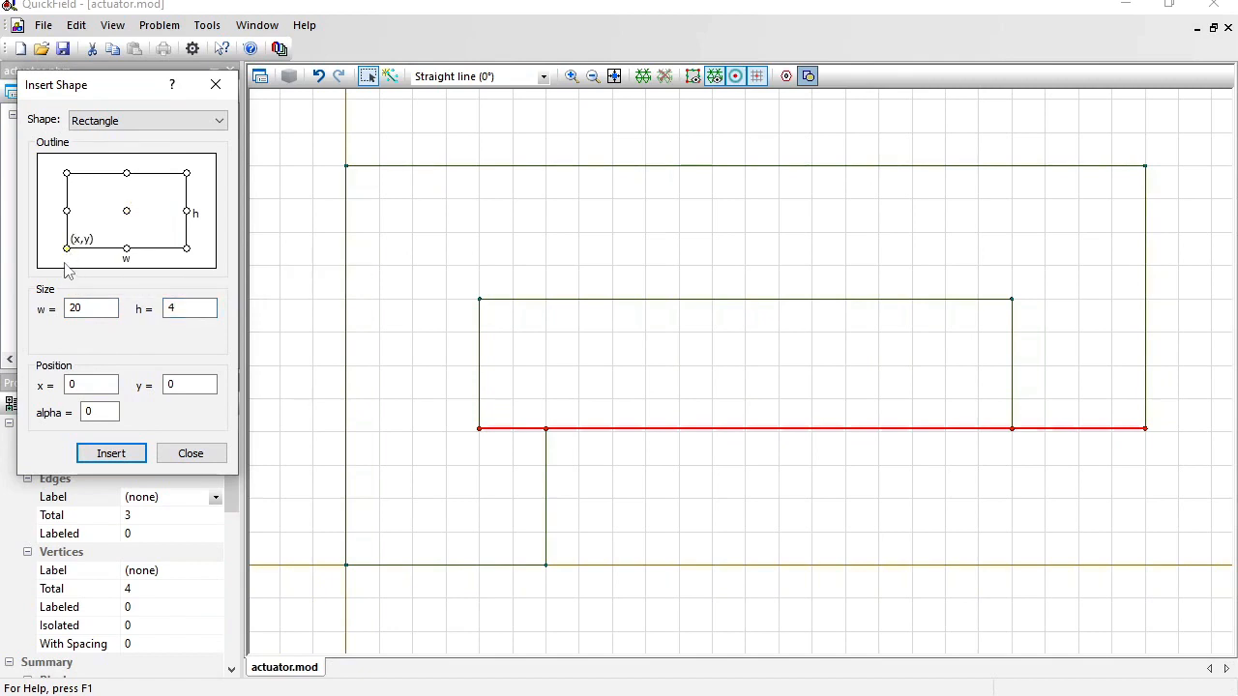
{"action": "left_click", "coordinate": [90, 382]}
{"action": "type", "text": "7"}
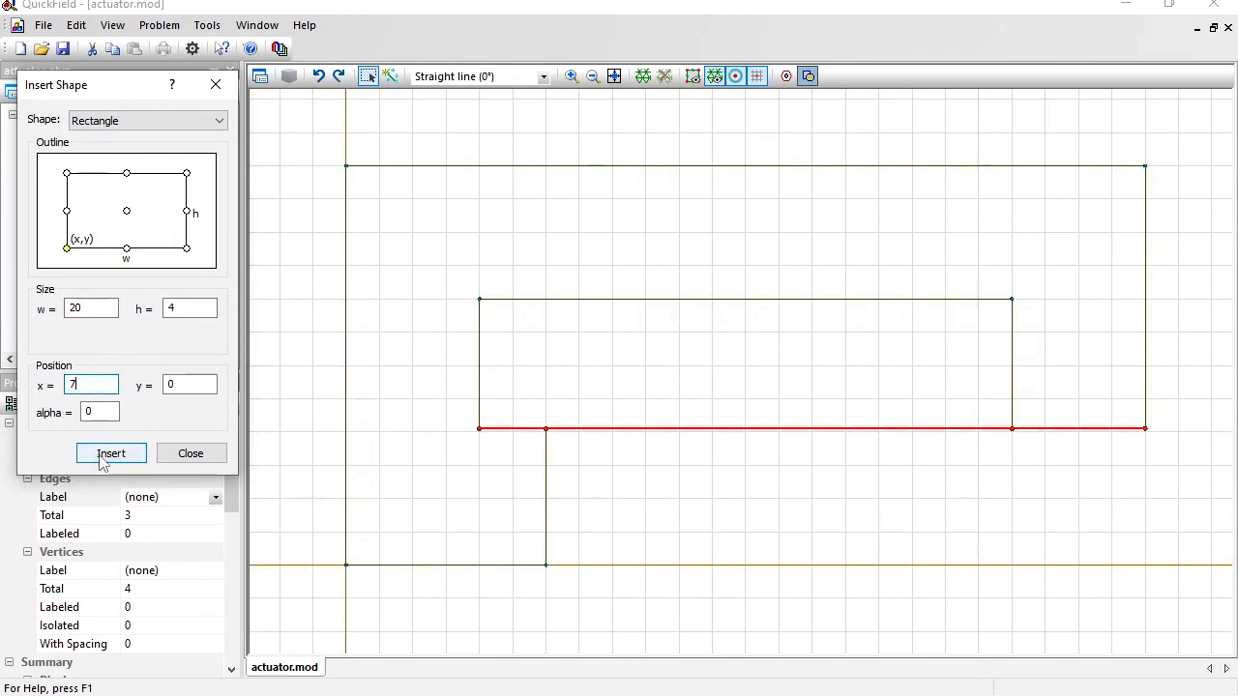
{"action": "left_click", "coordinate": [112, 452]}
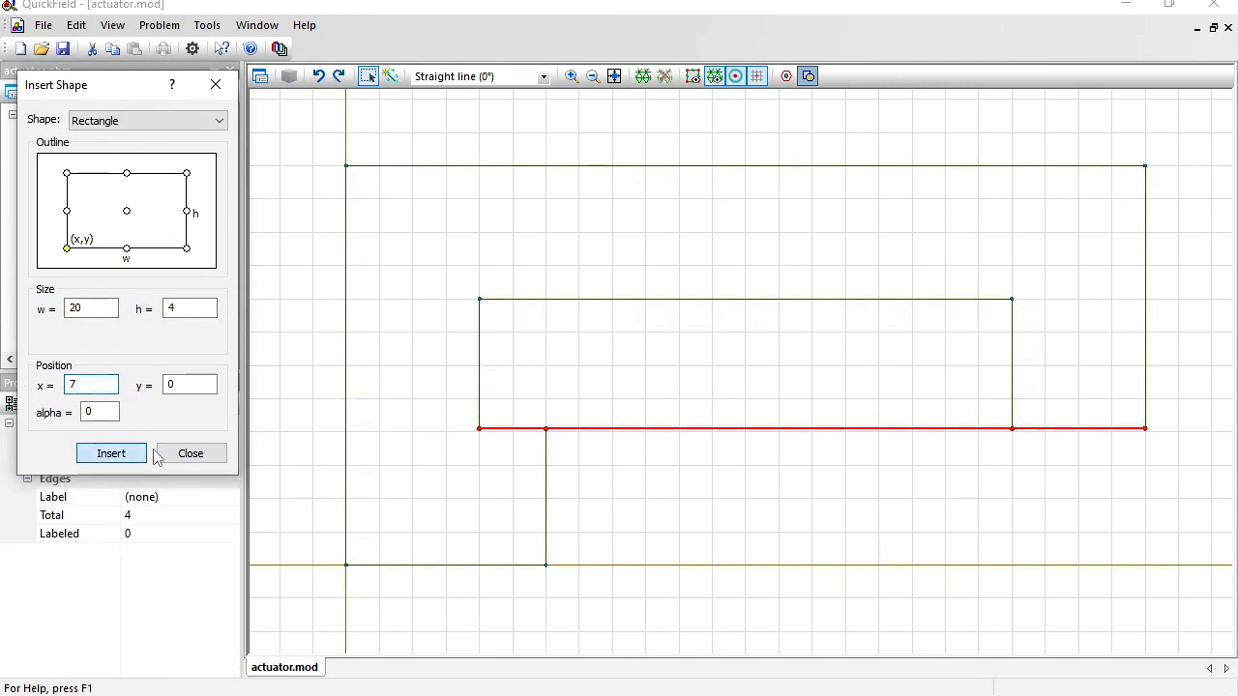
{"action": "left_click", "coordinate": [112, 453]}
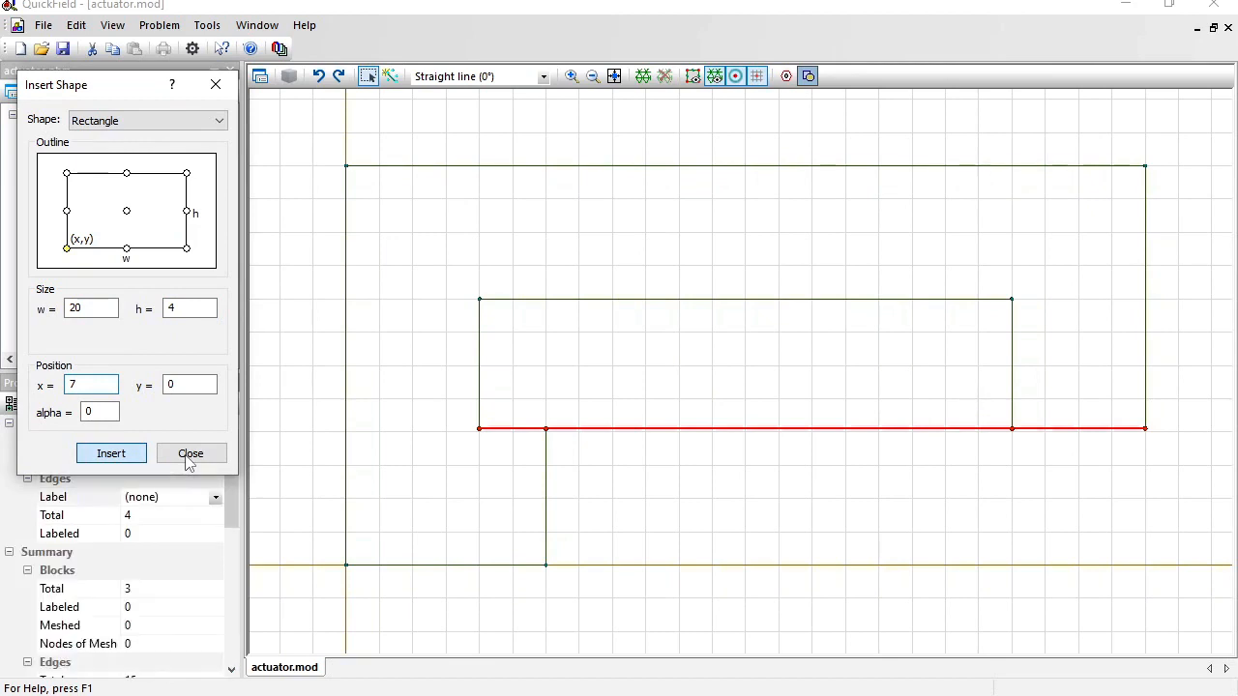
{"action": "left_click", "coordinate": [110, 452]}
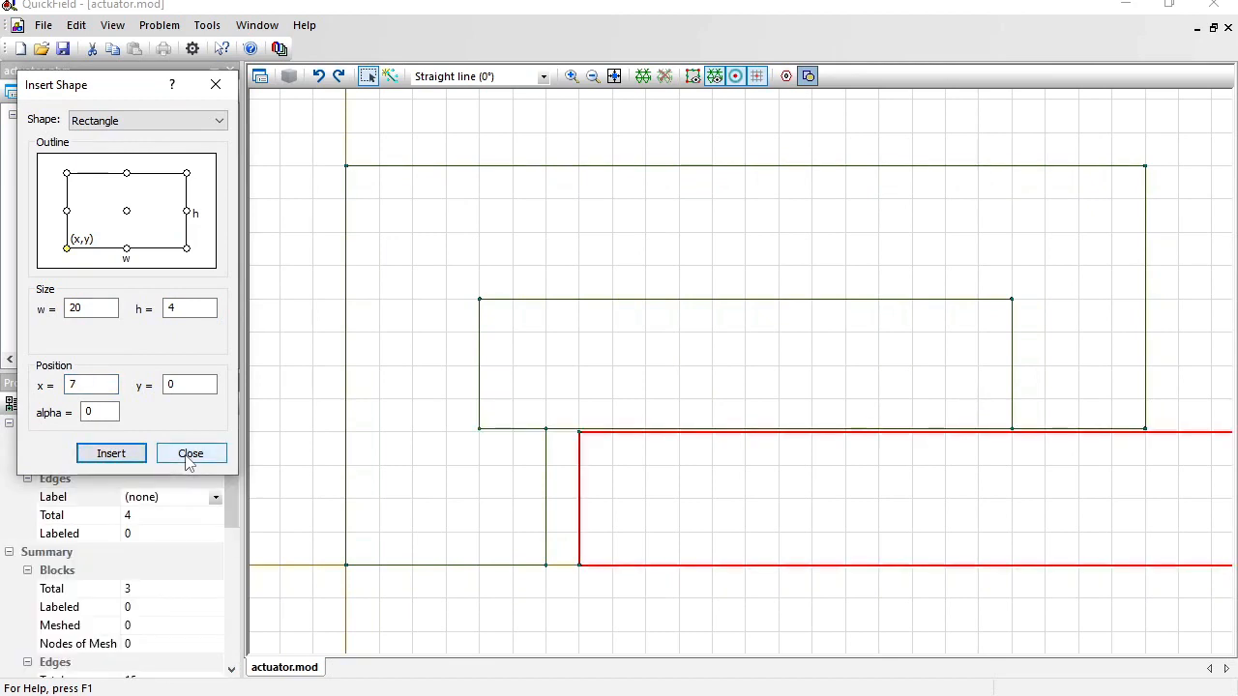
{"action": "left_click", "coordinate": [189, 452]}
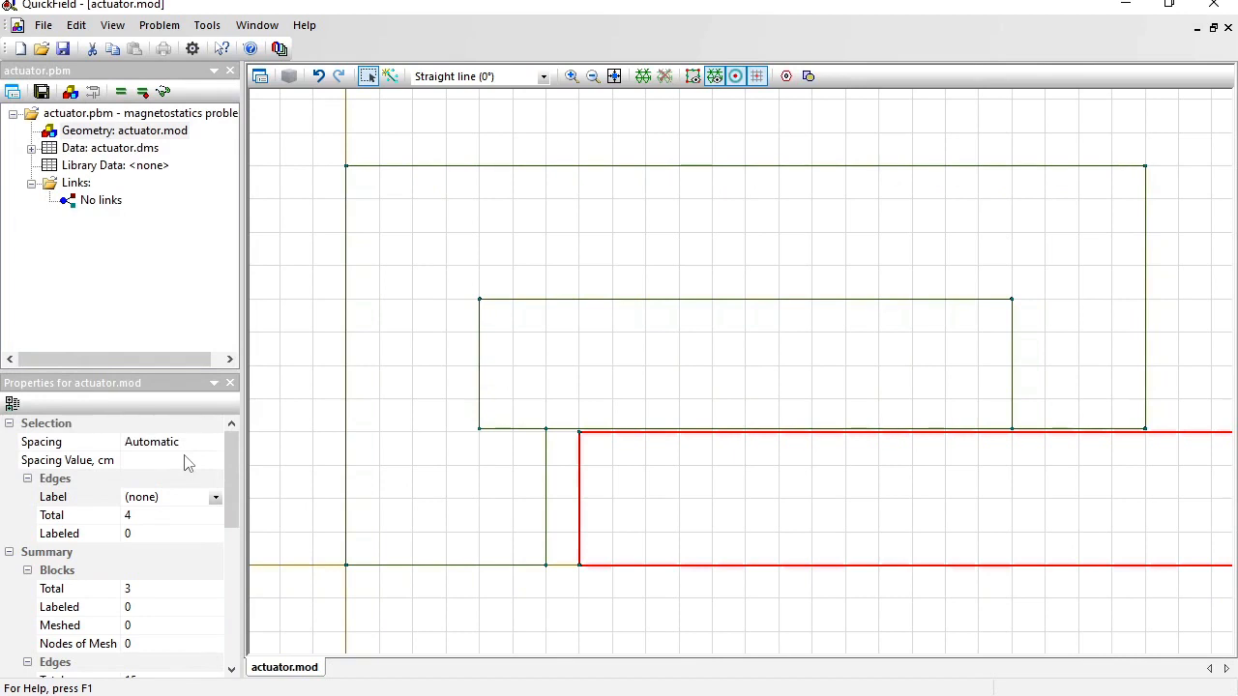
Step: Draw a Half arc (180°) outer boundary on the axis enclosing the whole actuator
{"action": "left_click", "coordinate": [750, 234]}
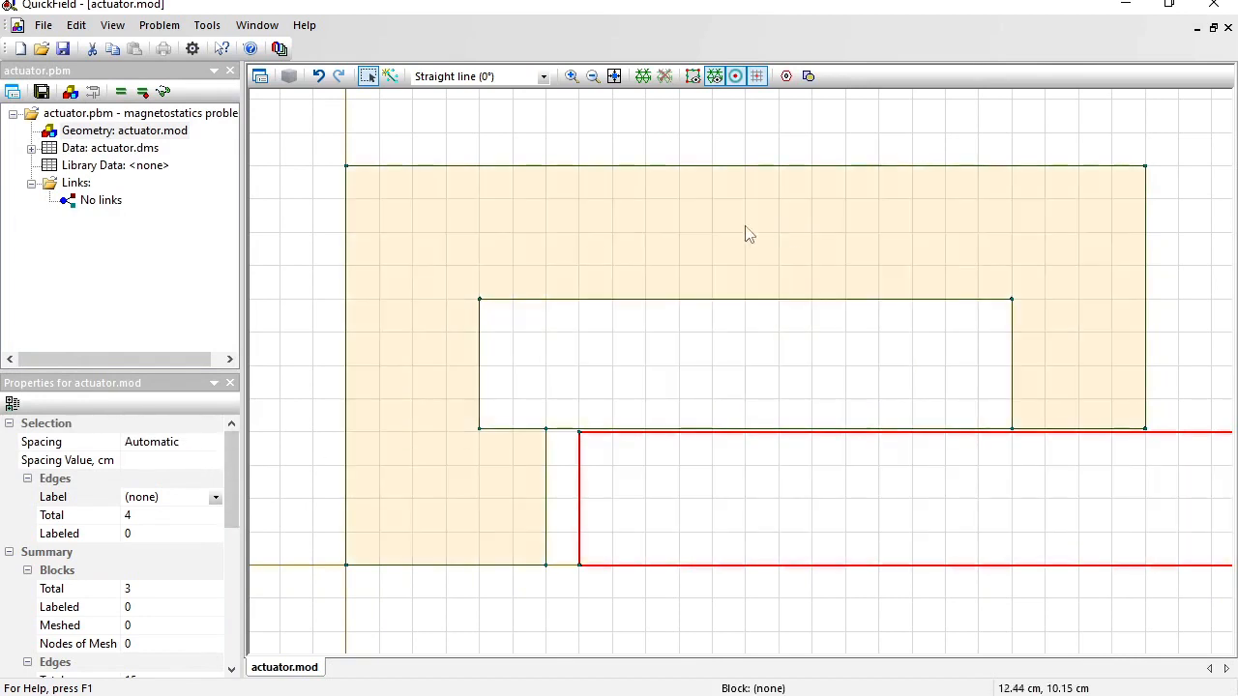
{"action": "left_click", "coordinate": [591, 76]}
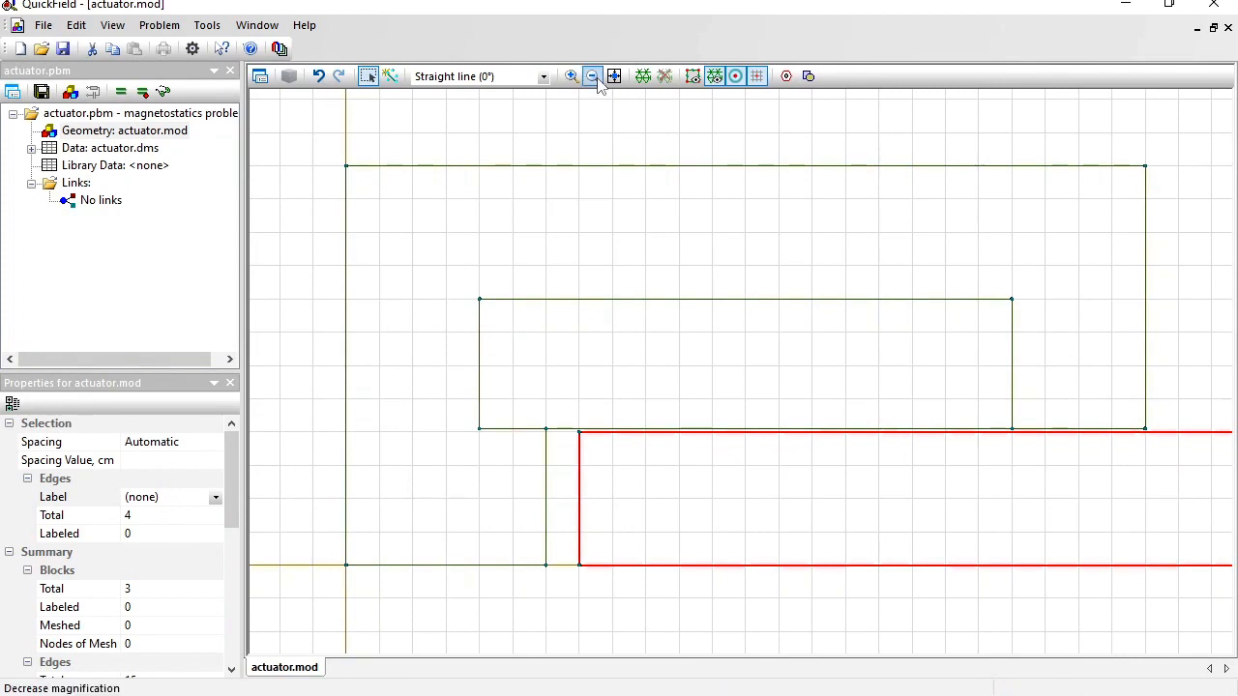
{"action": "left_click", "coordinate": [591, 77]}
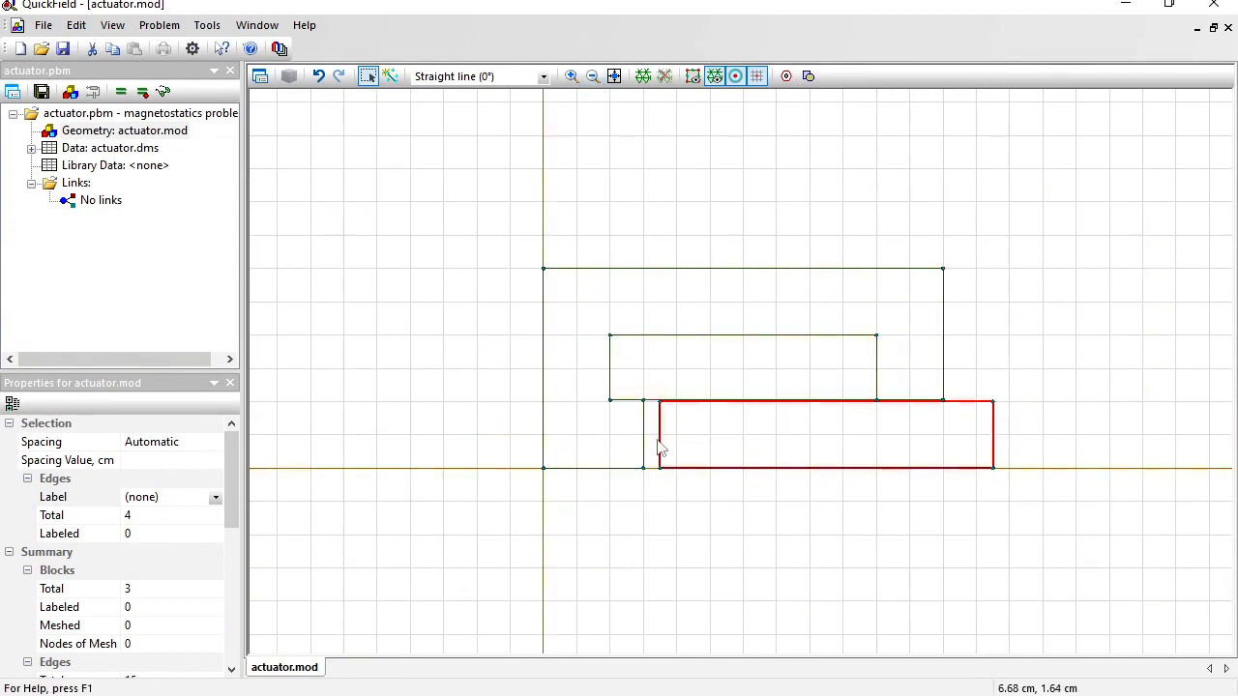
{"action": "mouse_move", "coordinate": [965, 294]}
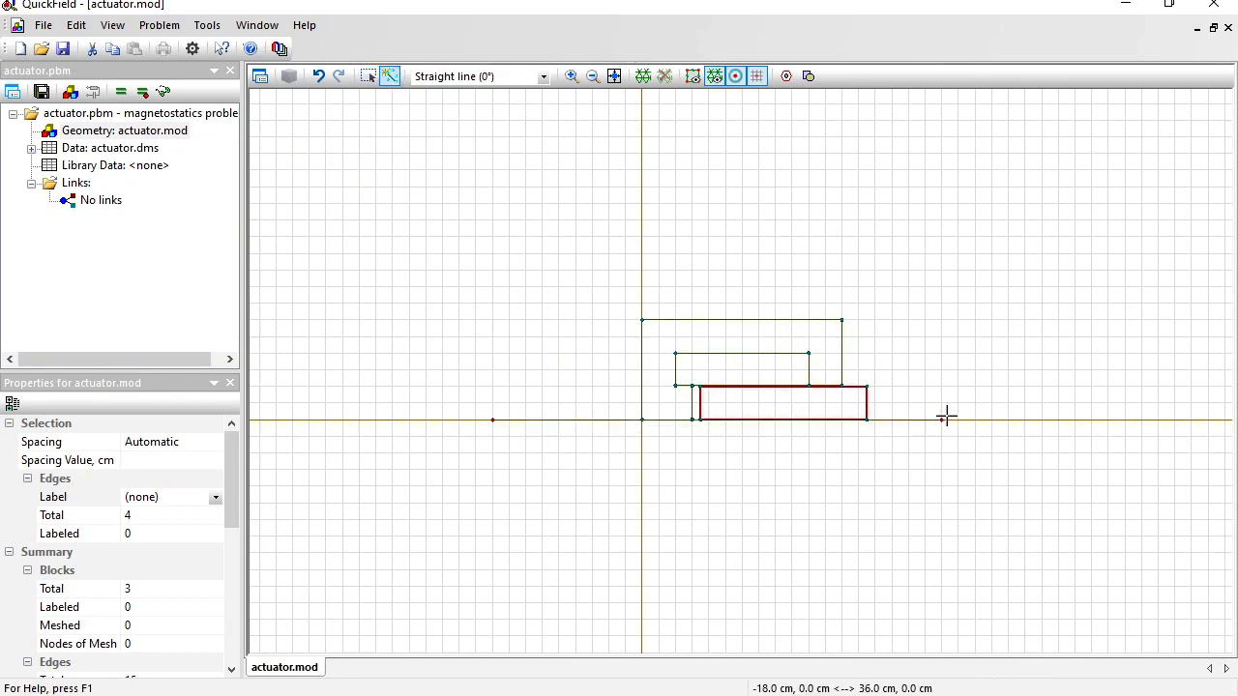
{"action": "mouse_move", "coordinate": [1014, 417]}
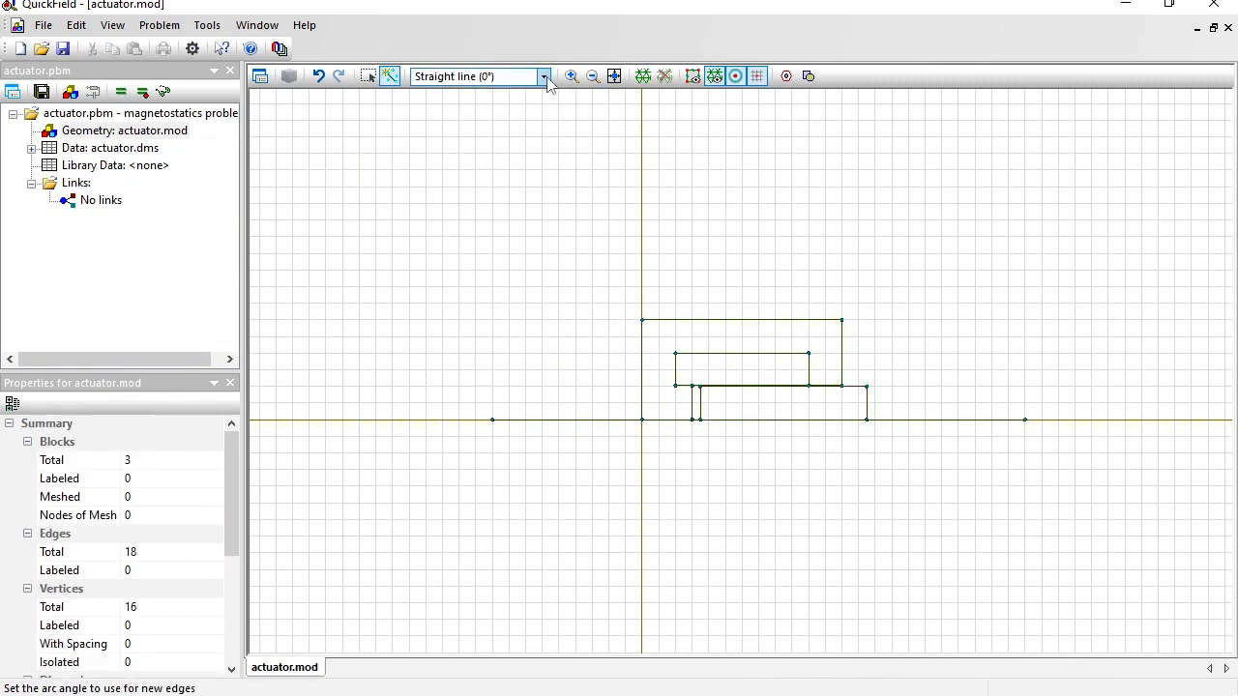
{"action": "left_click", "coordinate": [546, 77]}
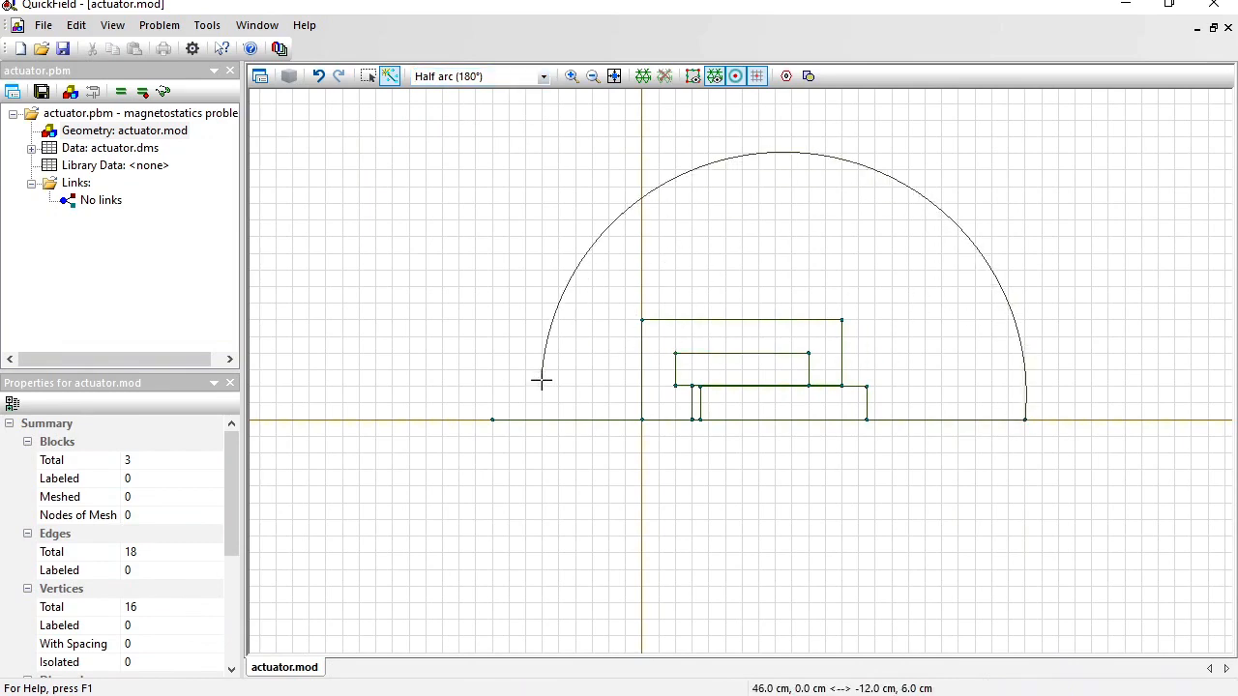
{"action": "left_click", "coordinate": [615, 78]}
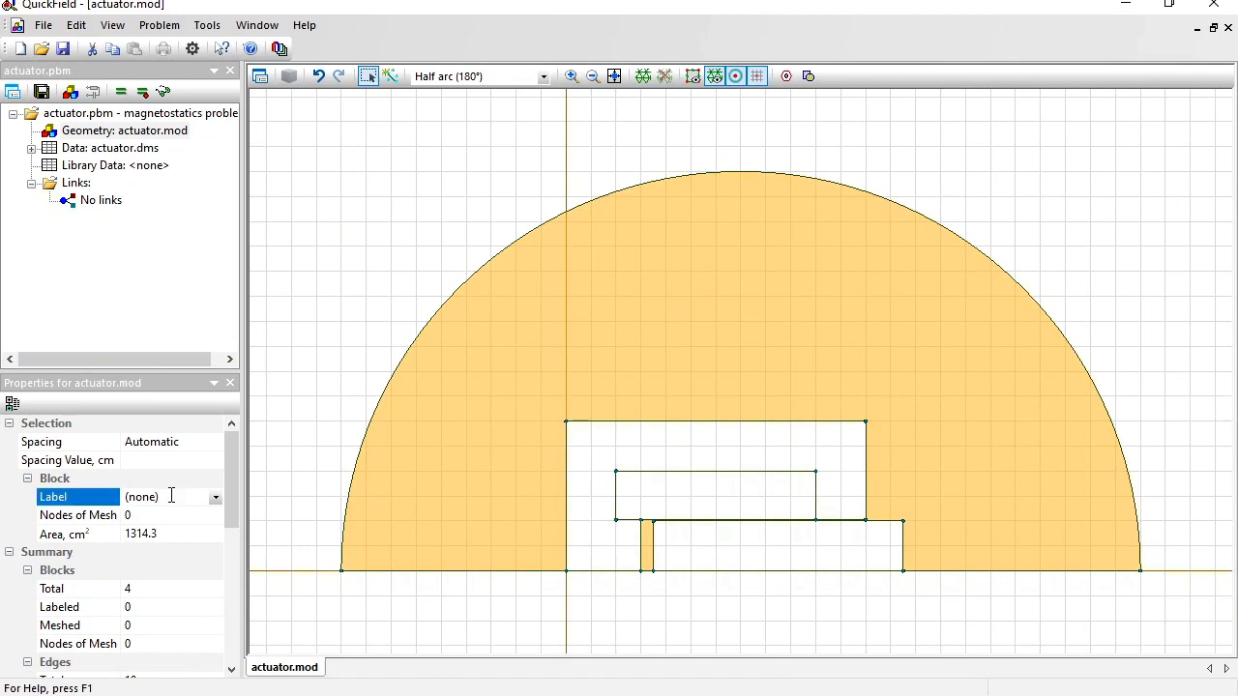
Step: Label the blocks air, plunger and coil, and label the outer arc edge external
{"action": "type", "text": "air"}
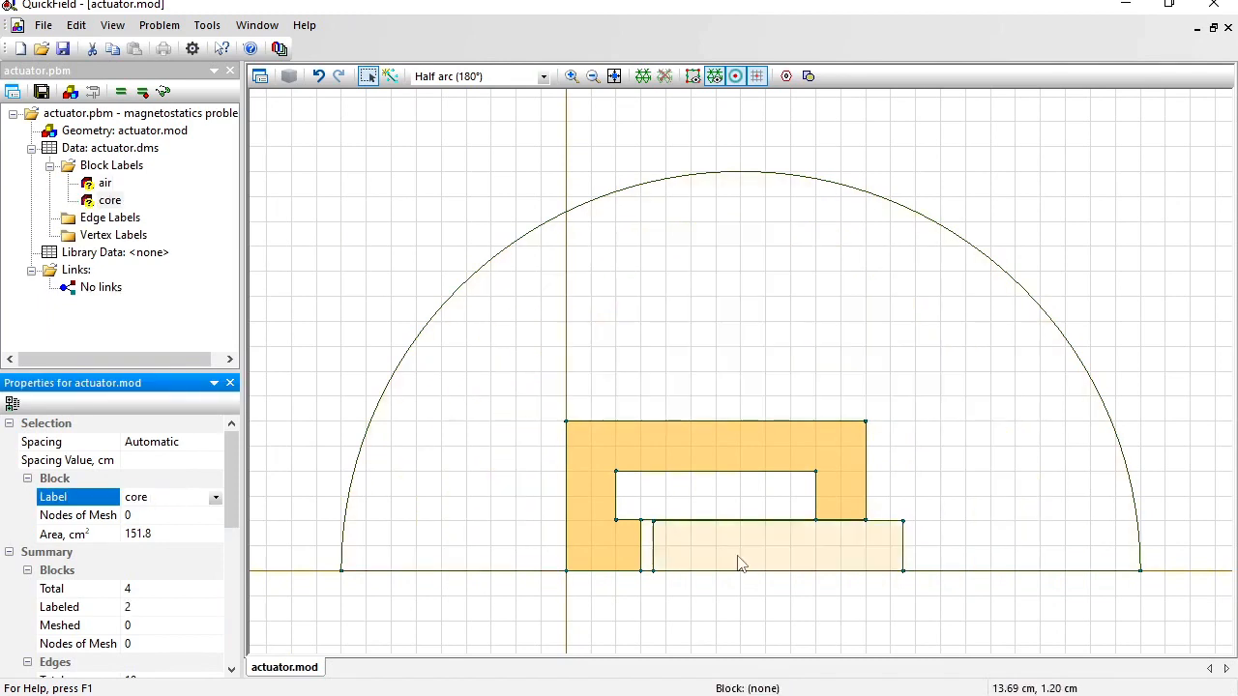
{"action": "left_click", "coordinate": [774, 545]}
{"action": "type", "text": "plunger"}
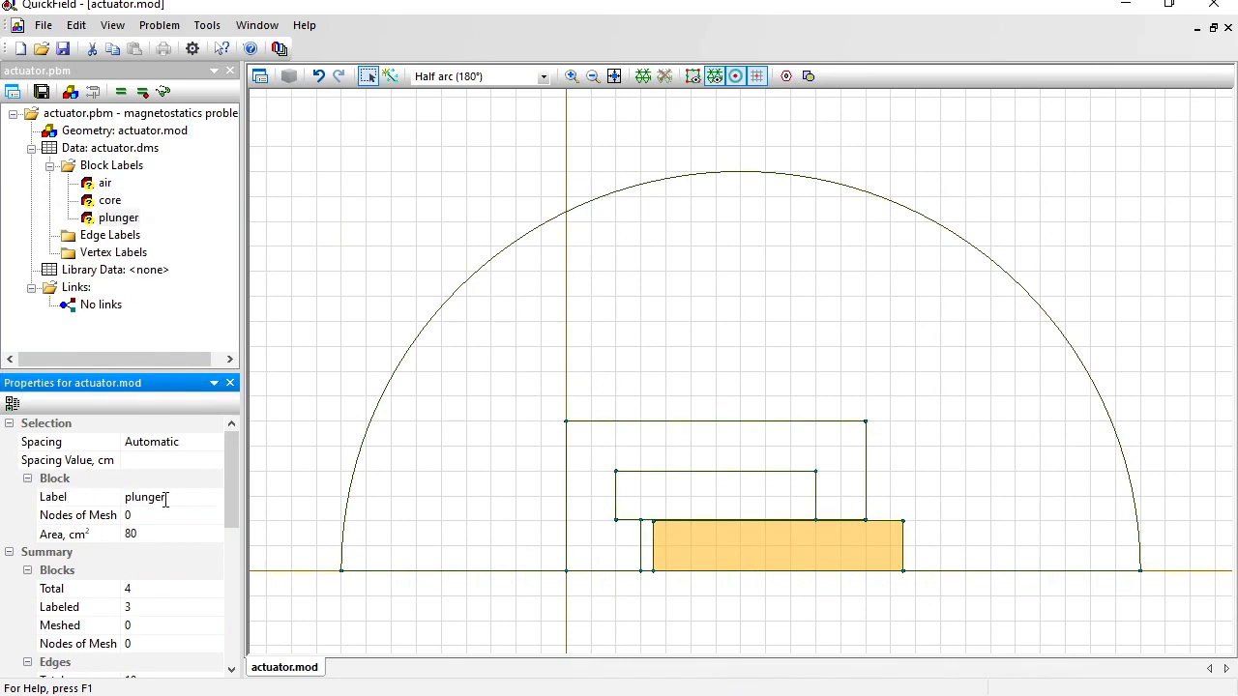
{"action": "left_click", "coordinate": [716, 493]}
{"action": "type", "text": "coil"}
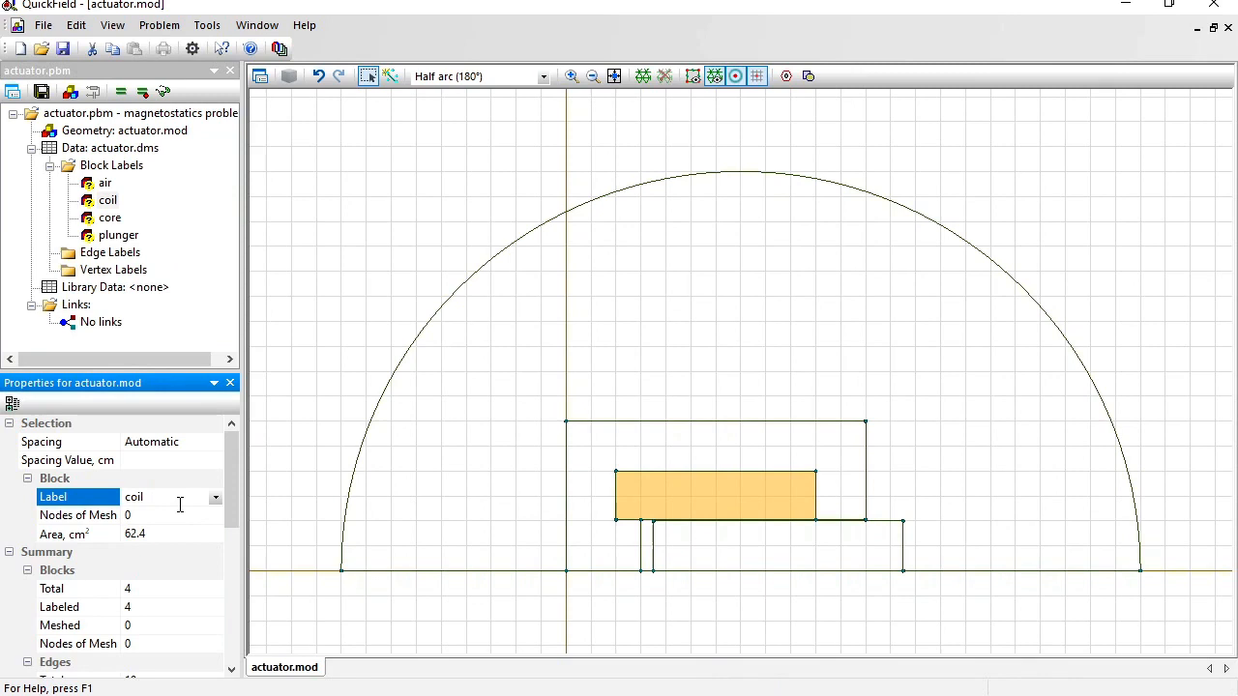
{"action": "mouse_move", "coordinate": [491, 259]}
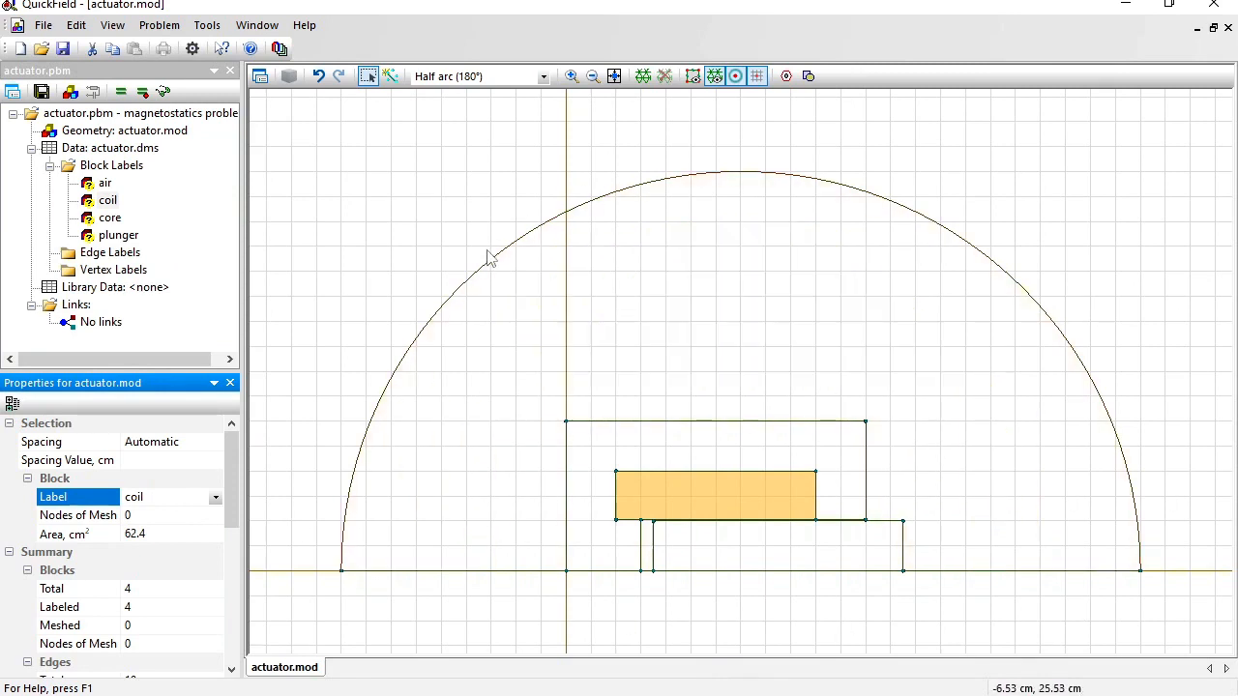
{"action": "left_click", "coordinate": [421, 466]}
{"action": "type", "text": "external"}
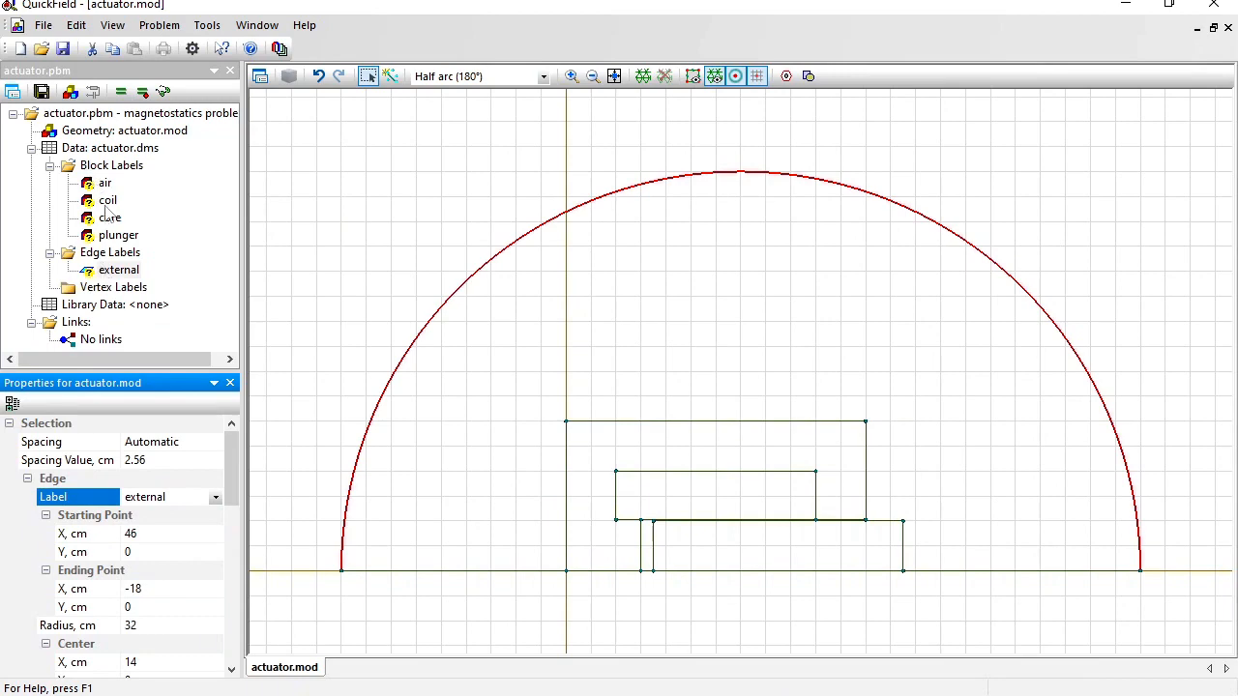
Step: Set the air label's relative permeability to 1 and confirm
{"action": "left_click", "coordinate": [105, 182]}
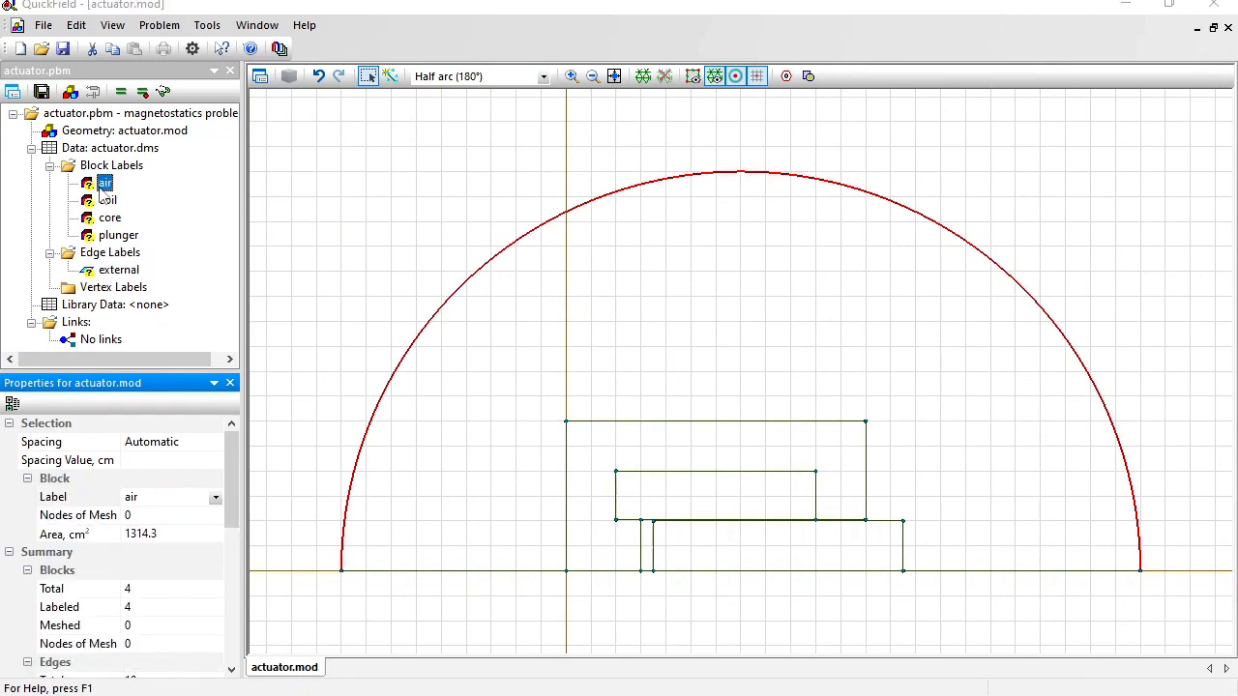
{"action": "double_click", "coordinate": [104, 182]}
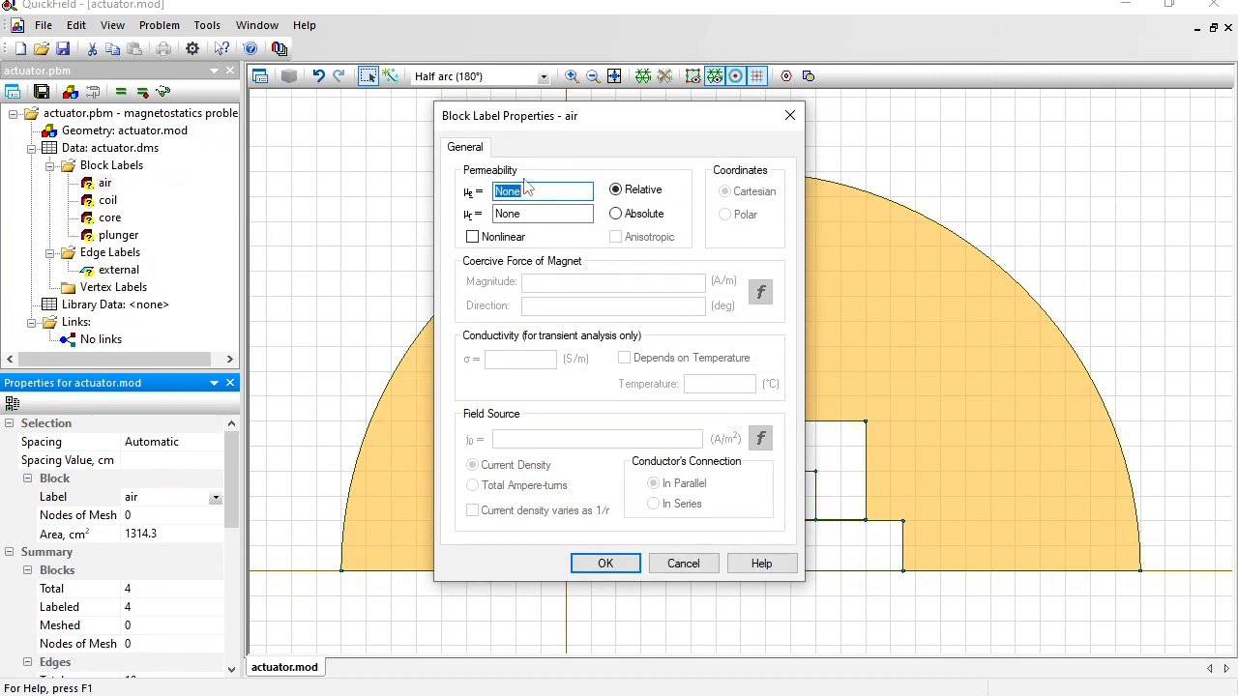
{"action": "type", "text": "1"}
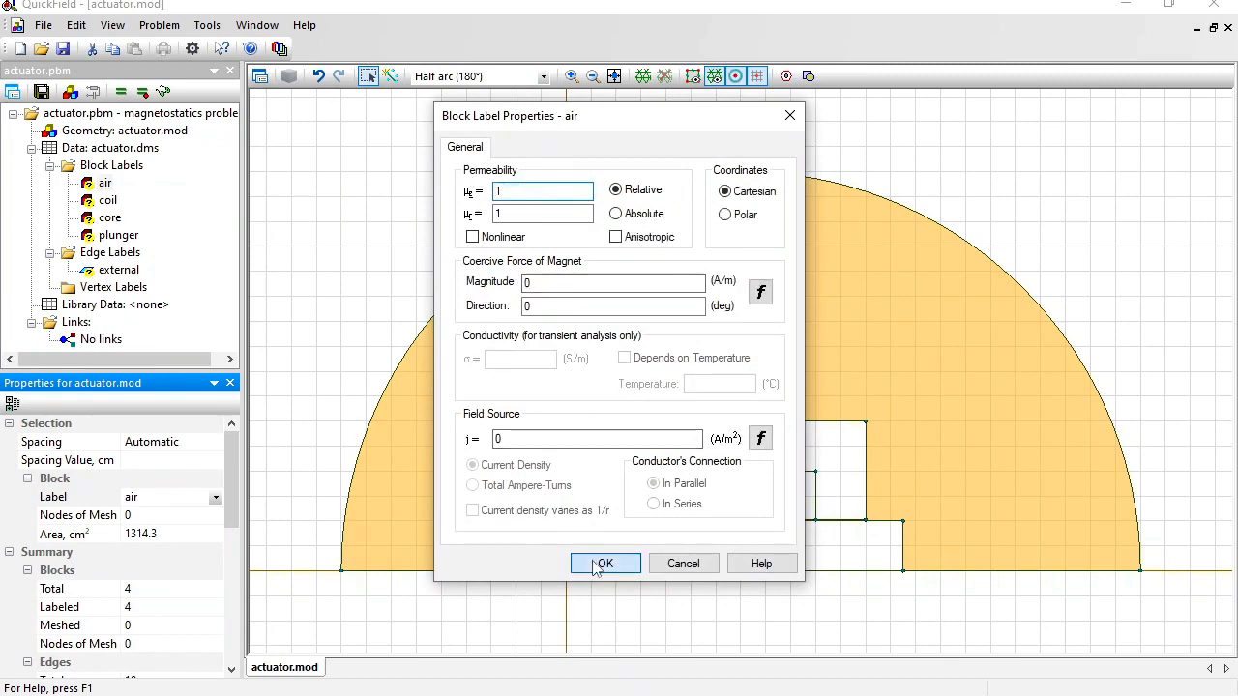
{"action": "left_click", "coordinate": [604, 564]}
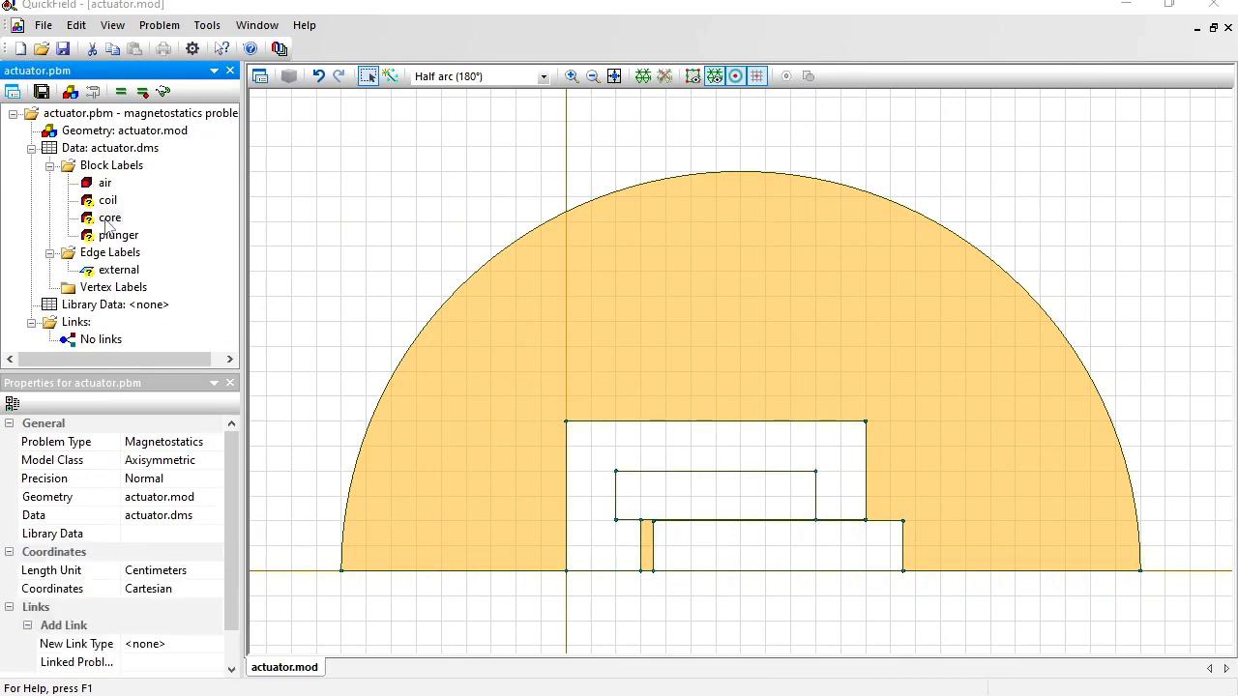
Step: Make core and plunger permeability Nonlinear with the Steel B-H curve data from the spreadsheet
{"action": "double_click", "coordinate": [111, 216]}
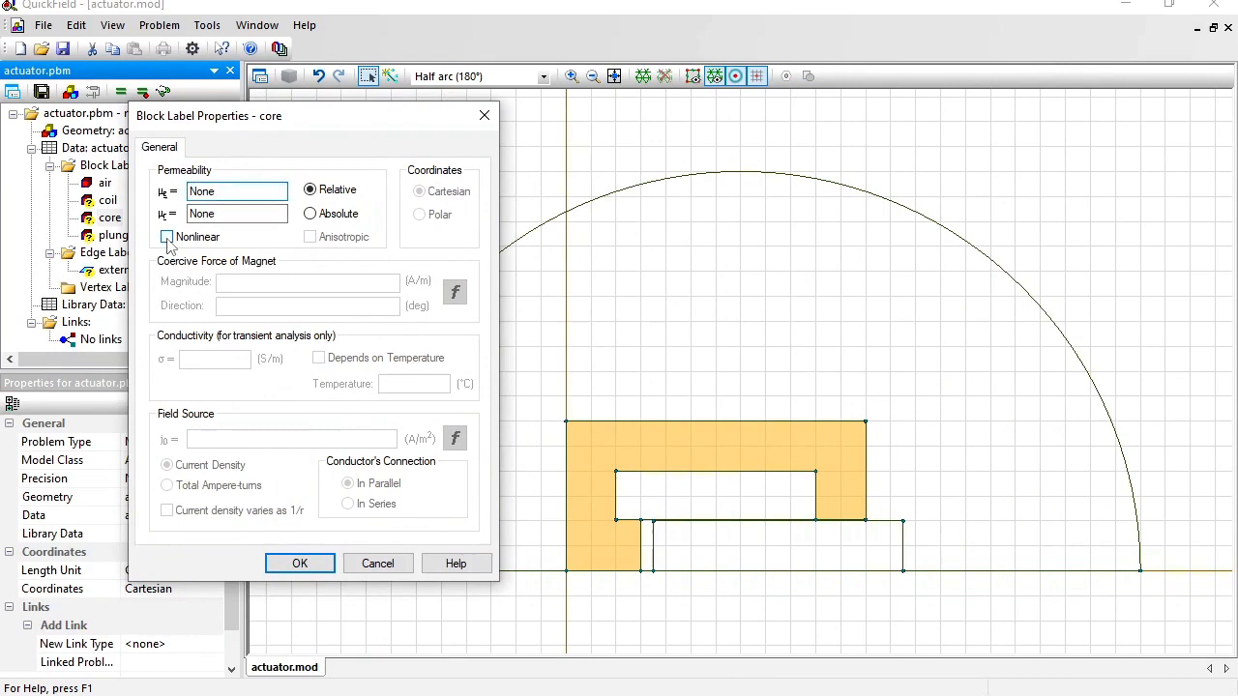
{"action": "left_click", "coordinate": [166, 236]}
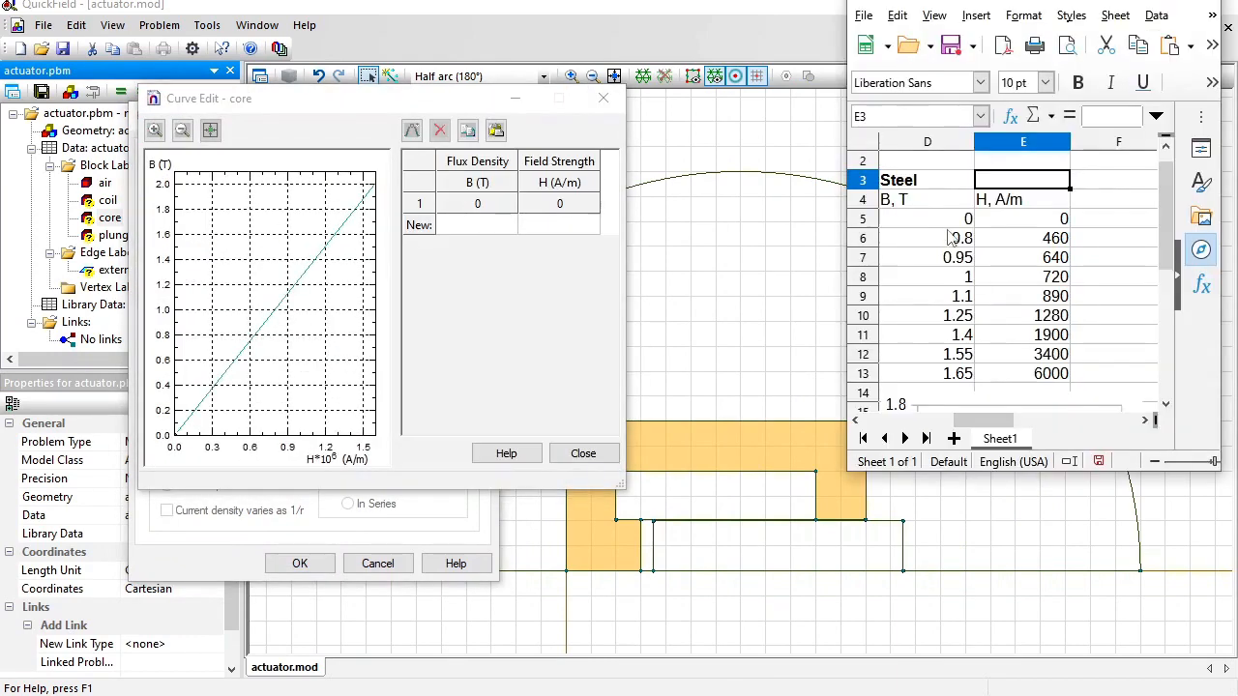
{"action": "mouse_move", "coordinate": [1126, 199]}
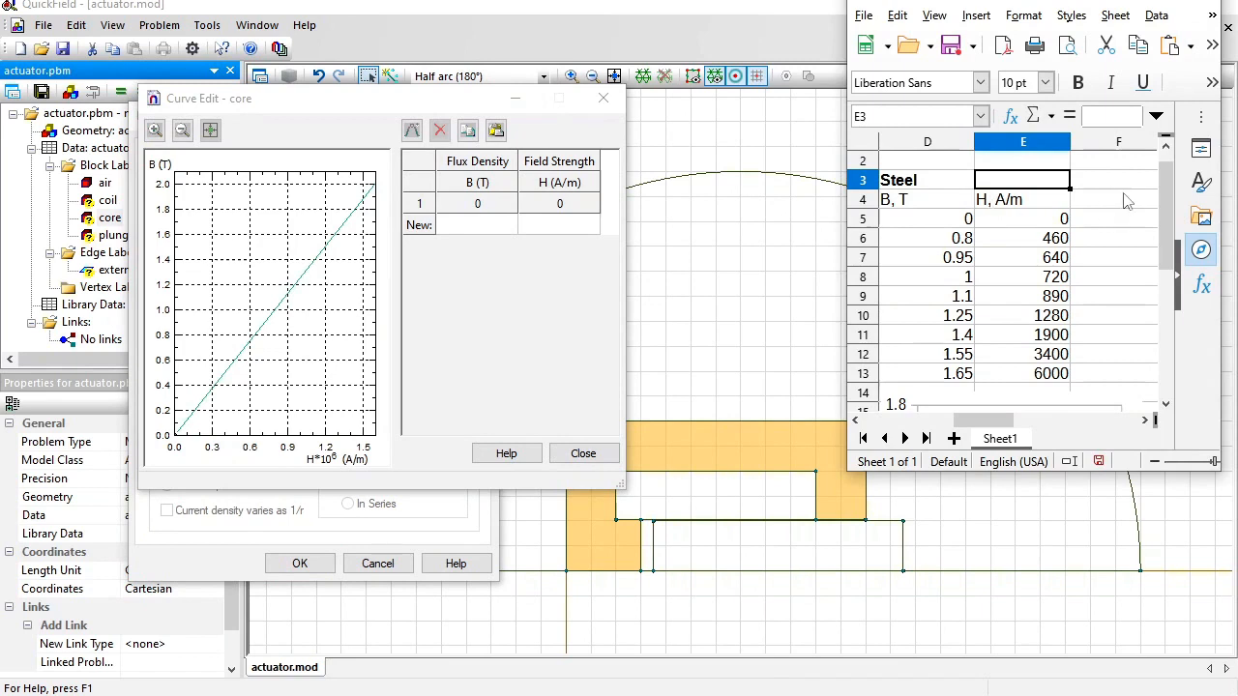
{"action": "scroll", "scroll_direction": "down", "scroll_amount": 3}
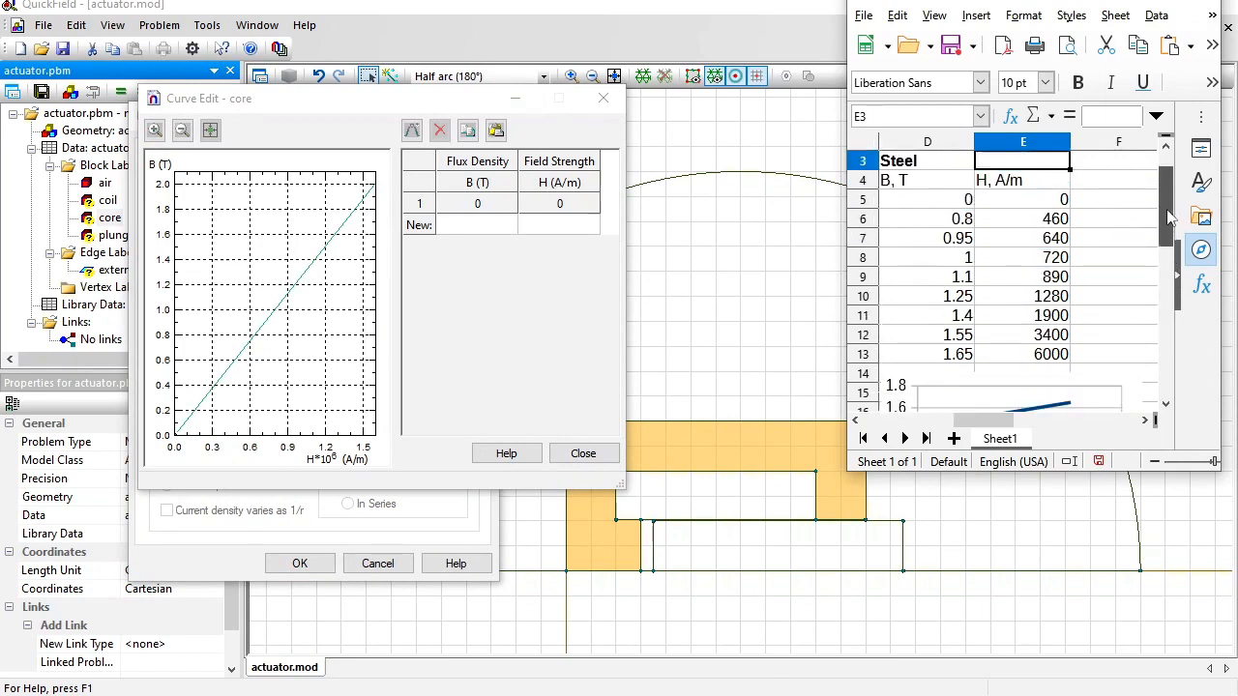
{"action": "left_click", "coordinate": [967, 199]}
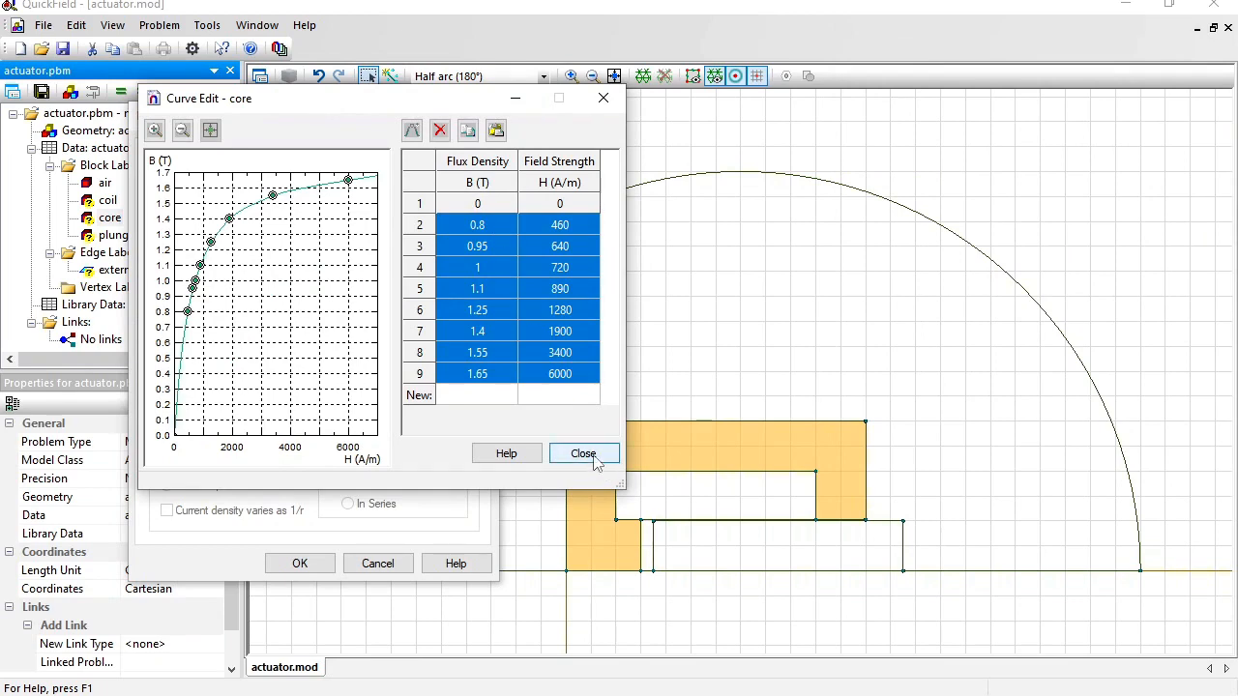
{"action": "left_click", "coordinate": [584, 452]}
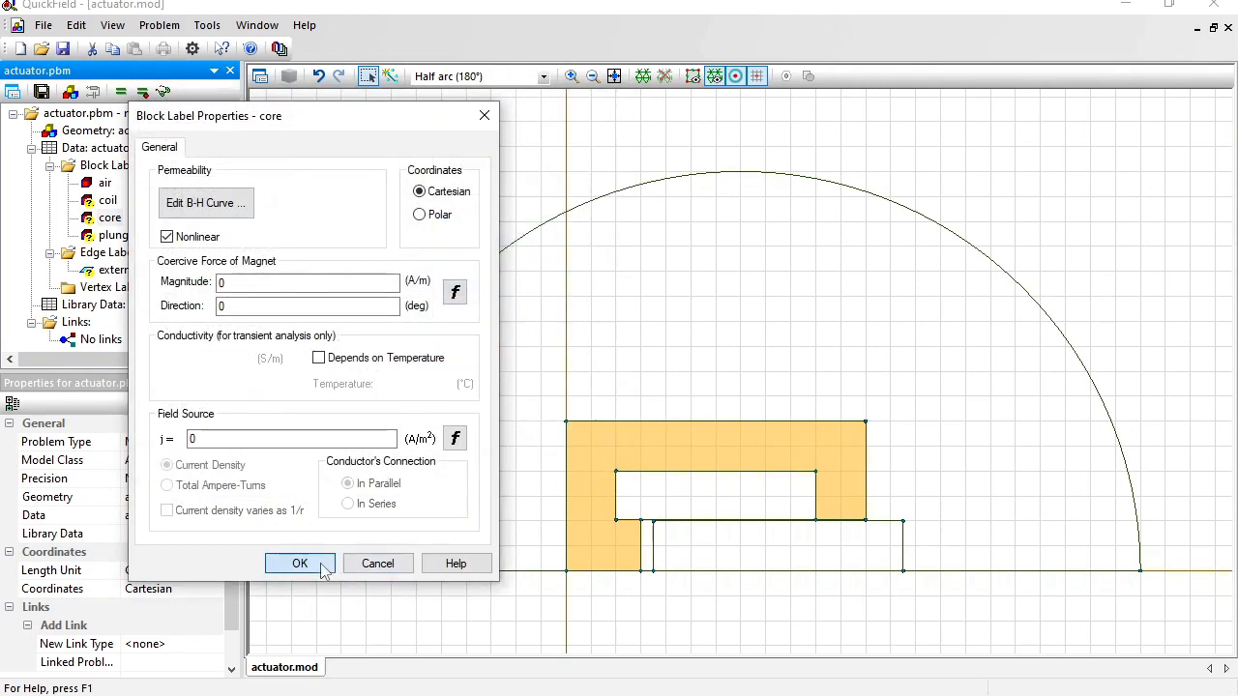
{"action": "left_click", "coordinate": [300, 563]}
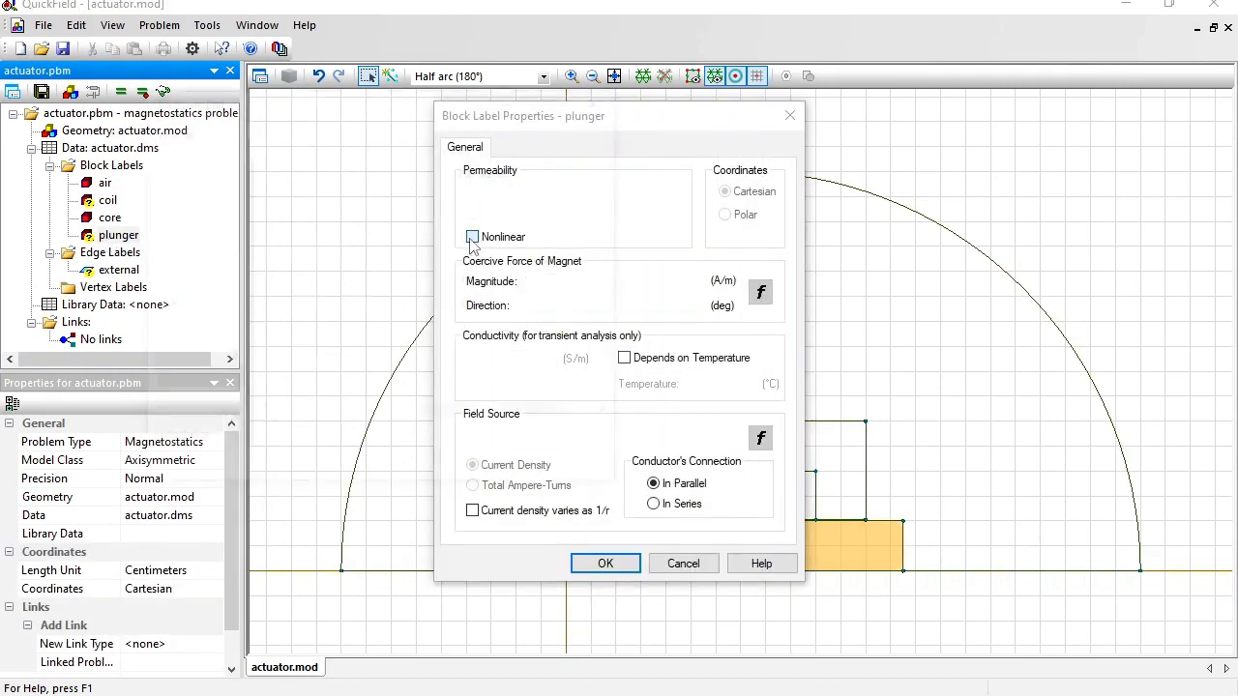
{"action": "left_click", "coordinate": [472, 236]}
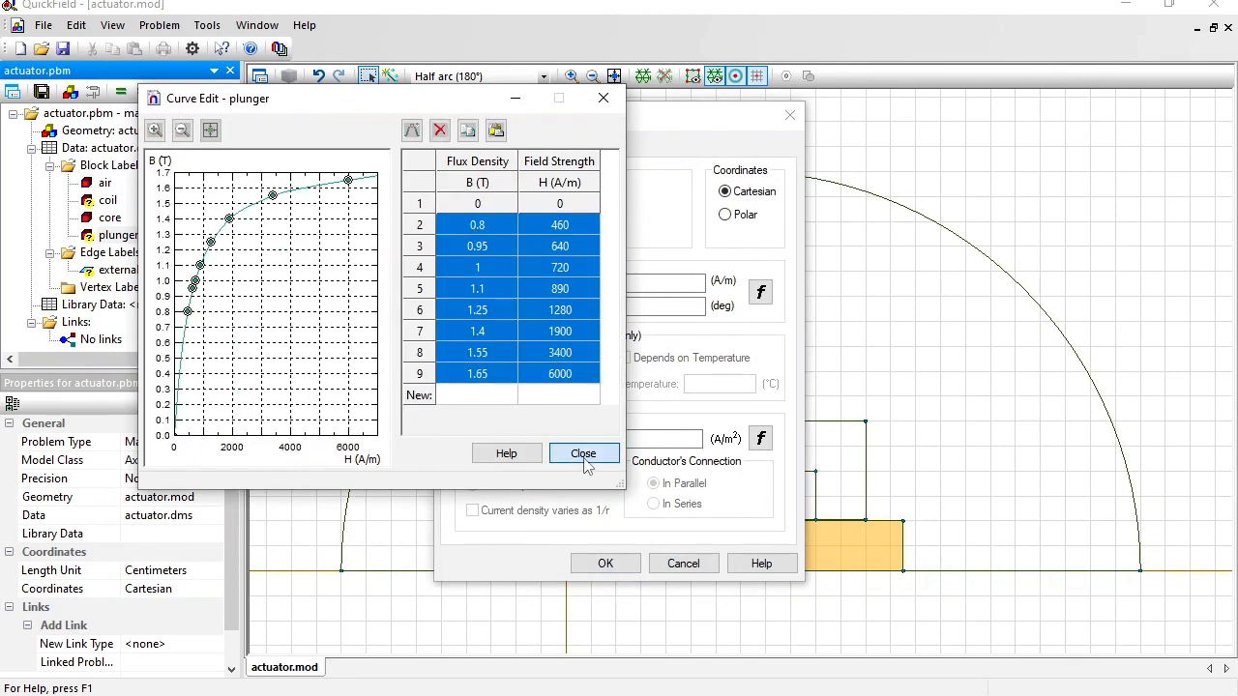
{"action": "left_click", "coordinate": [584, 452]}
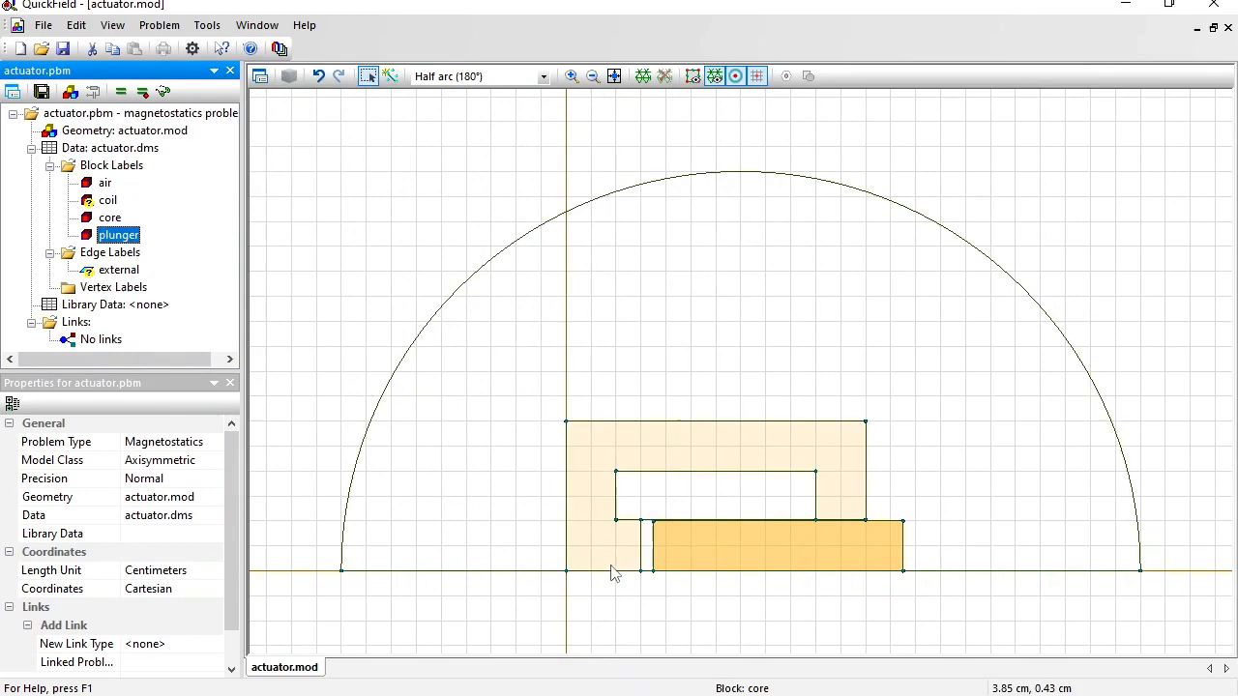
Step: Assign the coil label relative permeability 1 and current density 1e6 A/m²
{"action": "double_click", "coordinate": [108, 199]}
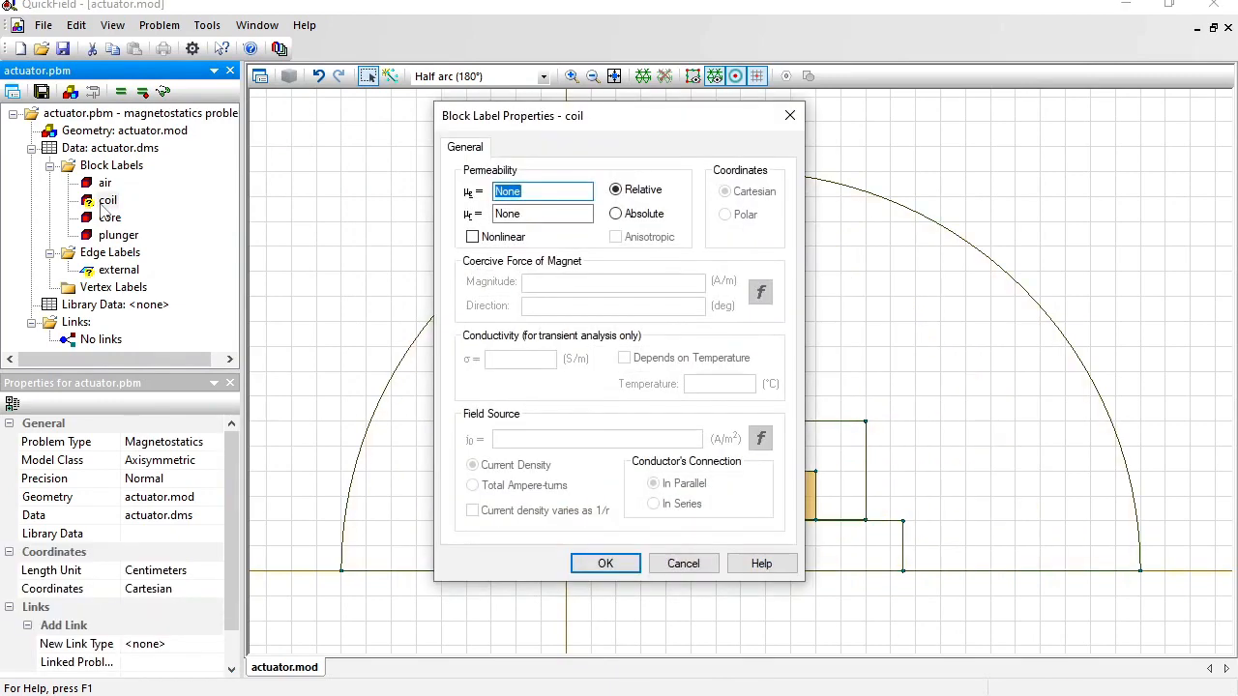
{"action": "type", "text": "1"}
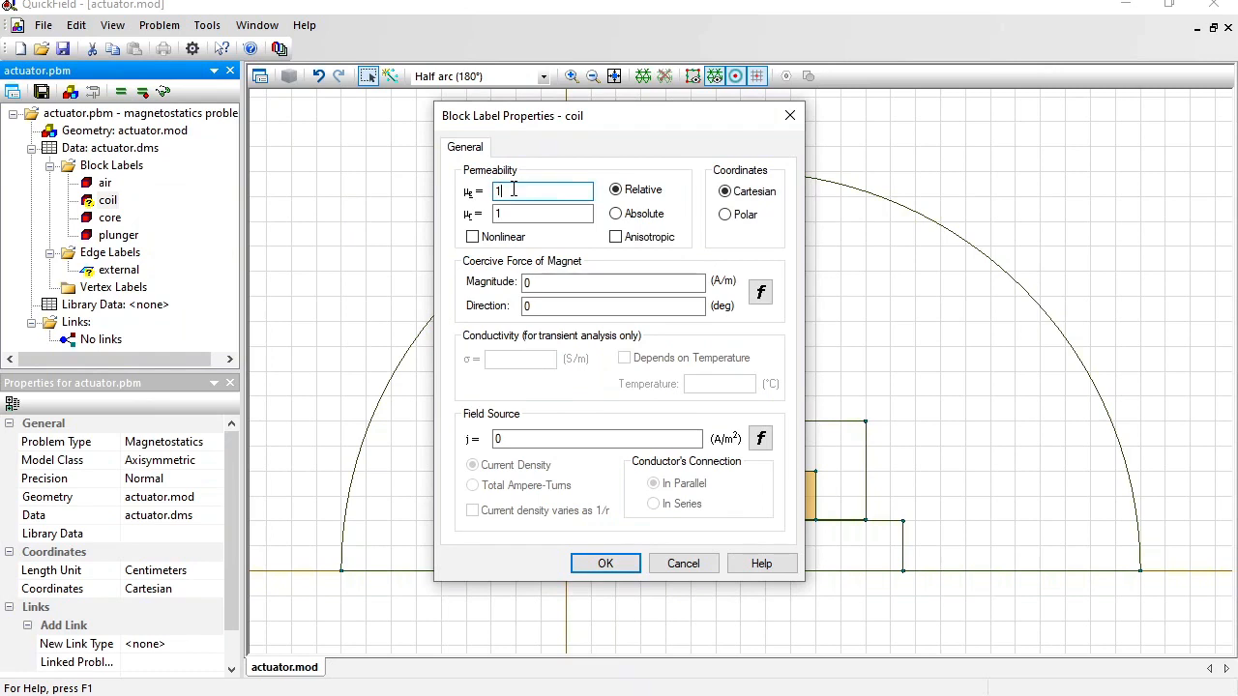
{"action": "left_click", "coordinate": [595, 439]}
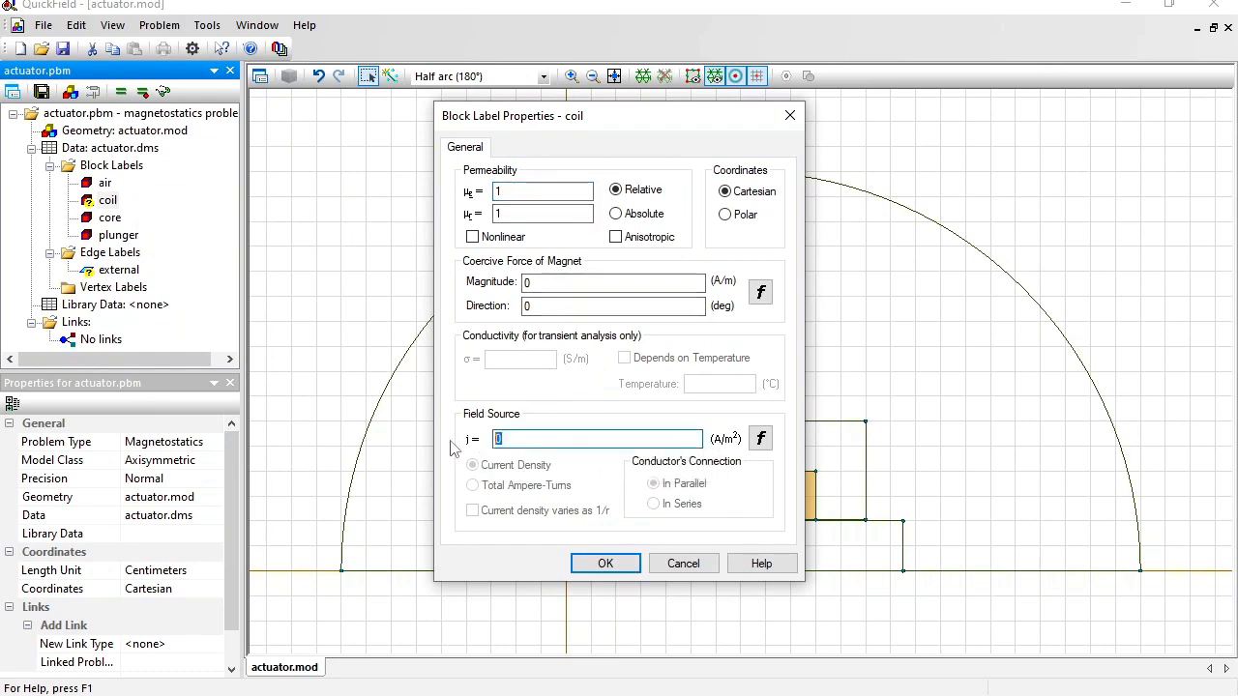
{"action": "type", "text": "1"}
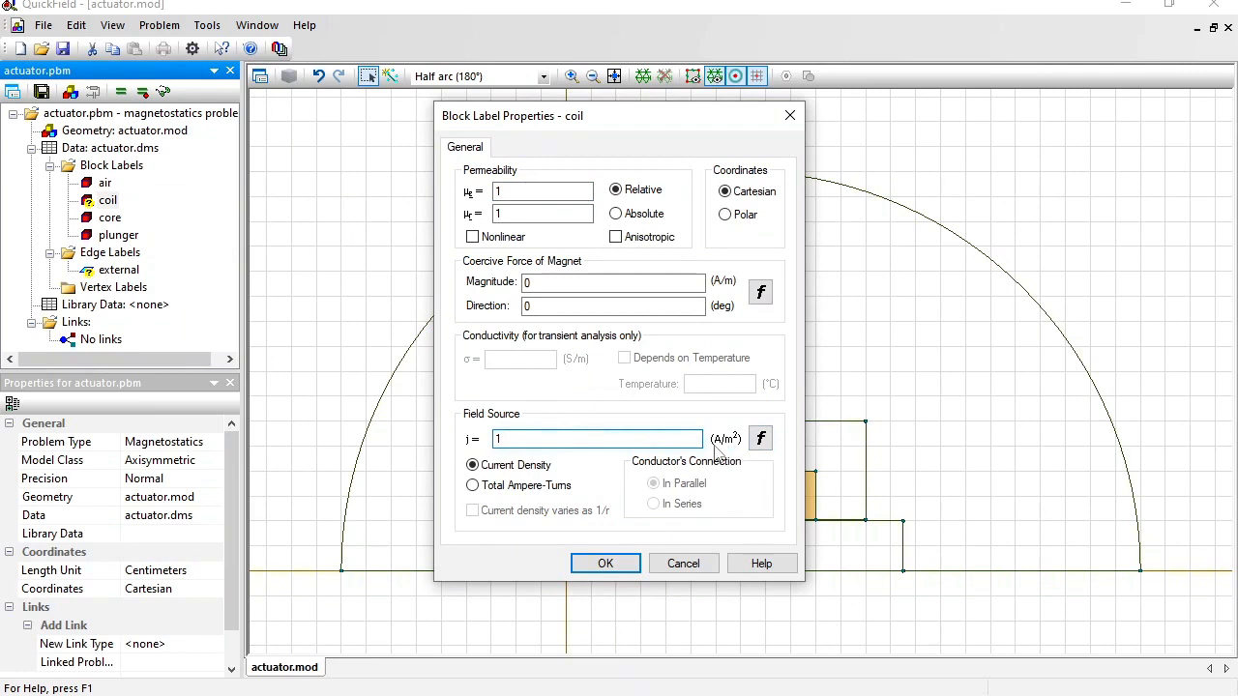
{"action": "mouse_move", "coordinate": [733, 452]}
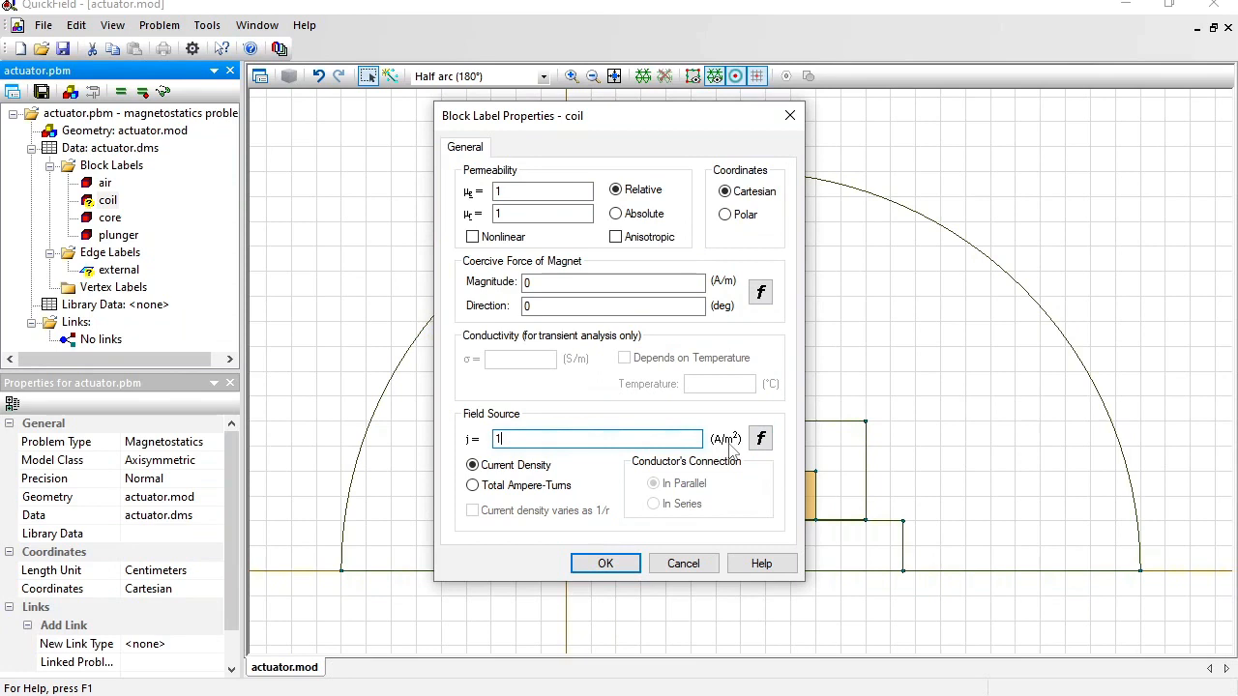
{"action": "type", "text": "e"}
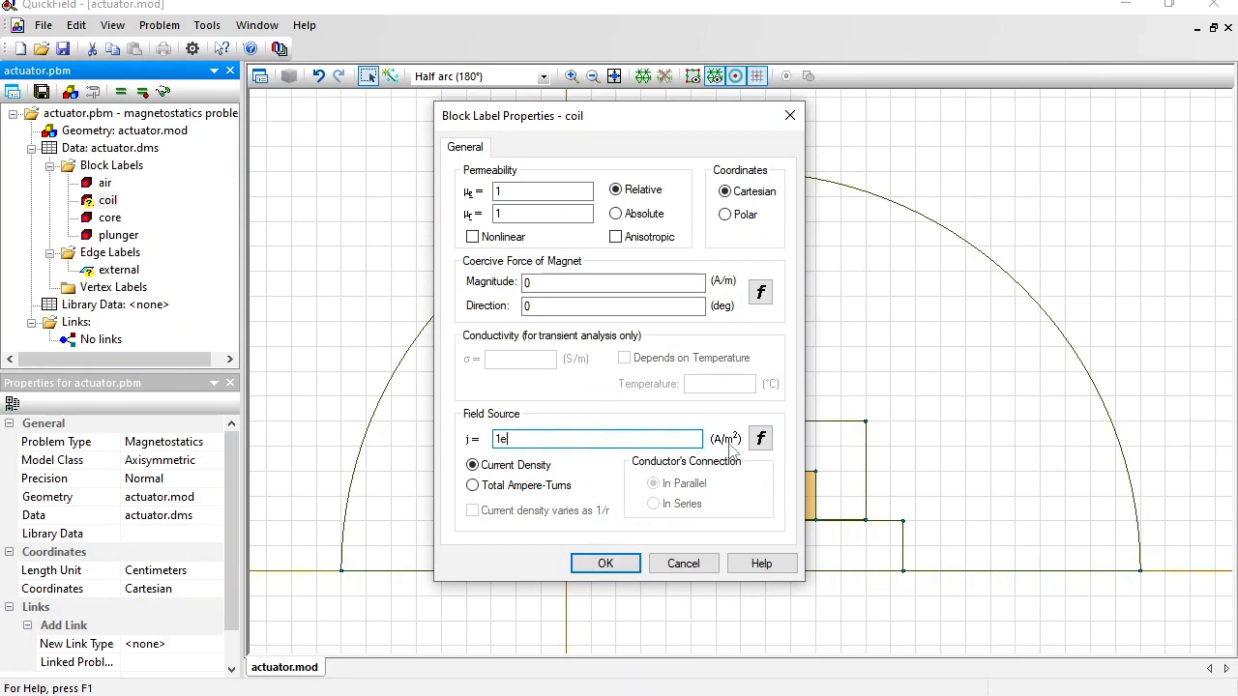
{"action": "type", "text": "6"}
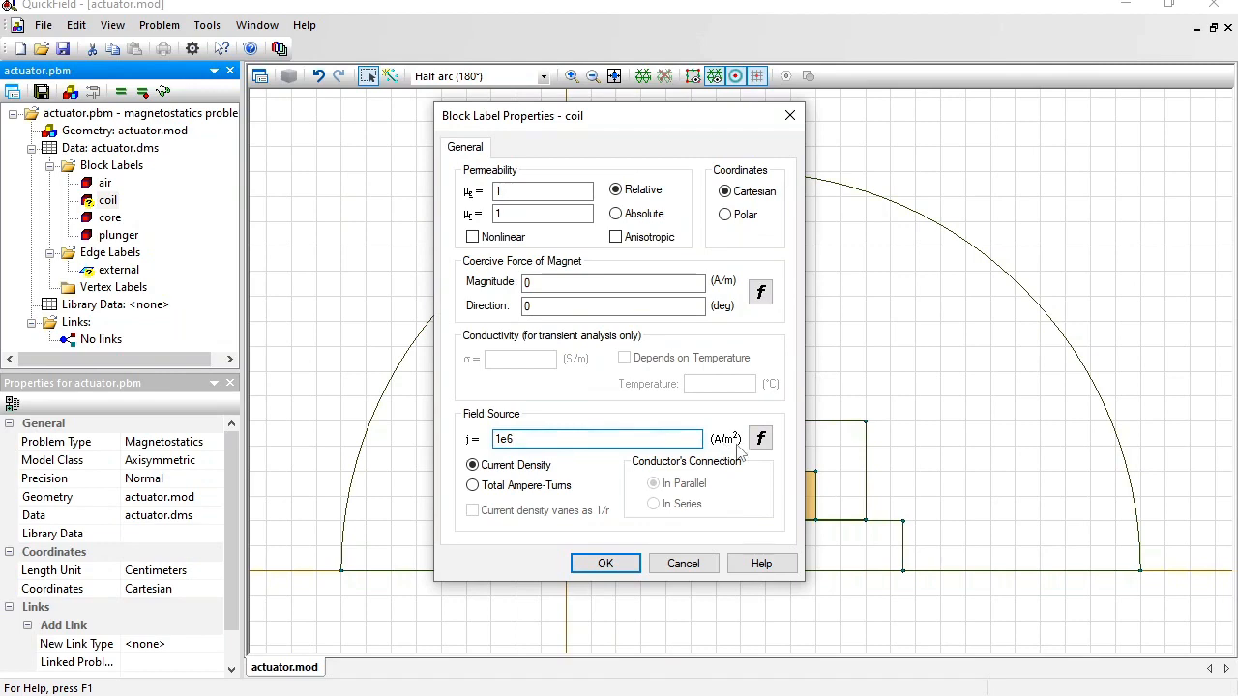
{"action": "left_click", "coordinate": [604, 563]}
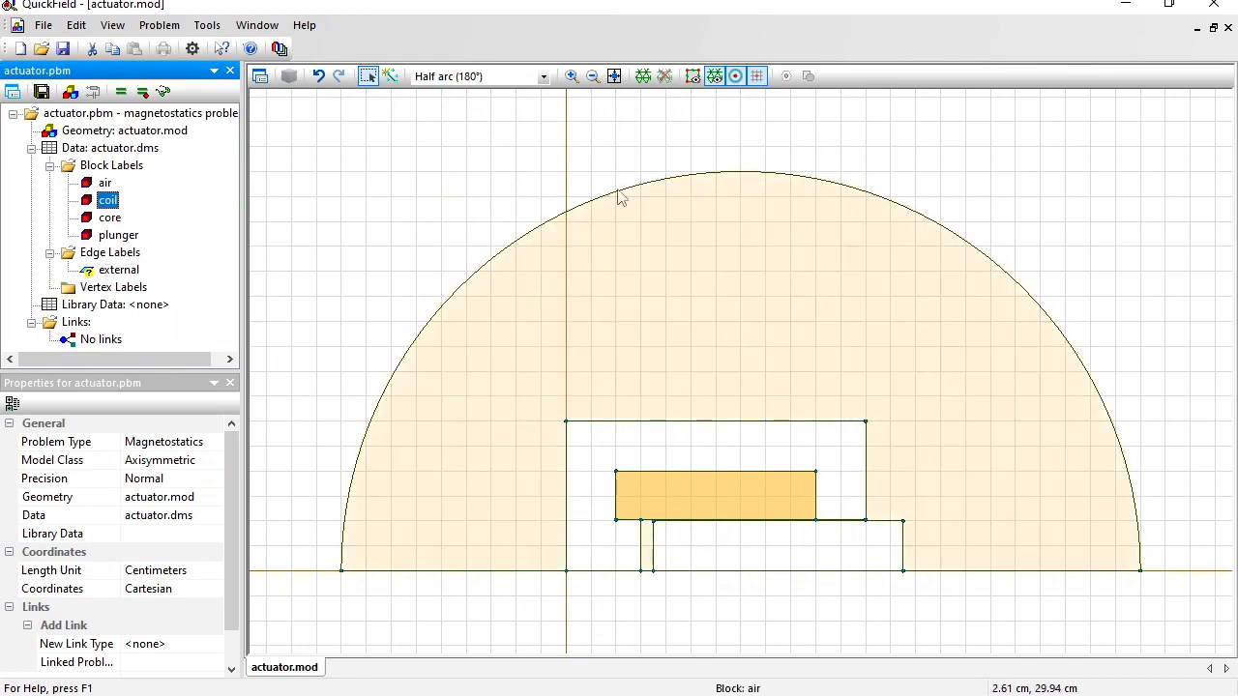
Step: Give the external edge label a Magnetic Potential boundary condition with A0 = 0
{"action": "left_click", "coordinate": [120, 271]}
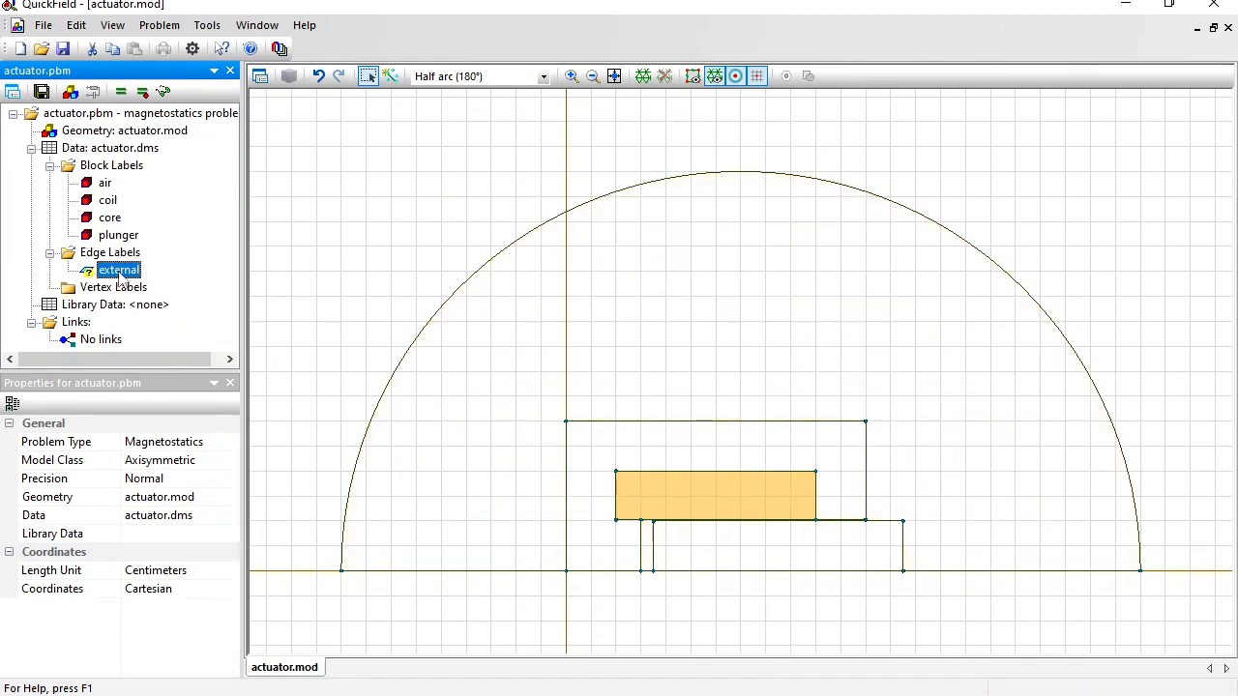
{"action": "double_click", "coordinate": [120, 271]}
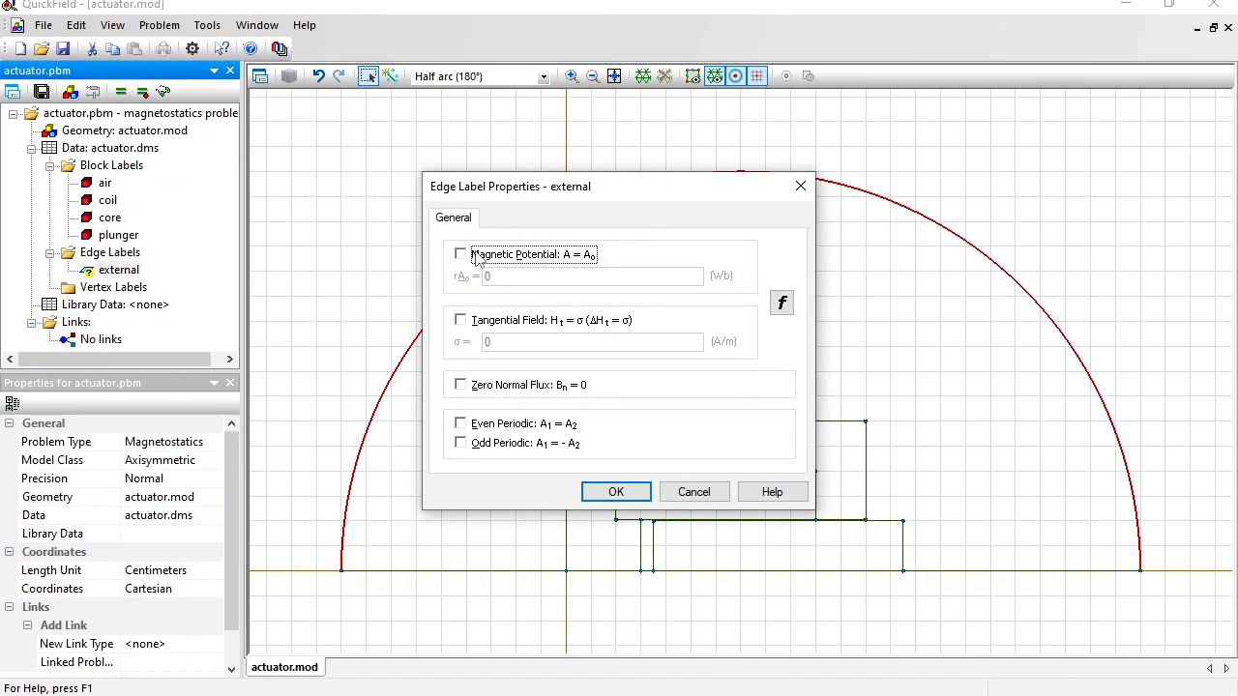
{"action": "left_click", "coordinate": [460, 253]}
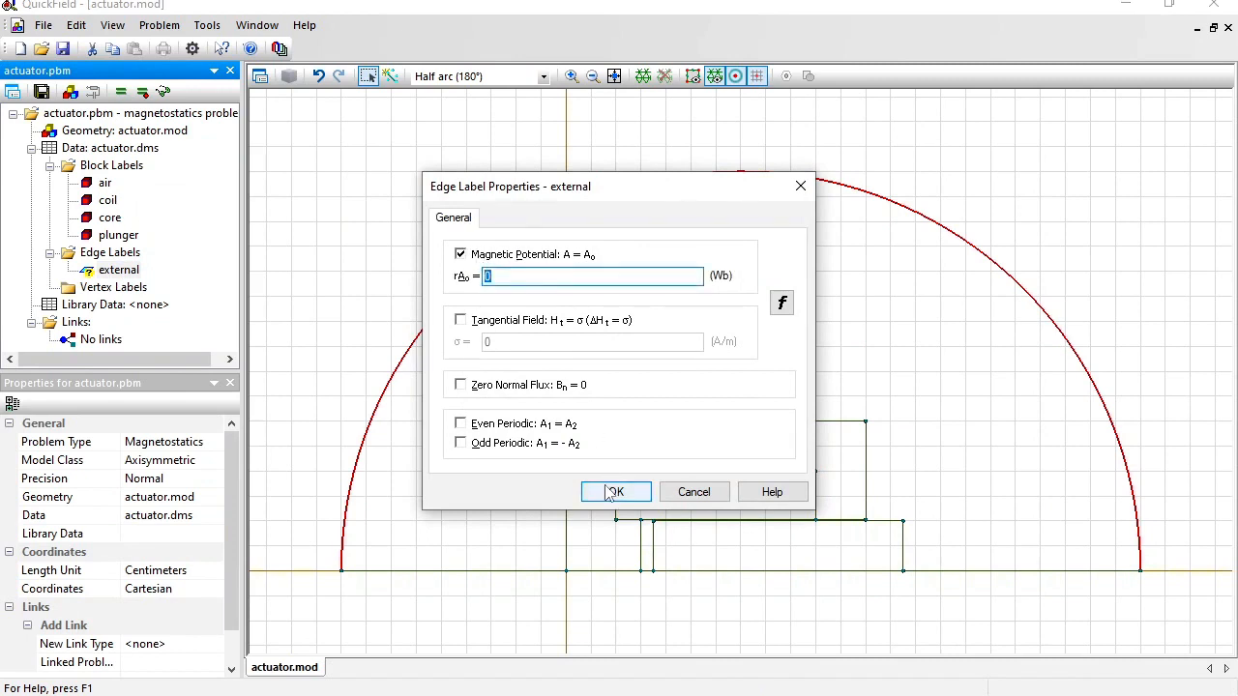
{"action": "left_click", "coordinate": [615, 491]}
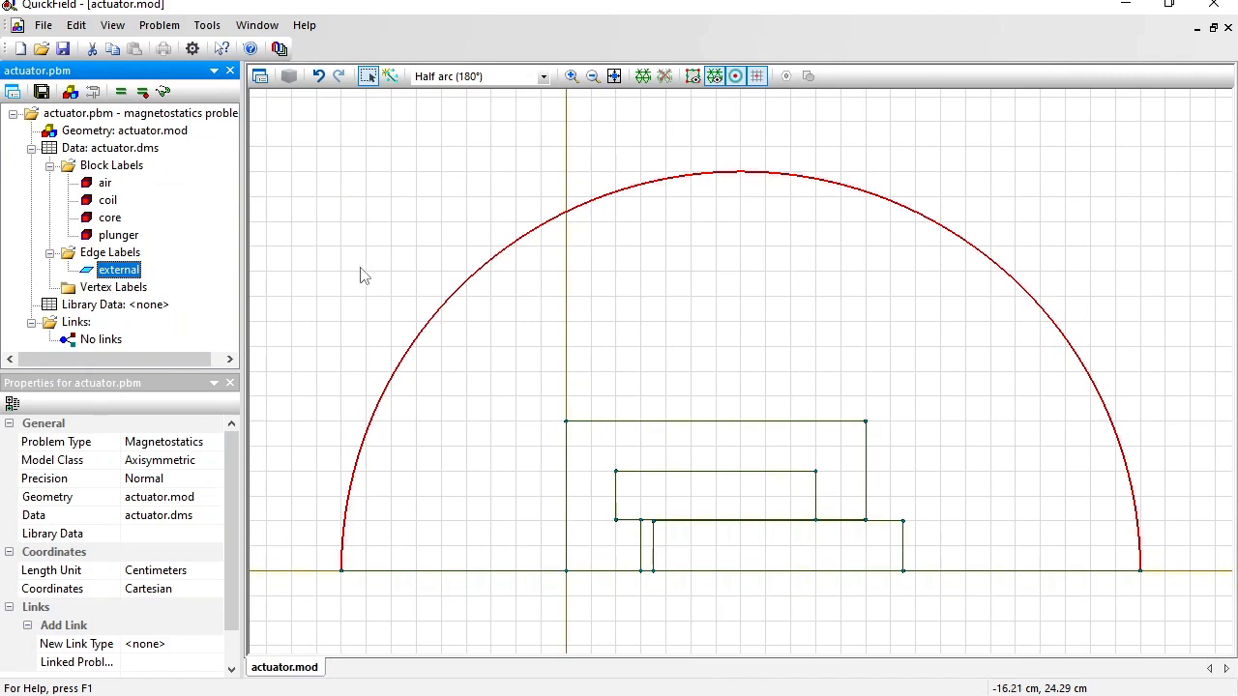
{"action": "mouse_move", "coordinate": [340, 263]}
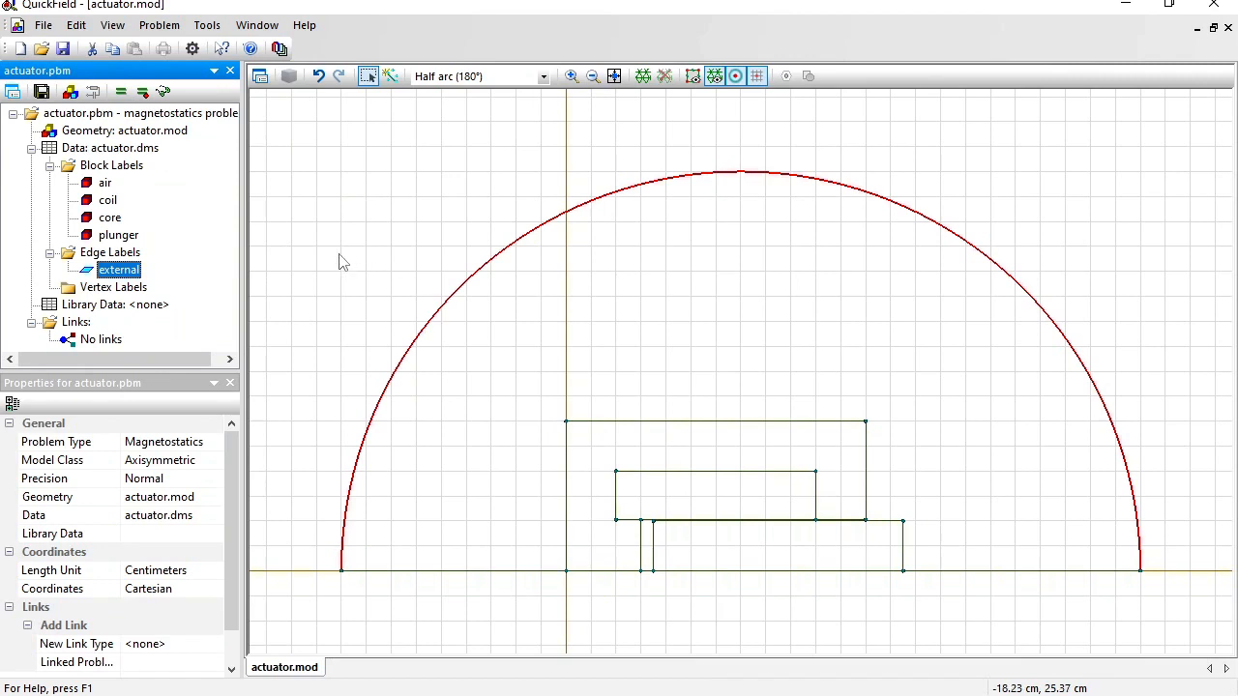
{"action": "mouse_move", "coordinate": [642, 77]}
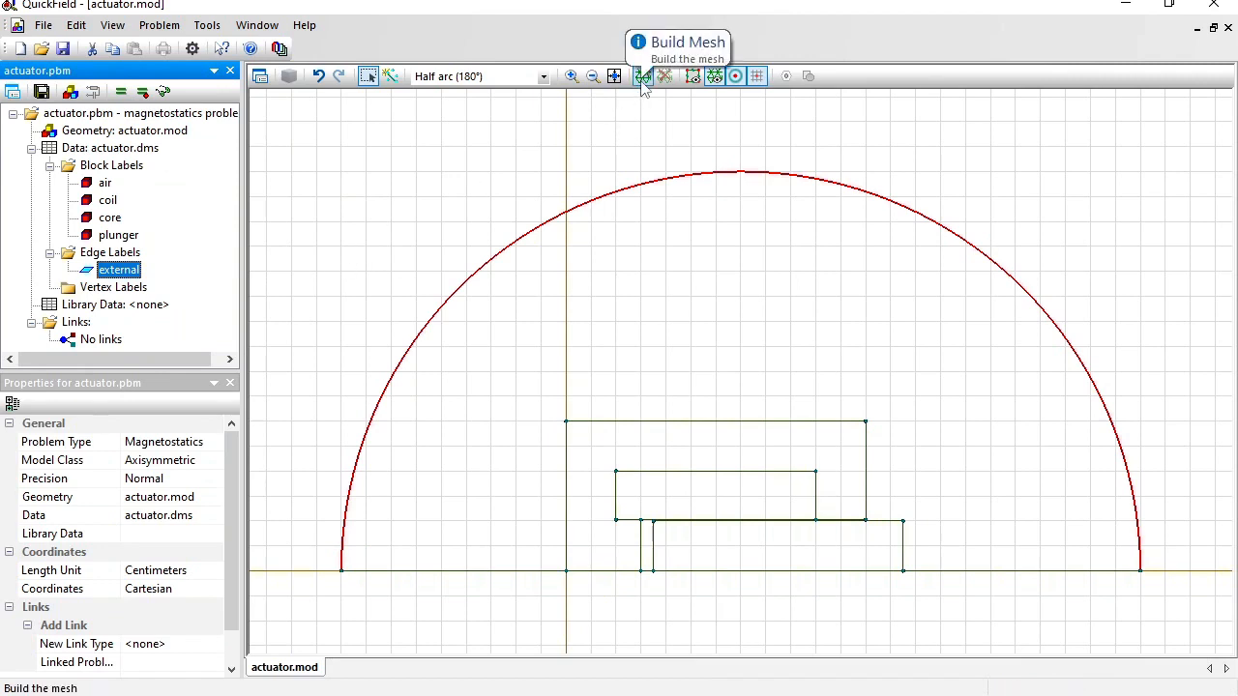
Step: Build the mesh, solve the actuator problem and accept viewing the flux-line results
{"action": "left_click", "coordinate": [642, 77]}
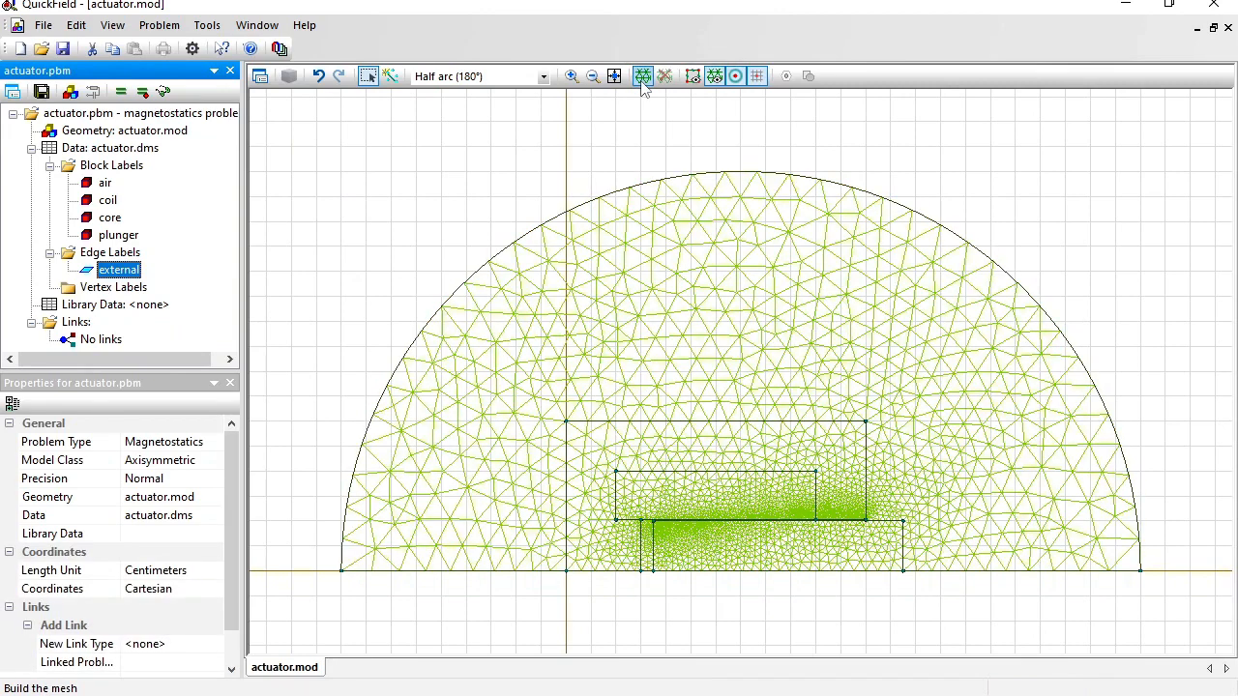
{"action": "left_click", "coordinate": [642, 78]}
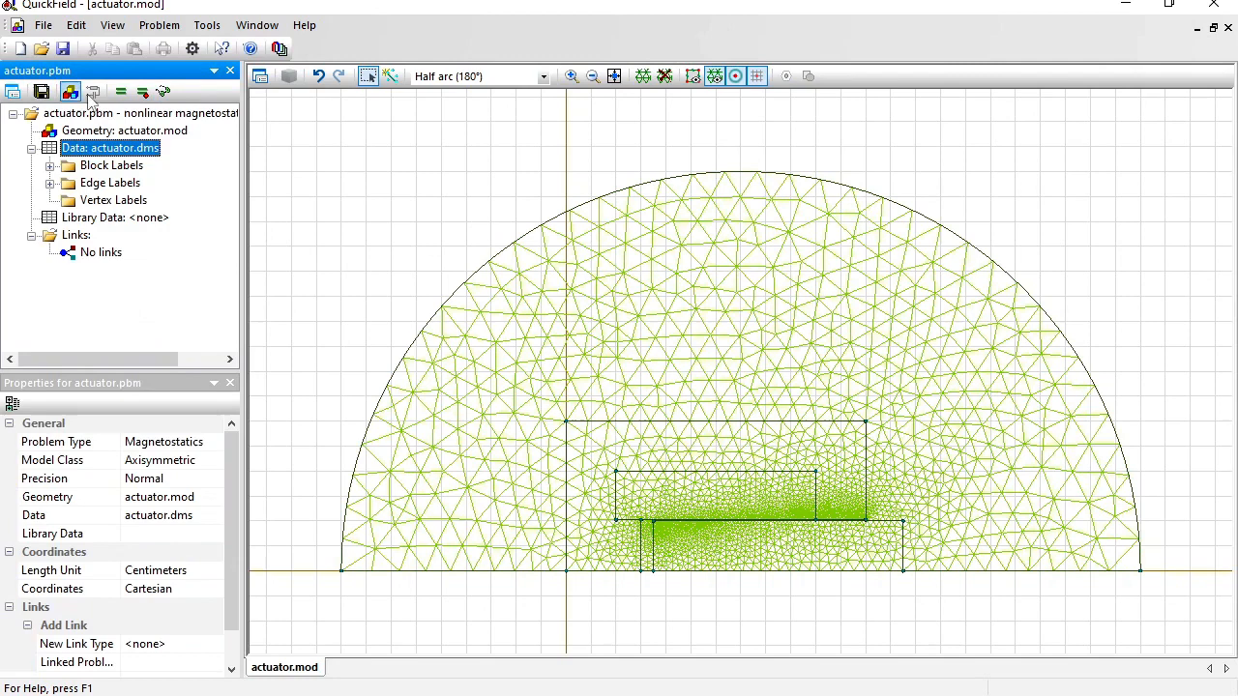
{"action": "left_click", "coordinate": [119, 91]}
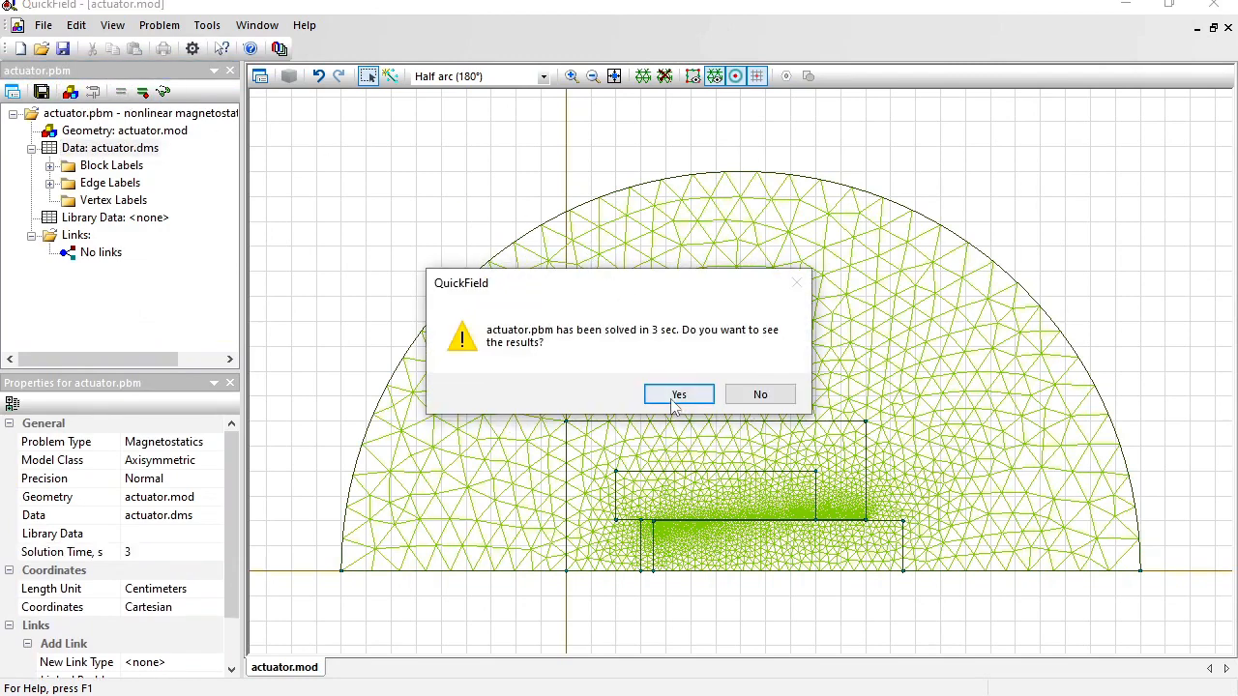
{"action": "left_click", "coordinate": [677, 394]}
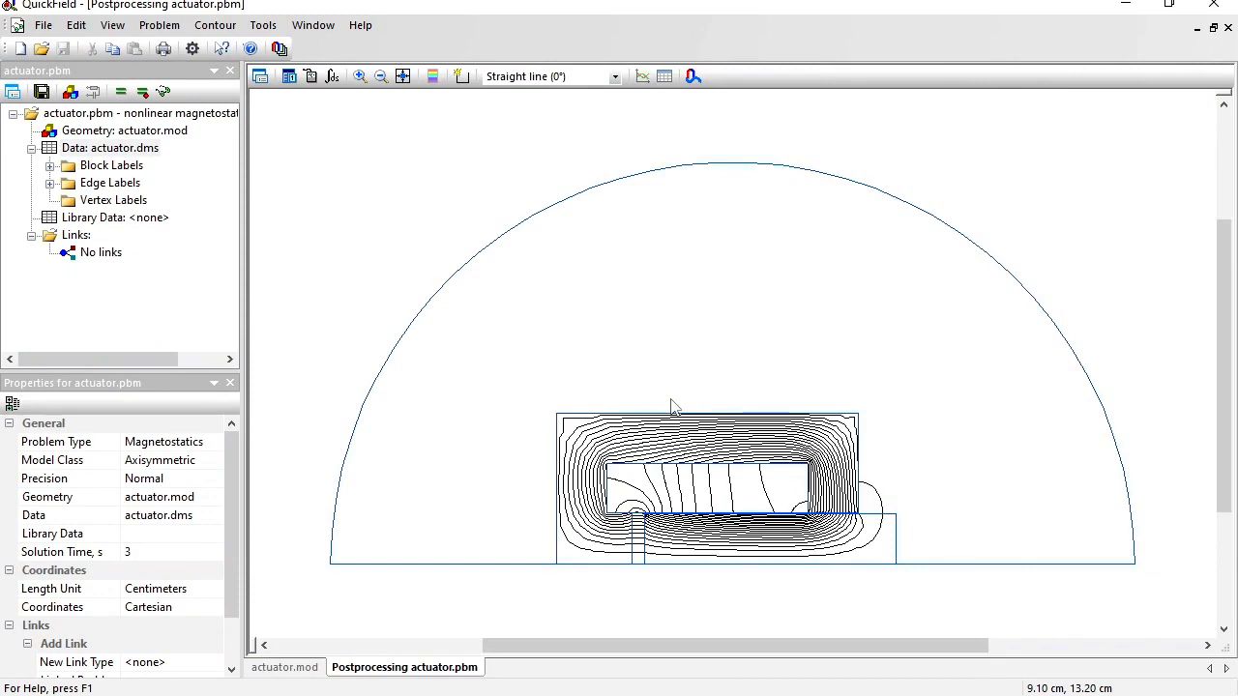
{"action": "mouse_move", "coordinate": [830, 499]}
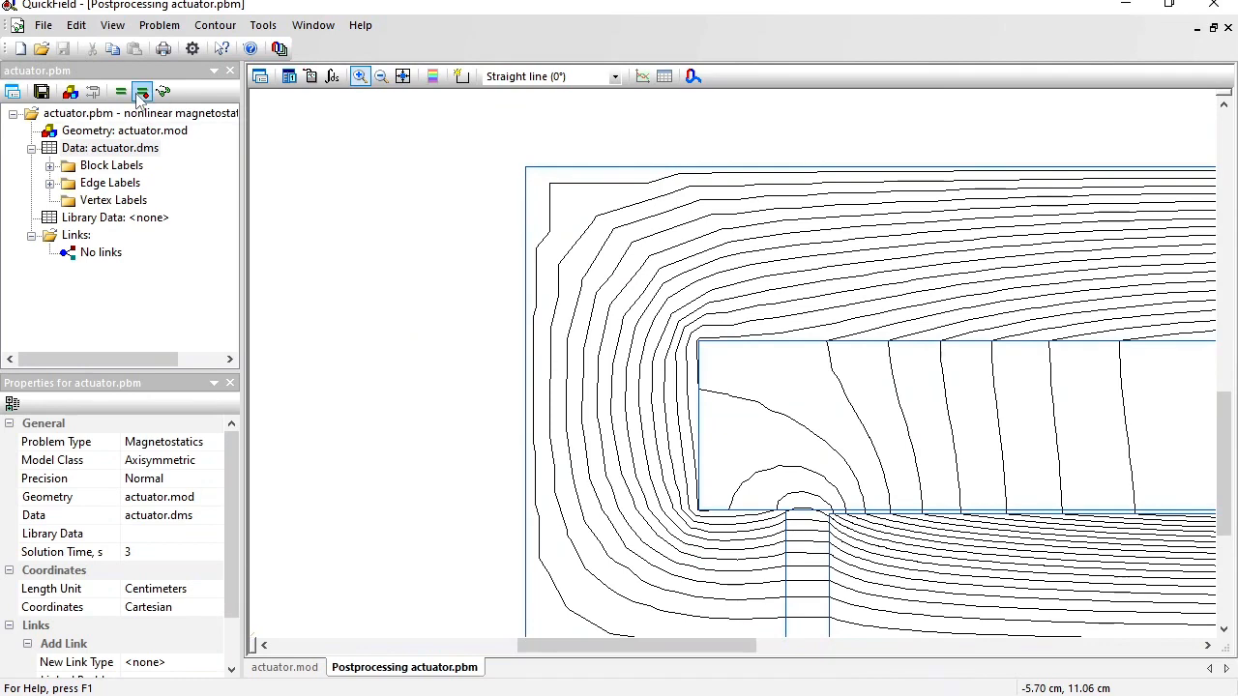
{"action": "mouse_move", "coordinate": [144, 91]}
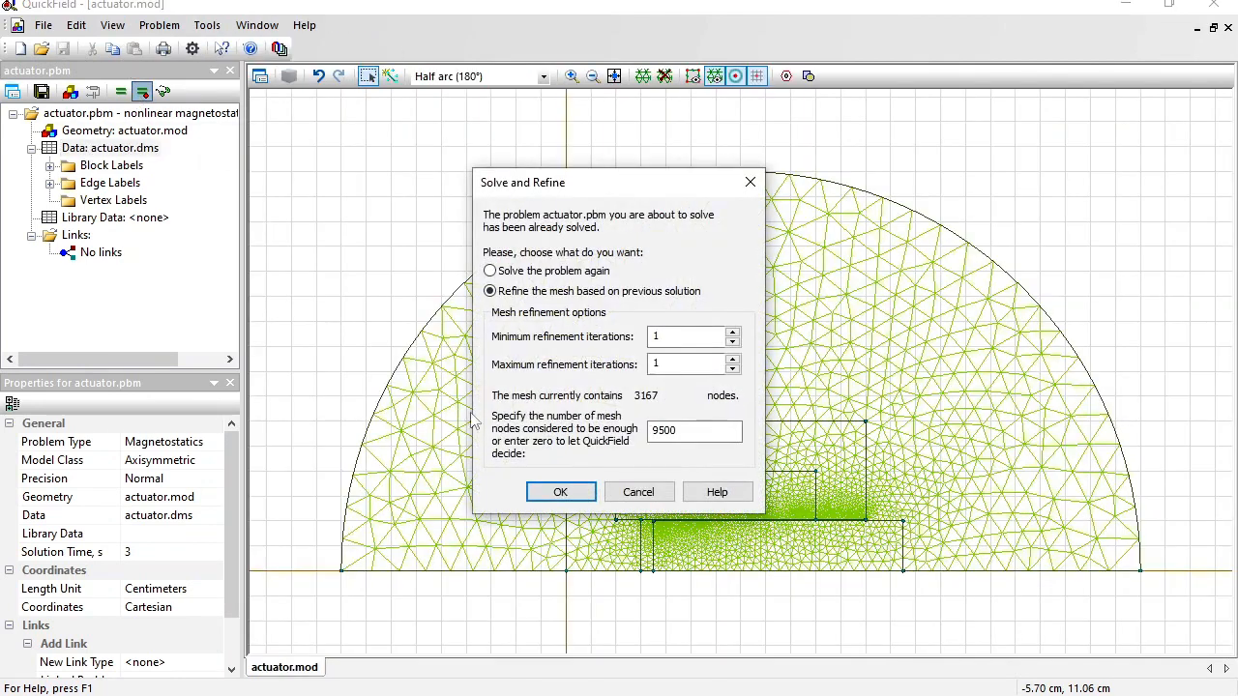
Step: Re-solve with mesh refinement from the previous solution and zoom into the core gap field
{"action": "left_click", "coordinate": [561, 491]}
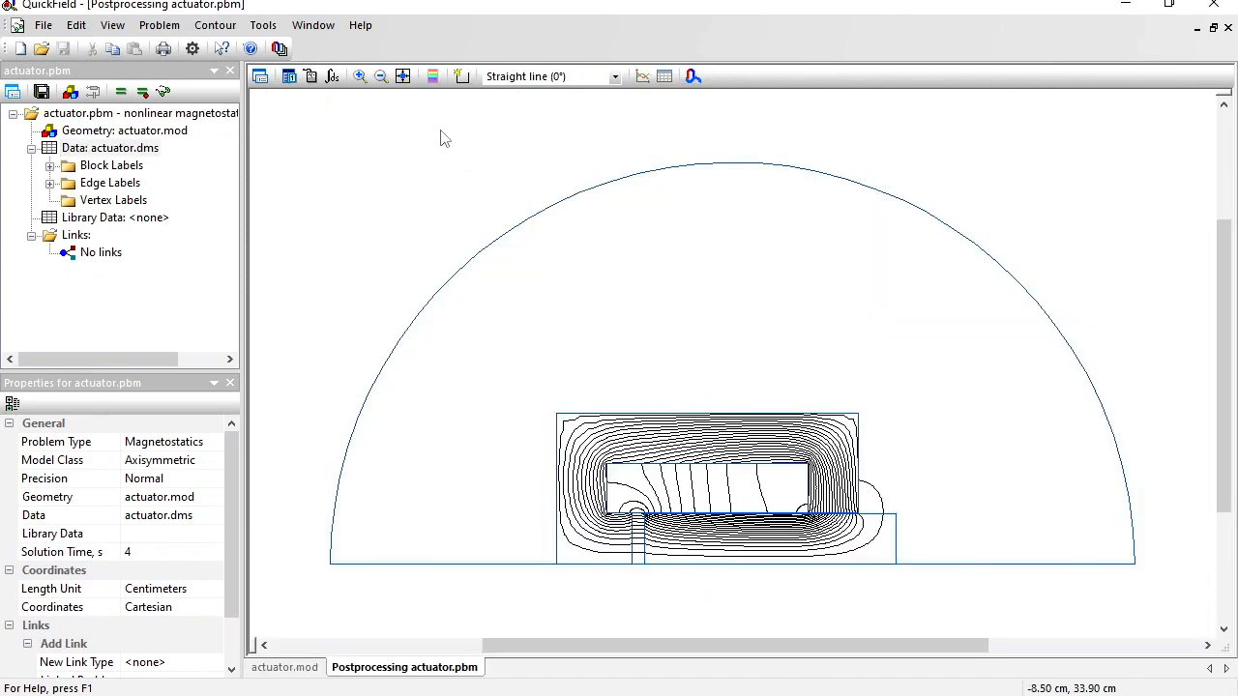
{"action": "left_click", "coordinate": [360, 77]}
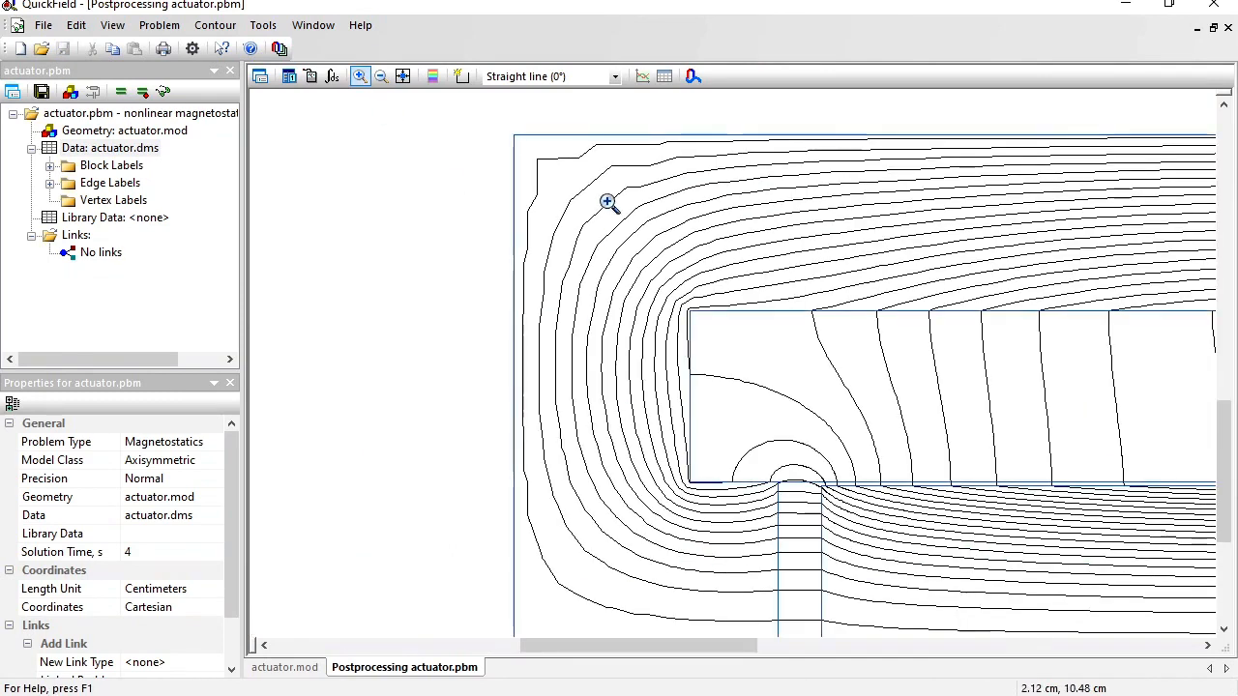
{"action": "mouse_move", "coordinate": [584, 151]}
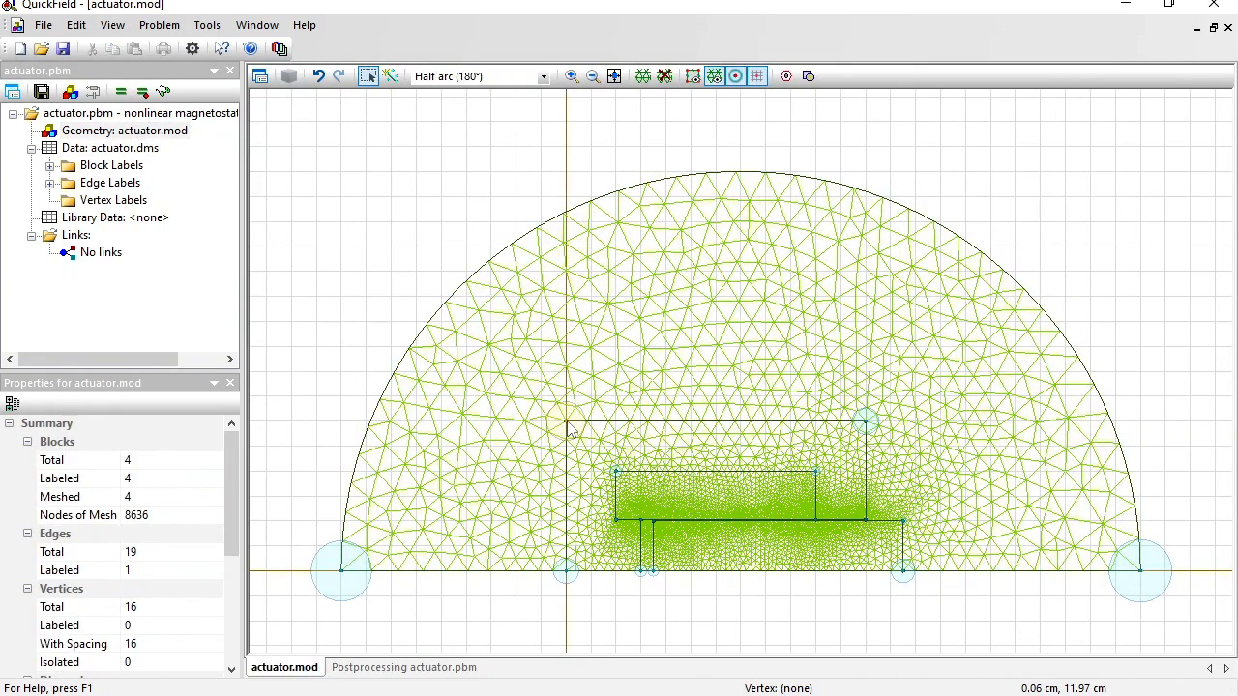
Step: Give two corner vertices 0.5 cm mesh spacing and solve again on the finer mesh
{"action": "left_click", "coordinate": [565, 421]}
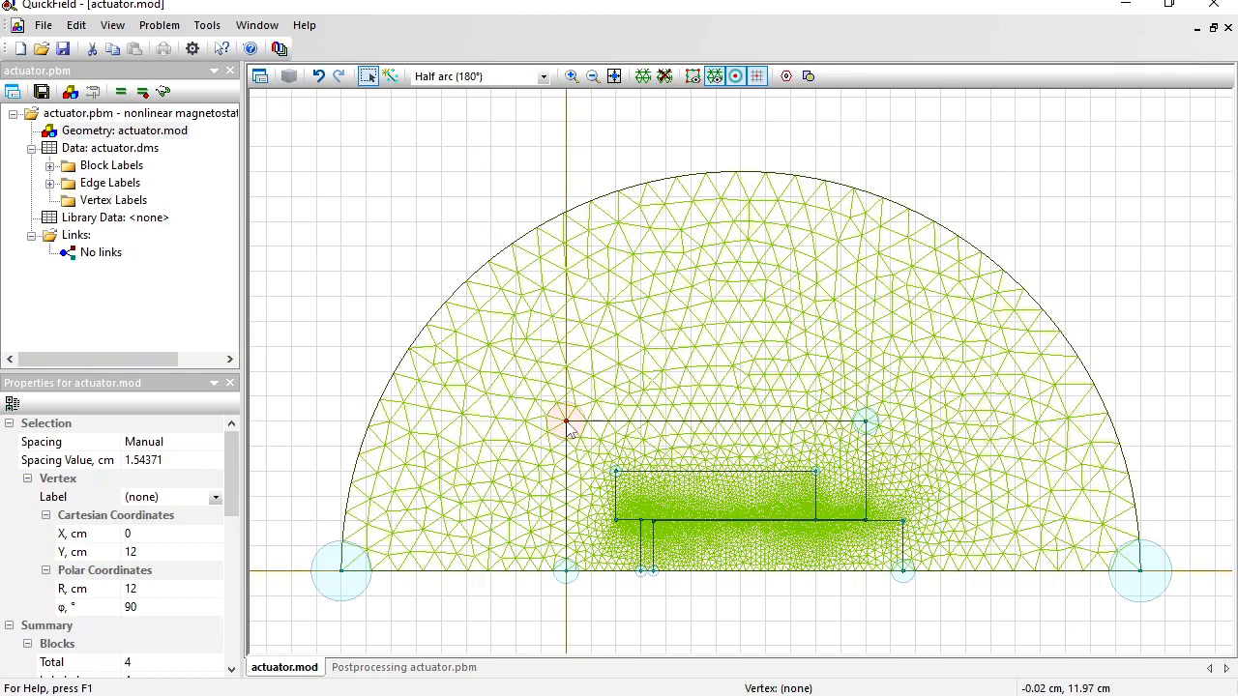
{"action": "left_click", "coordinate": [145, 461]}
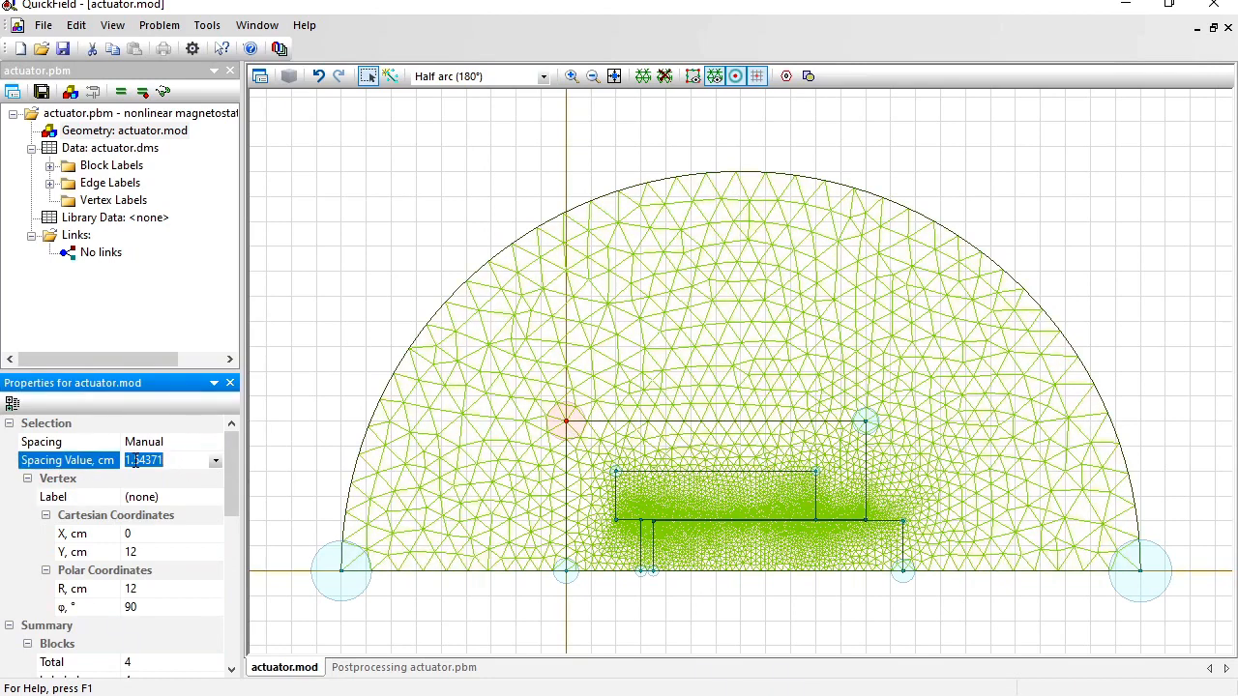
{"action": "type", "text": "0.5"}
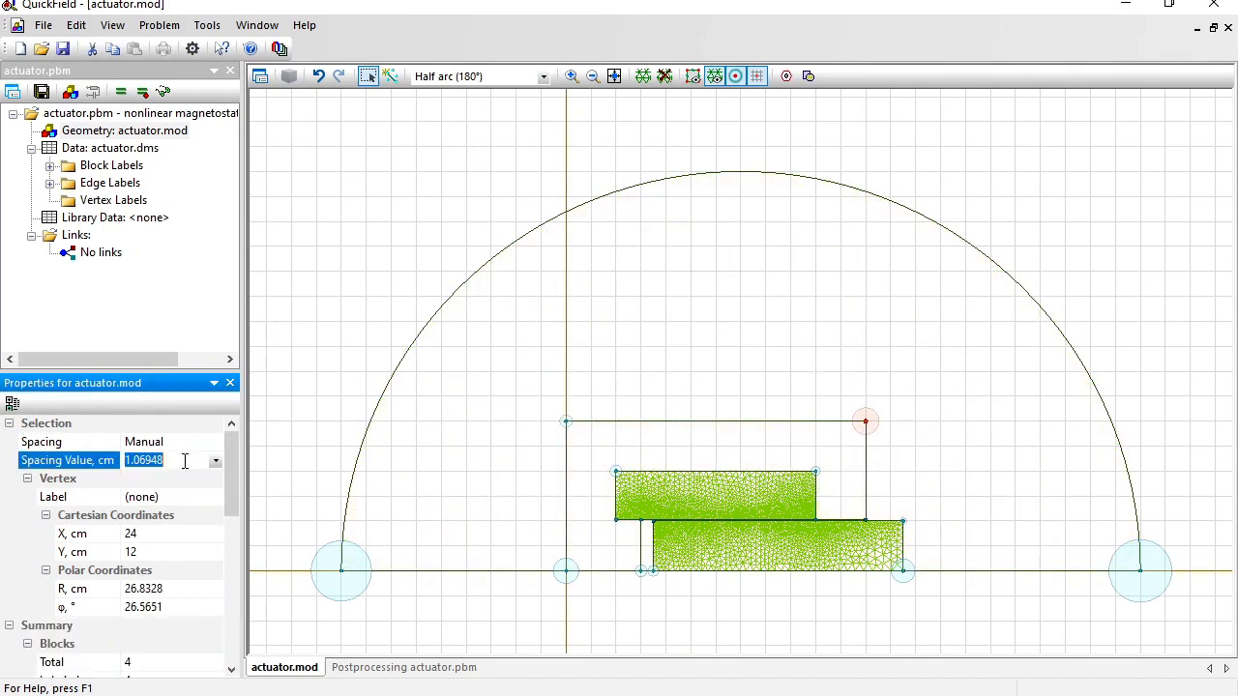
{"action": "type", "text": "0.5"}
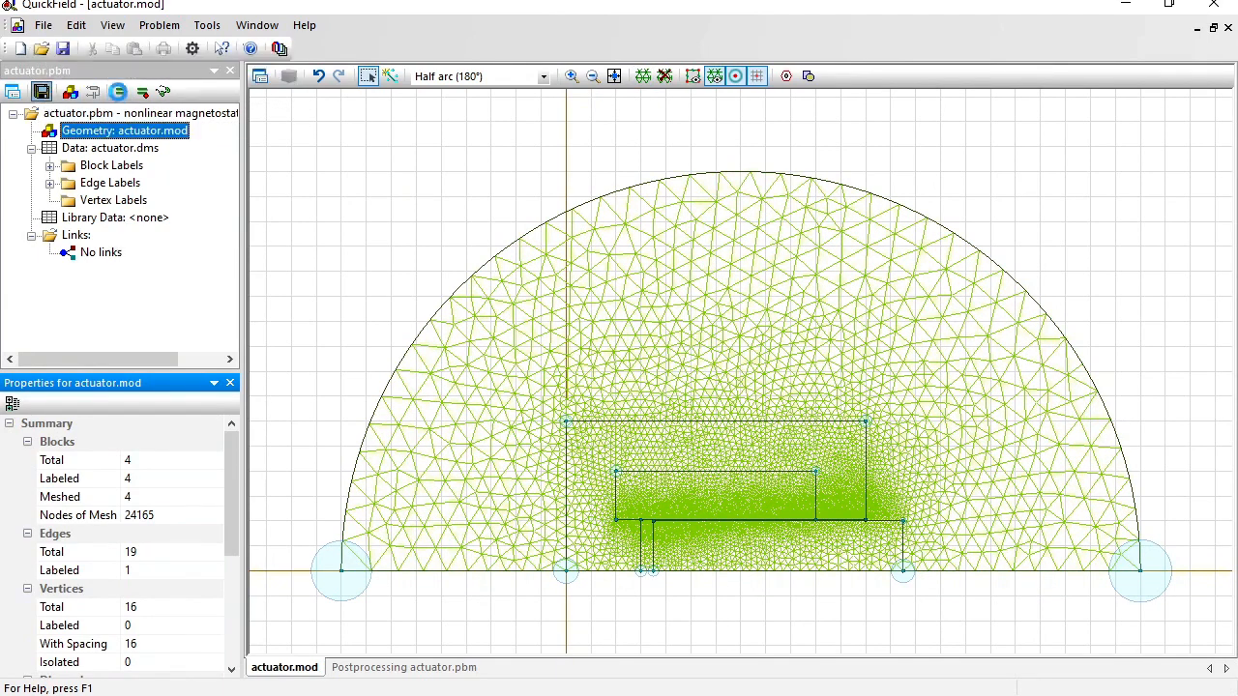
{"action": "left_click", "coordinate": [120, 91]}
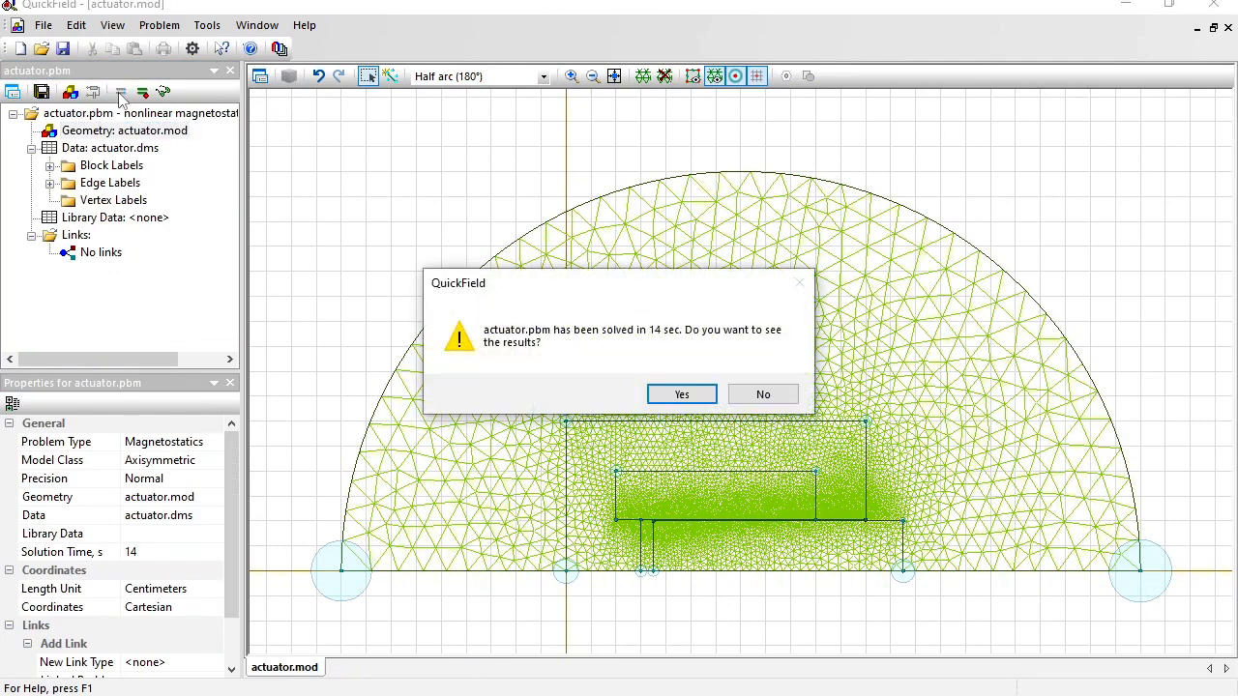
Step: Show the new results with flux density vectors and colour map enabled over the whole model
{"action": "left_click", "coordinate": [762, 395]}
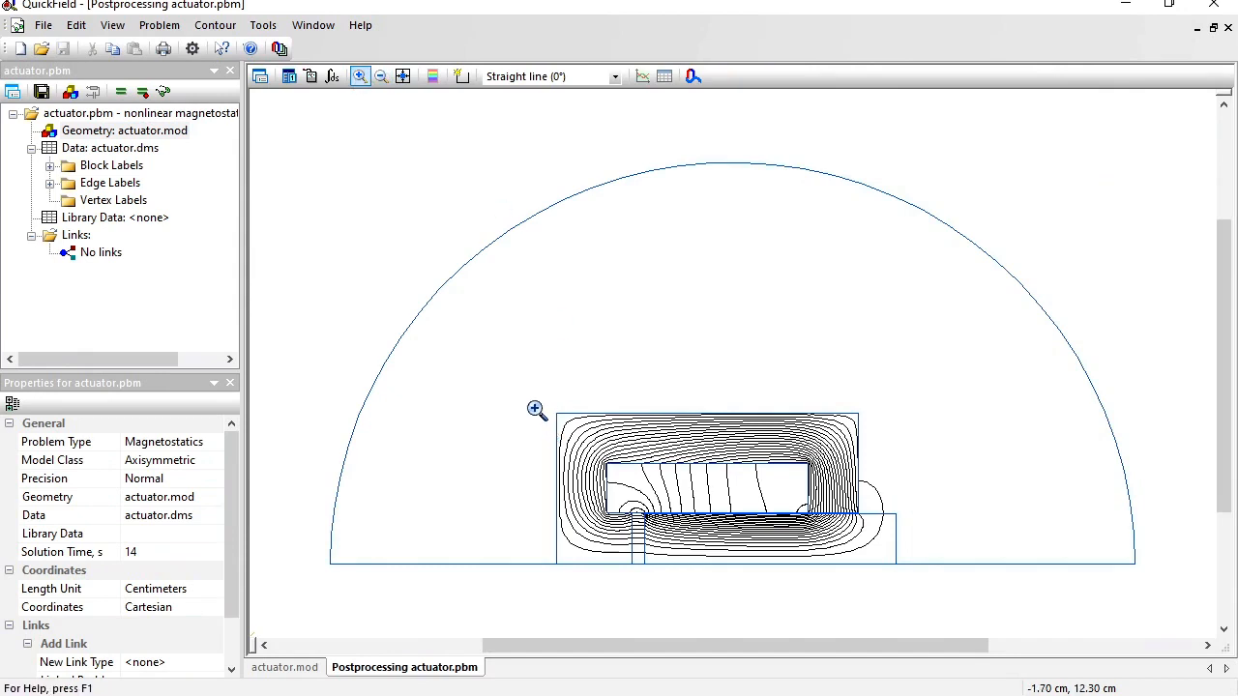
{"action": "left_click", "coordinate": [535, 410]}
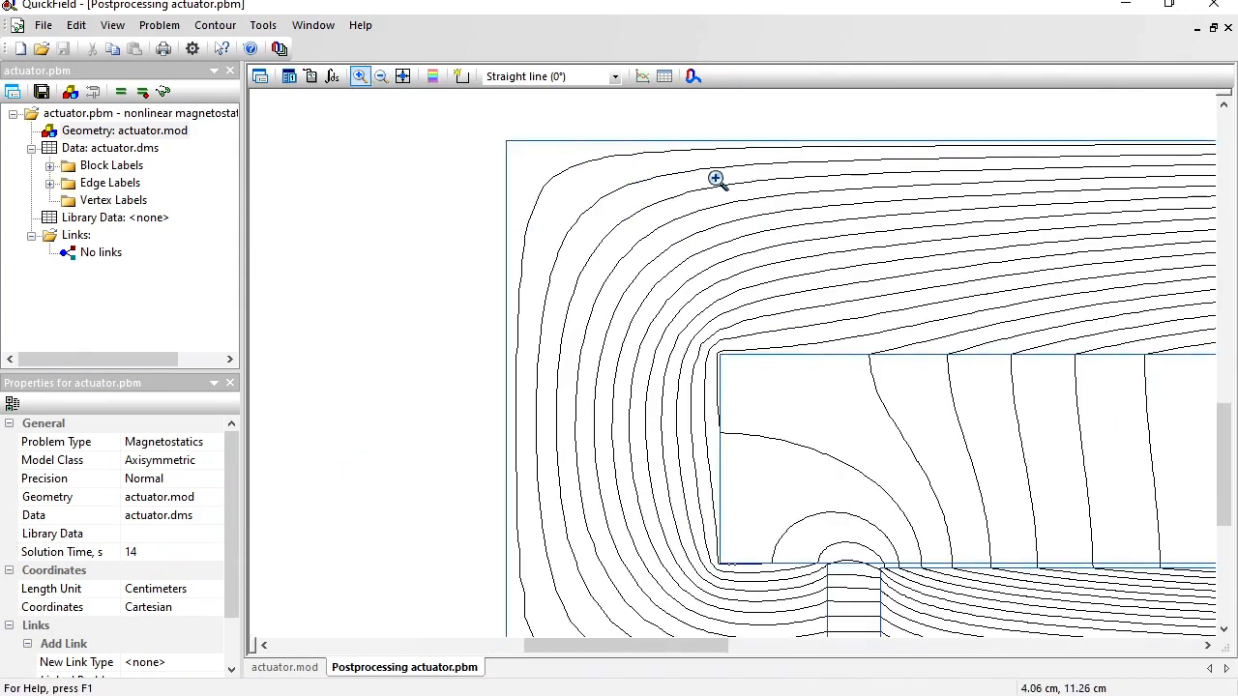
{"action": "mouse_move", "coordinate": [561, 203]}
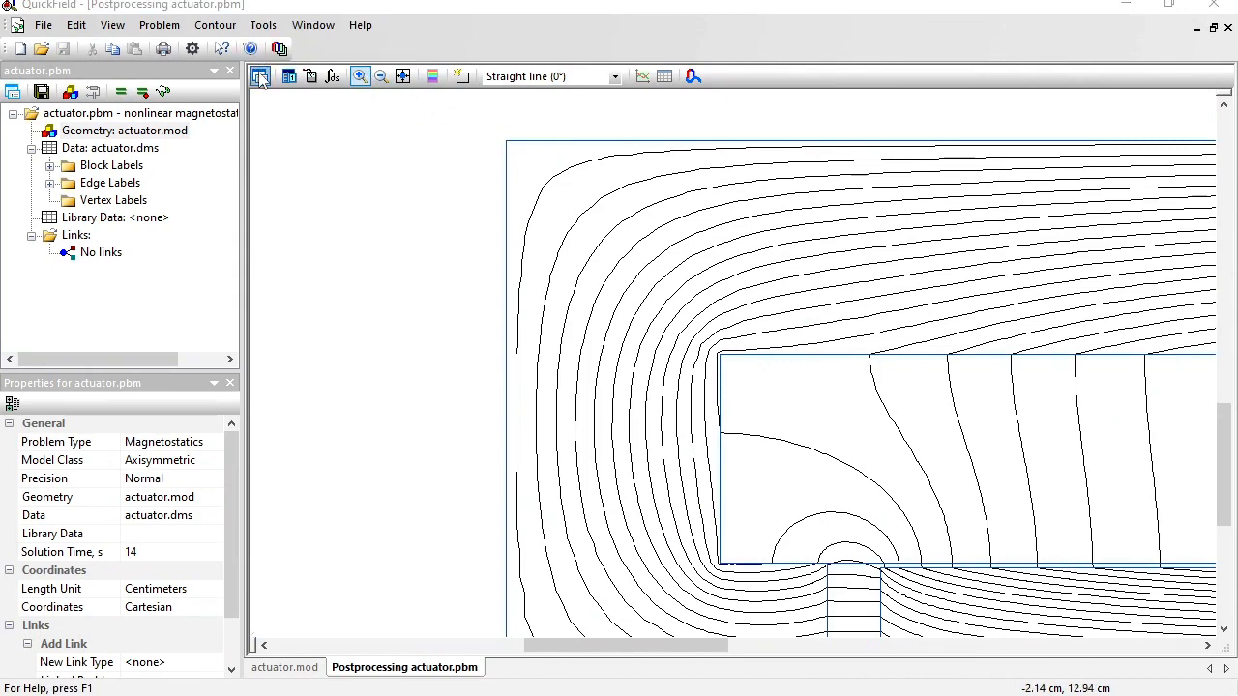
{"action": "left_click", "coordinate": [259, 77]}
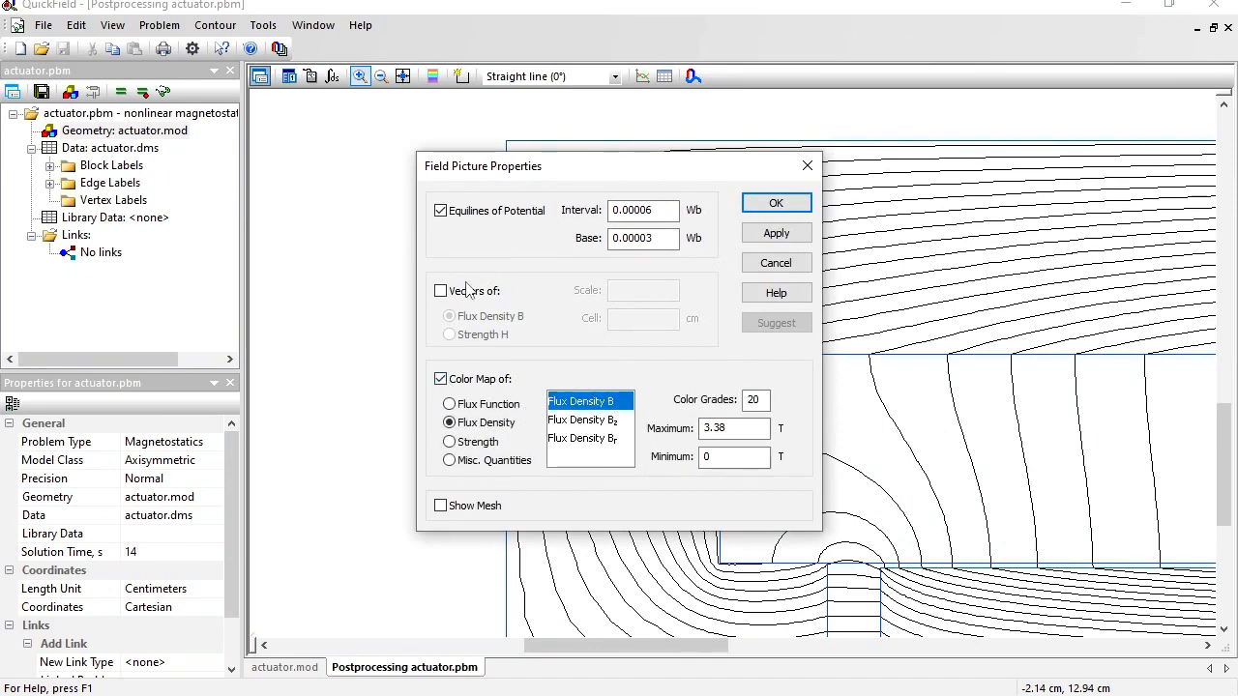
{"action": "left_click", "coordinate": [441, 290]}
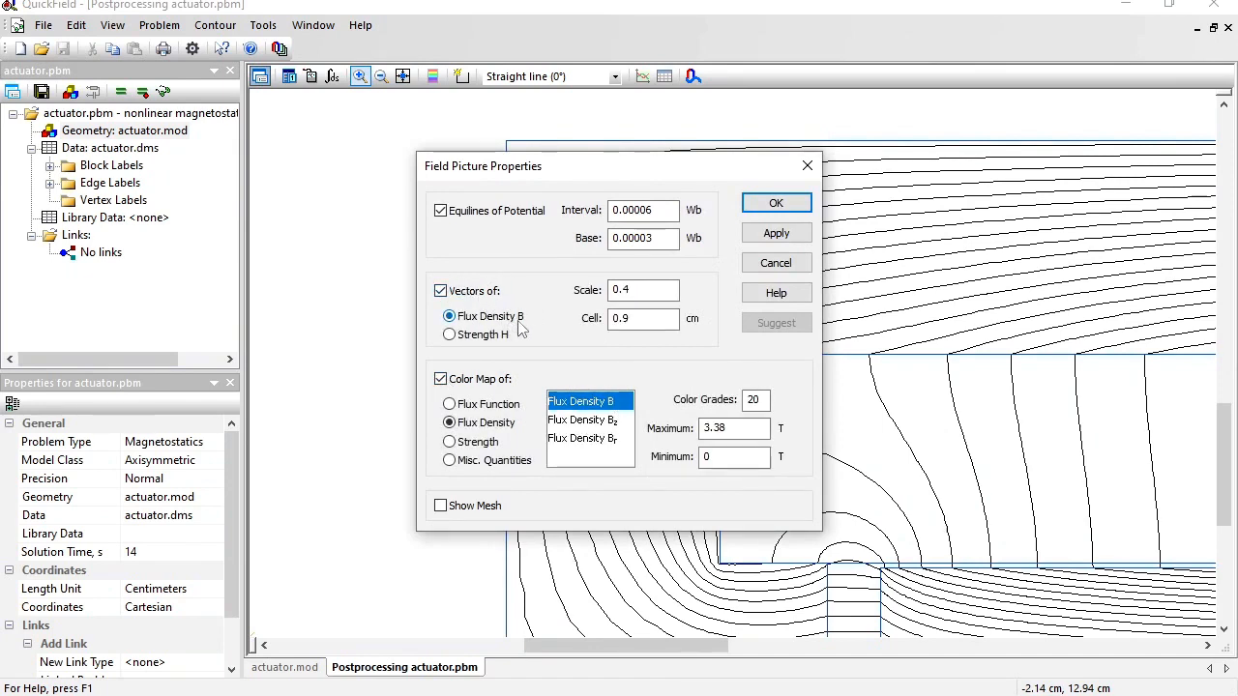
{"action": "left_click", "coordinate": [774, 203]}
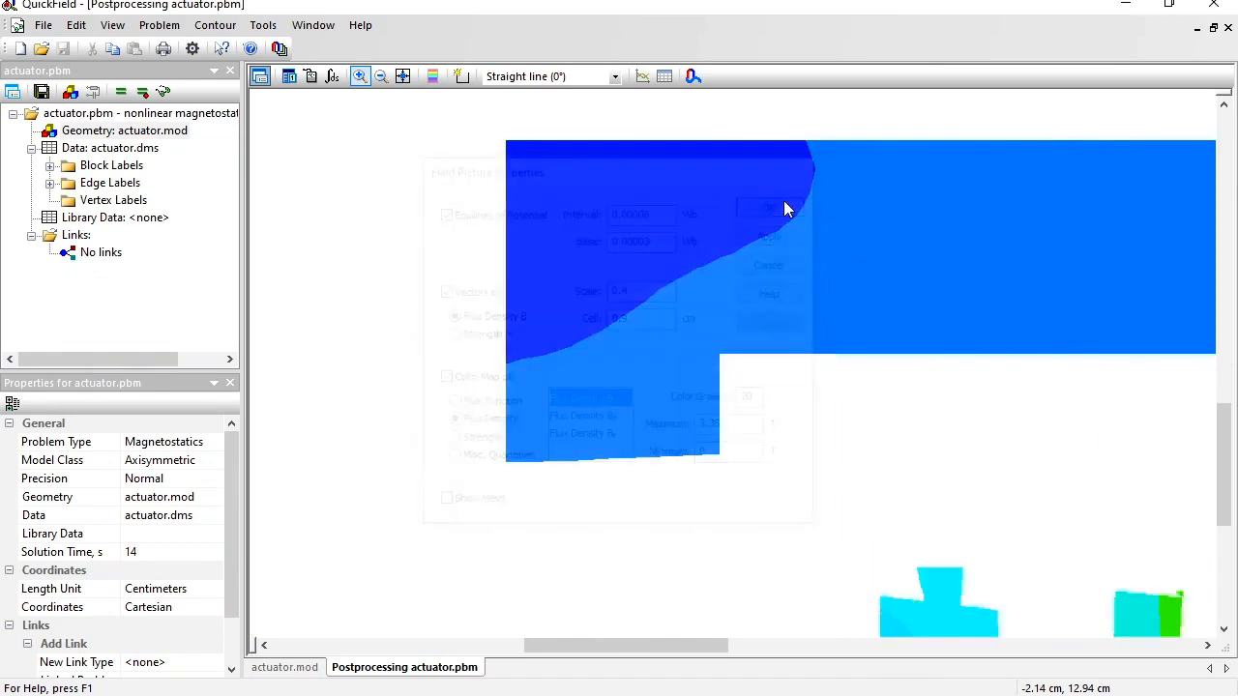
{"action": "left_click", "coordinate": [770, 209]}
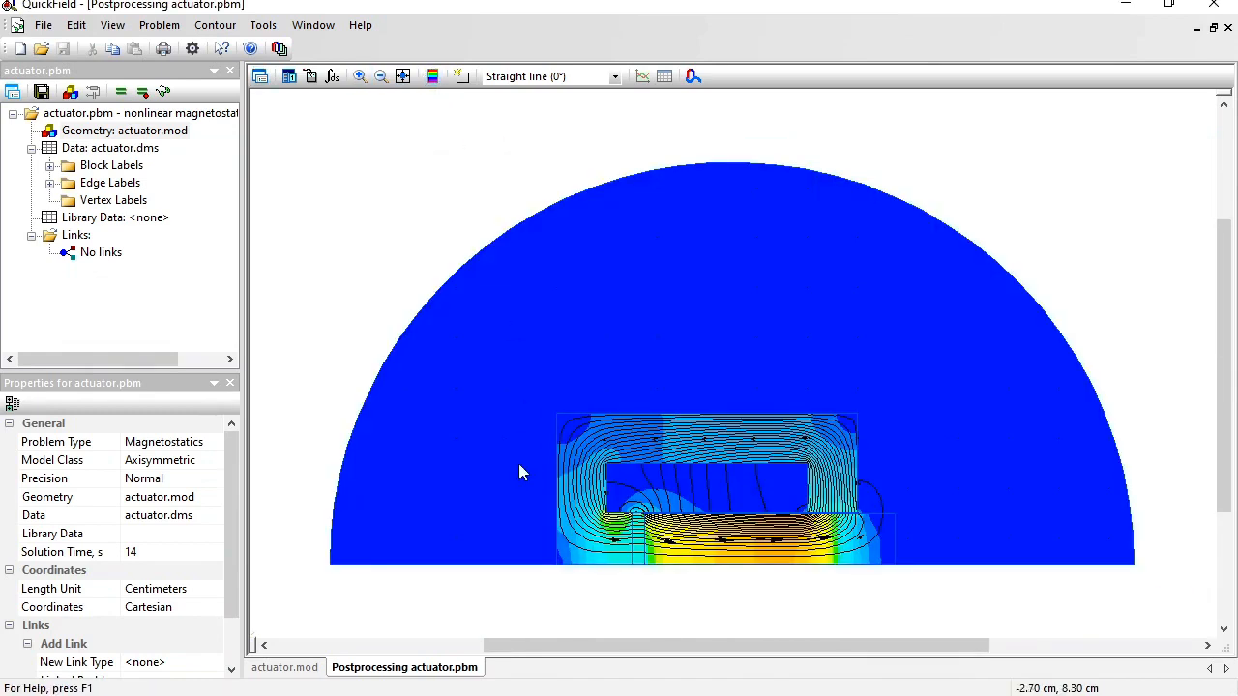
{"action": "mouse_move", "coordinate": [762, 562]}
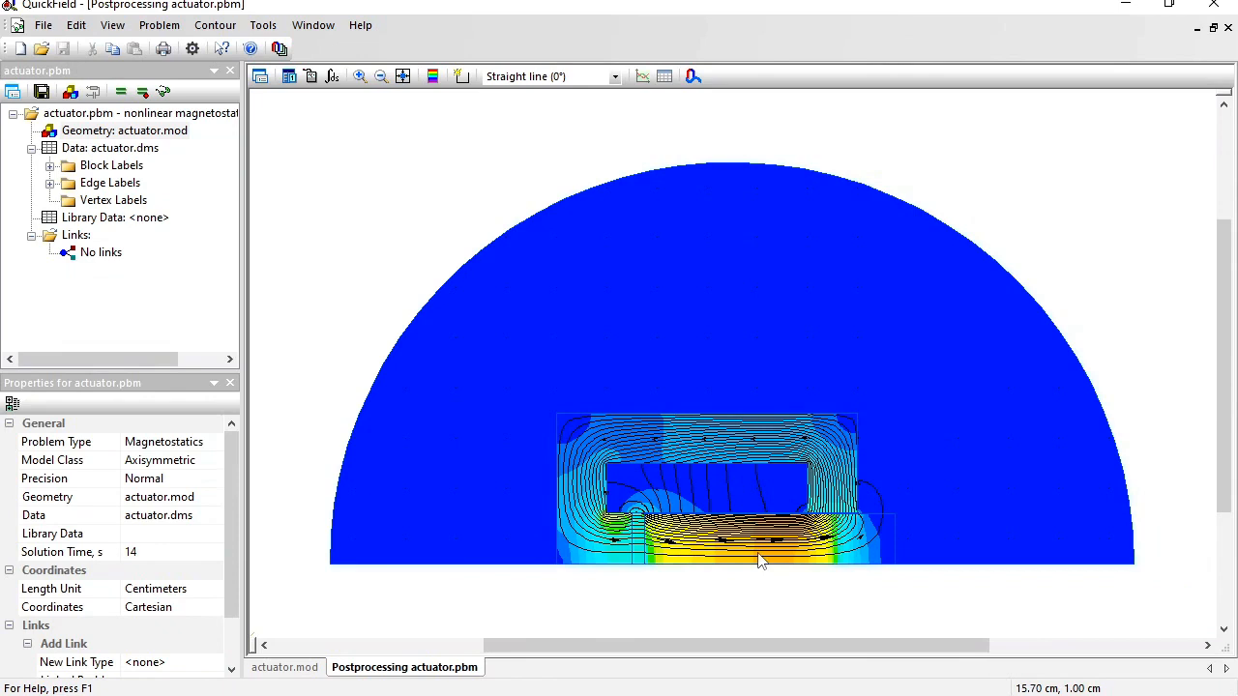
{"action": "mouse_move", "coordinate": [785, 549]}
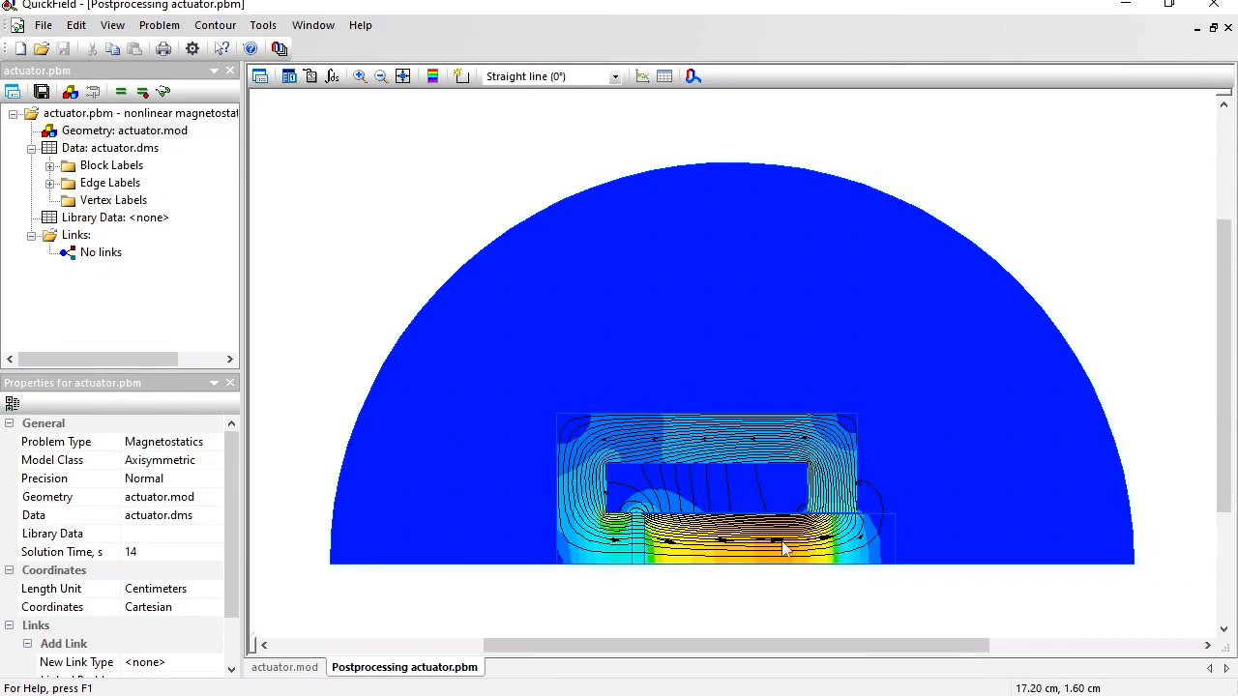
{"action": "mouse_move", "coordinate": [603, 474]}
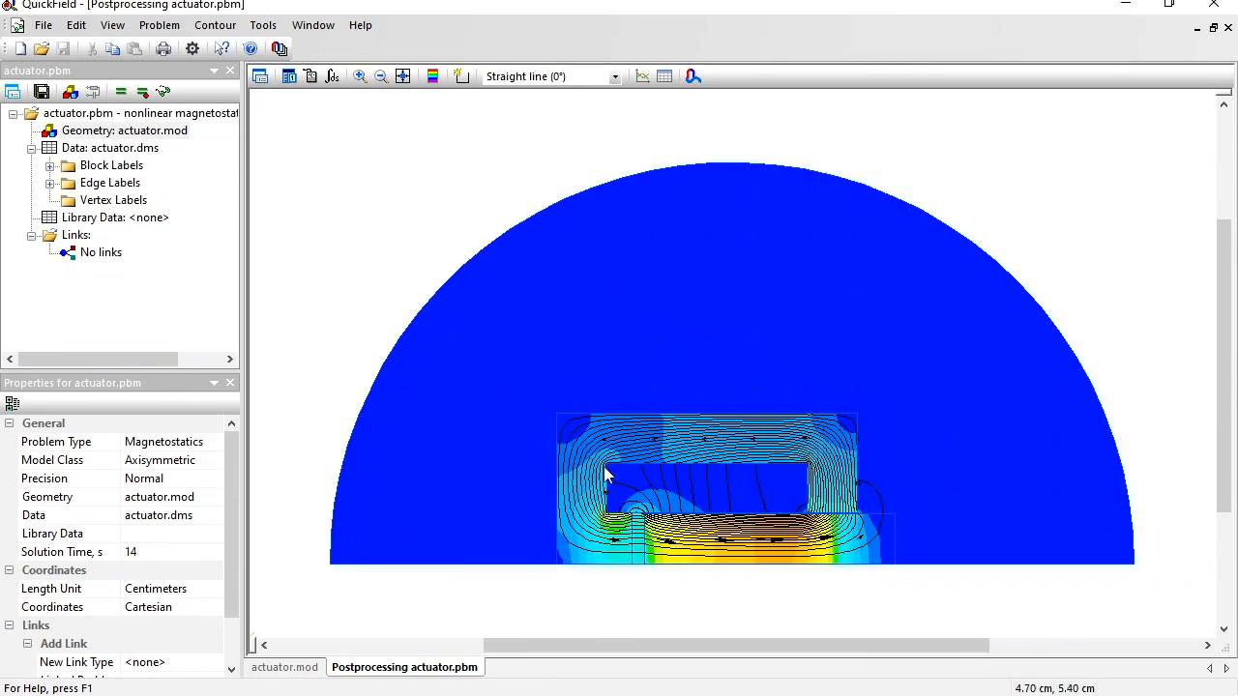
Step: Display the flux density colour legend beside the field picture
{"action": "left_click", "coordinate": [431, 77]}
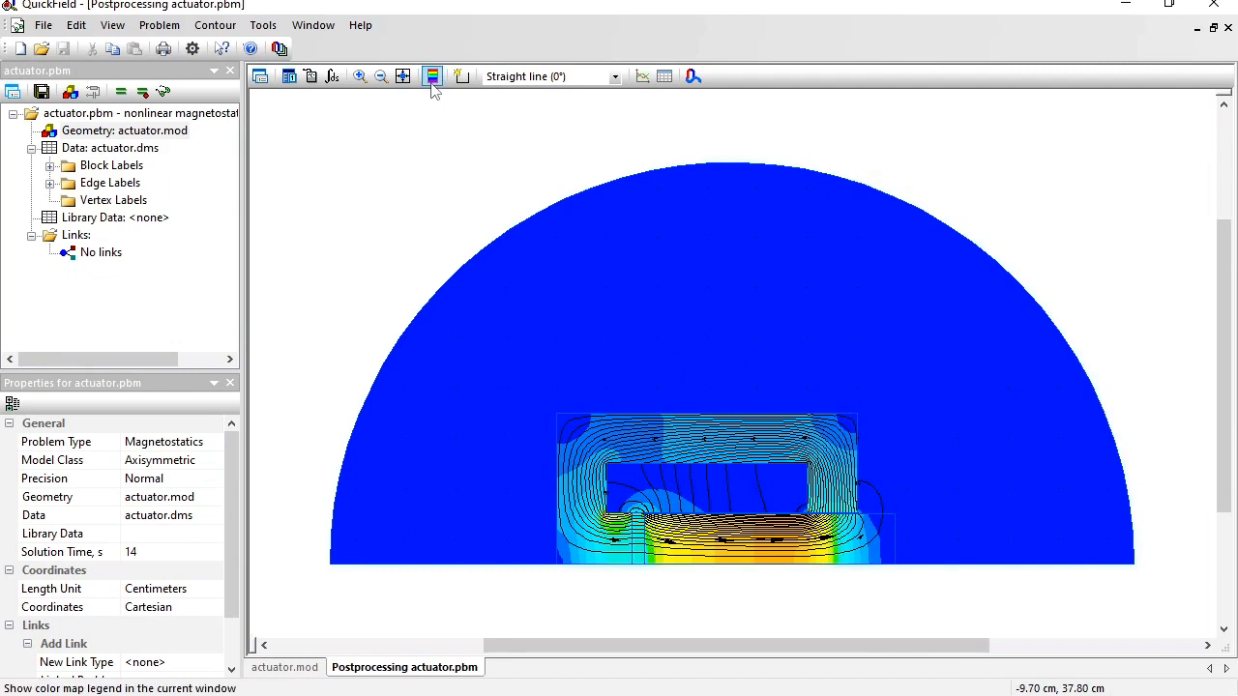
{"action": "left_click", "coordinate": [431, 78]}
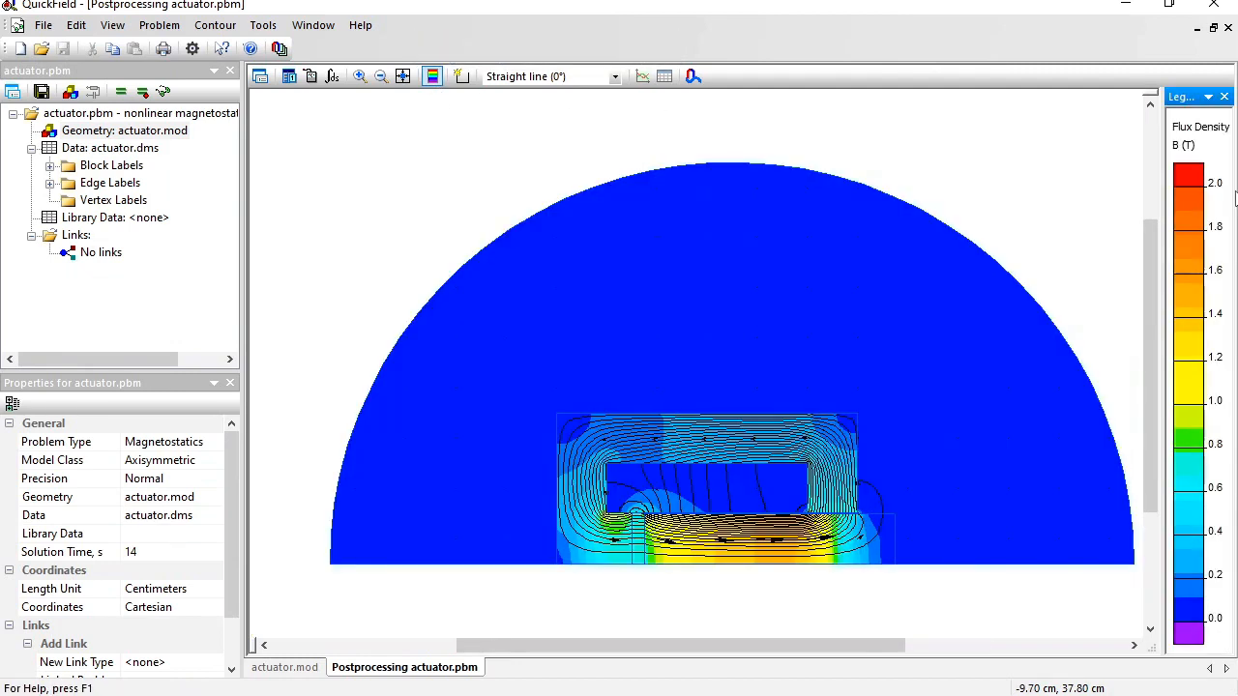
Step: Integrate mechanical force over the plunger contour, about 1137.9 N
{"action": "left_click", "coordinate": [462, 77]}
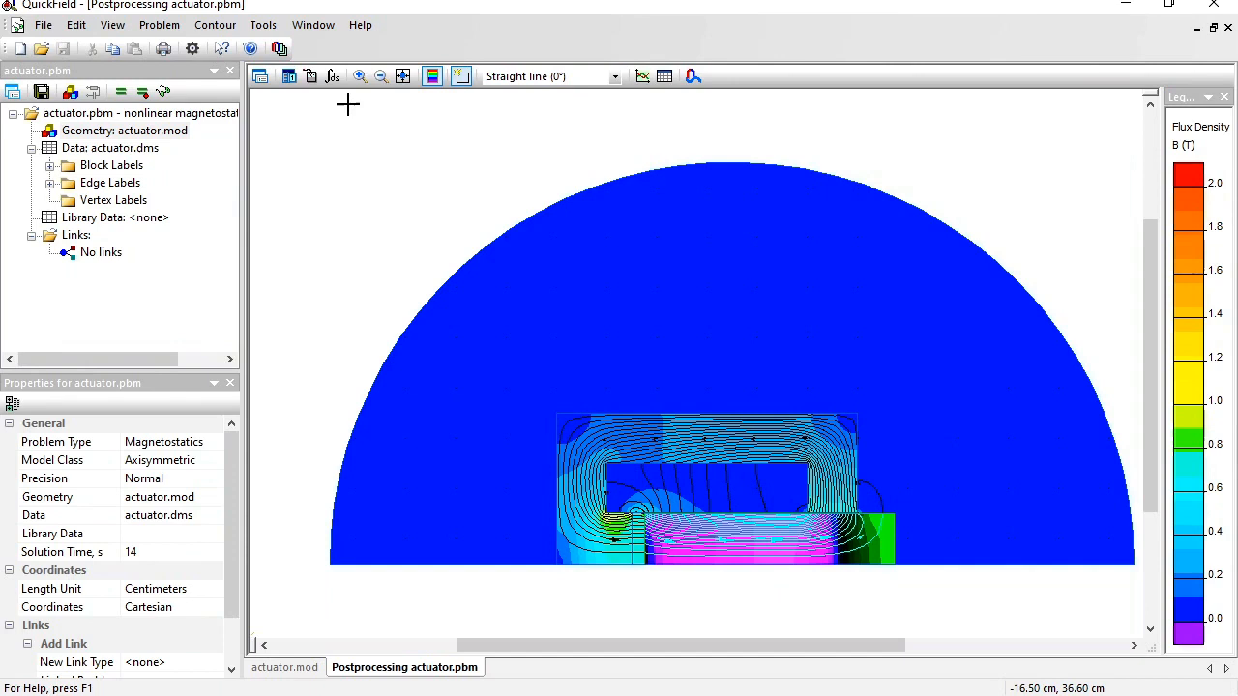
{"action": "mouse_move", "coordinate": [333, 77]}
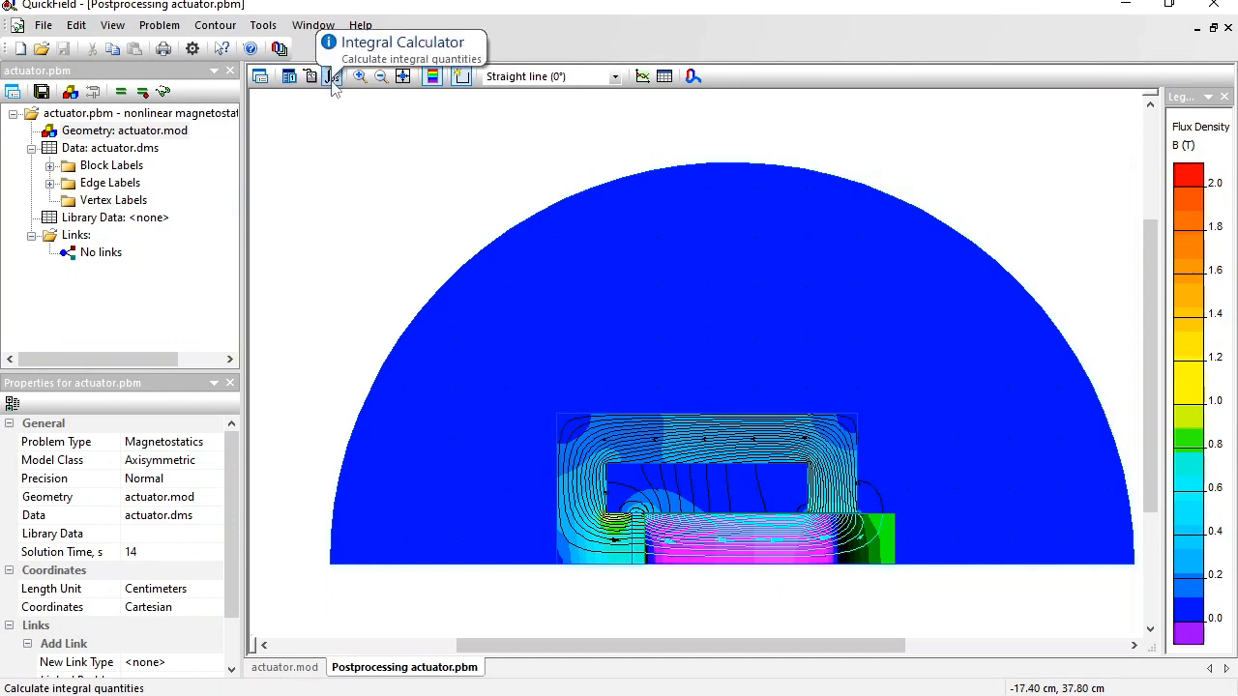
{"action": "left_click", "coordinate": [333, 77]}
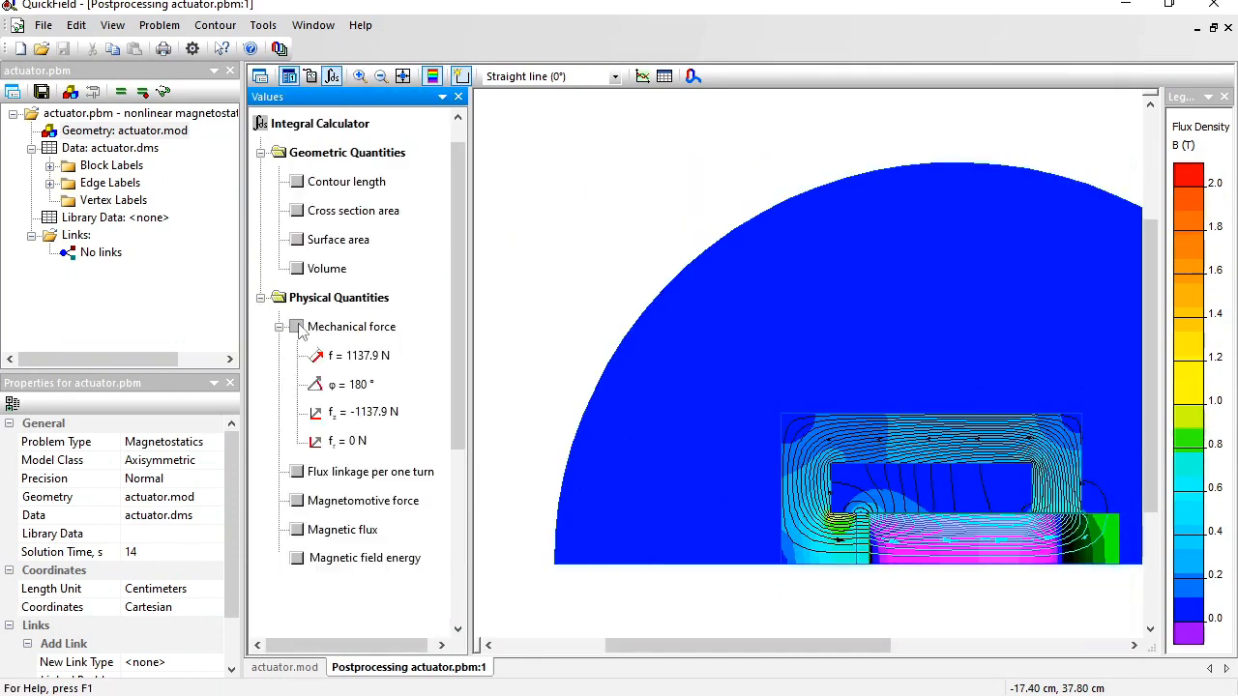
{"action": "left_click", "coordinate": [364, 412]}
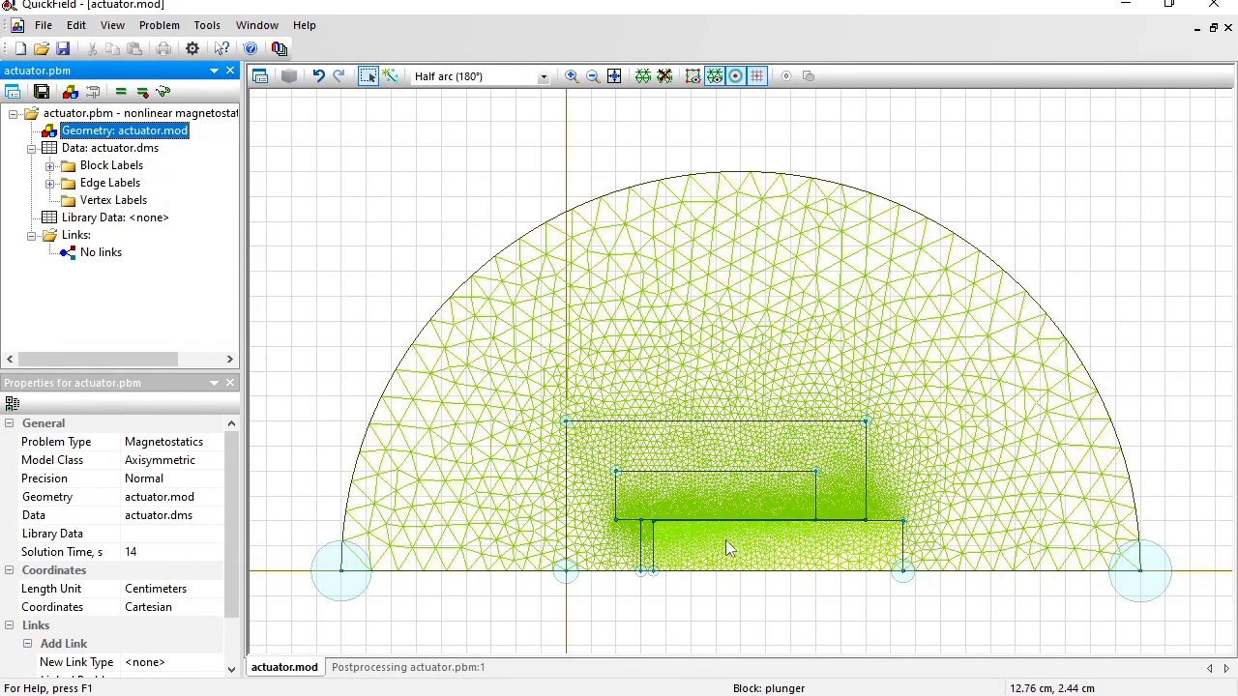
Step: Move the plunger block by dx = 1 cm and re-solve the field problem
{"action": "right_click", "coordinate": [731, 545]}
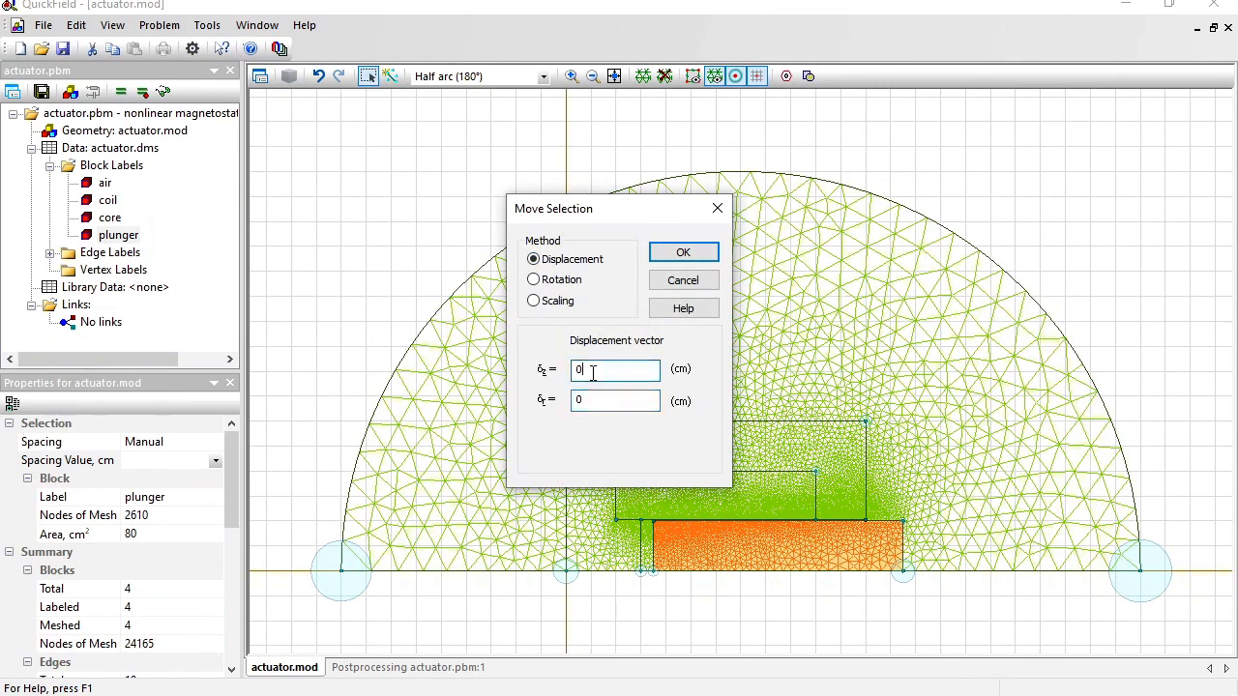
{"action": "type", "text": "1"}
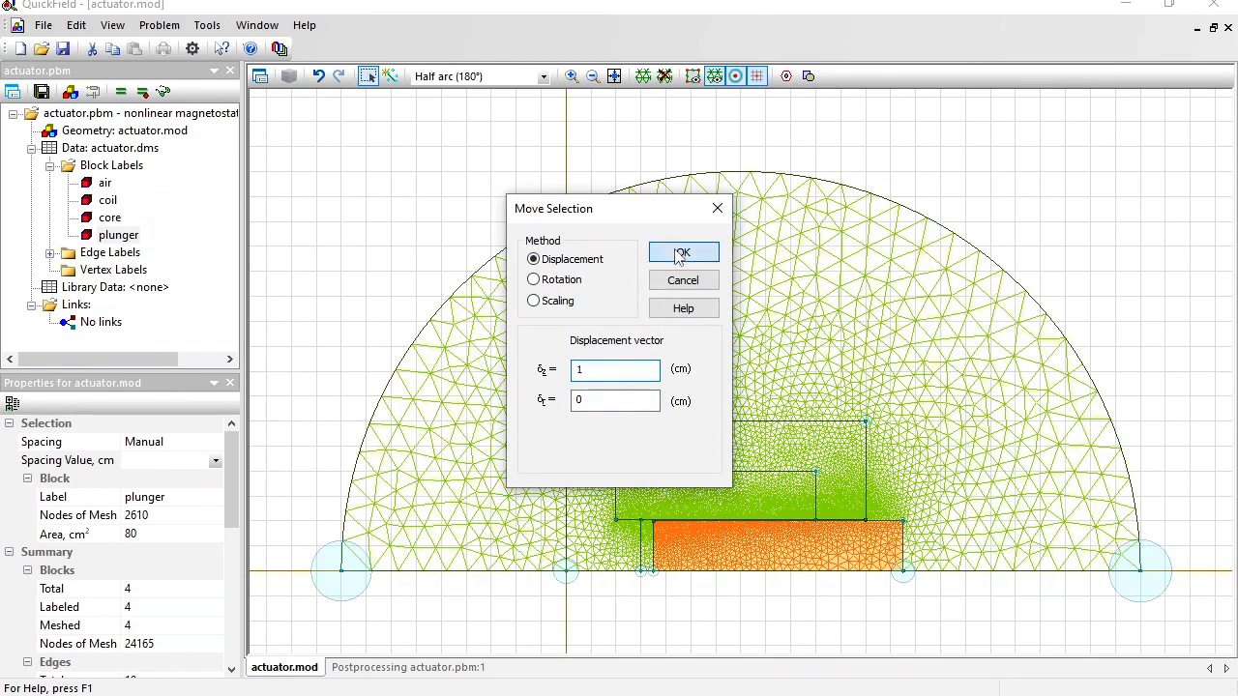
{"action": "left_click", "coordinate": [685, 251]}
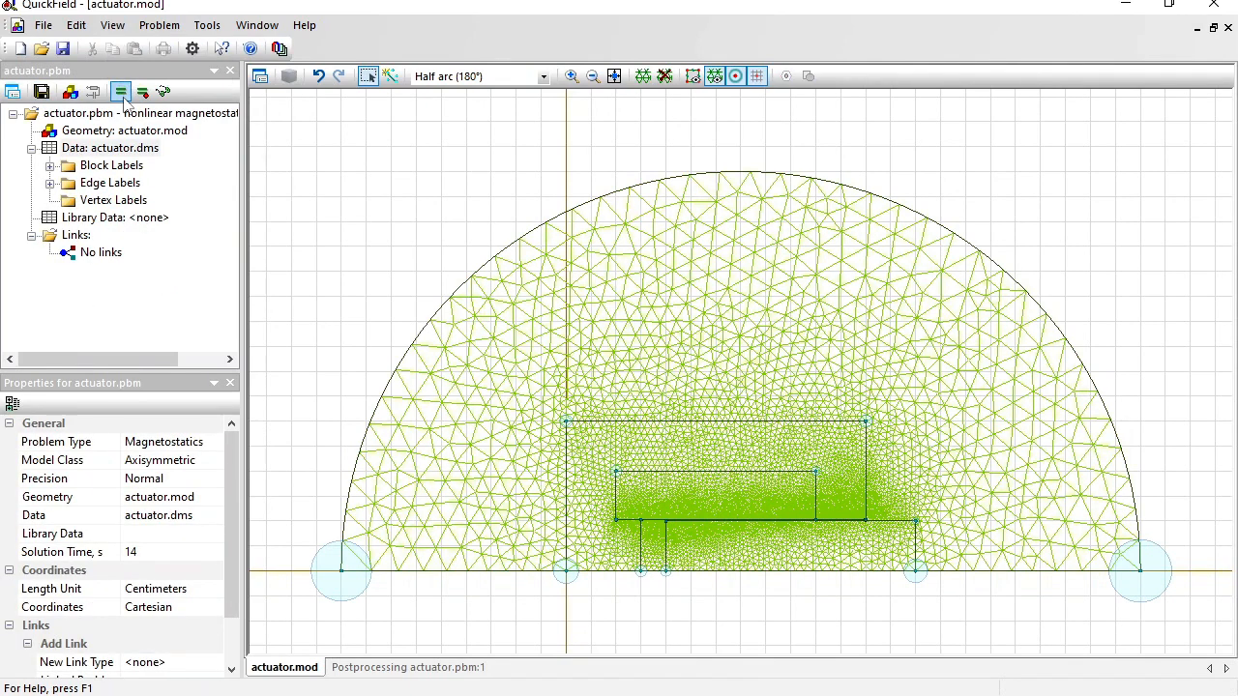
{"action": "left_click", "coordinate": [119, 91]}
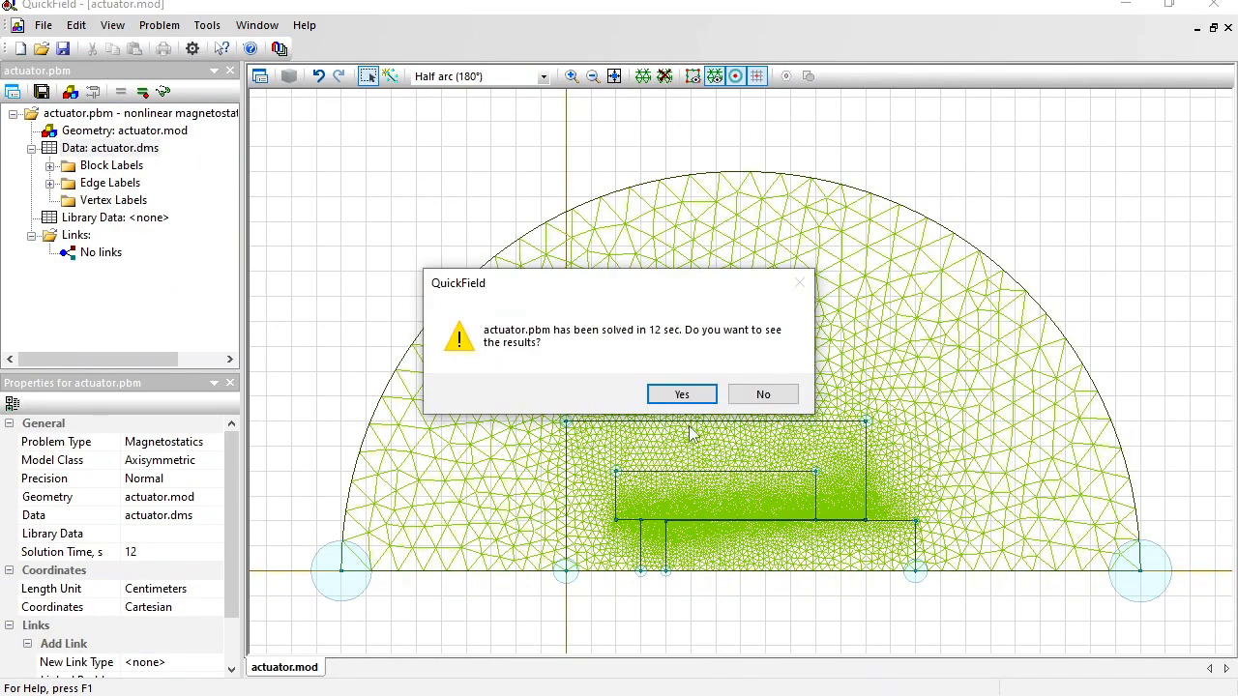
{"action": "left_click", "coordinate": [680, 394]}
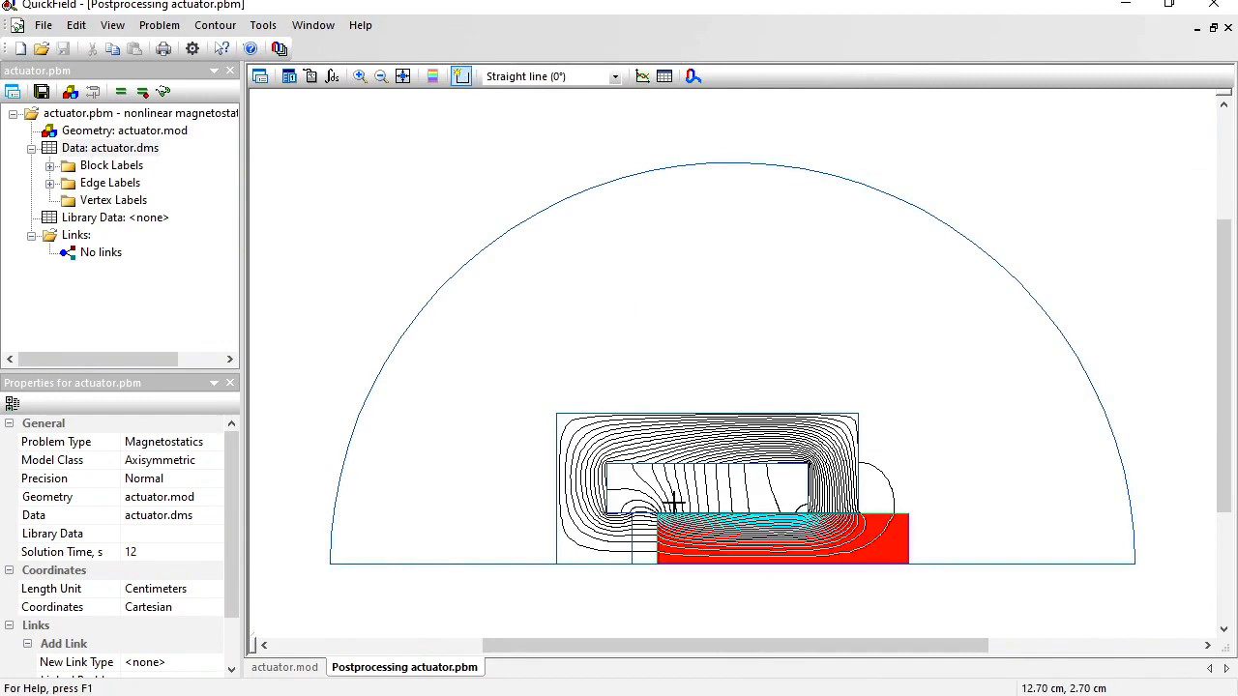
Step: Compute the plunger's mechanical force for the shifted position, about 408 N
{"action": "left_click", "coordinate": [333, 78]}
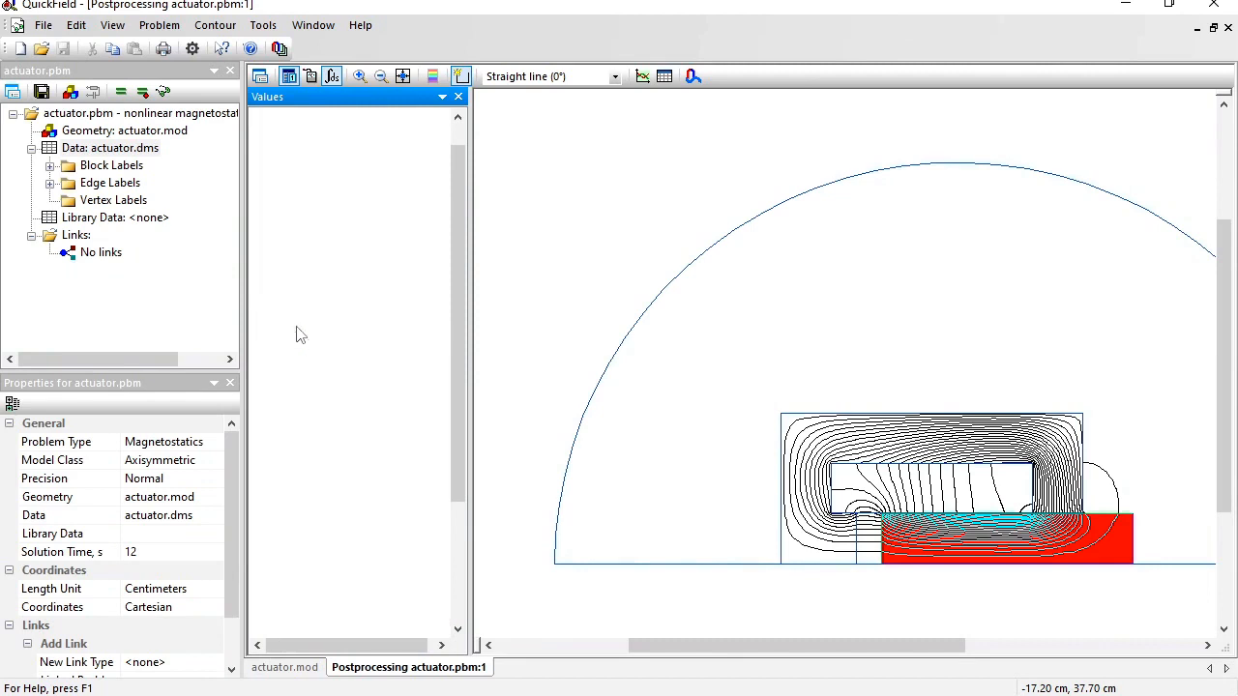
{"action": "left_click", "coordinate": [279, 325]}
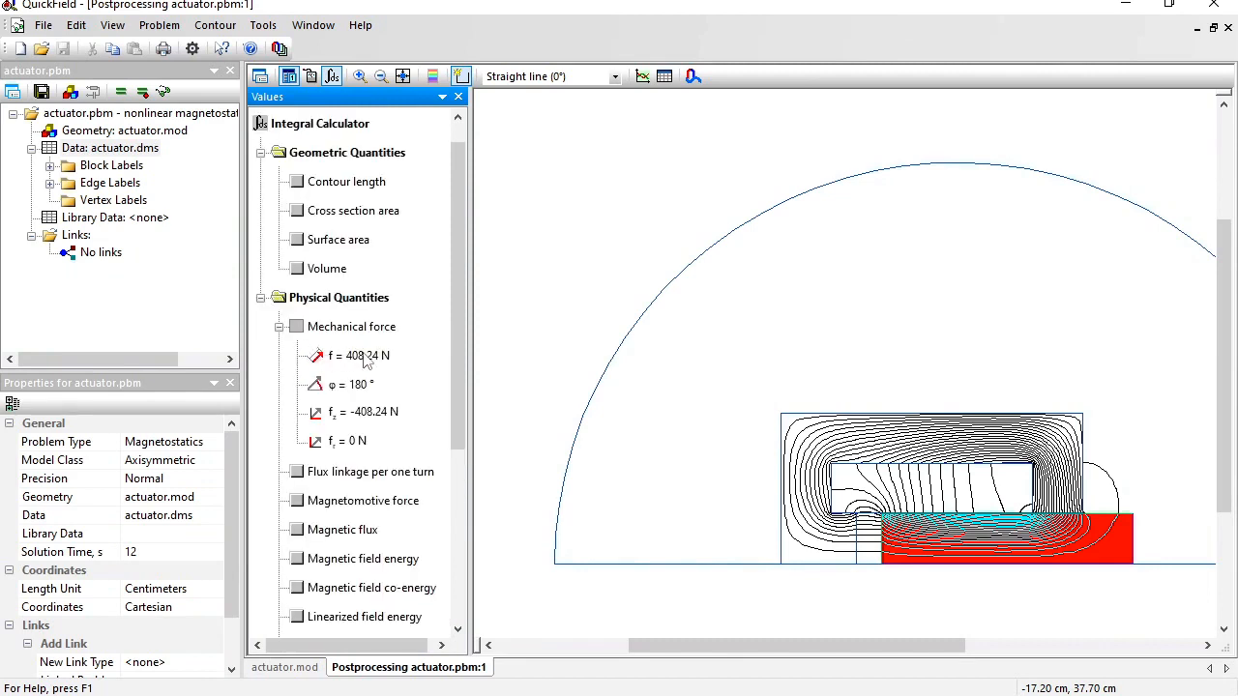
{"action": "mouse_move", "coordinate": [377, 427]}
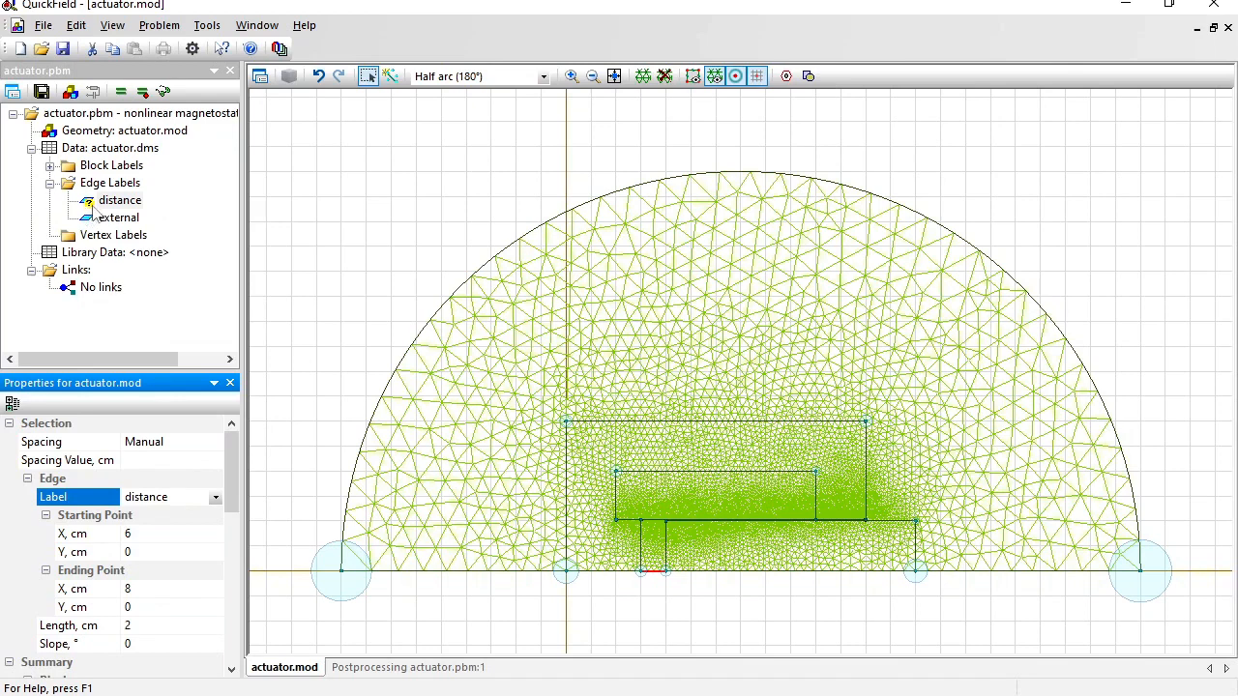
{"action": "mouse_move", "coordinate": [112, 213]}
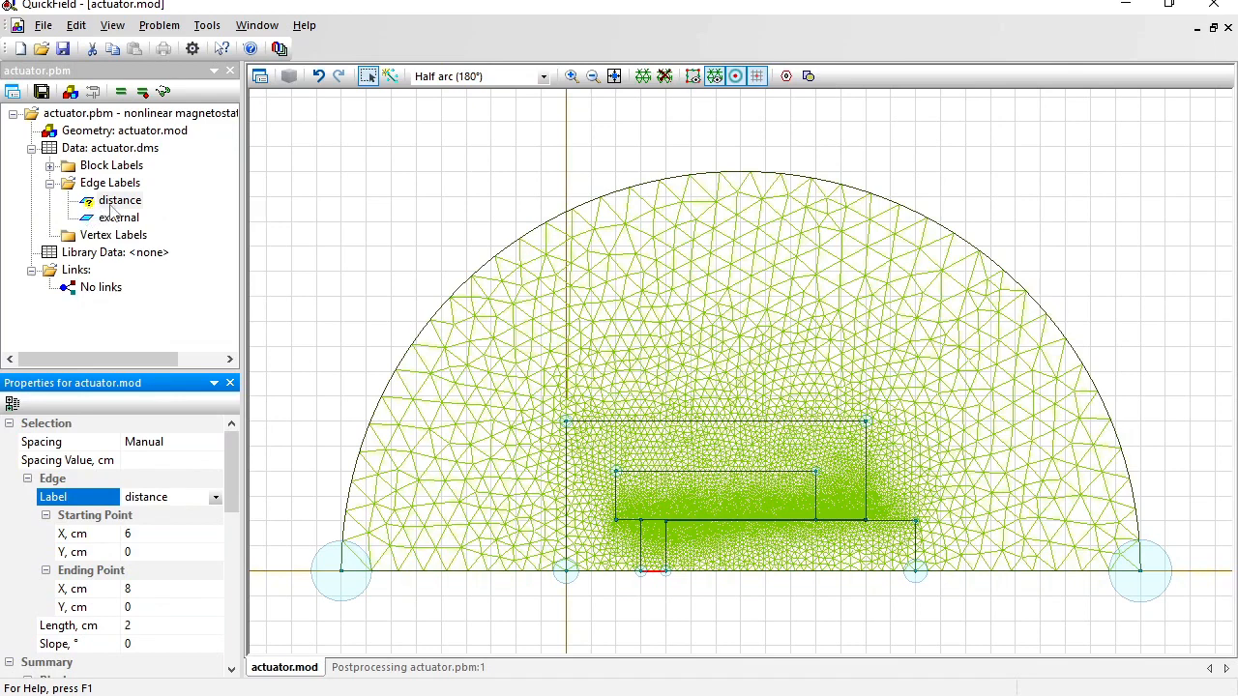
Step: Confirm the distance edge label with no boundary condition boxes ticked
{"action": "double_click", "coordinate": [120, 199]}
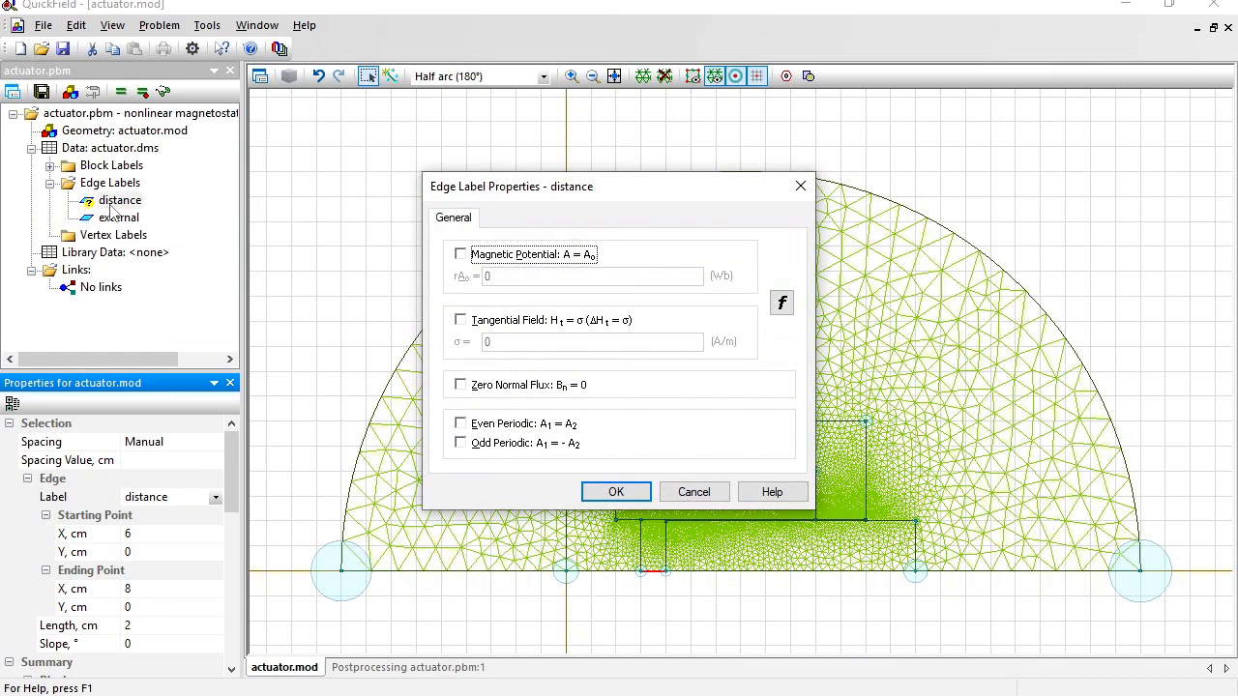
{"action": "left_click", "coordinate": [615, 491]}
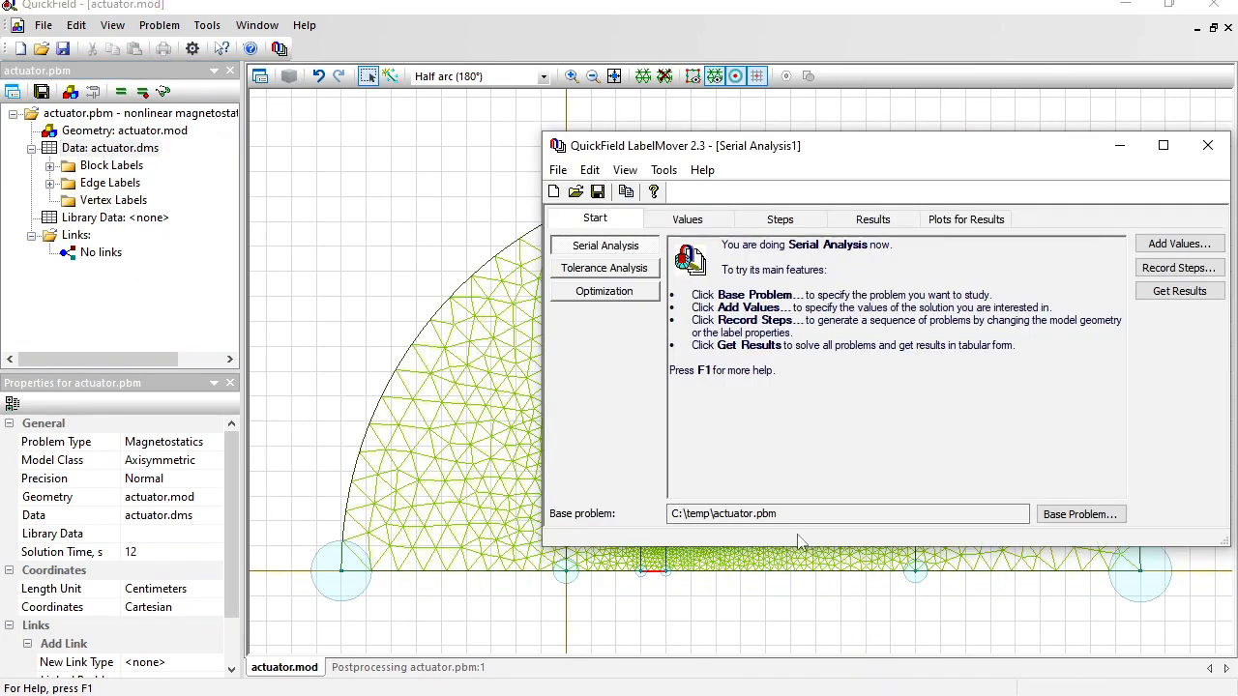
Step: Set the actuator problem as LabelMover's base and start adding tracked values
{"action": "left_click", "coordinate": [847, 515]}
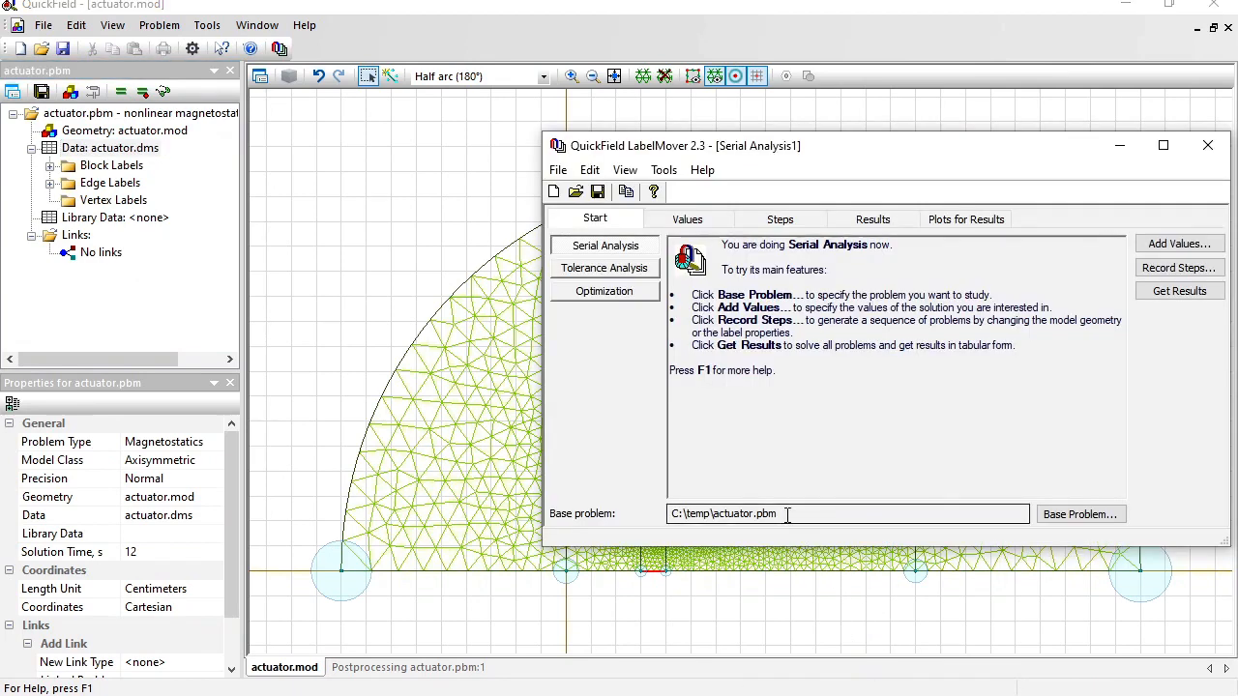
{"action": "double_click", "coordinate": [744, 514]}
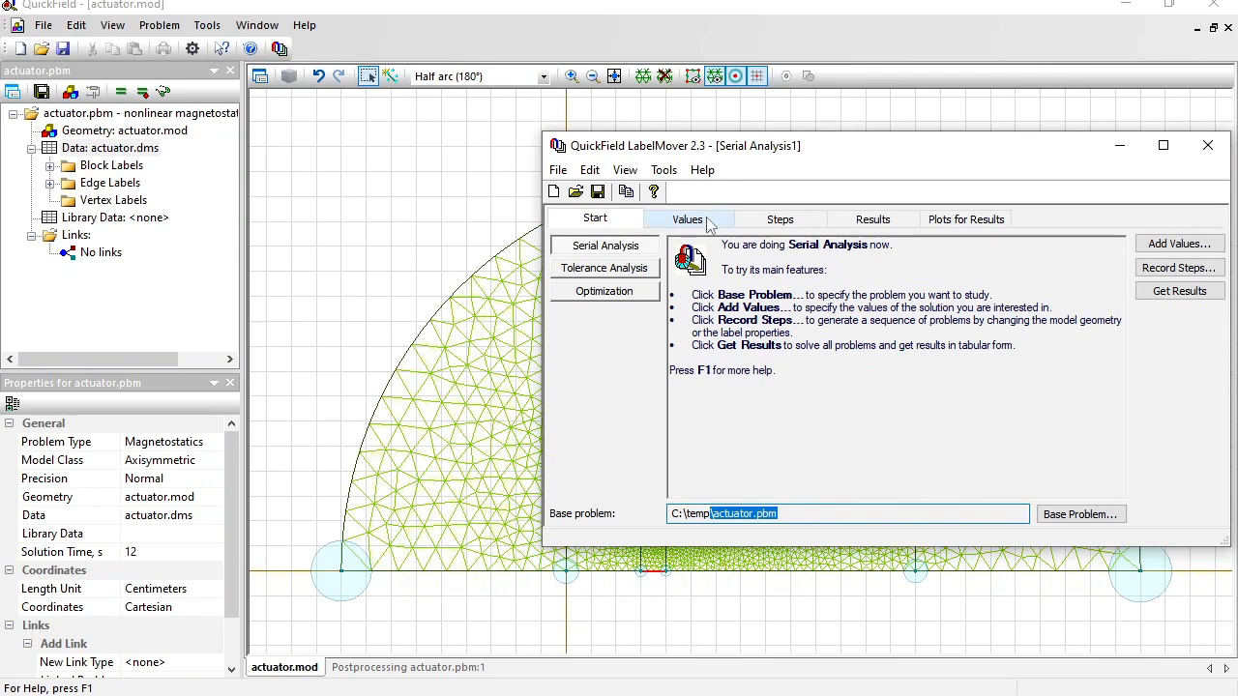
{"action": "left_click", "coordinate": [686, 218]}
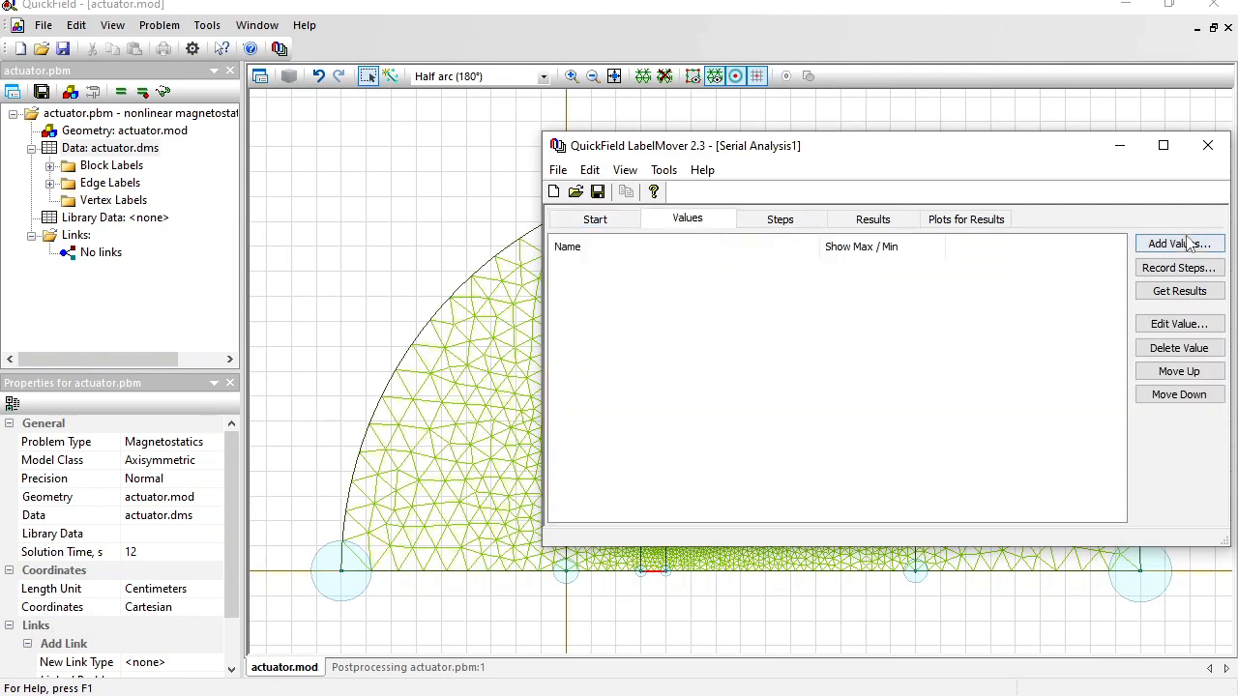
{"action": "left_click", "coordinate": [1180, 244]}
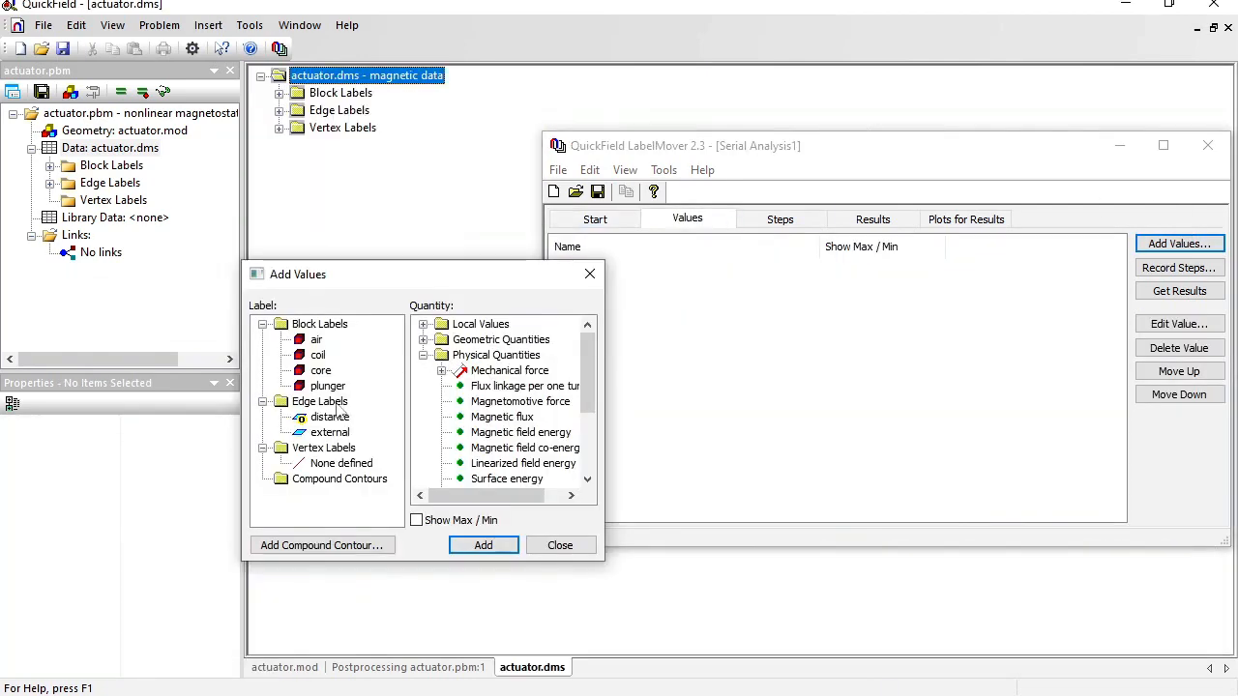
Step: Track contour length for distance and mechanical force X for plunger
{"action": "left_click", "coordinate": [329, 418]}
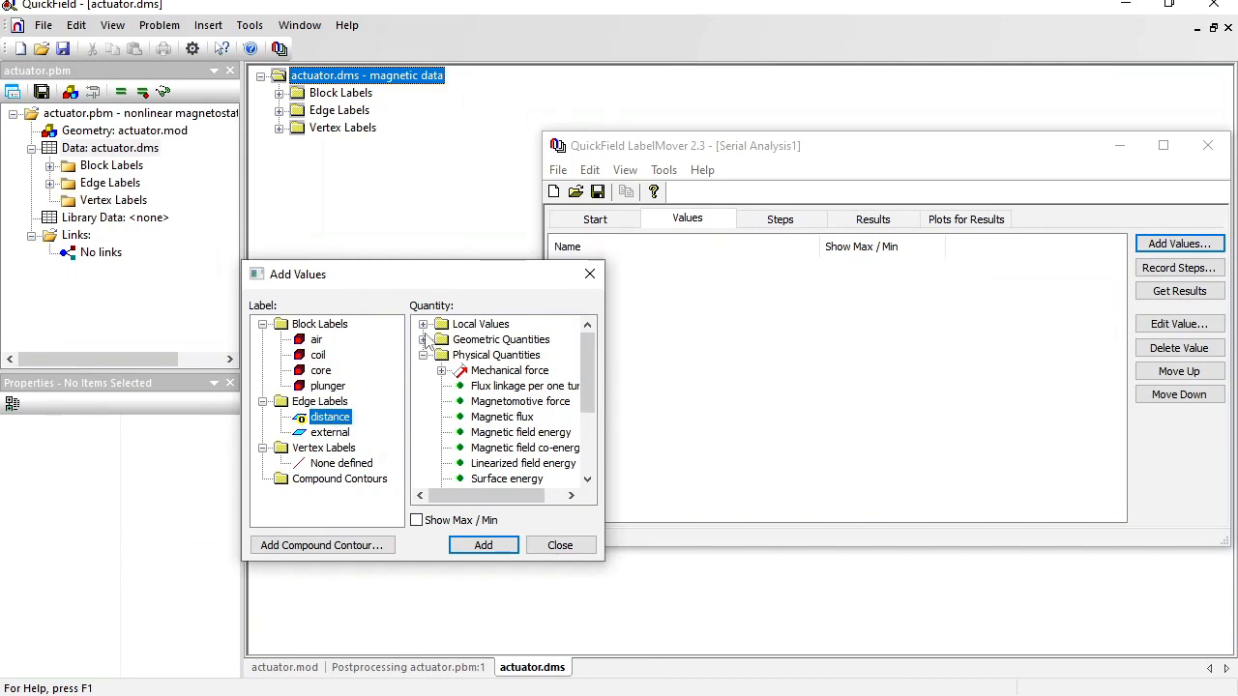
{"action": "left_click", "coordinate": [441, 340]}
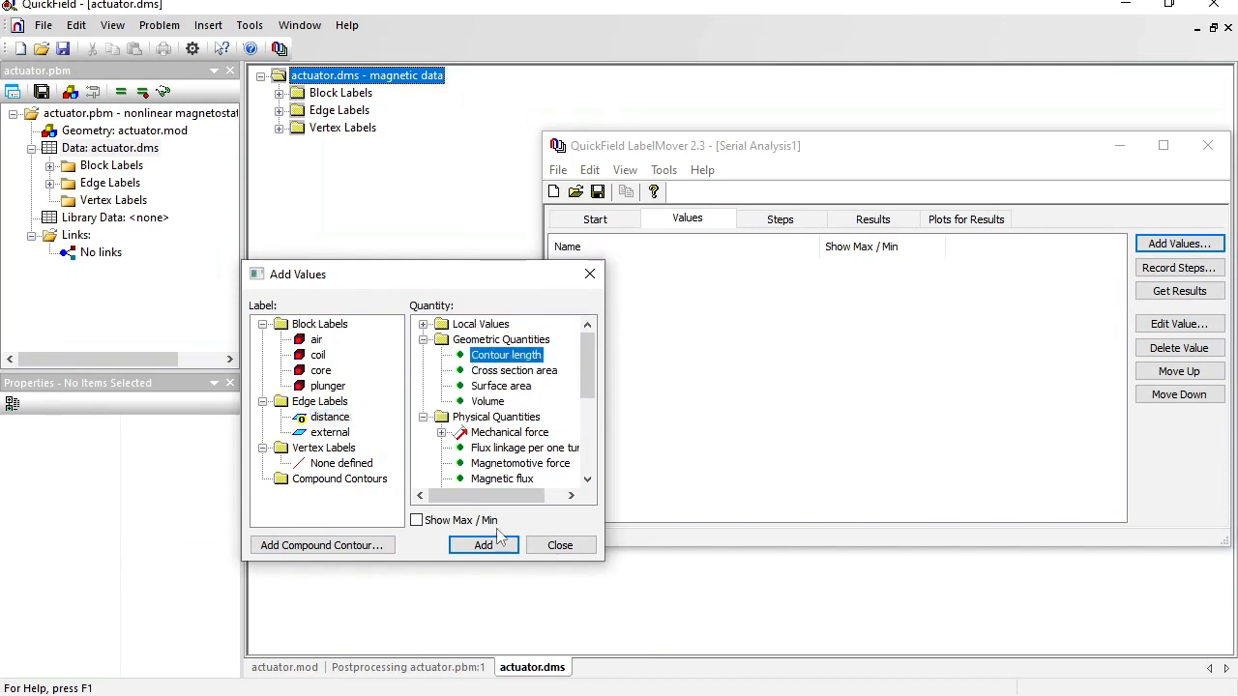
{"action": "left_click", "coordinate": [483, 545]}
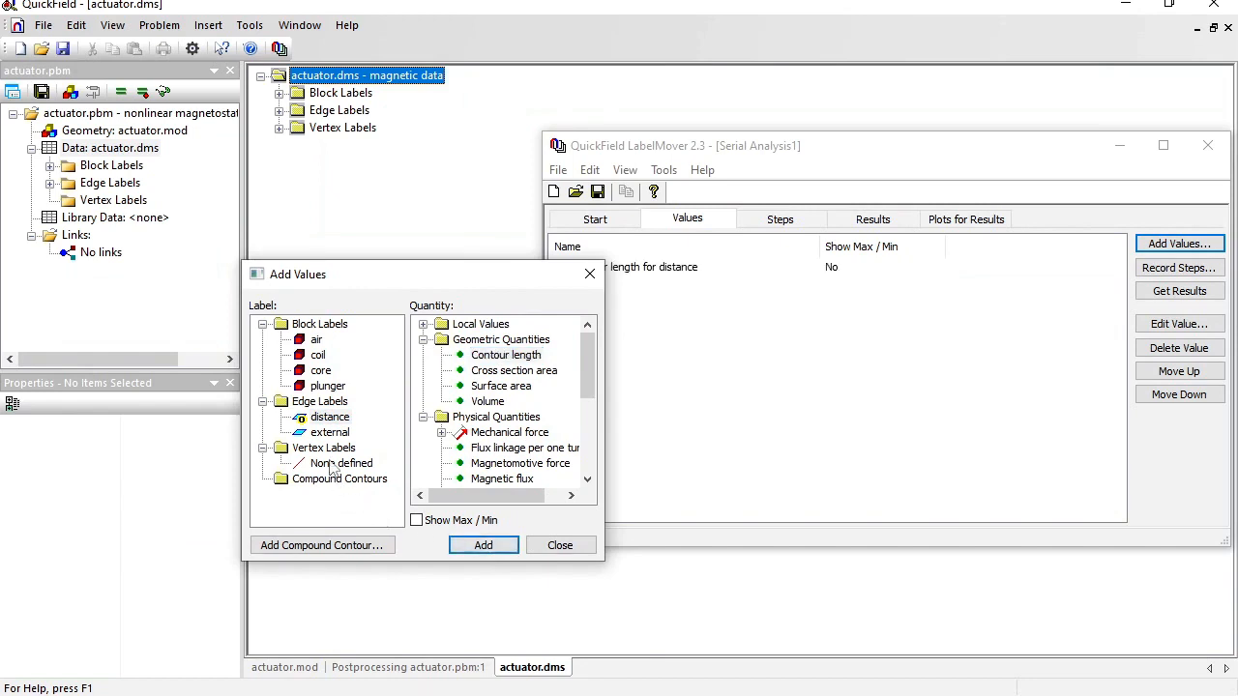
{"action": "mouse_move", "coordinate": [313, 400]}
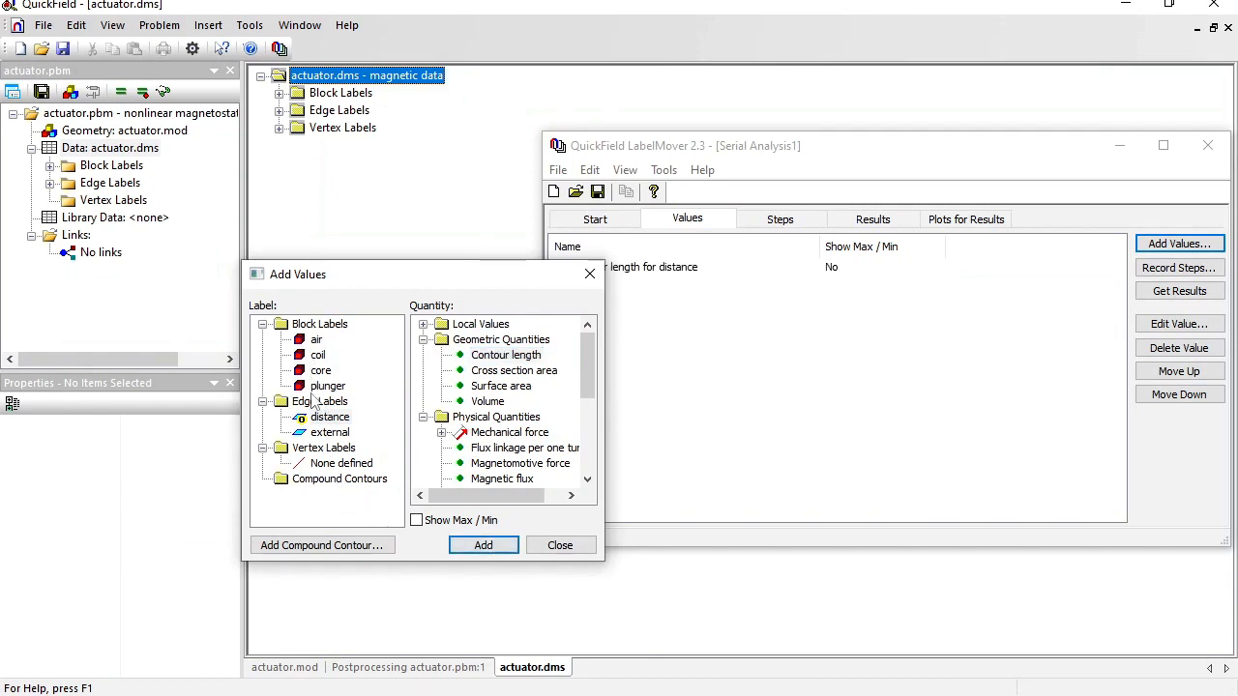
{"action": "left_click", "coordinate": [443, 434]}
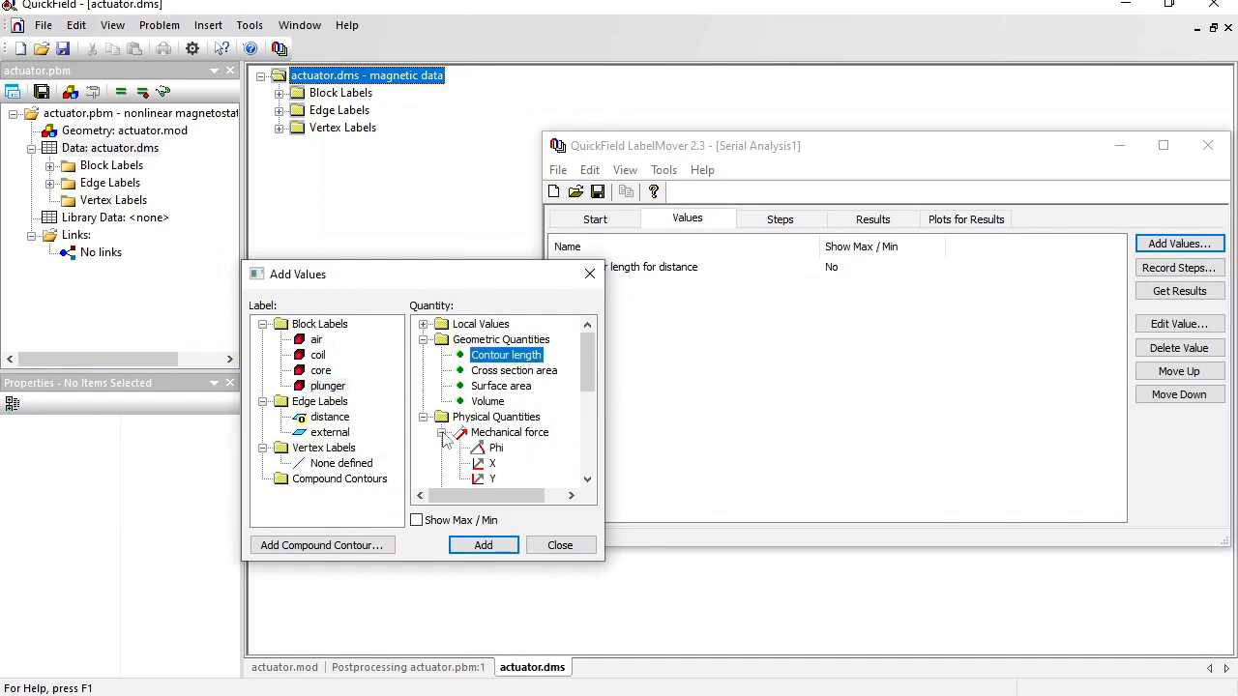
{"action": "left_click", "coordinate": [483, 545]}
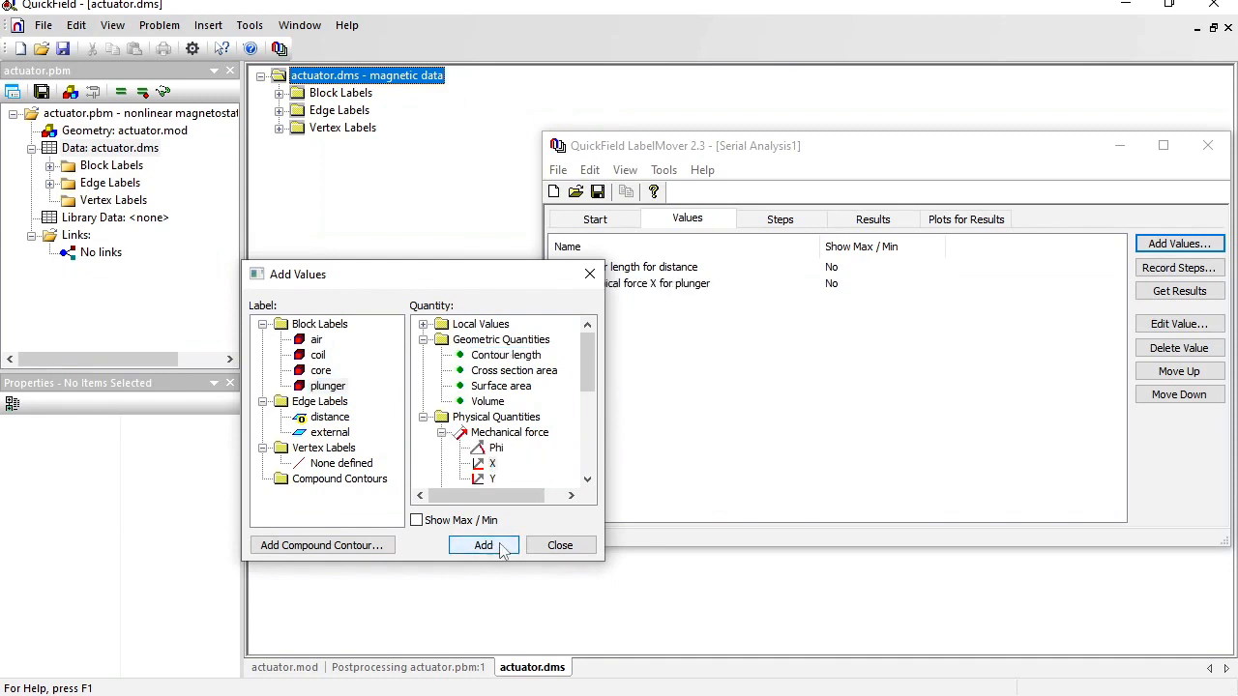
{"action": "left_click", "coordinate": [561, 546]}
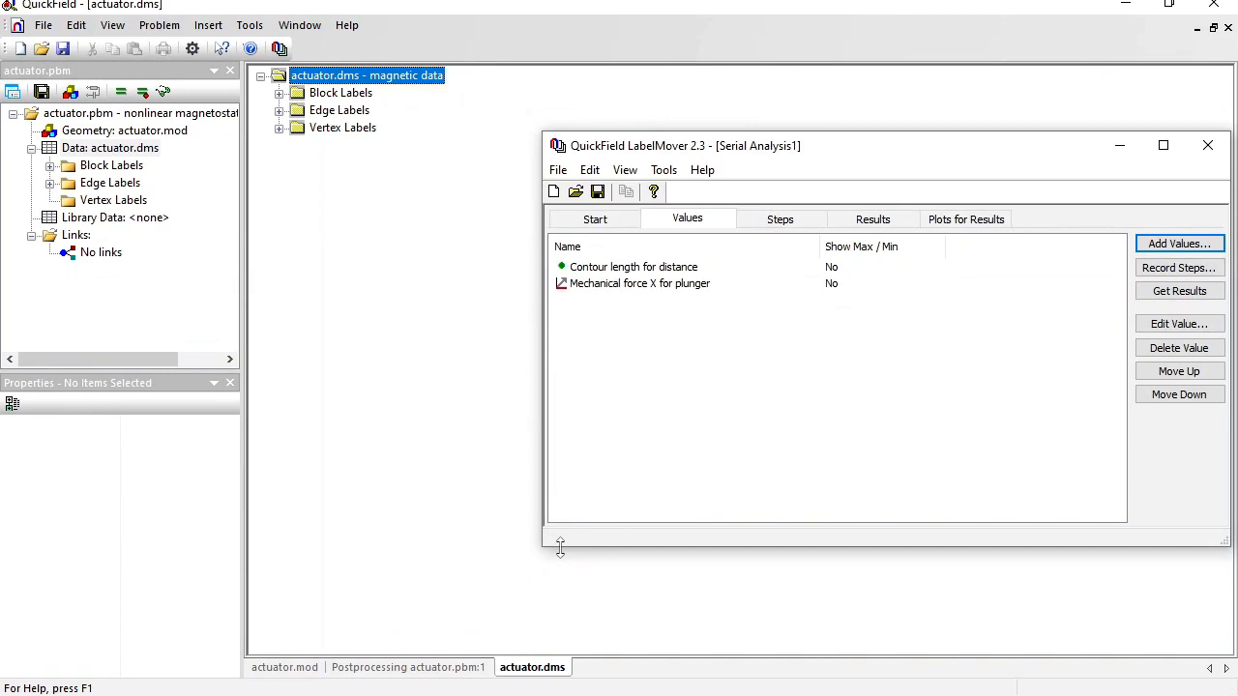
Step: Record a step that moves the plunger label by -0.2 cm
{"action": "left_click", "coordinate": [780, 219]}
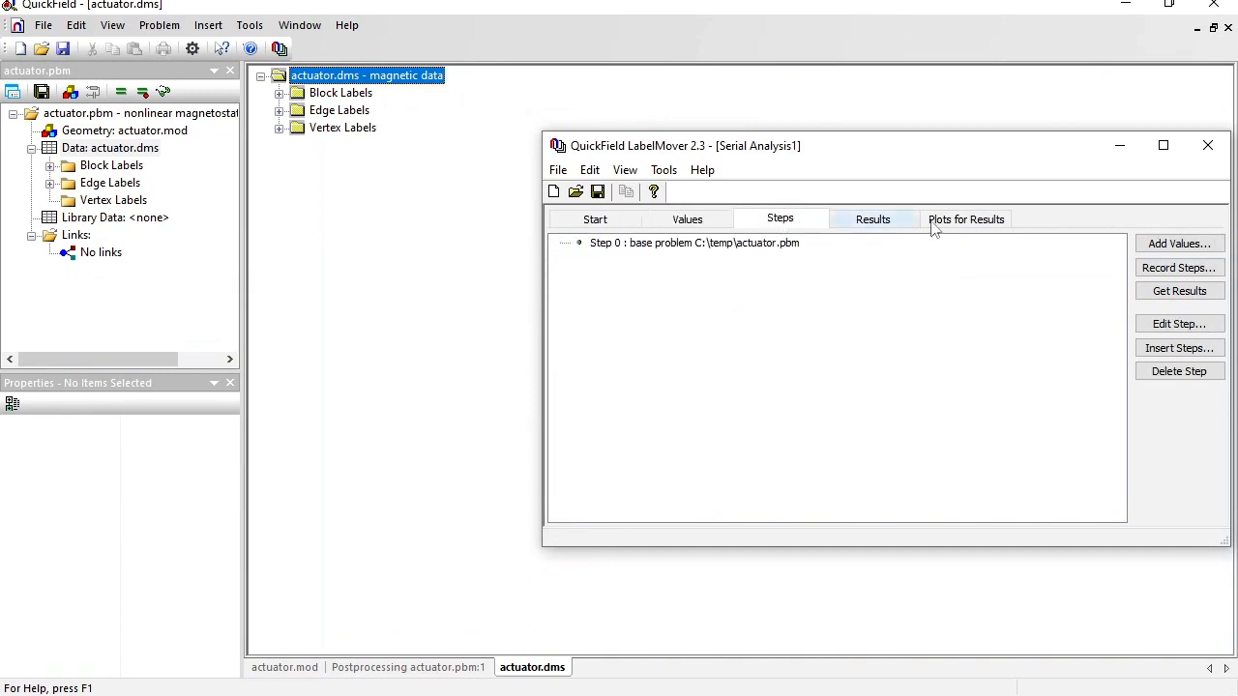
{"action": "left_click", "coordinate": [1178, 267]}
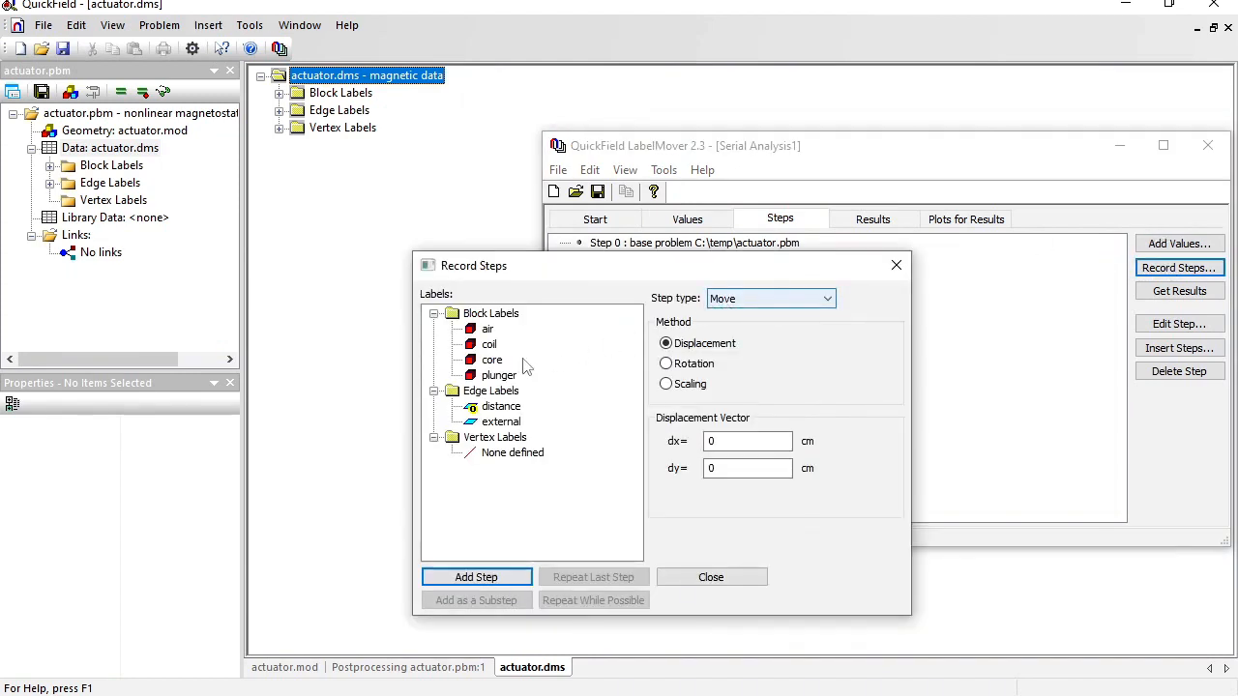
{"action": "left_click", "coordinate": [747, 441]}
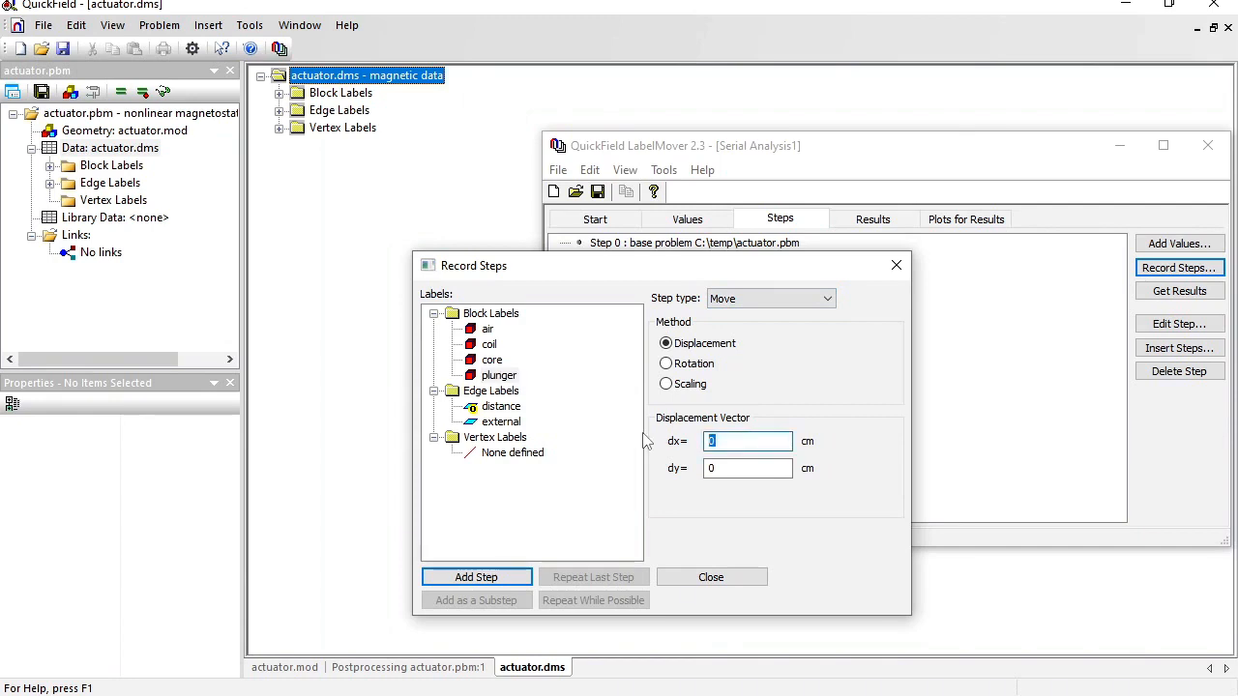
{"action": "type", "text": "-0.2"}
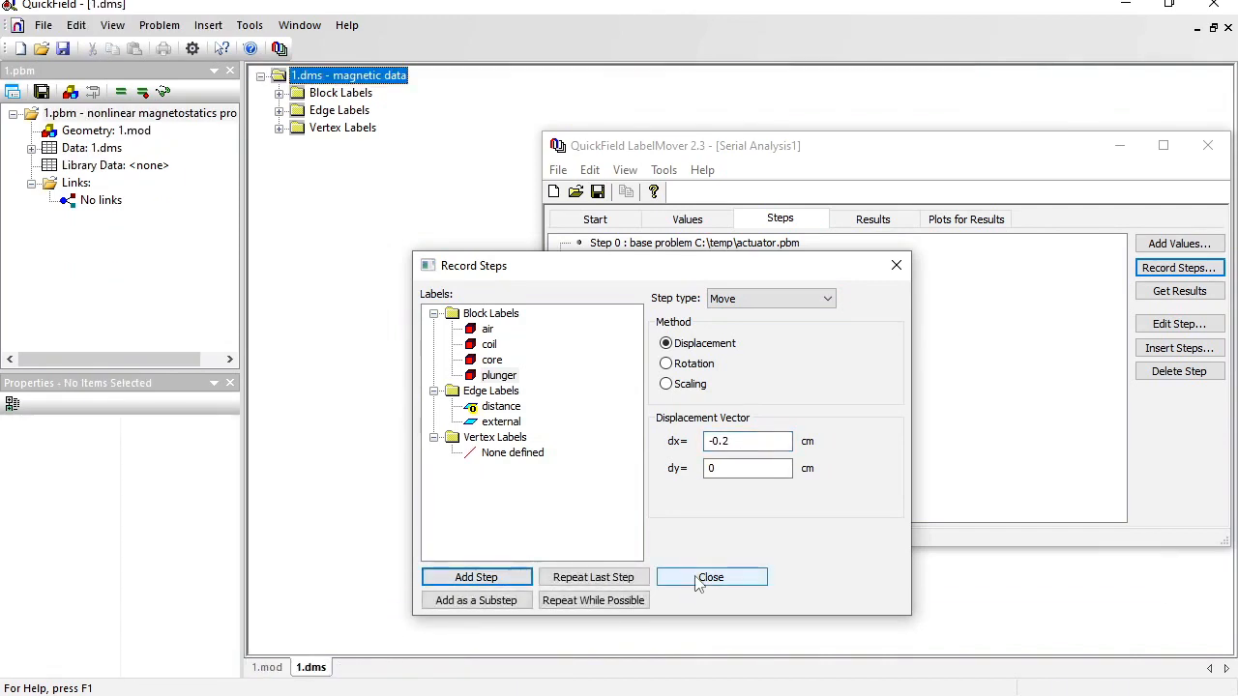
{"action": "left_click", "coordinate": [712, 576]}
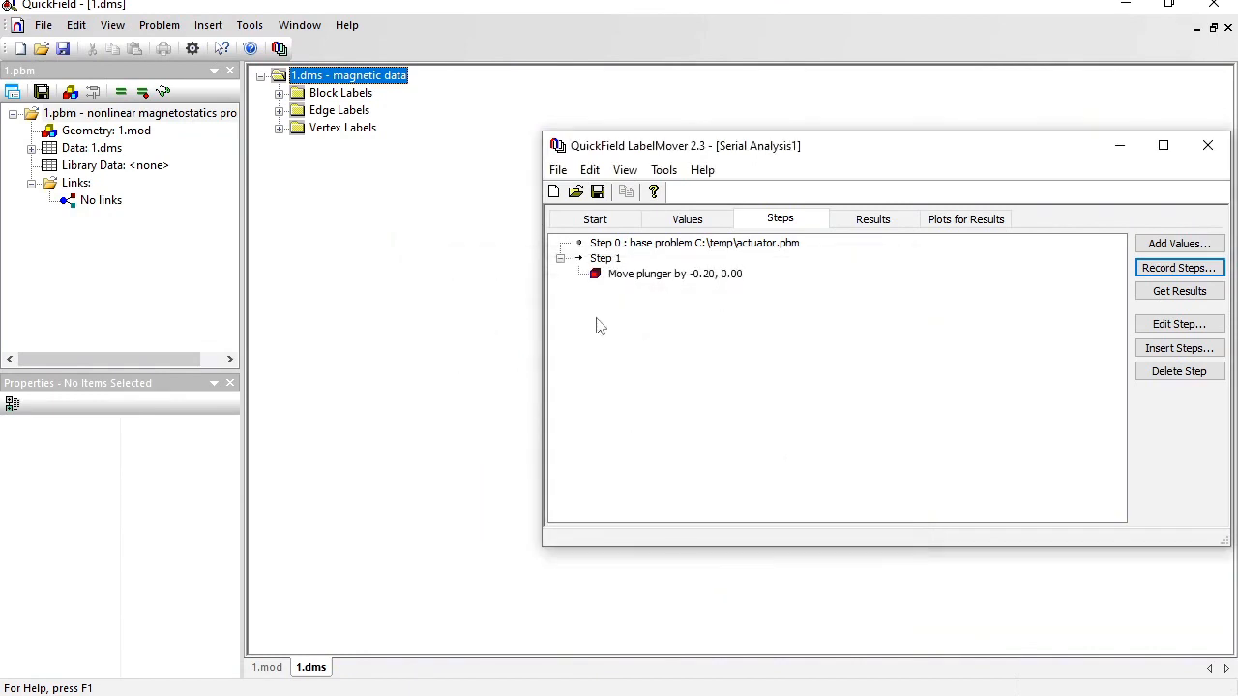
Step: Set step 1 to repeat while possible and review the tracked values
{"action": "right_click", "coordinate": [604, 259]}
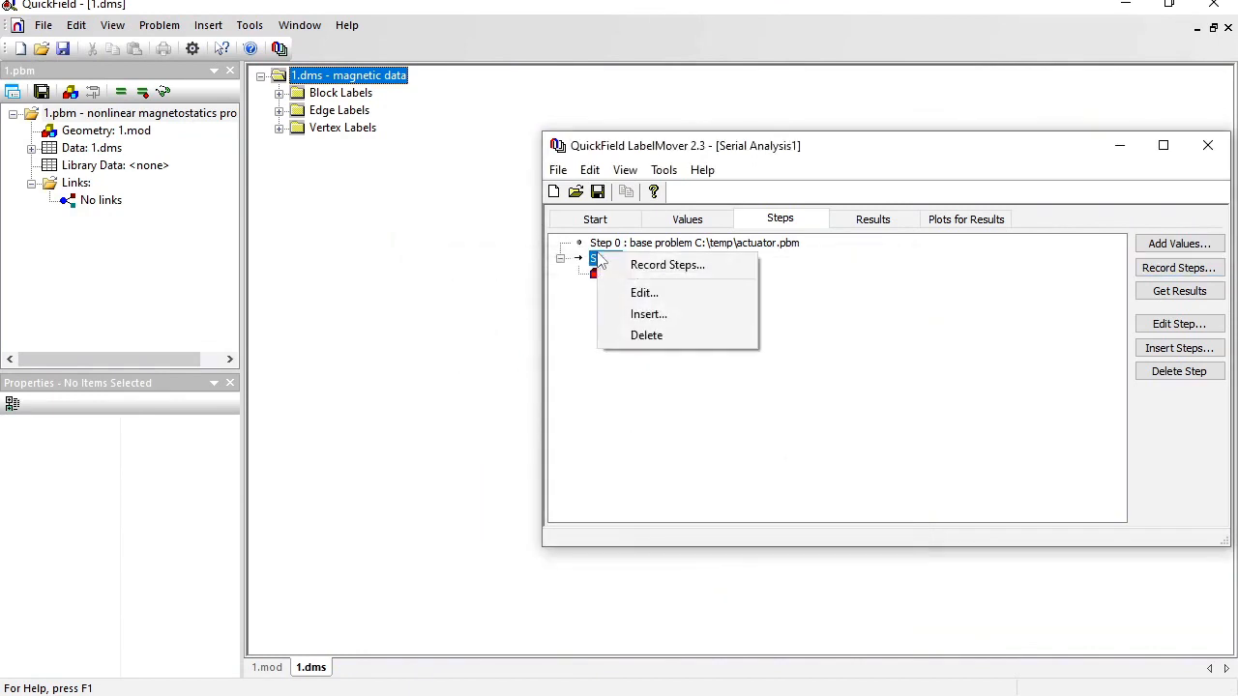
{"action": "left_click", "coordinate": [644, 292]}
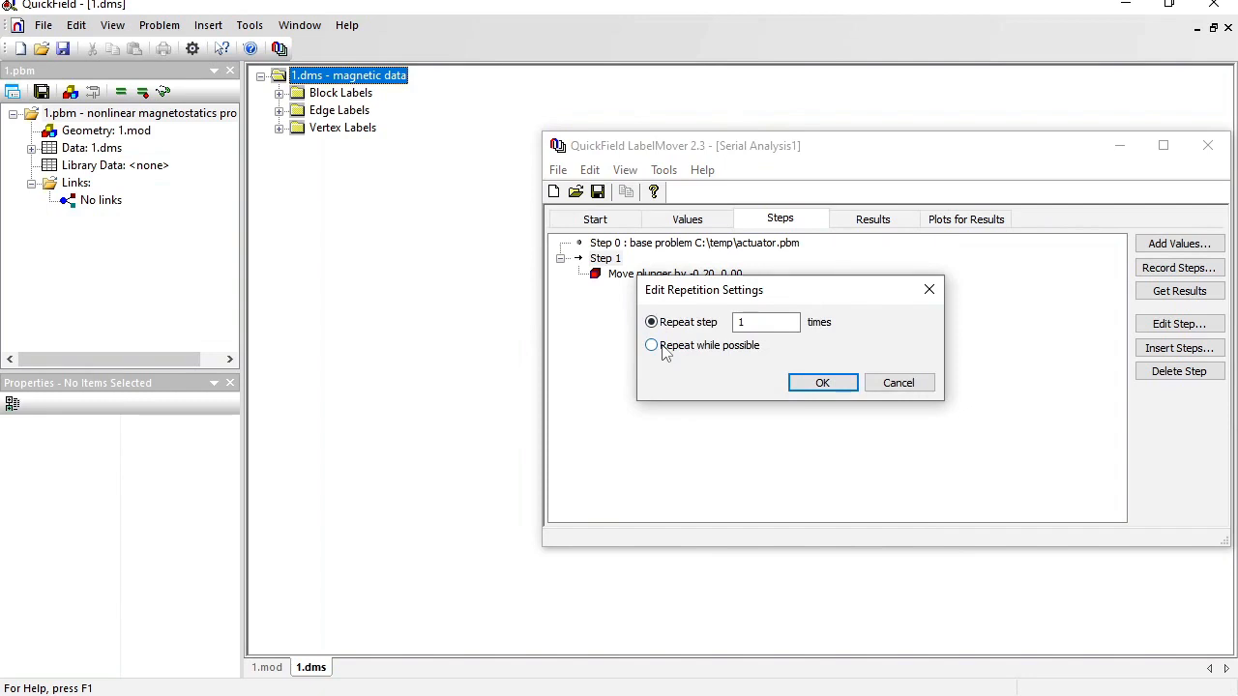
{"action": "left_click", "coordinate": [650, 345]}
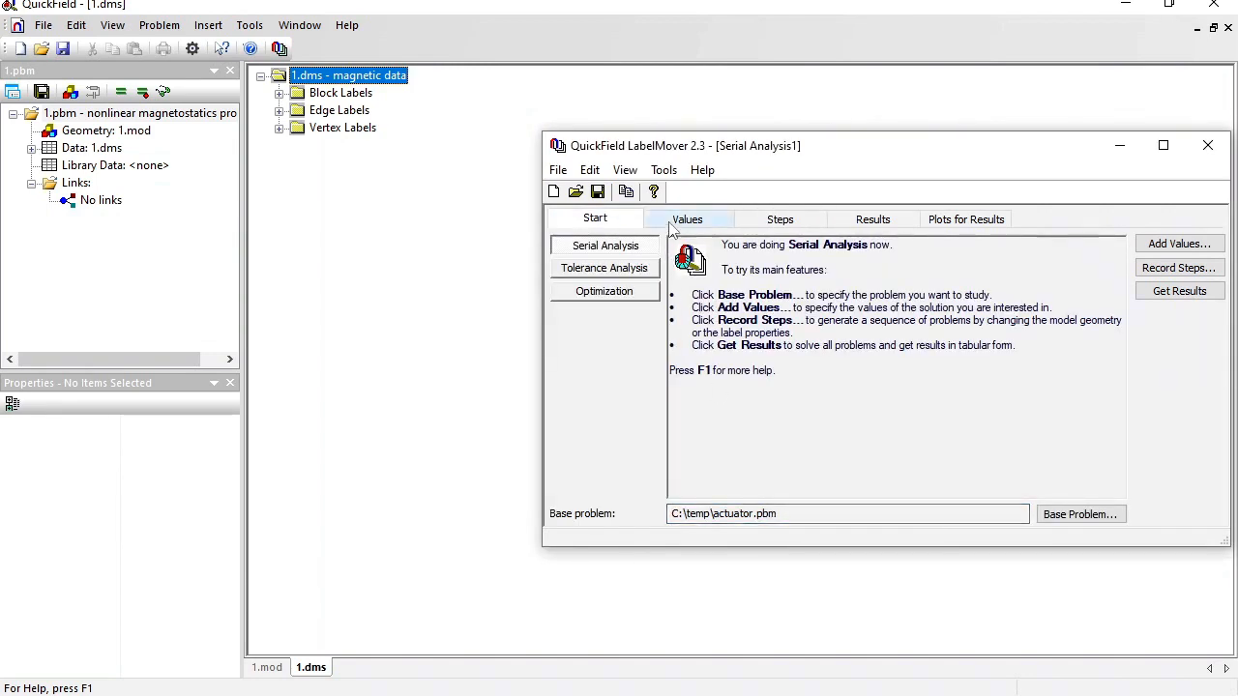
{"action": "left_click", "coordinate": [686, 218]}
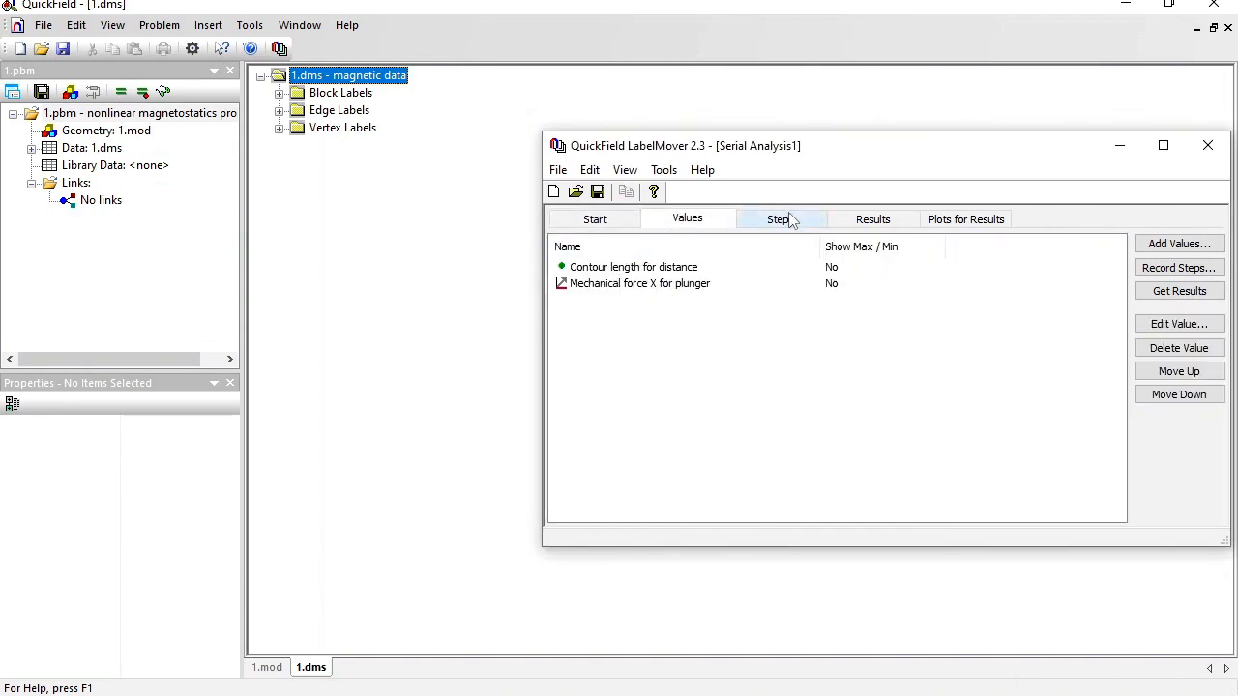
{"action": "left_click", "coordinate": [779, 218]}
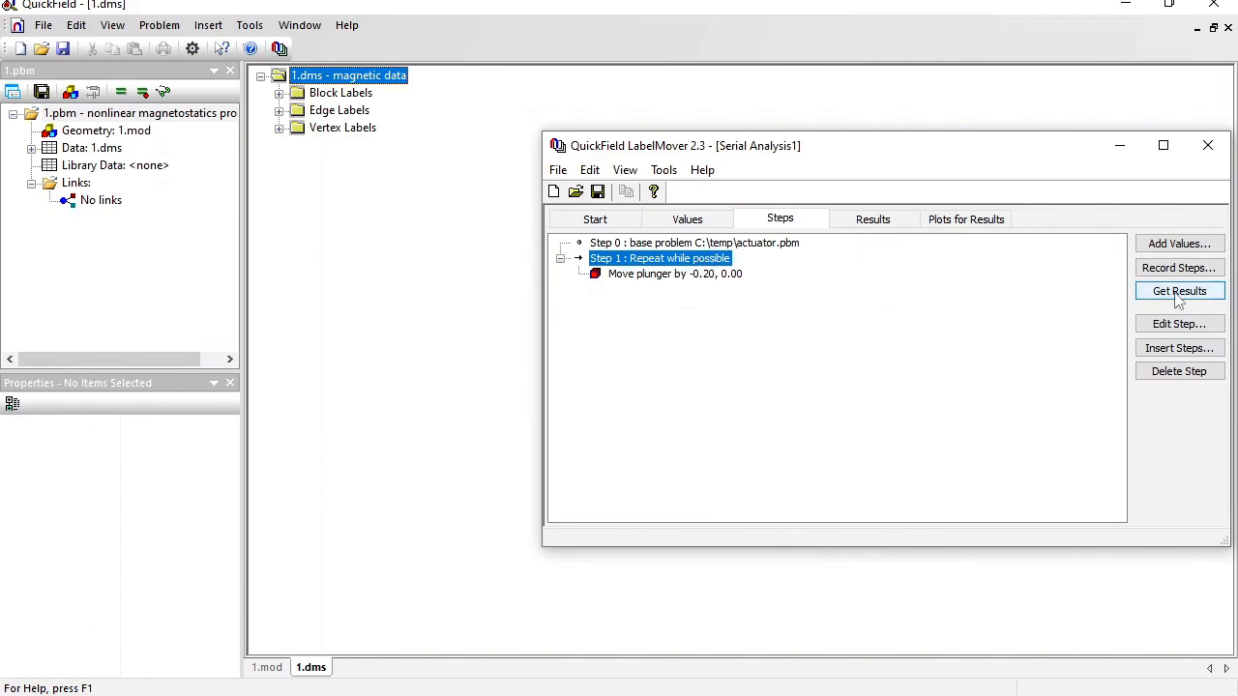
Step: Get results, generating and solving all ten plunger-position problems into the distance/force table
{"action": "left_click", "coordinate": [1180, 290]}
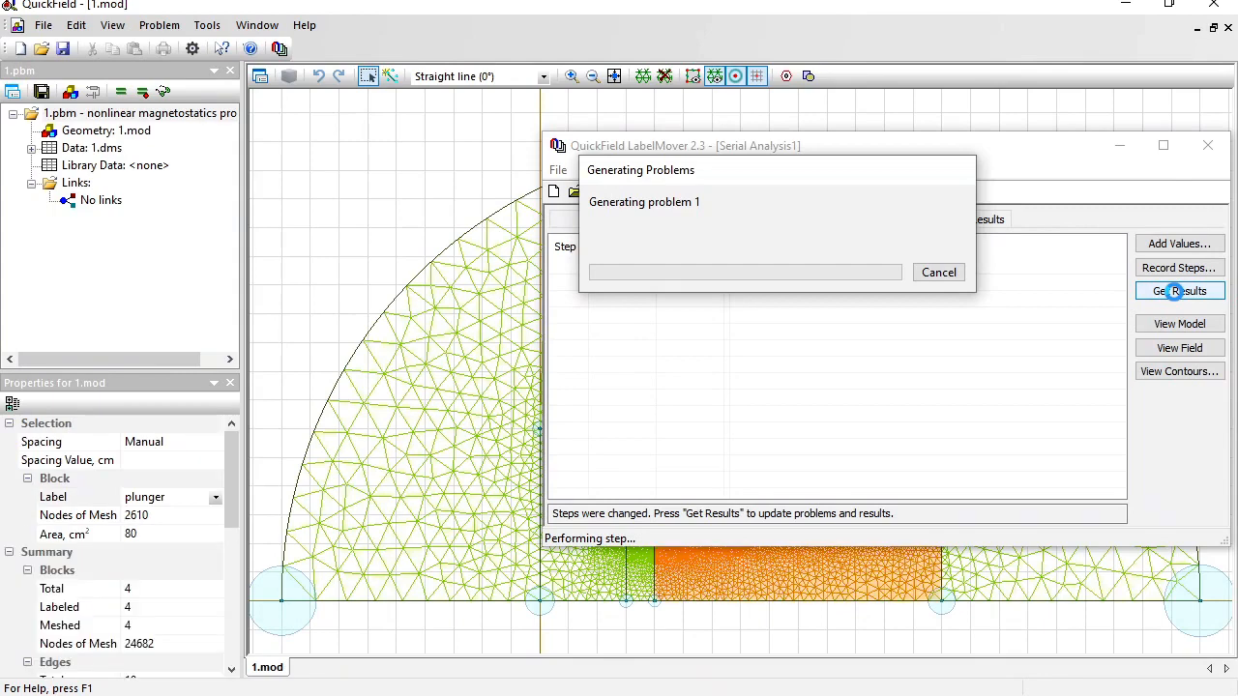
{"action": "left_click", "coordinate": [1179, 290]}
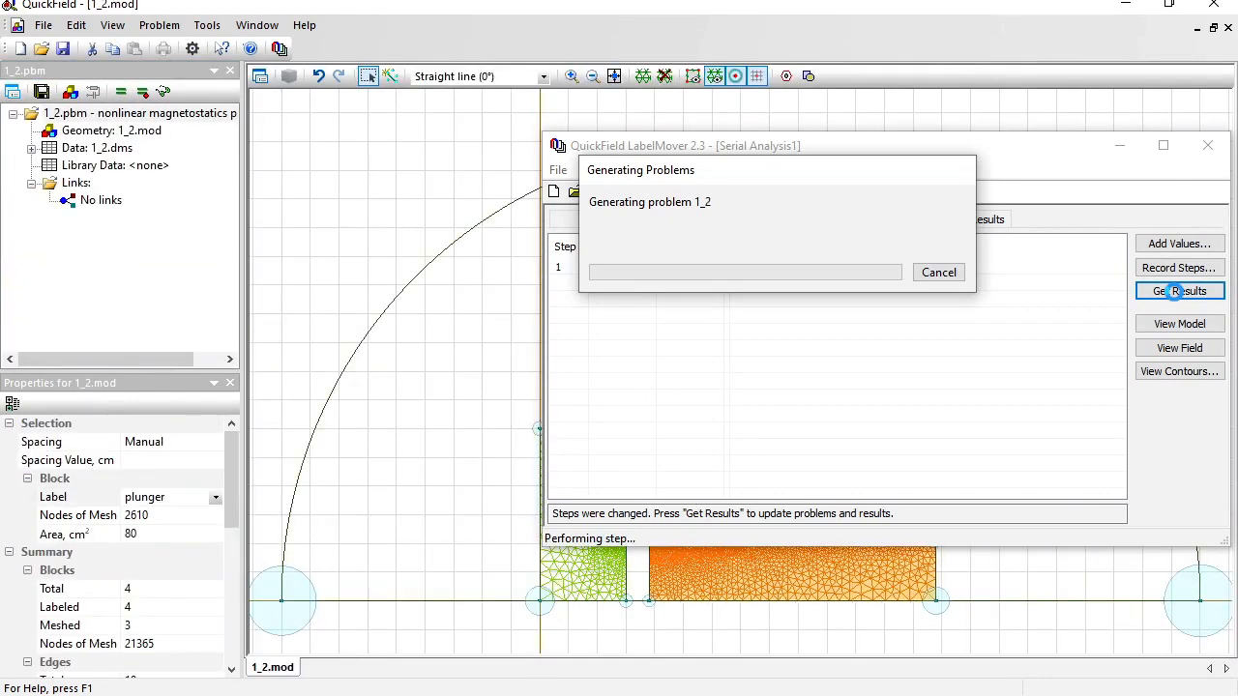
{"action": "left_click", "coordinate": [1180, 290]}
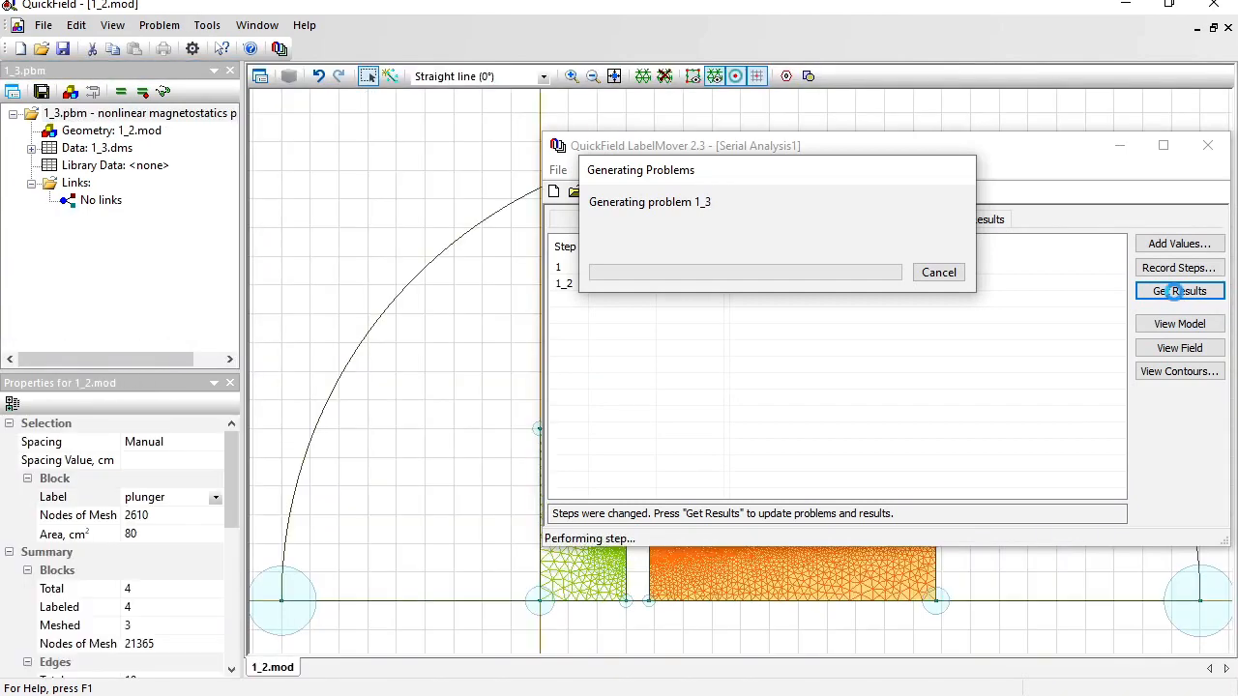
{"action": "left_click", "coordinate": [1180, 290]}
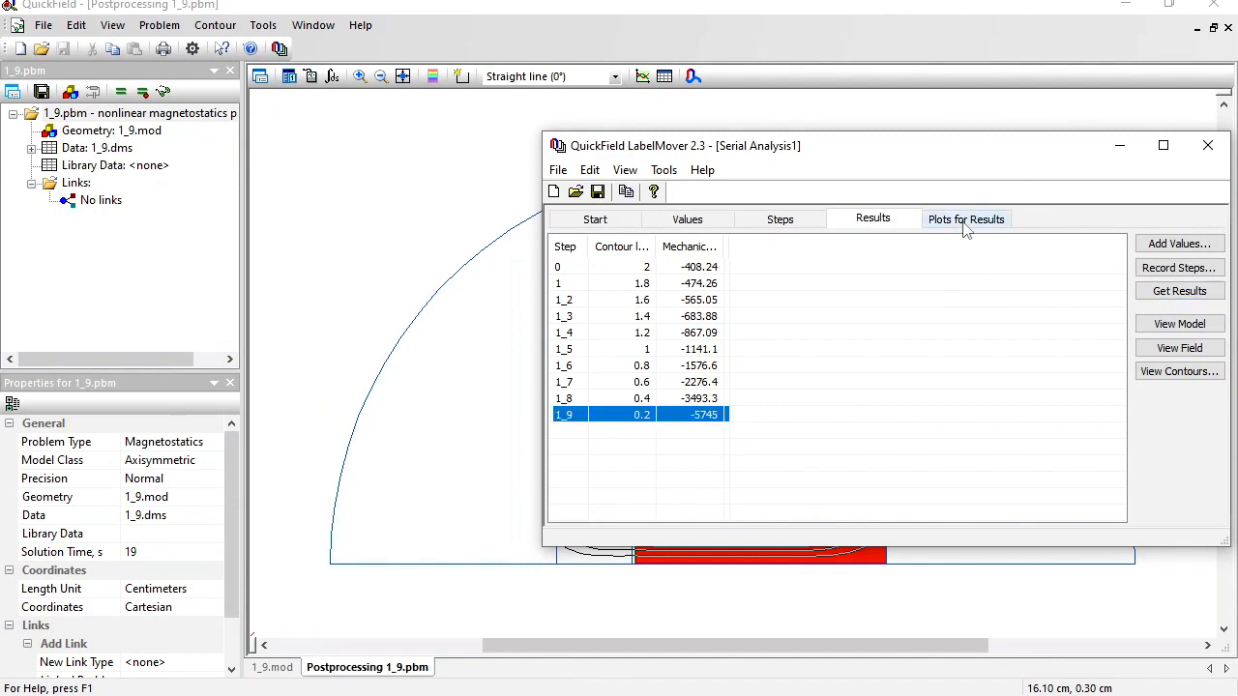
Step: Plot Mechanical force X for plunger against contour length for distance
{"action": "left_click", "coordinate": [965, 216]}
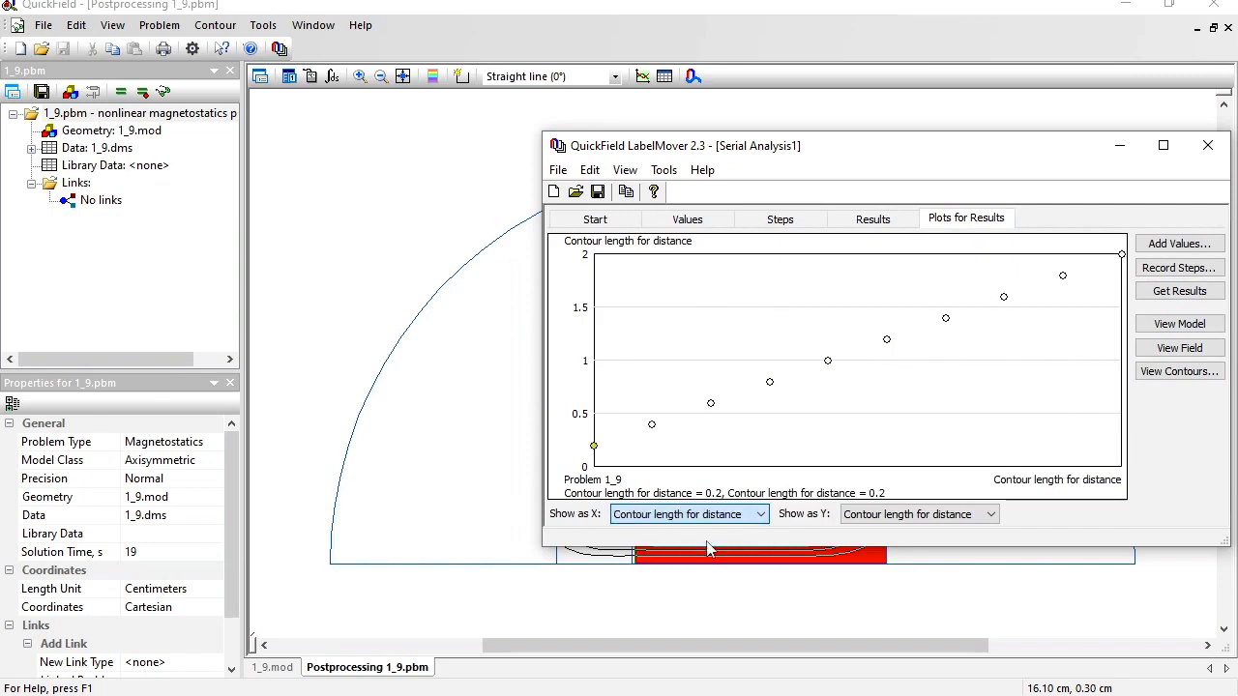
{"action": "left_click", "coordinate": [990, 515]}
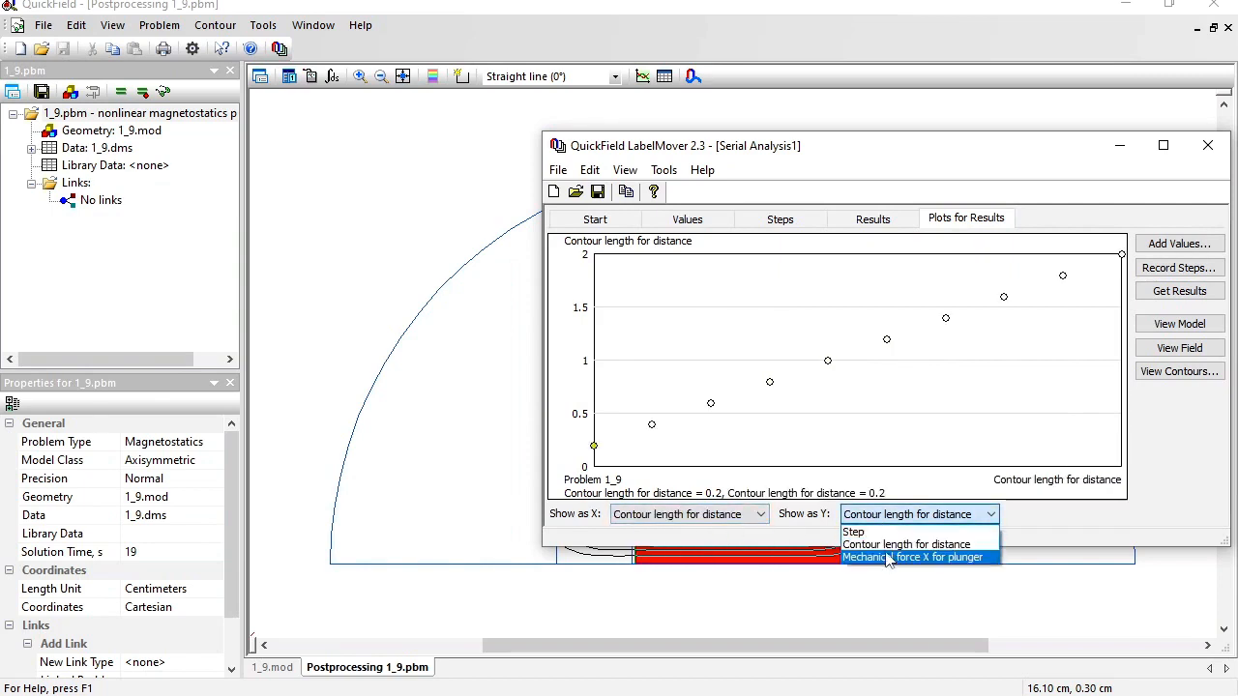
{"action": "mouse_move", "coordinate": [936, 568]}
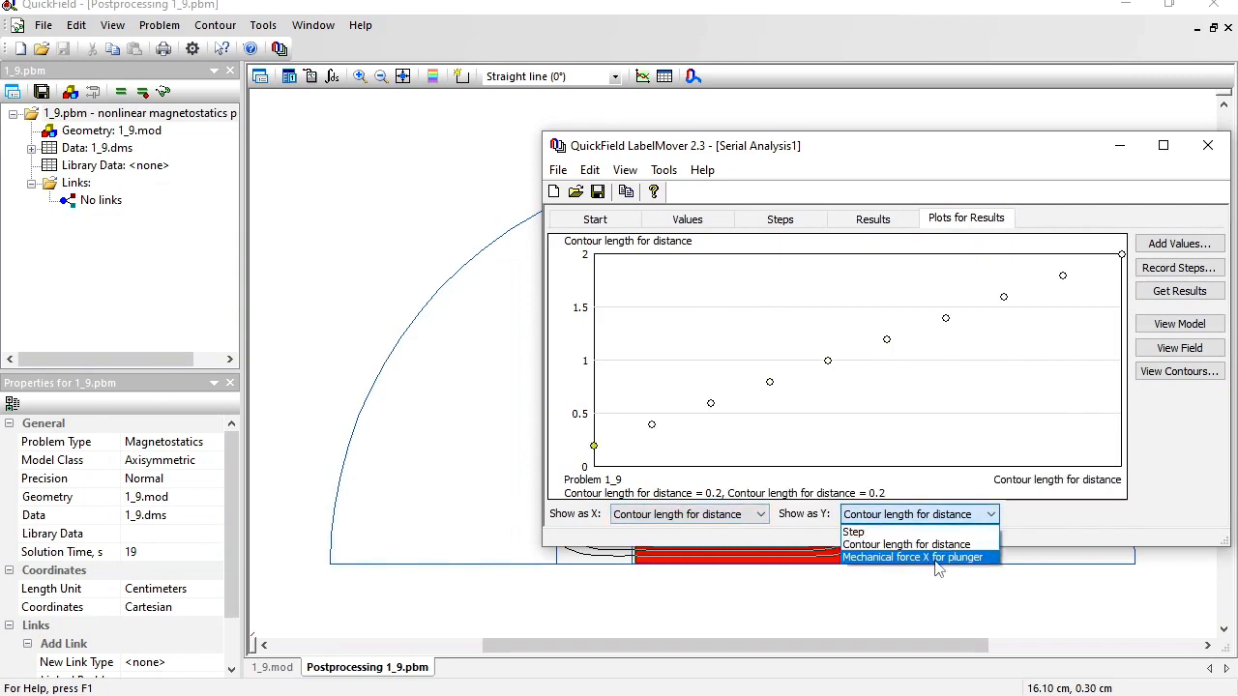
{"action": "left_click", "coordinate": [912, 557]}
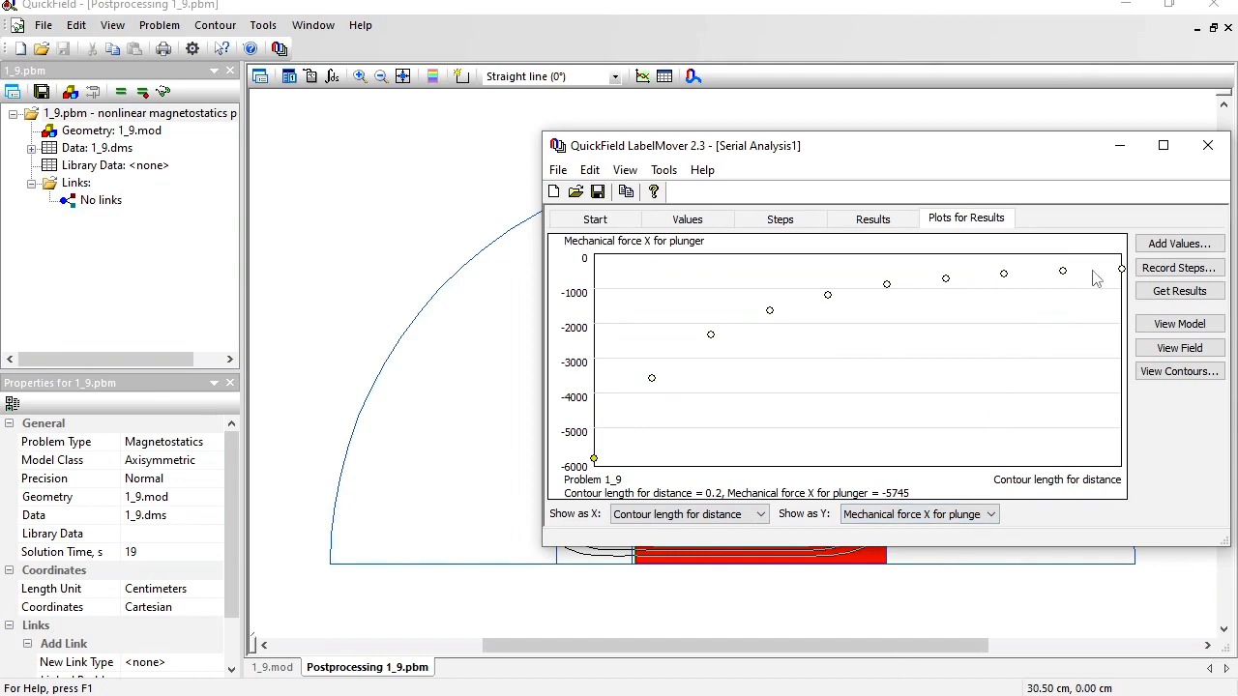
{"action": "mouse_move", "coordinate": [1121, 271]}
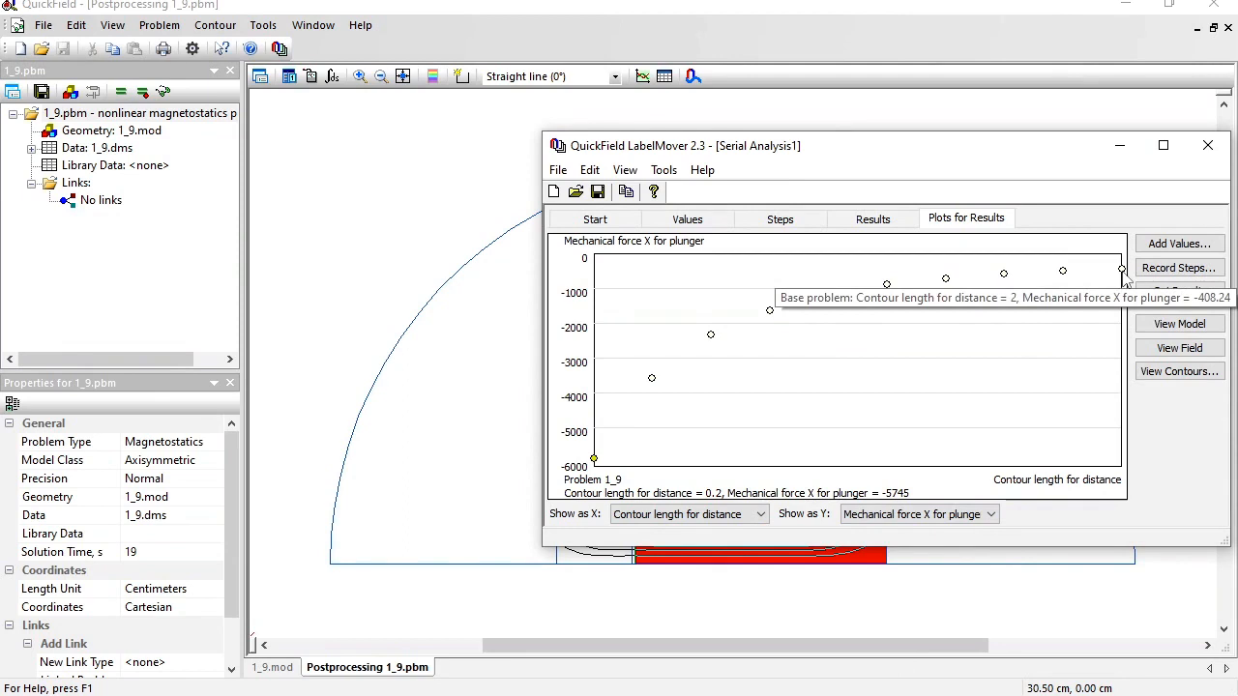
{"action": "mouse_move", "coordinate": [1068, 278]}
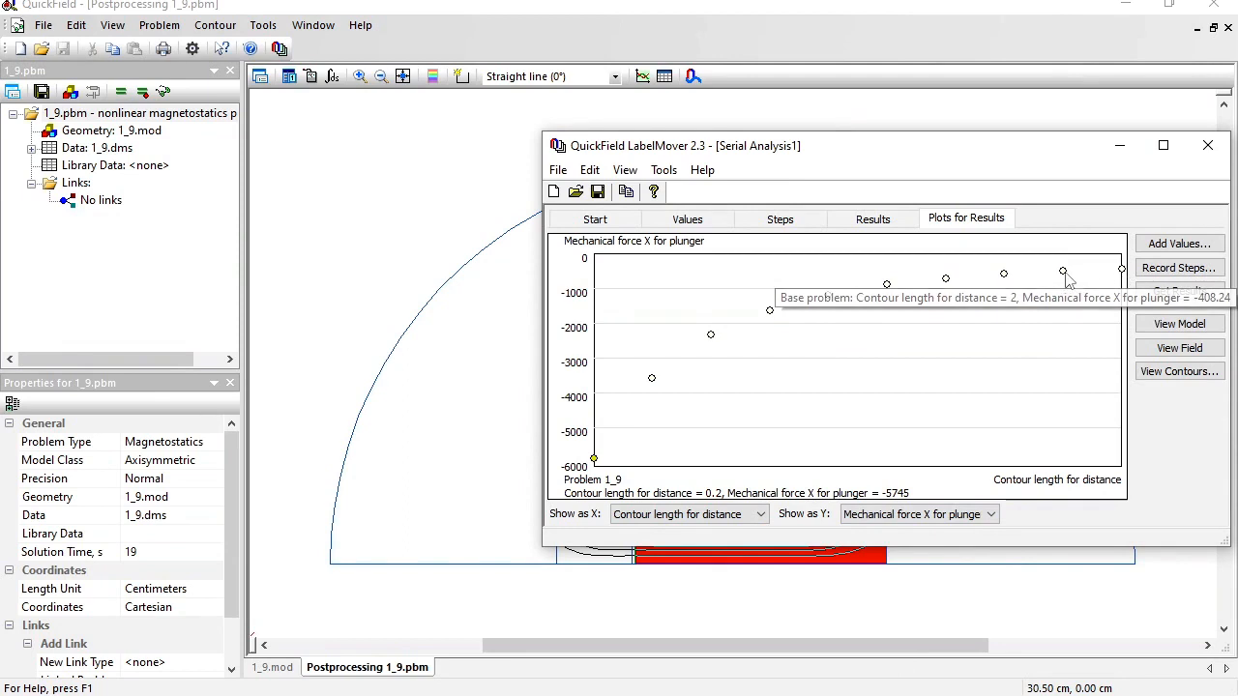
{"action": "mouse_move", "coordinate": [739, 333]}
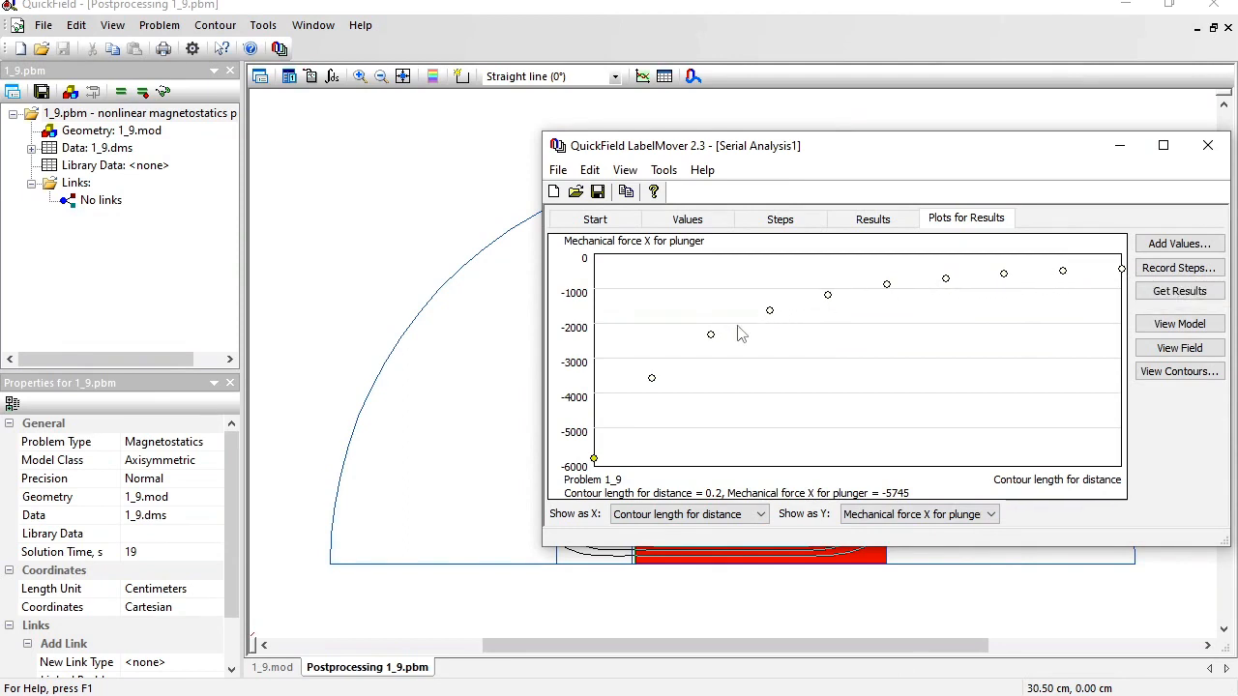
{"action": "mouse_move", "coordinate": [652, 390]}
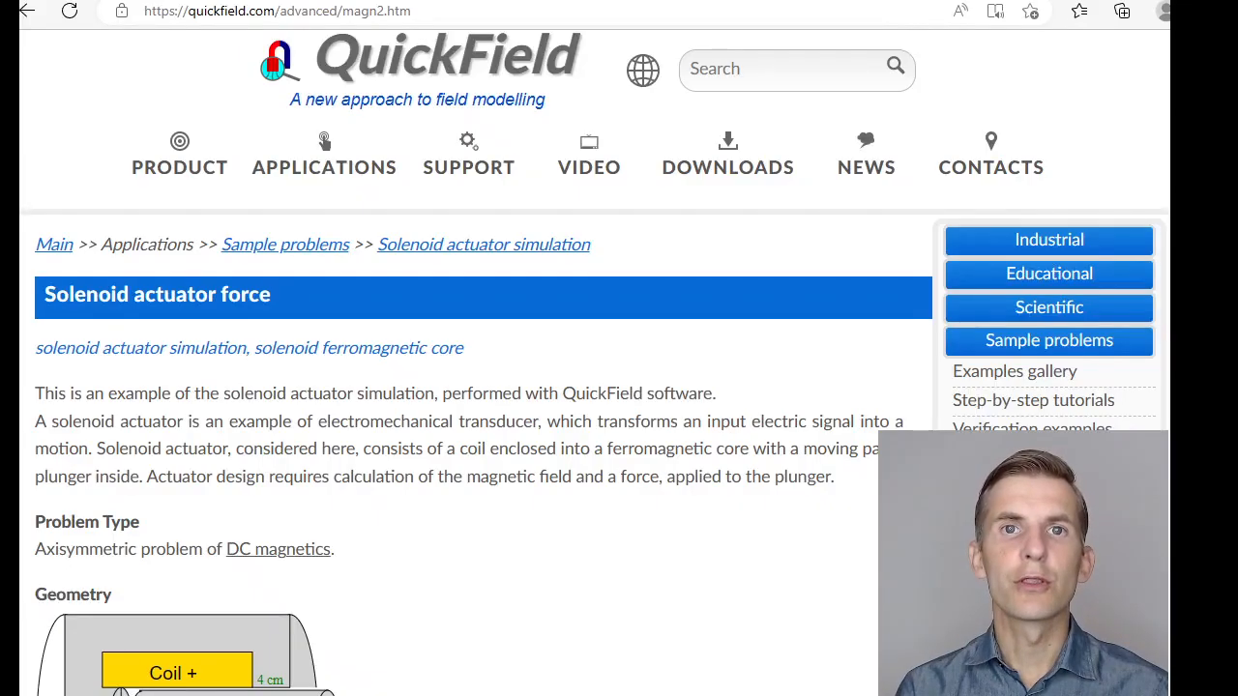
{"action": "scroll", "scroll_direction": "down", "scroll_amount": 3}
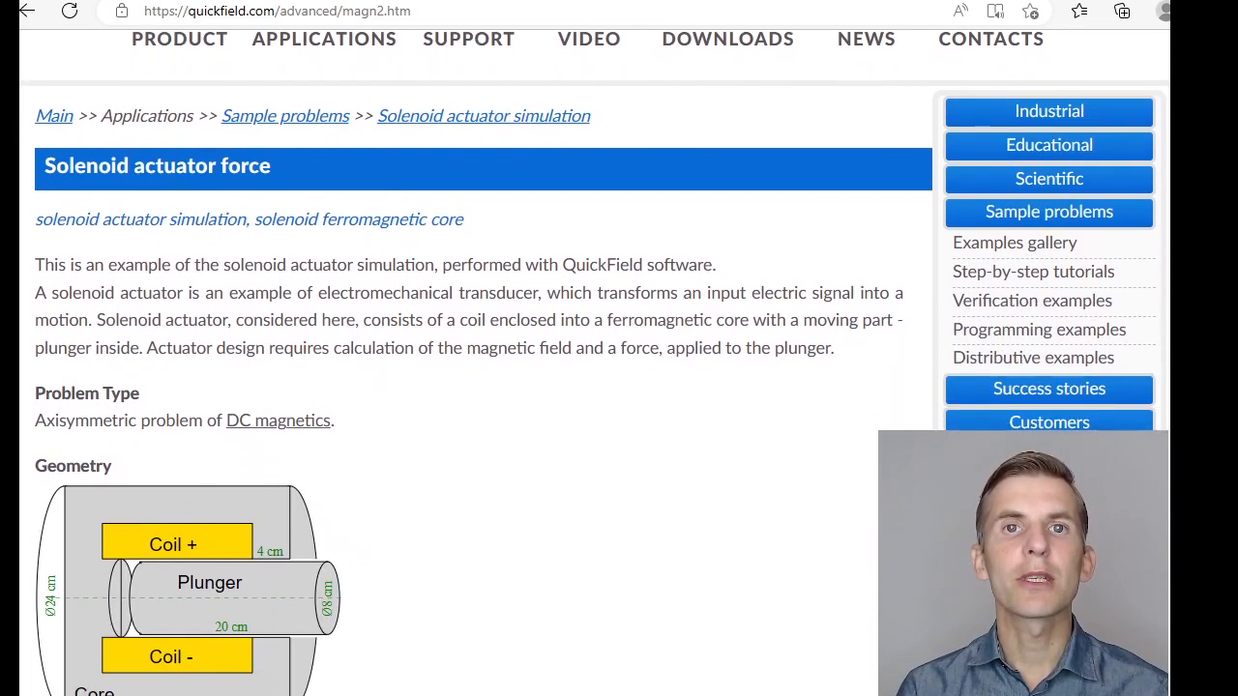
{"action": "scroll", "scroll_direction": "down", "scroll_amount": 3}
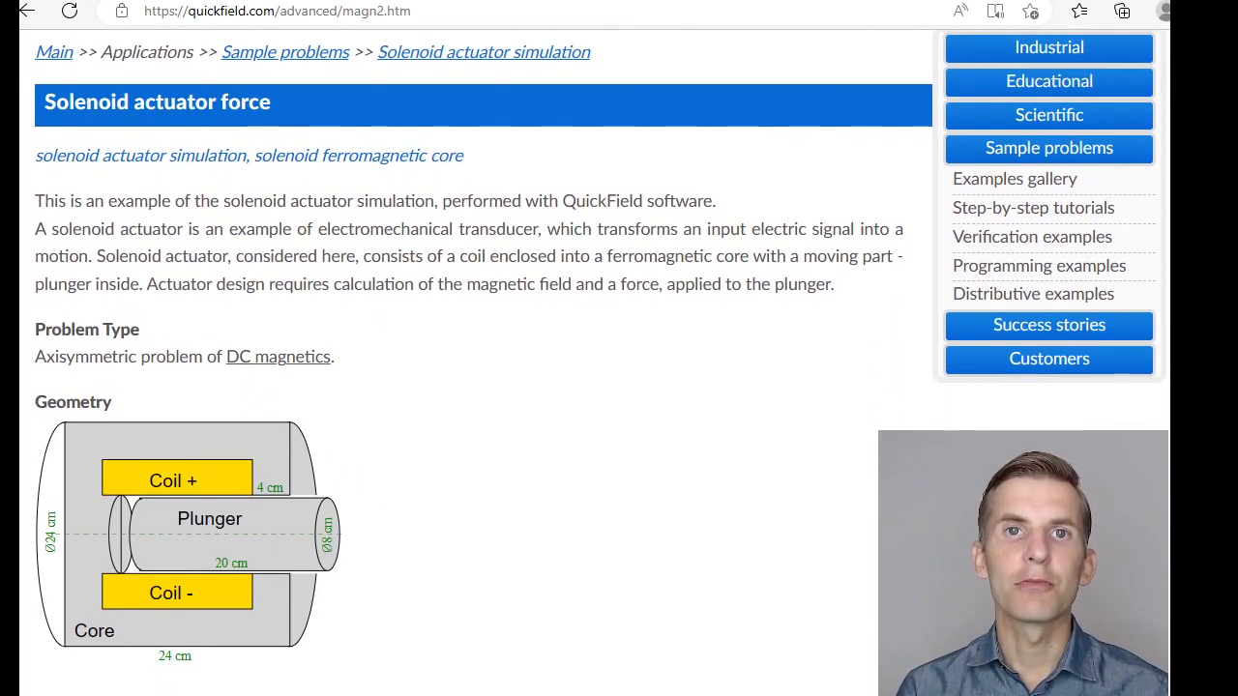
{"action": "scroll", "scroll_direction": "down", "scroll_amount": 3}
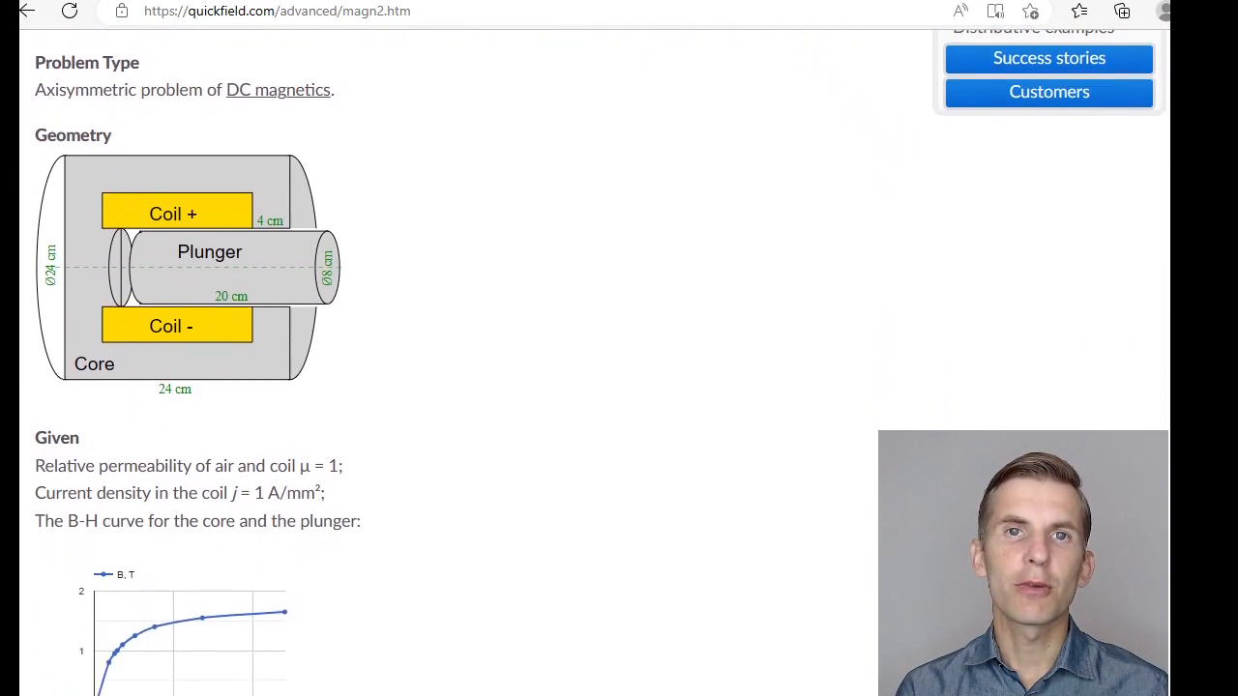
{"action": "scroll", "scroll_direction": "down", "scroll_amount": 3}
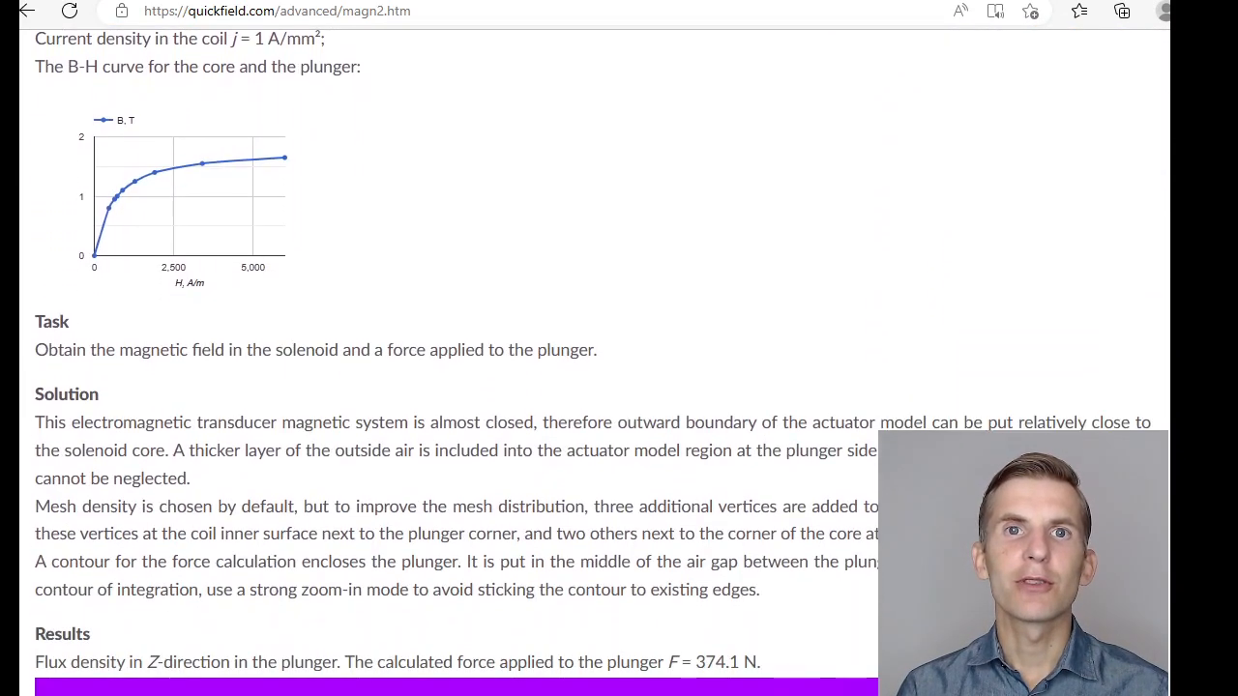
{"action": "scroll", "scroll_direction": "down", "scroll_amount": 3}
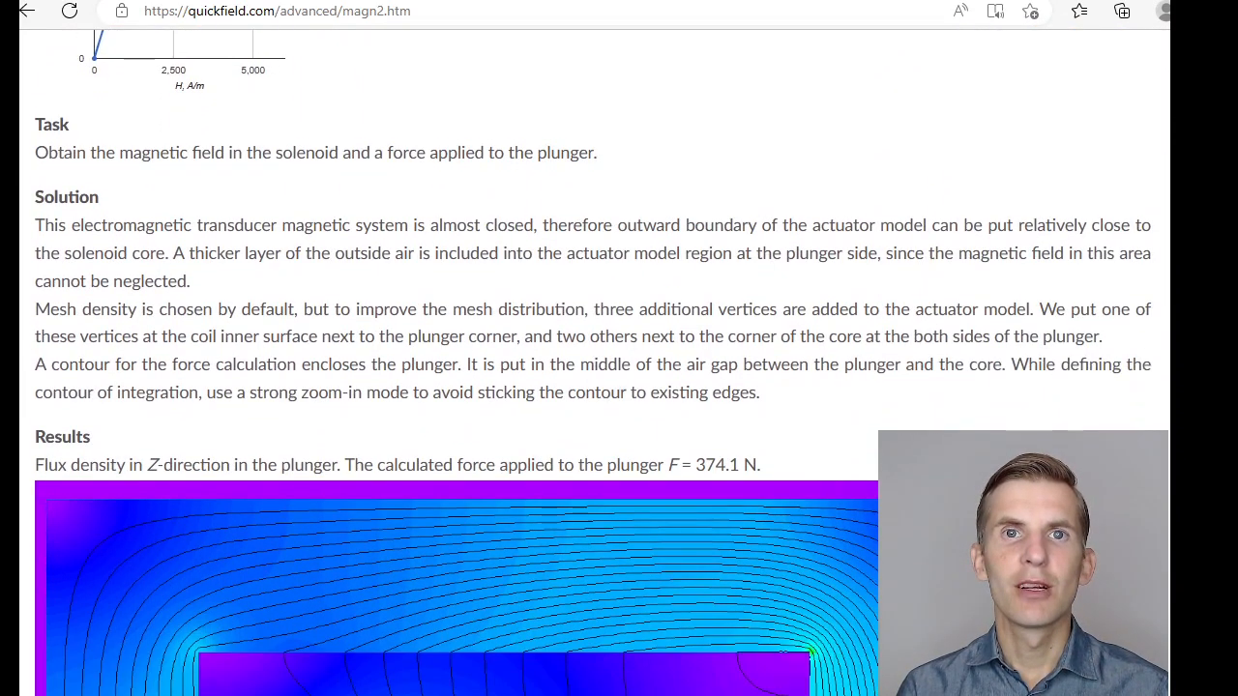
{"action": "scroll", "scroll_direction": "down", "scroll_amount": 3}
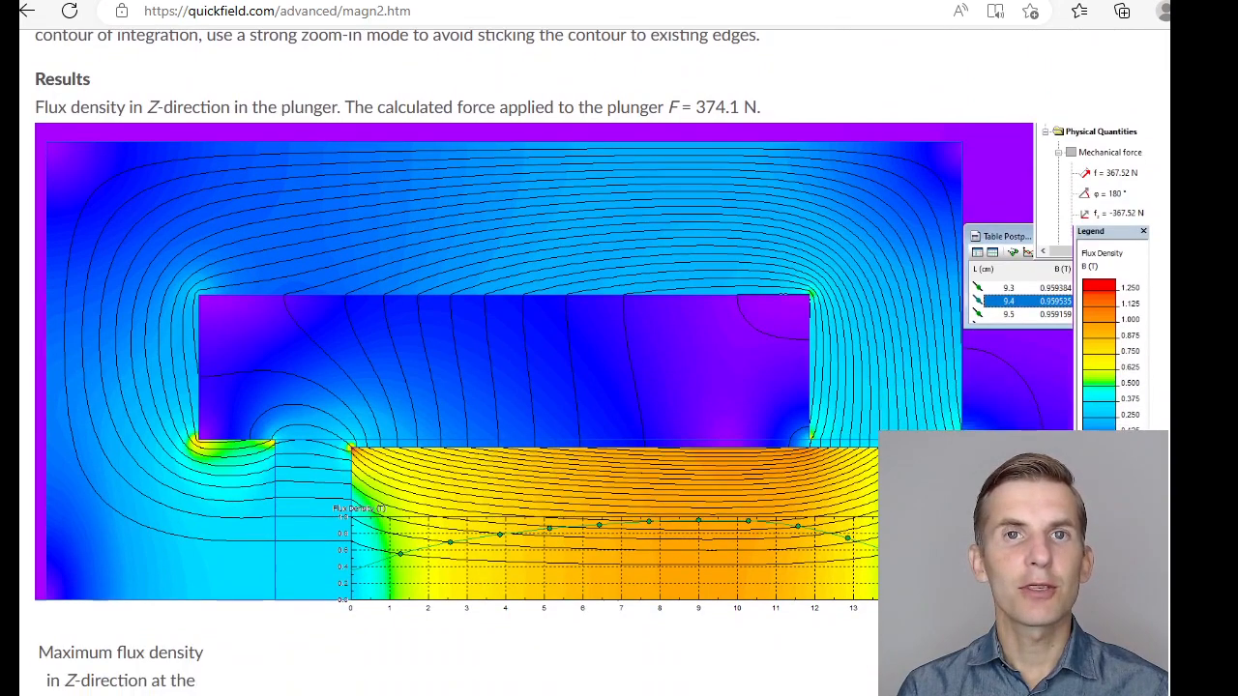
{"action": "scroll", "scroll_direction": "down", "scroll_amount": 3}
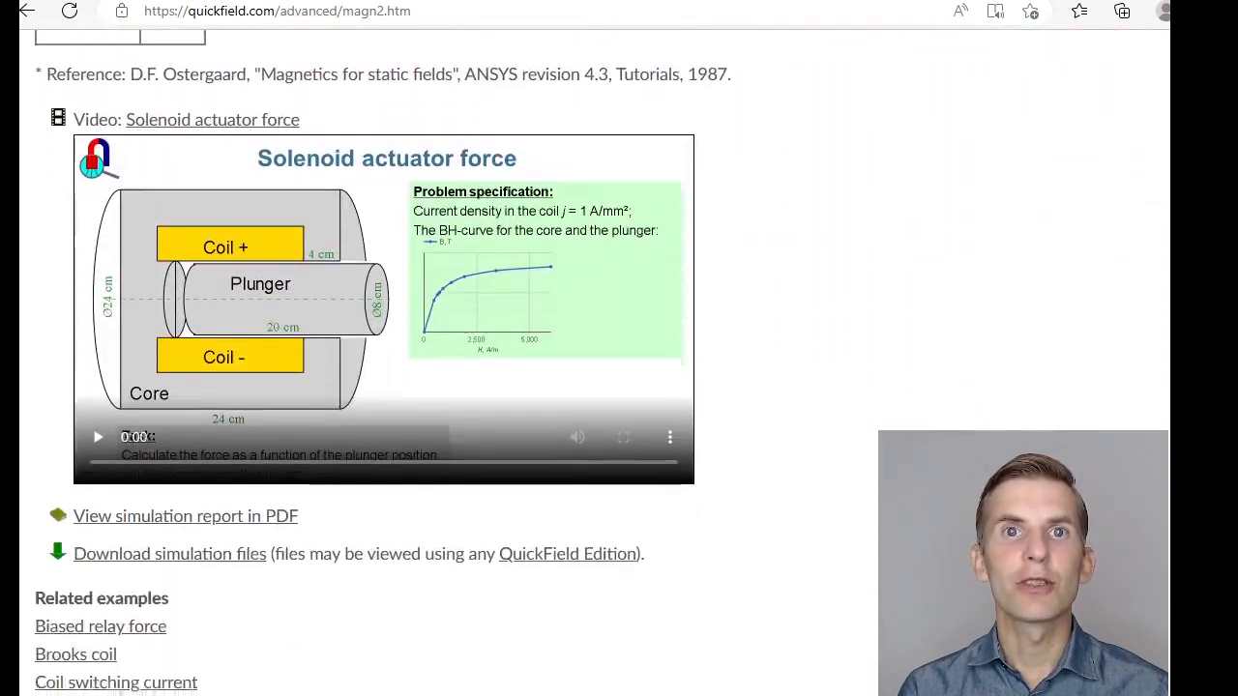
{"action": "scroll", "scroll_direction": "down", "scroll_amount": 3}
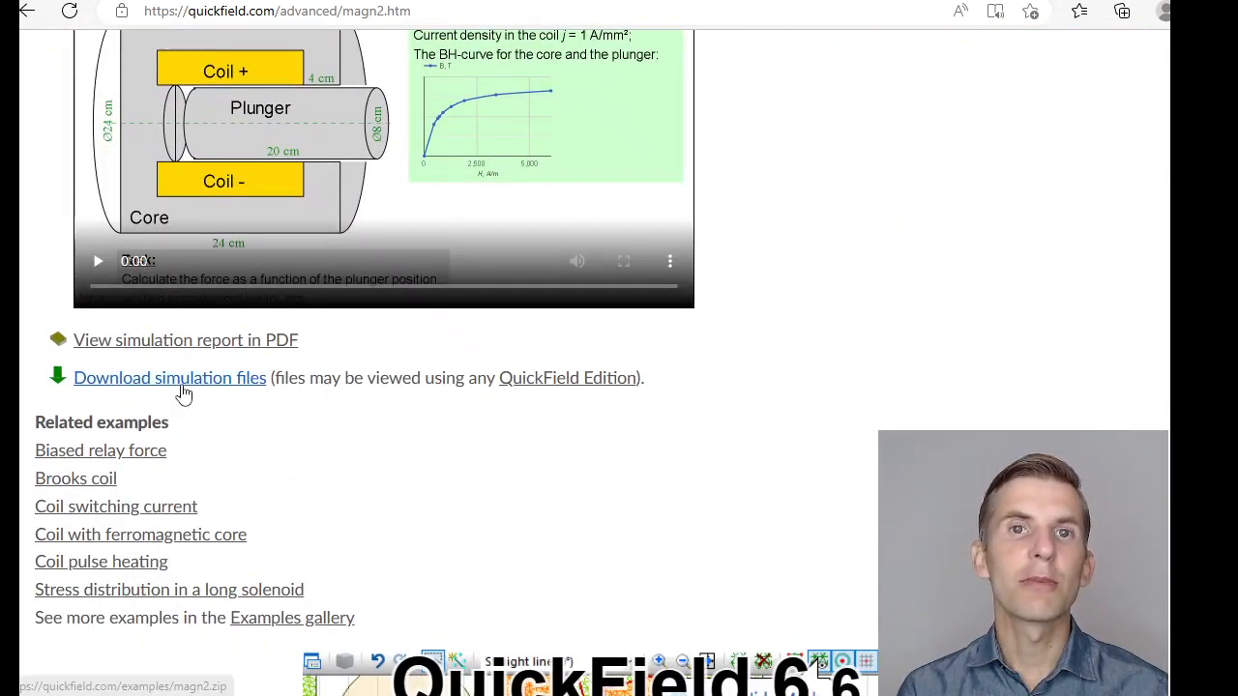
{"action": "mouse_move", "coordinate": [568, 377]}
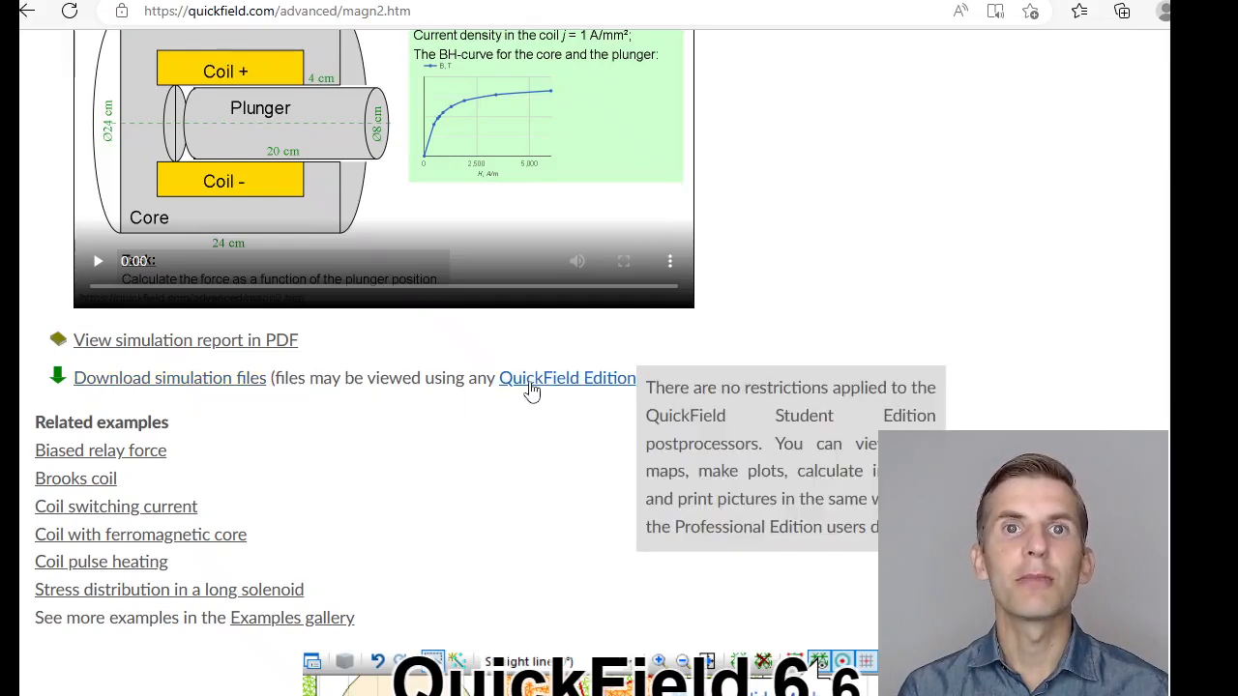